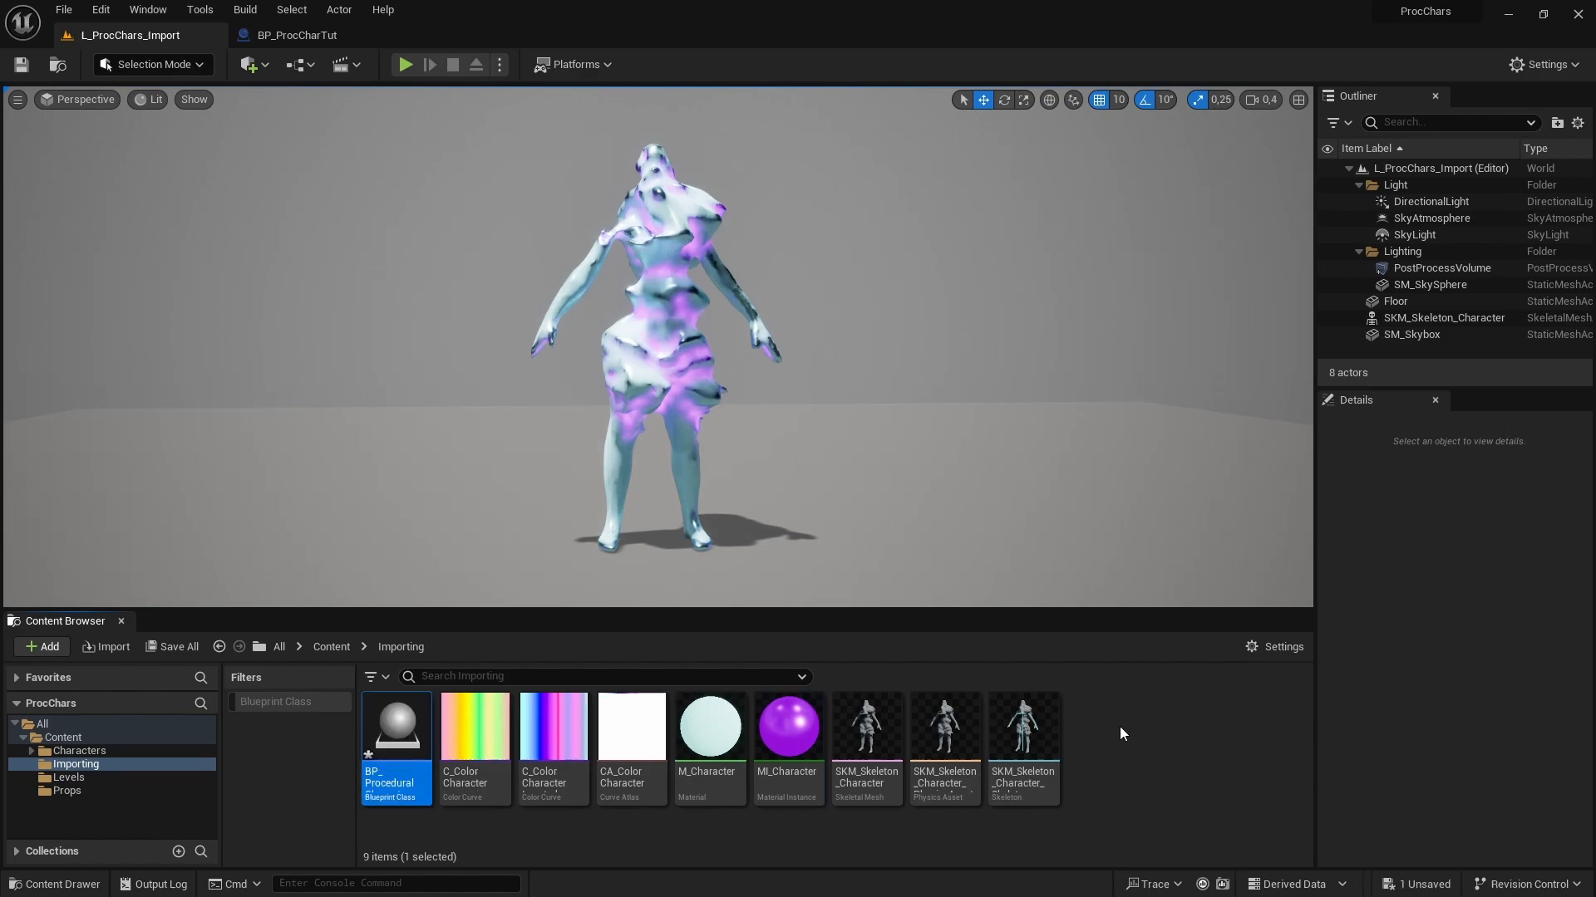
Add a Skeletal Mesh component to BP_ProceduralCharacter and assign SKM_Skeleton_Character as its mesh.
{"action": "double_click", "coordinate": [395, 724]}
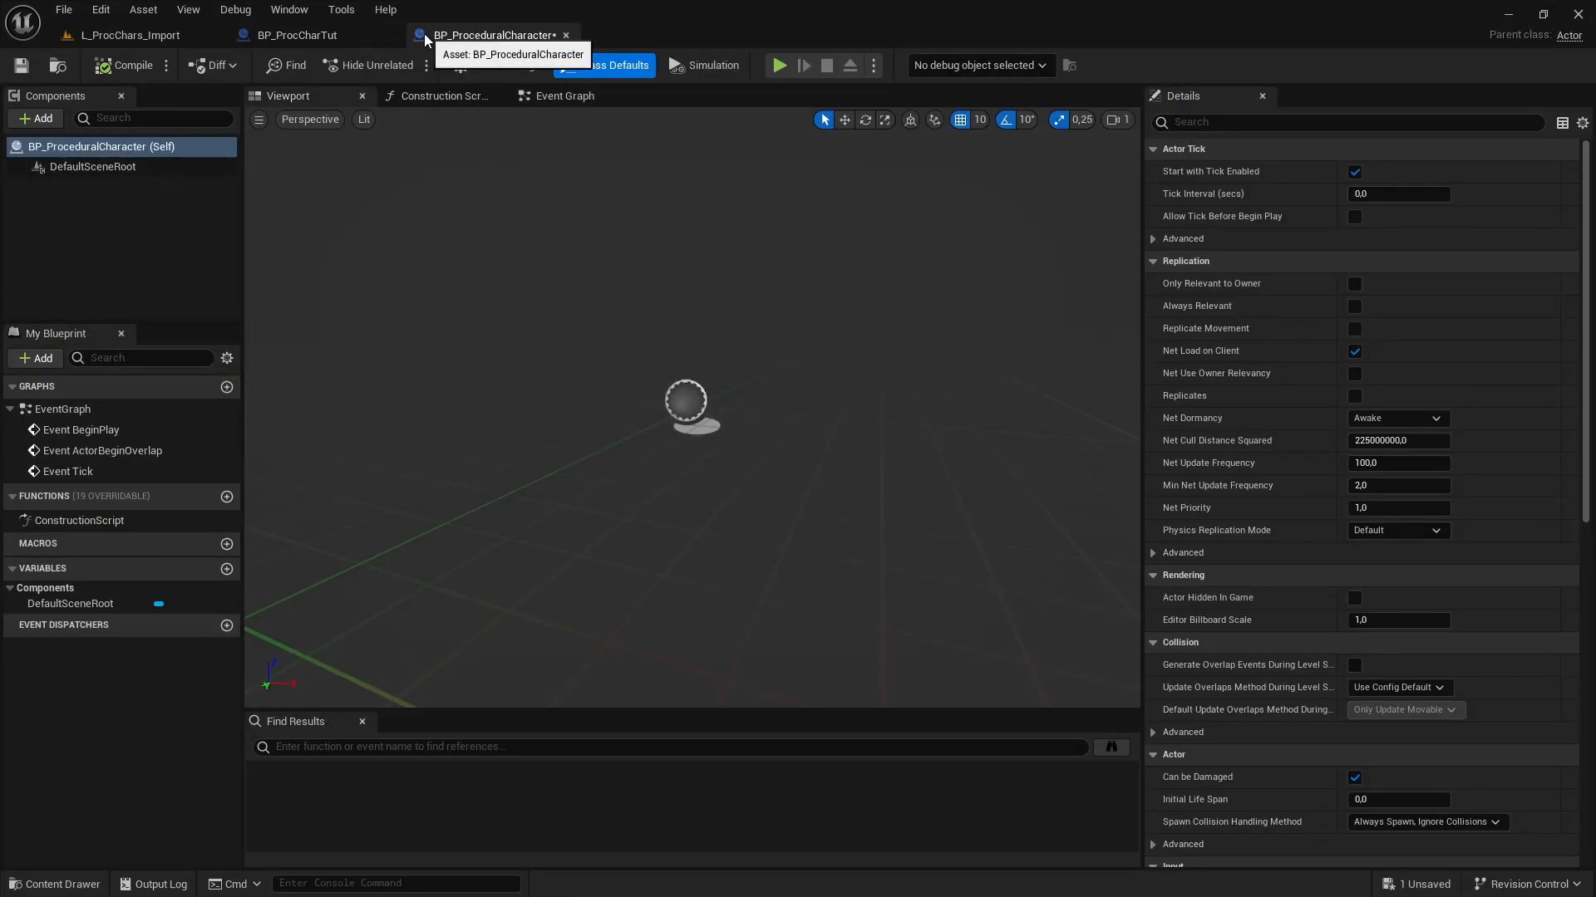
{"action": "left_click", "coordinate": [35, 118]}
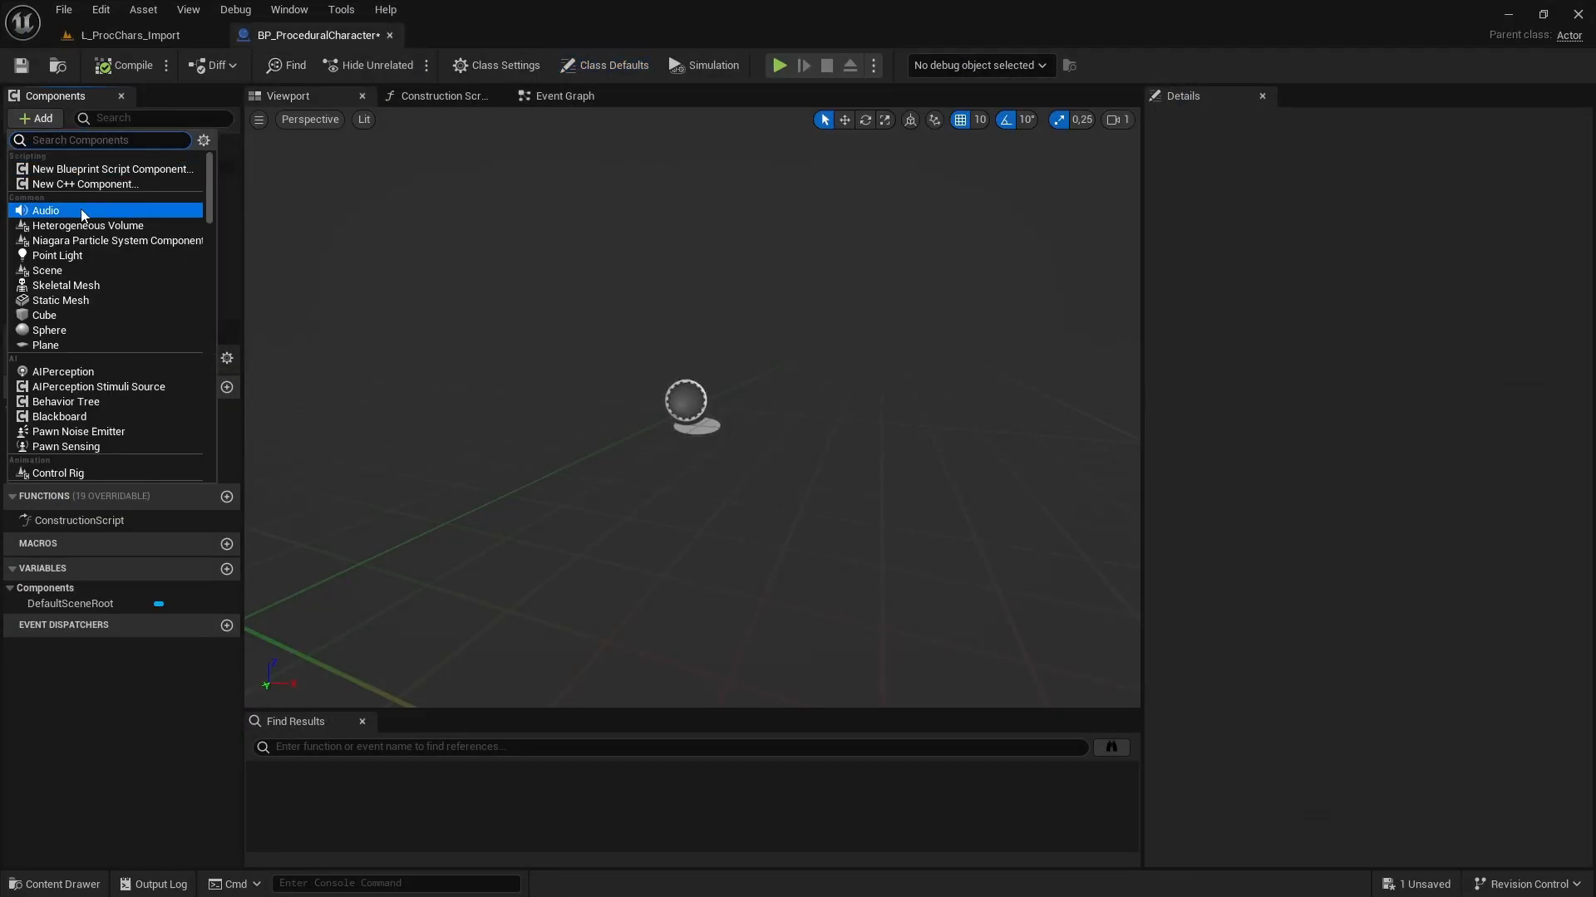
{"action": "type", "text": "skelet"}
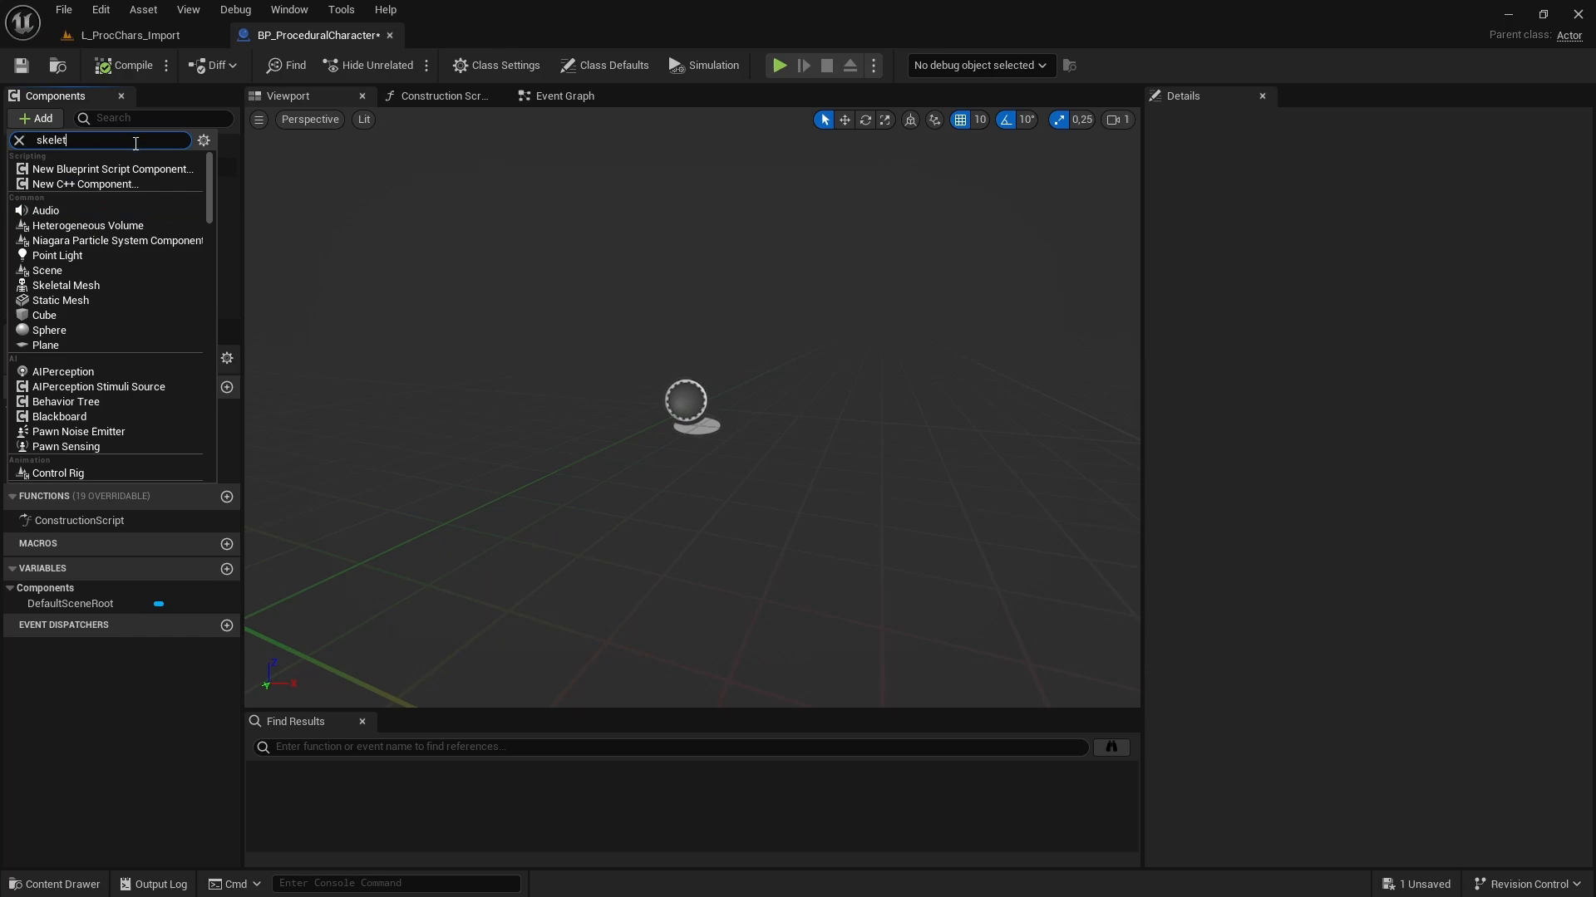
{"action": "left_click", "coordinate": [66, 286]}
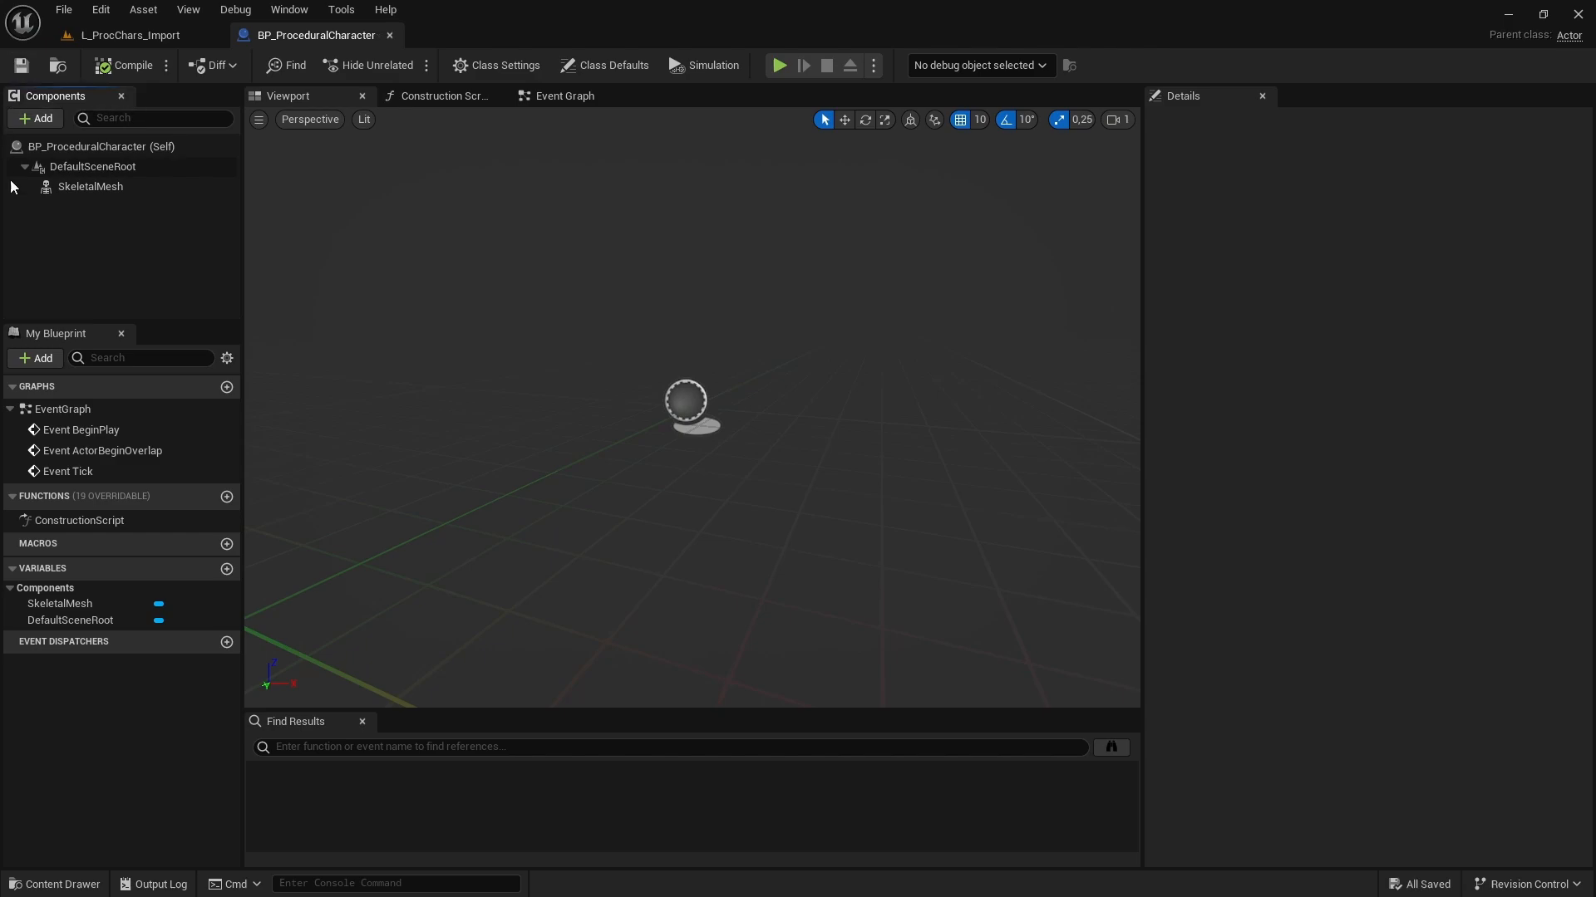
{"action": "left_click", "coordinate": [90, 186]}
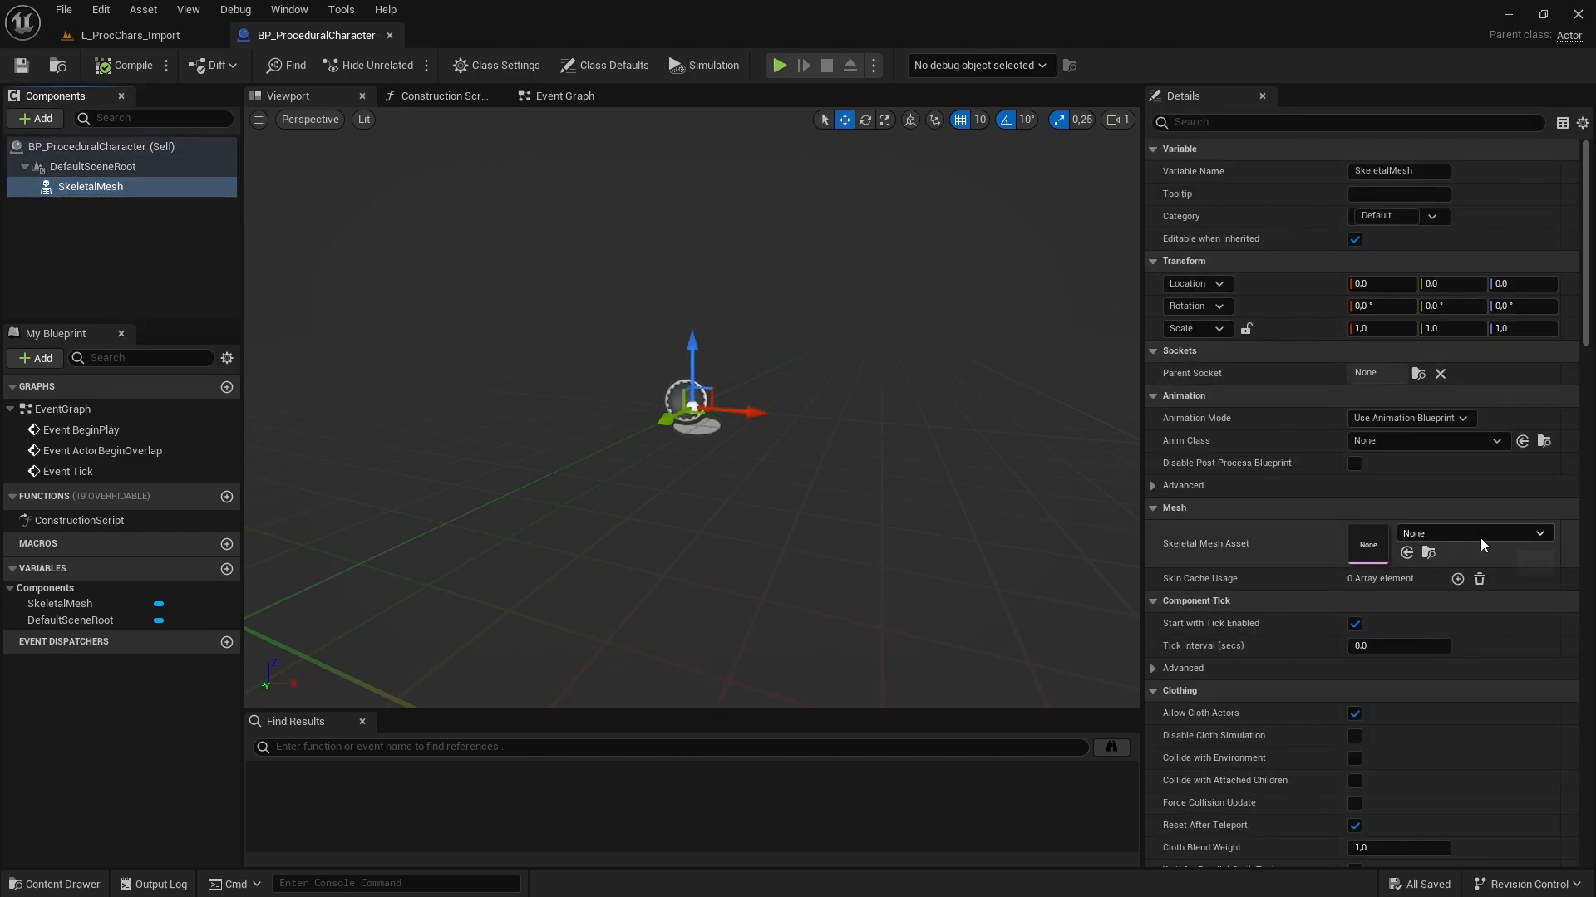
{"action": "left_click", "coordinate": [1540, 534]}
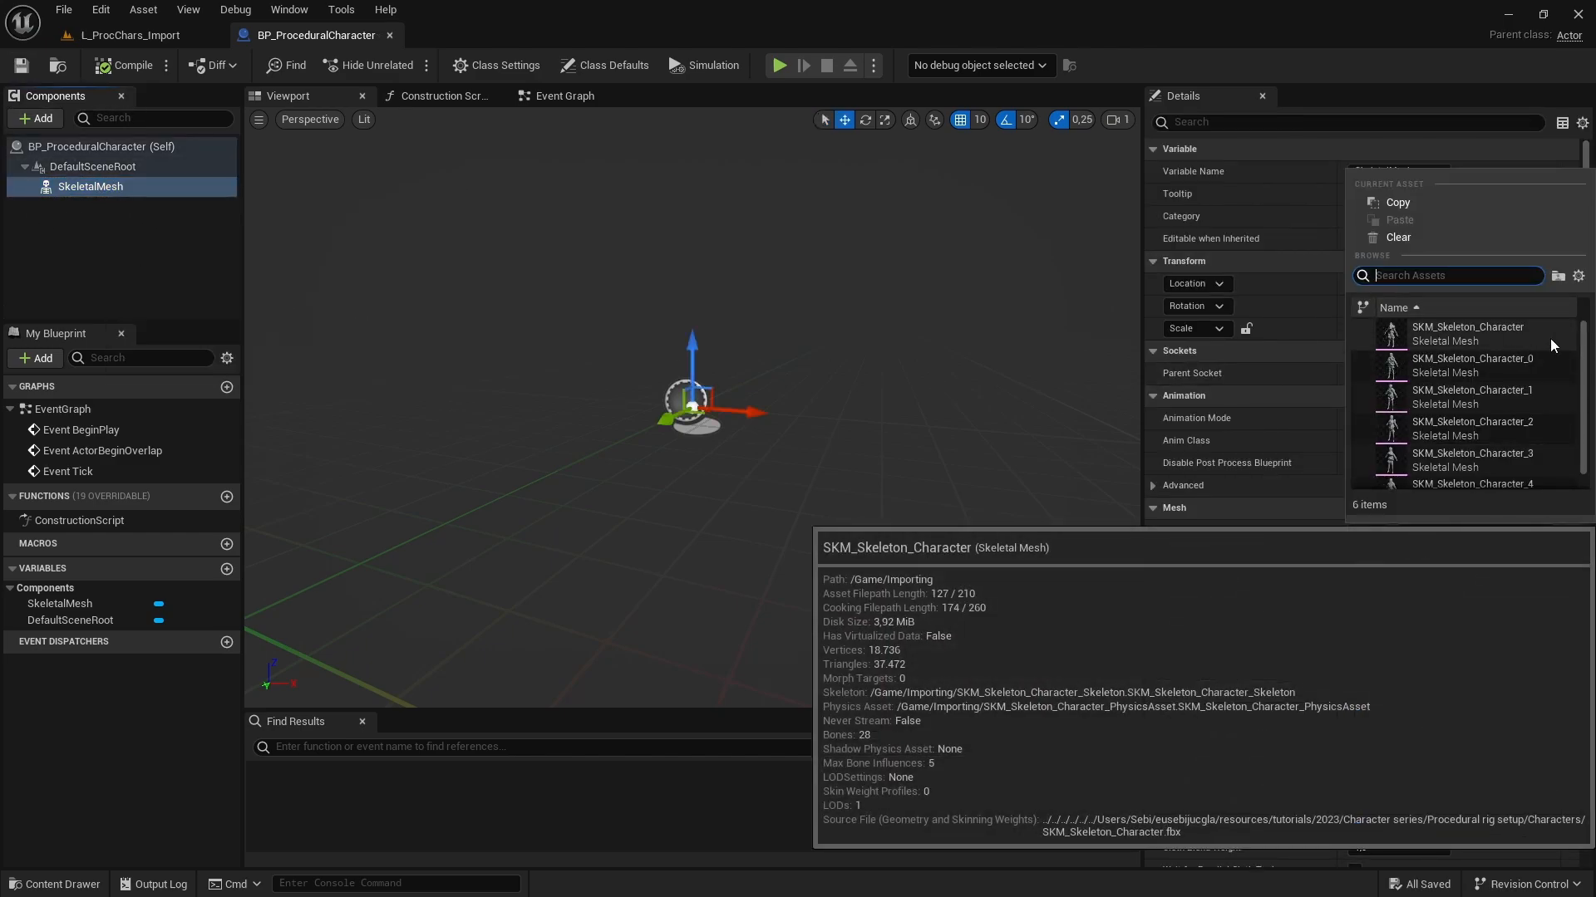
{"action": "left_click", "coordinate": [1467, 333]}
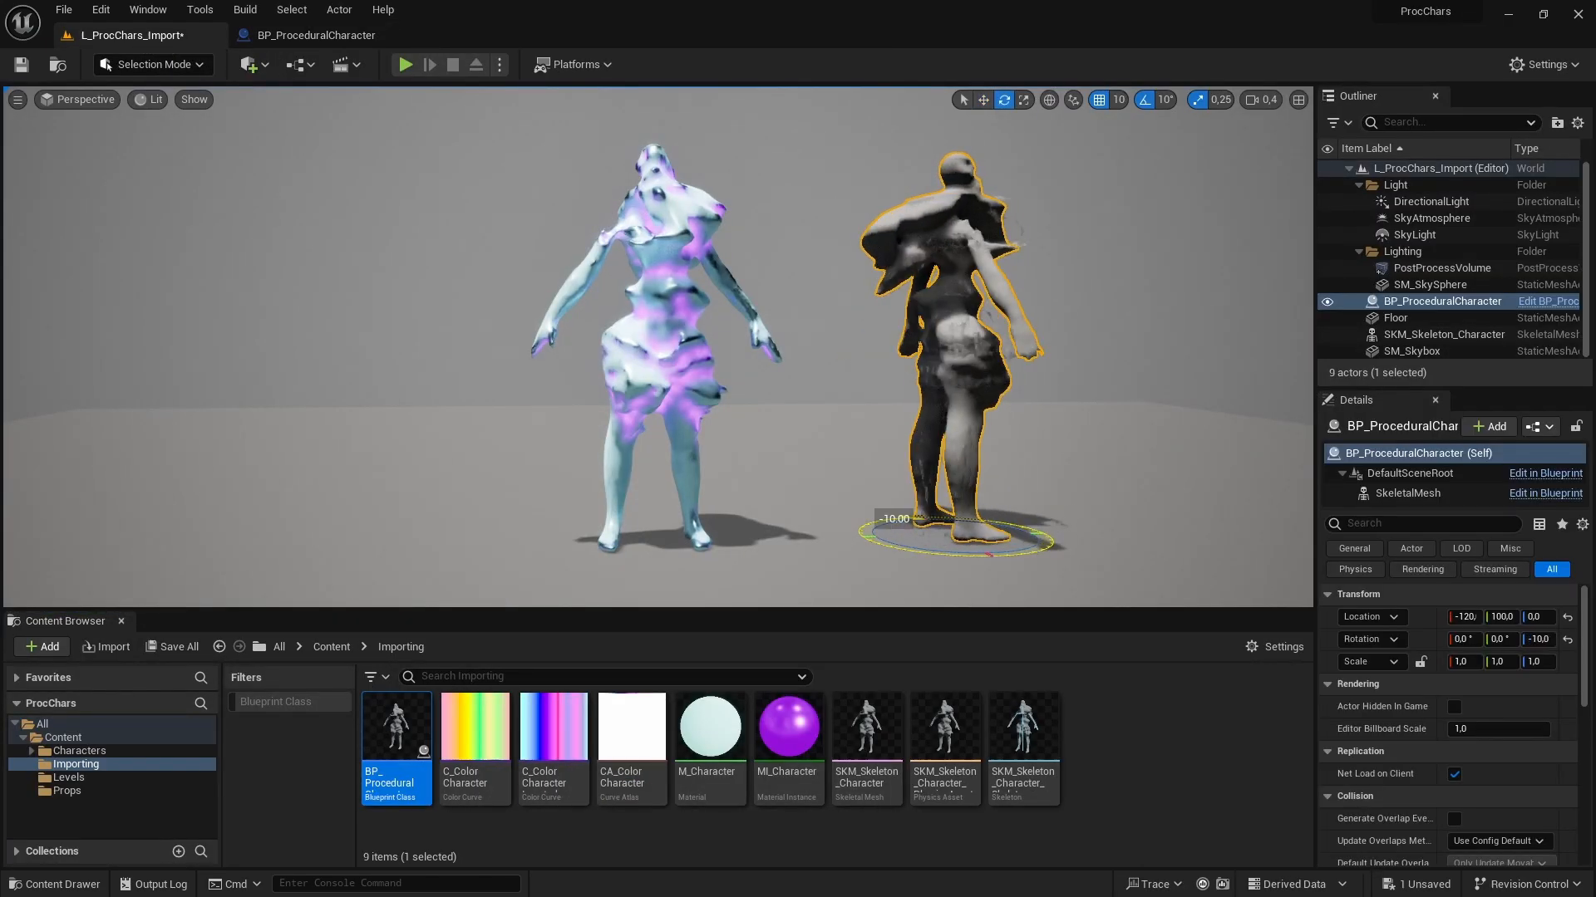
Select the original SKM_Skeleton_Character in the Outliner.
{"action": "left_click", "coordinate": [1441, 334]}
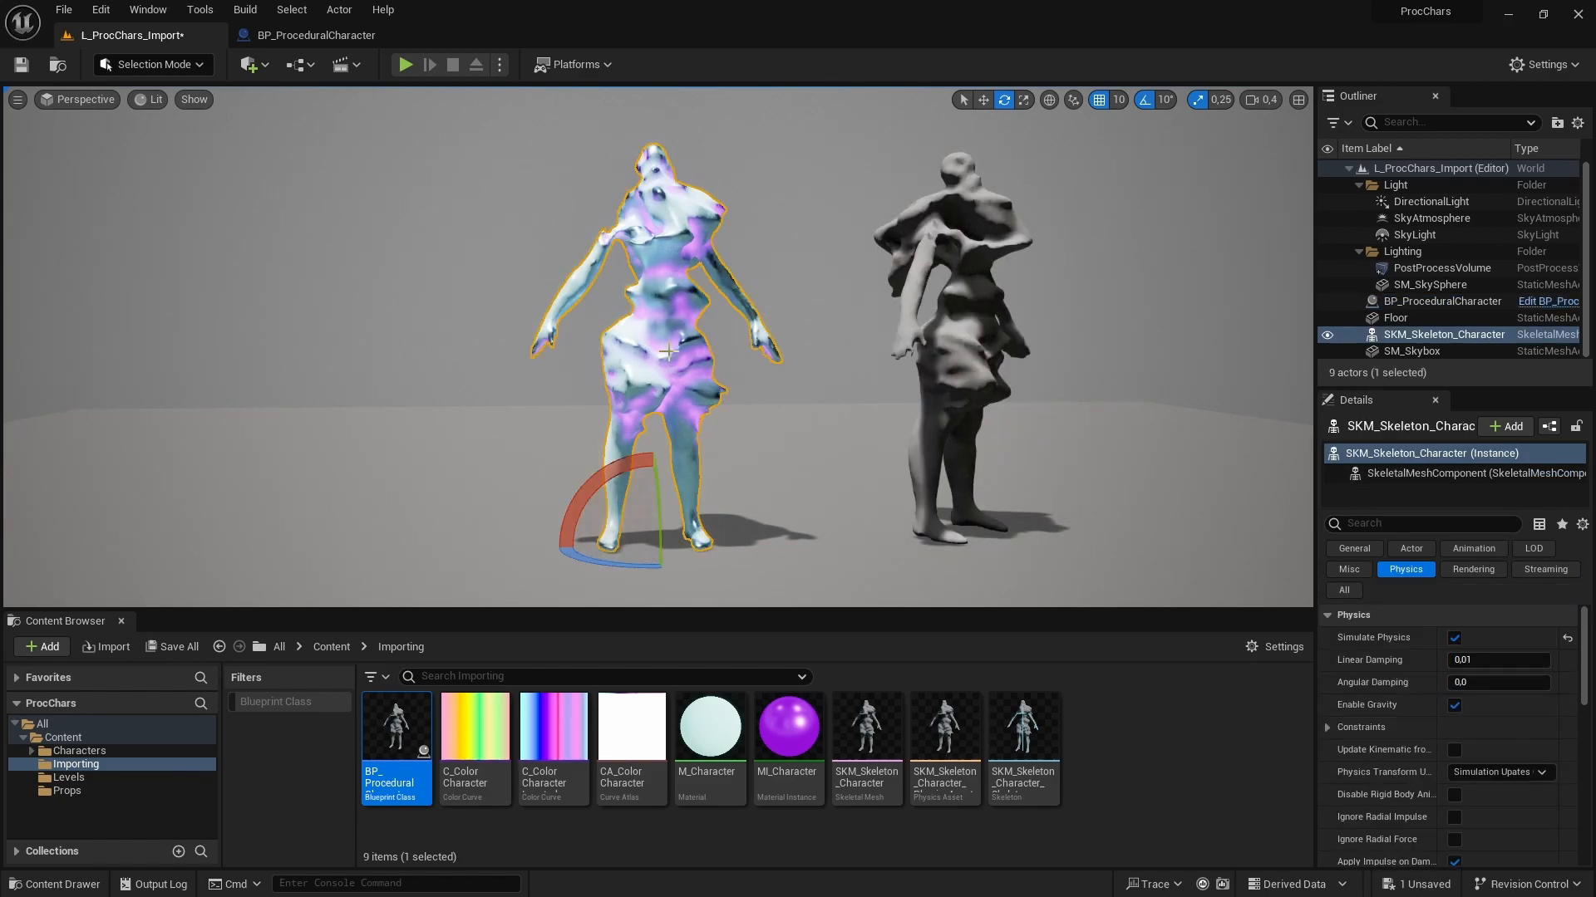
{"action": "left_click", "coordinate": [1412, 334]}
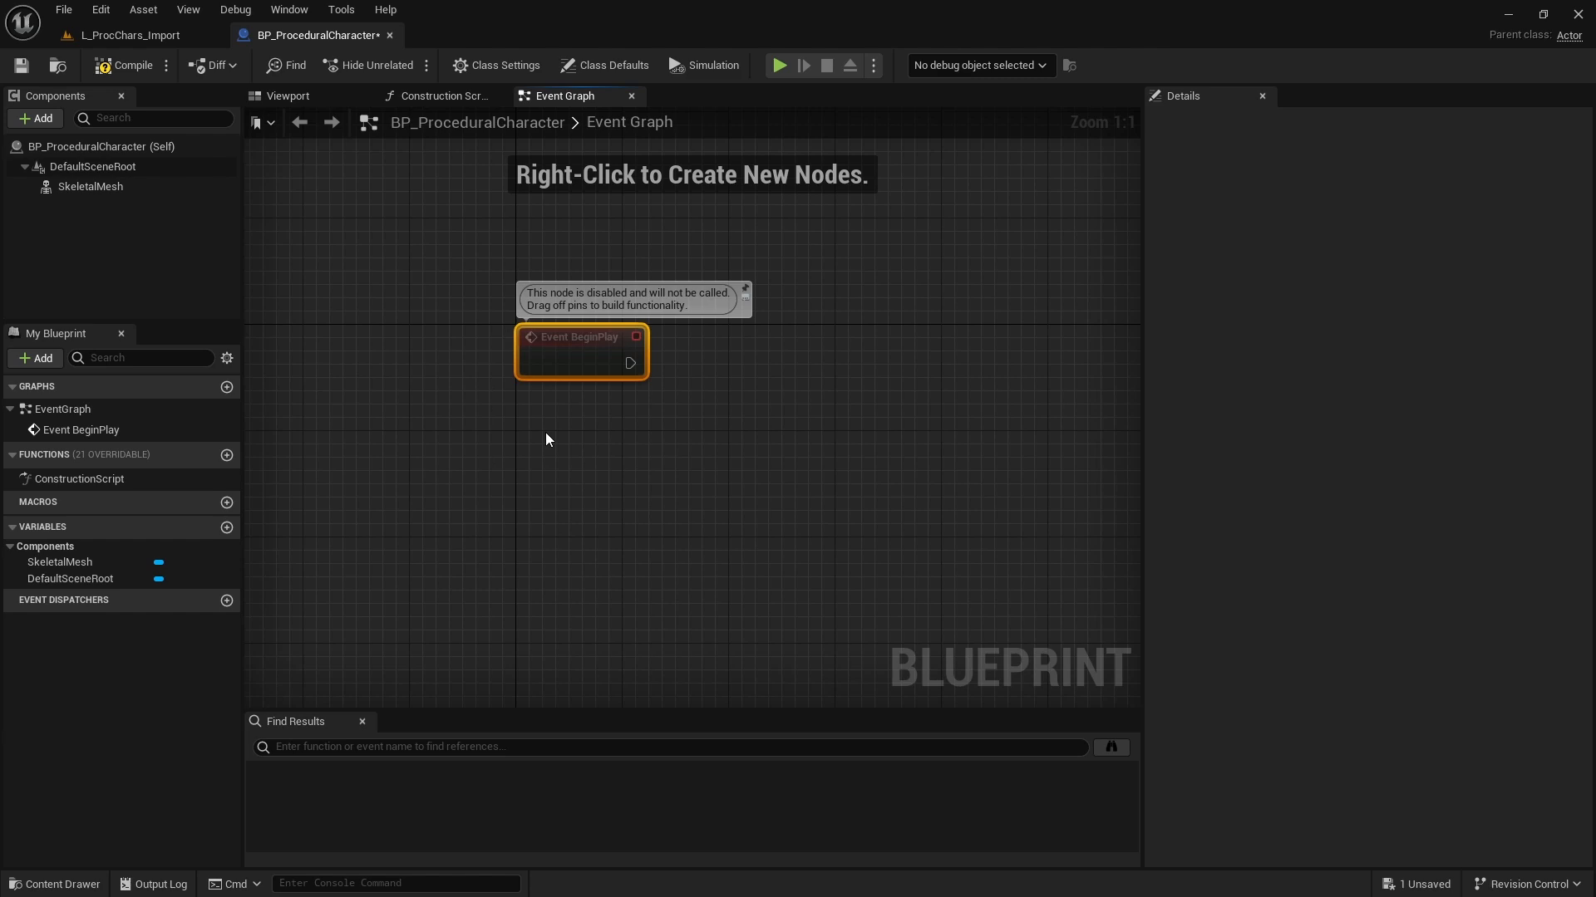
{"action": "mouse_move", "coordinate": [540, 434]}
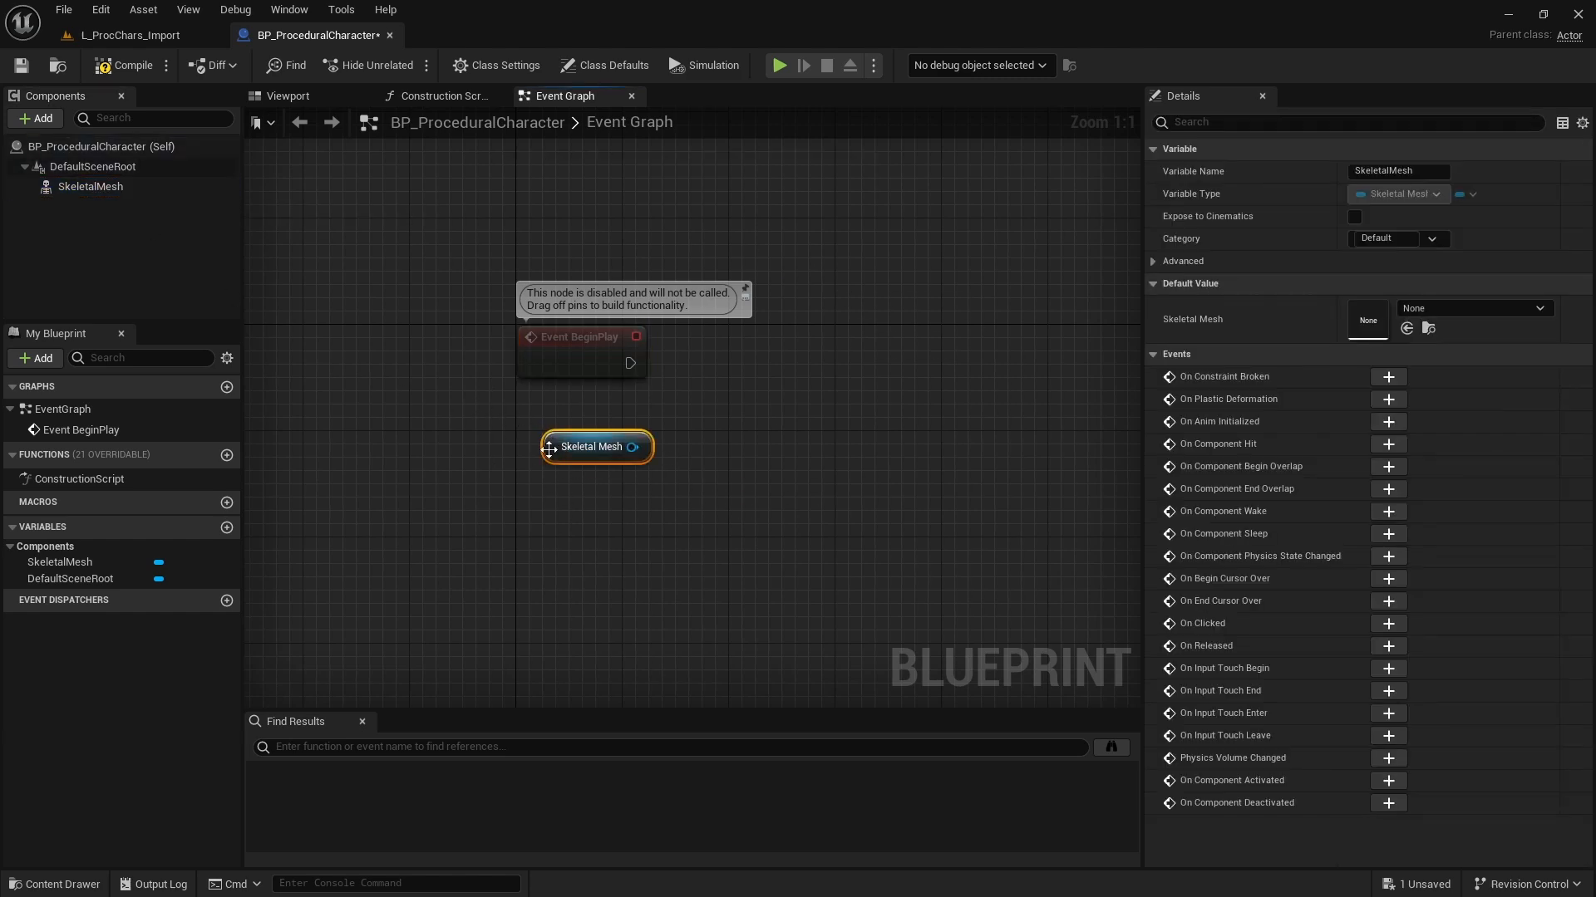
Add a Set Simulate Physics node for the skeletal mesh to the Event Graph.
{"action": "left_click", "coordinate": [90, 187]}
{"action": "type", "text": "set simu"}
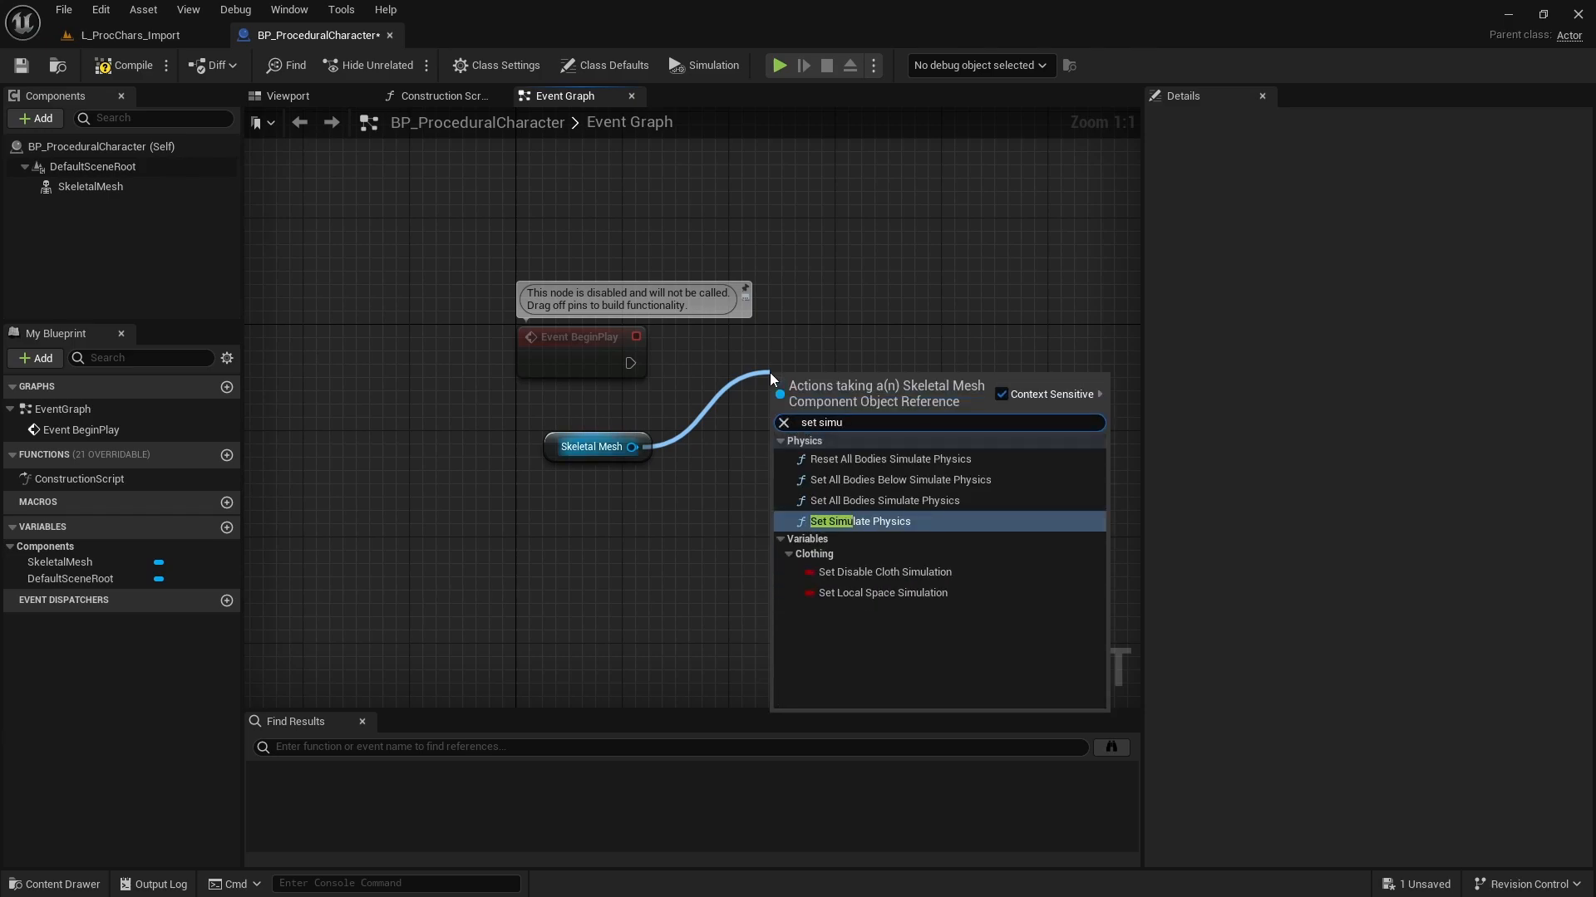
{"action": "left_click", "coordinate": [858, 521]}
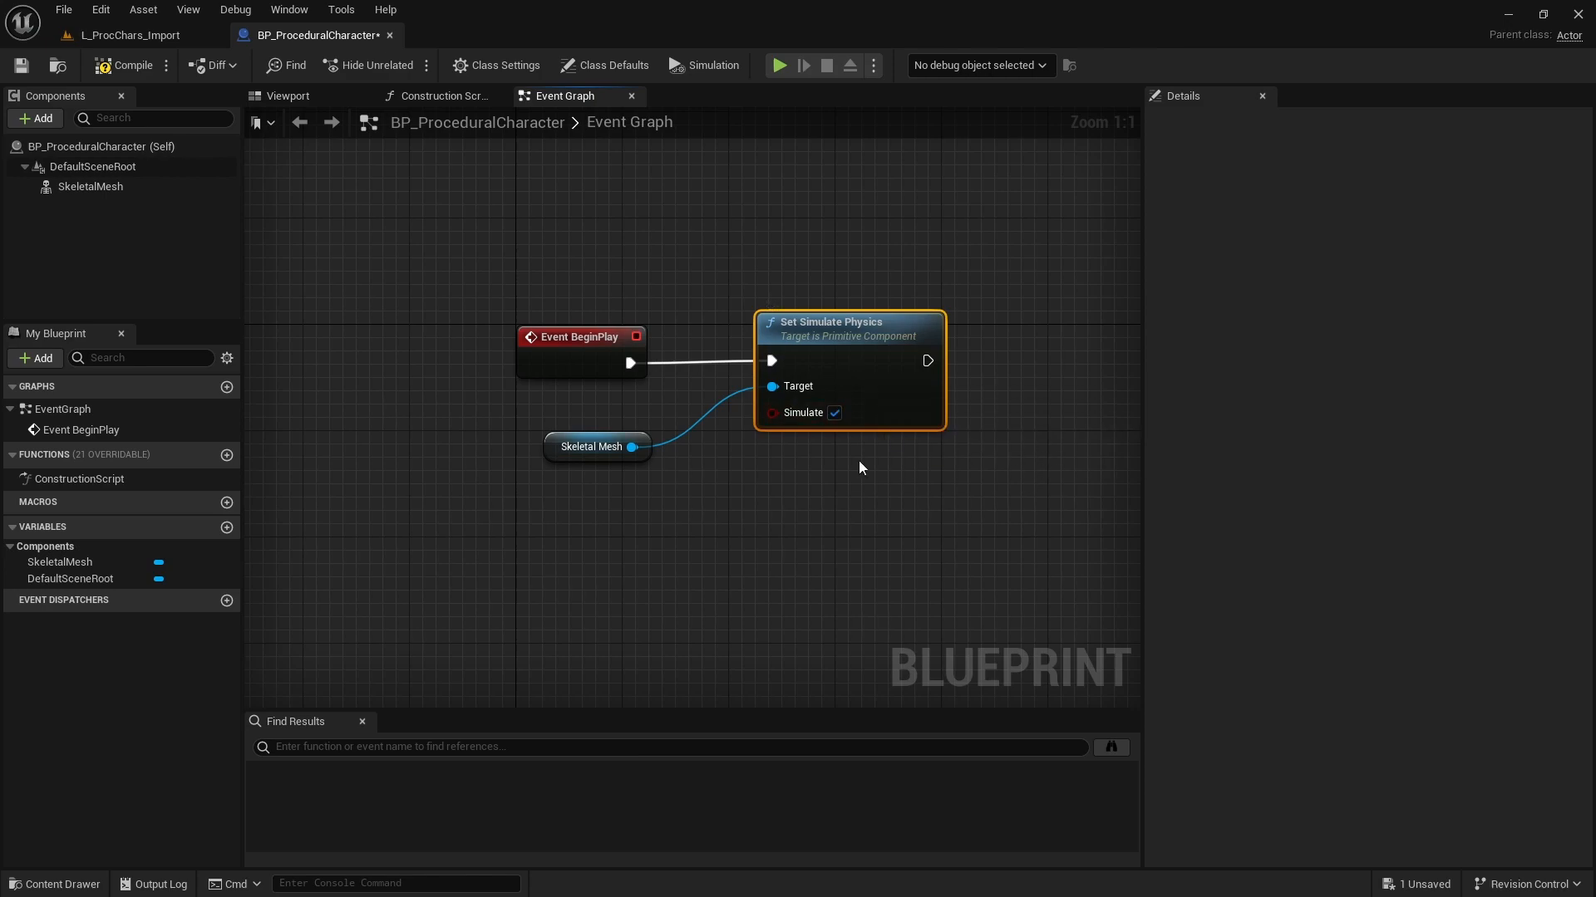
{"action": "left_click", "coordinate": [128, 35]}
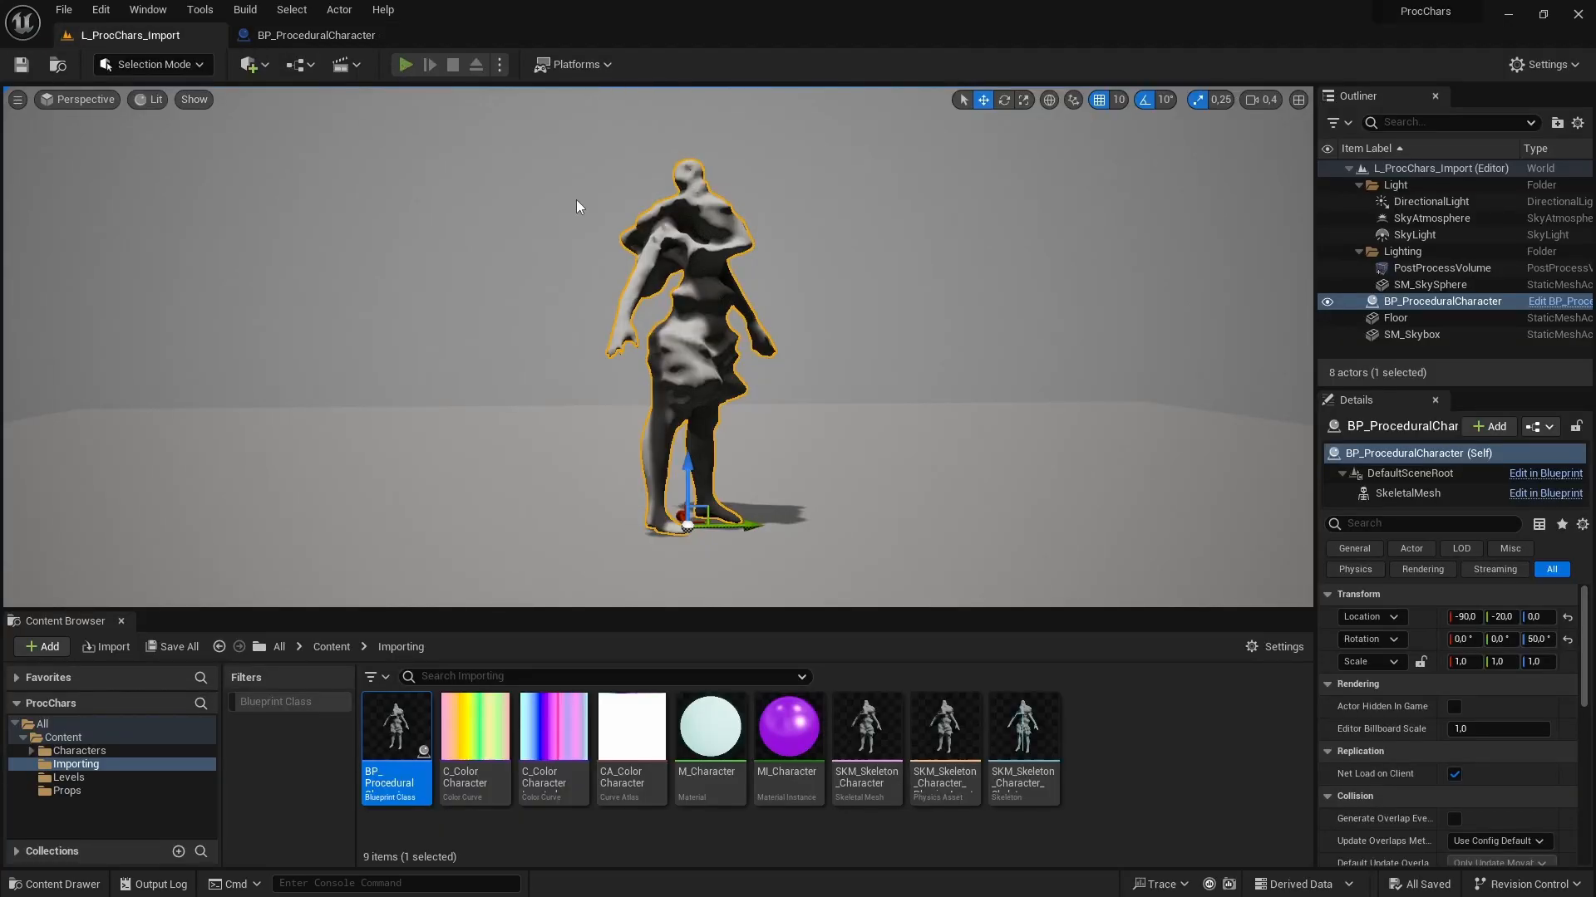
Run a play test, then set the SkeletalMesh Collision Presets to Ragdoll.
{"action": "left_click", "coordinate": [404, 64]}
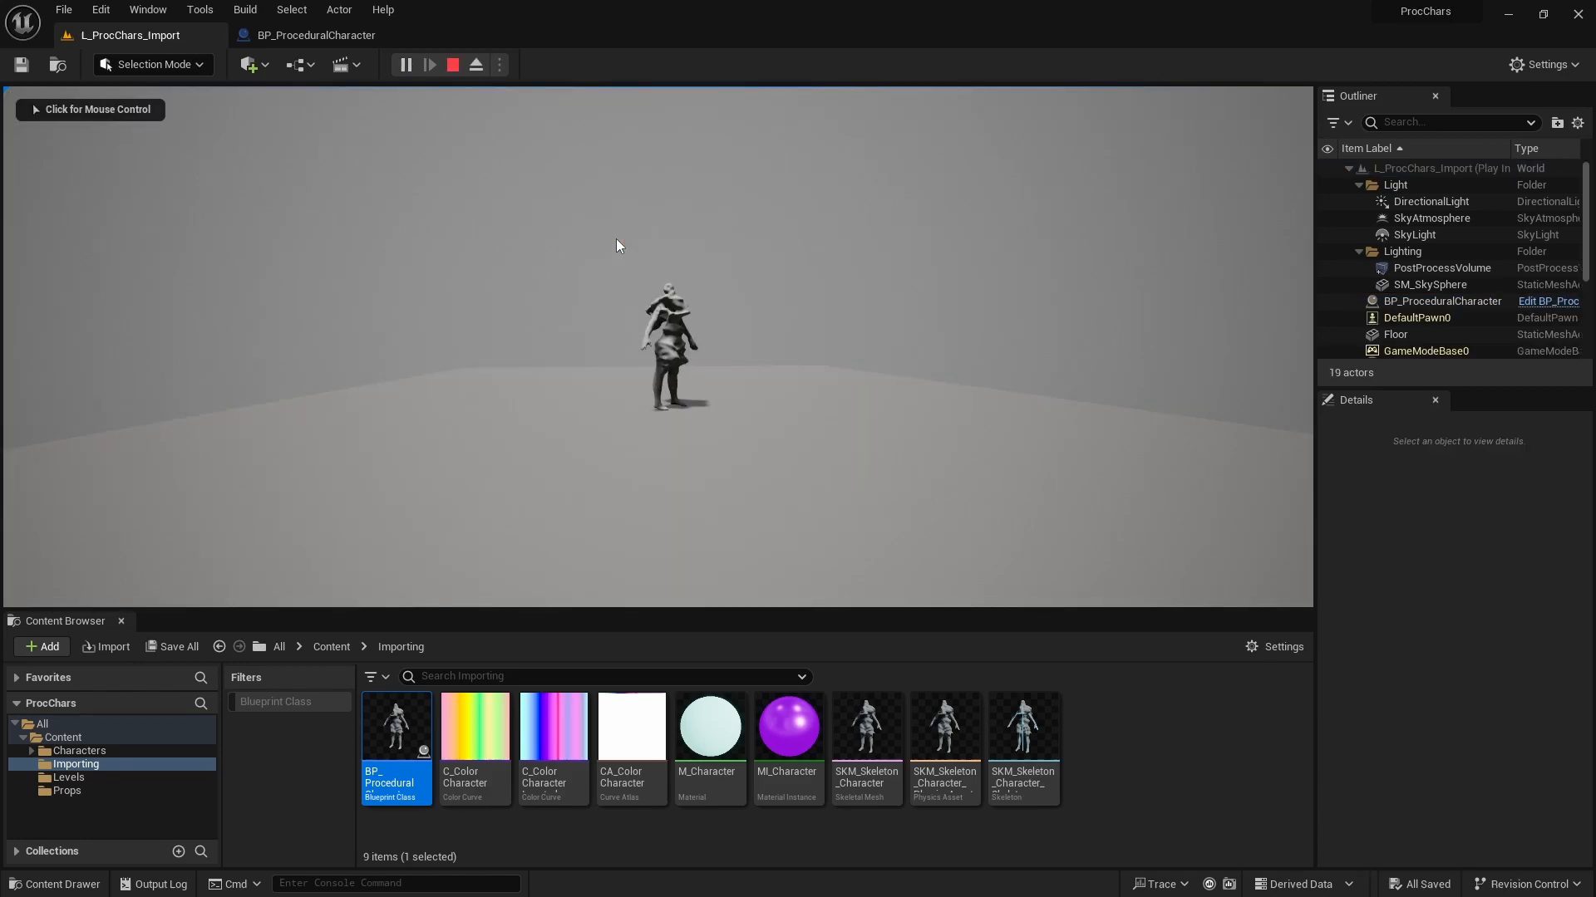
{"action": "left_click", "coordinate": [453, 64]}
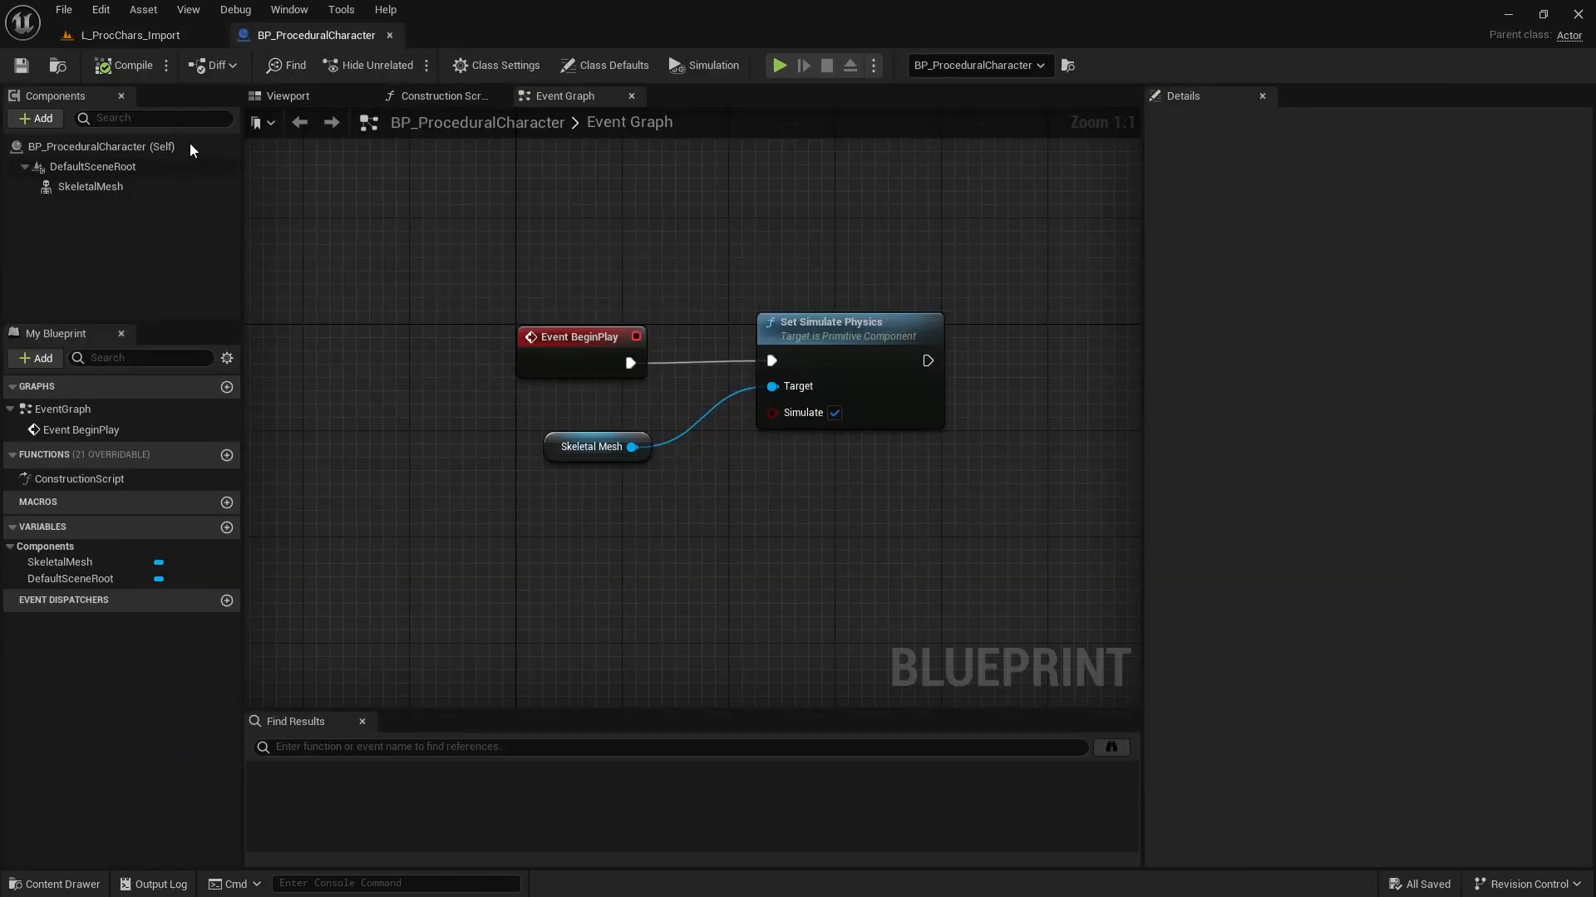
{"action": "left_click", "coordinate": [90, 186]}
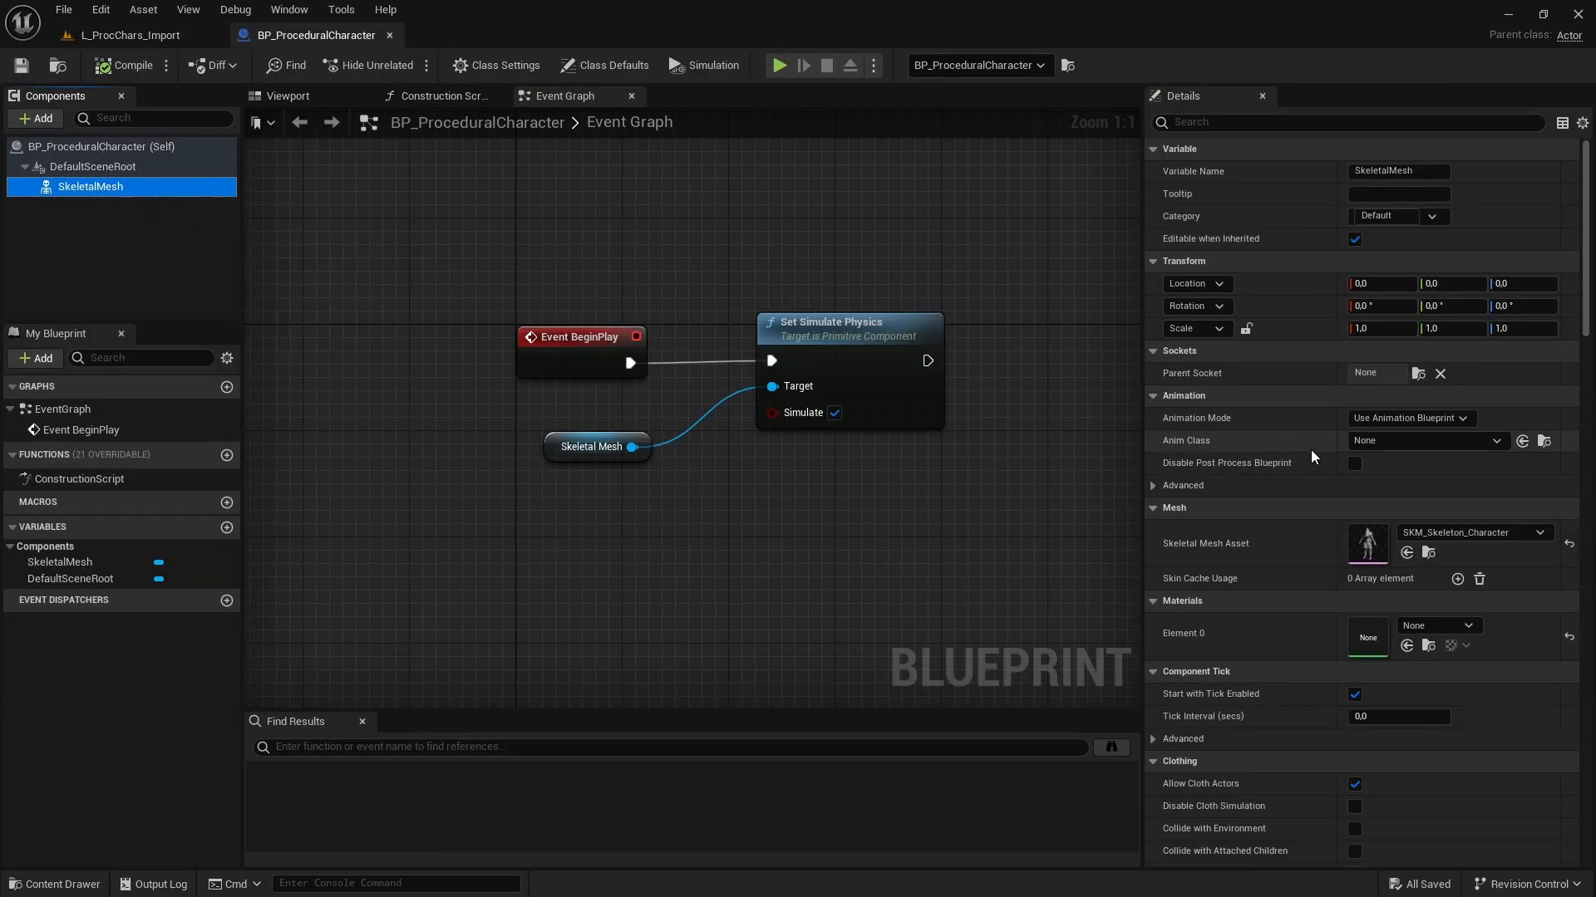
{"action": "scroll", "scroll_direction": "down", "scroll_amount": 3}
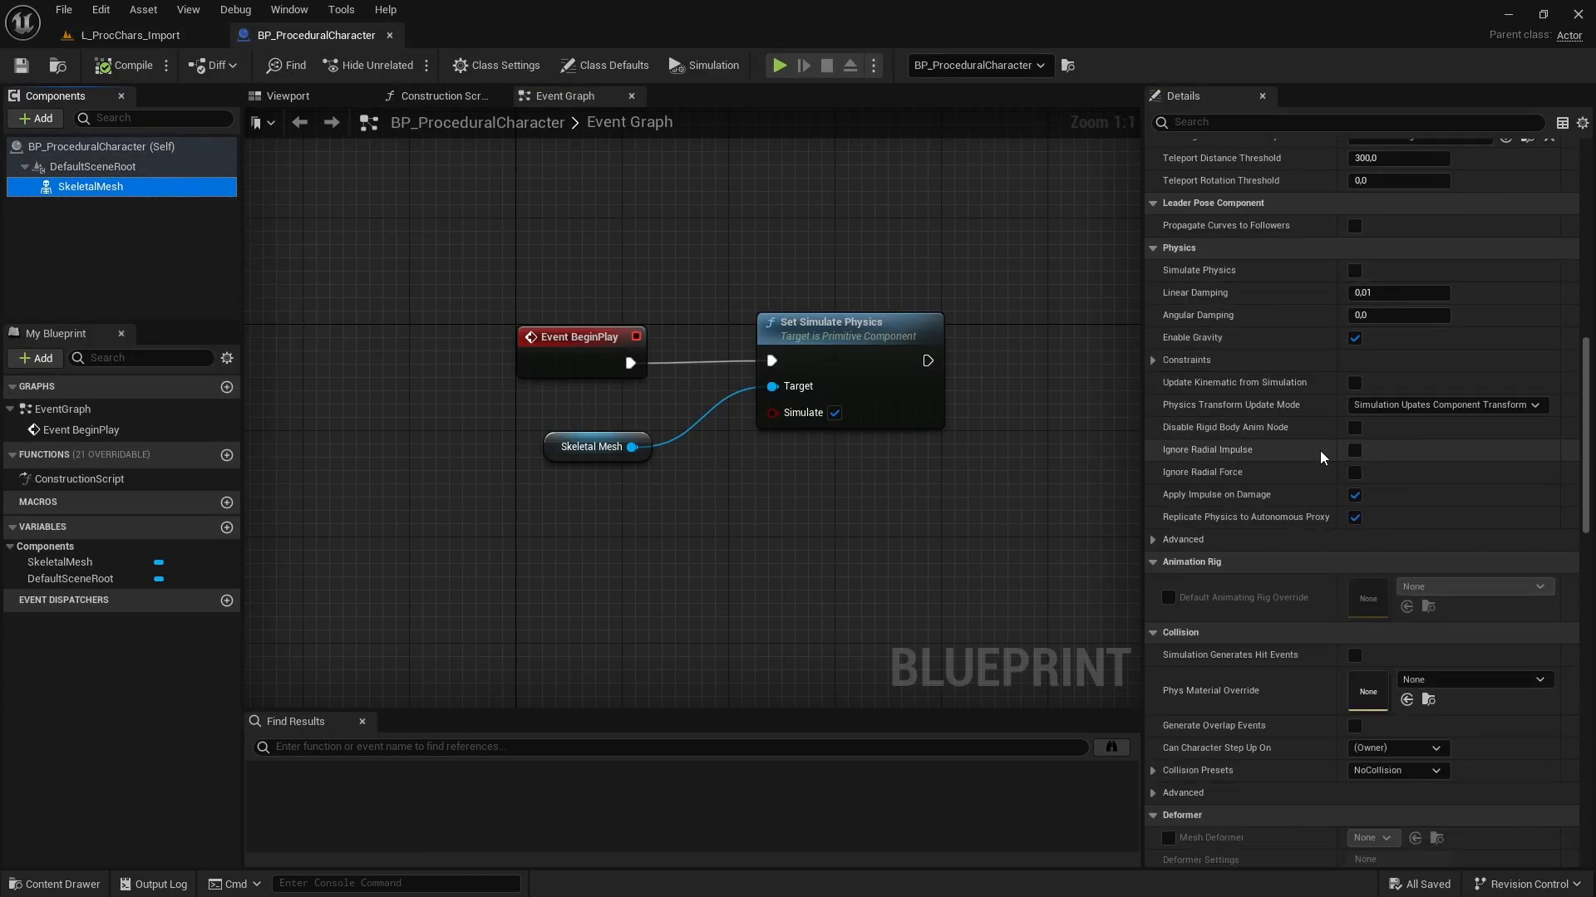
{"action": "scroll", "scroll_direction": "down", "scroll_amount": 3}
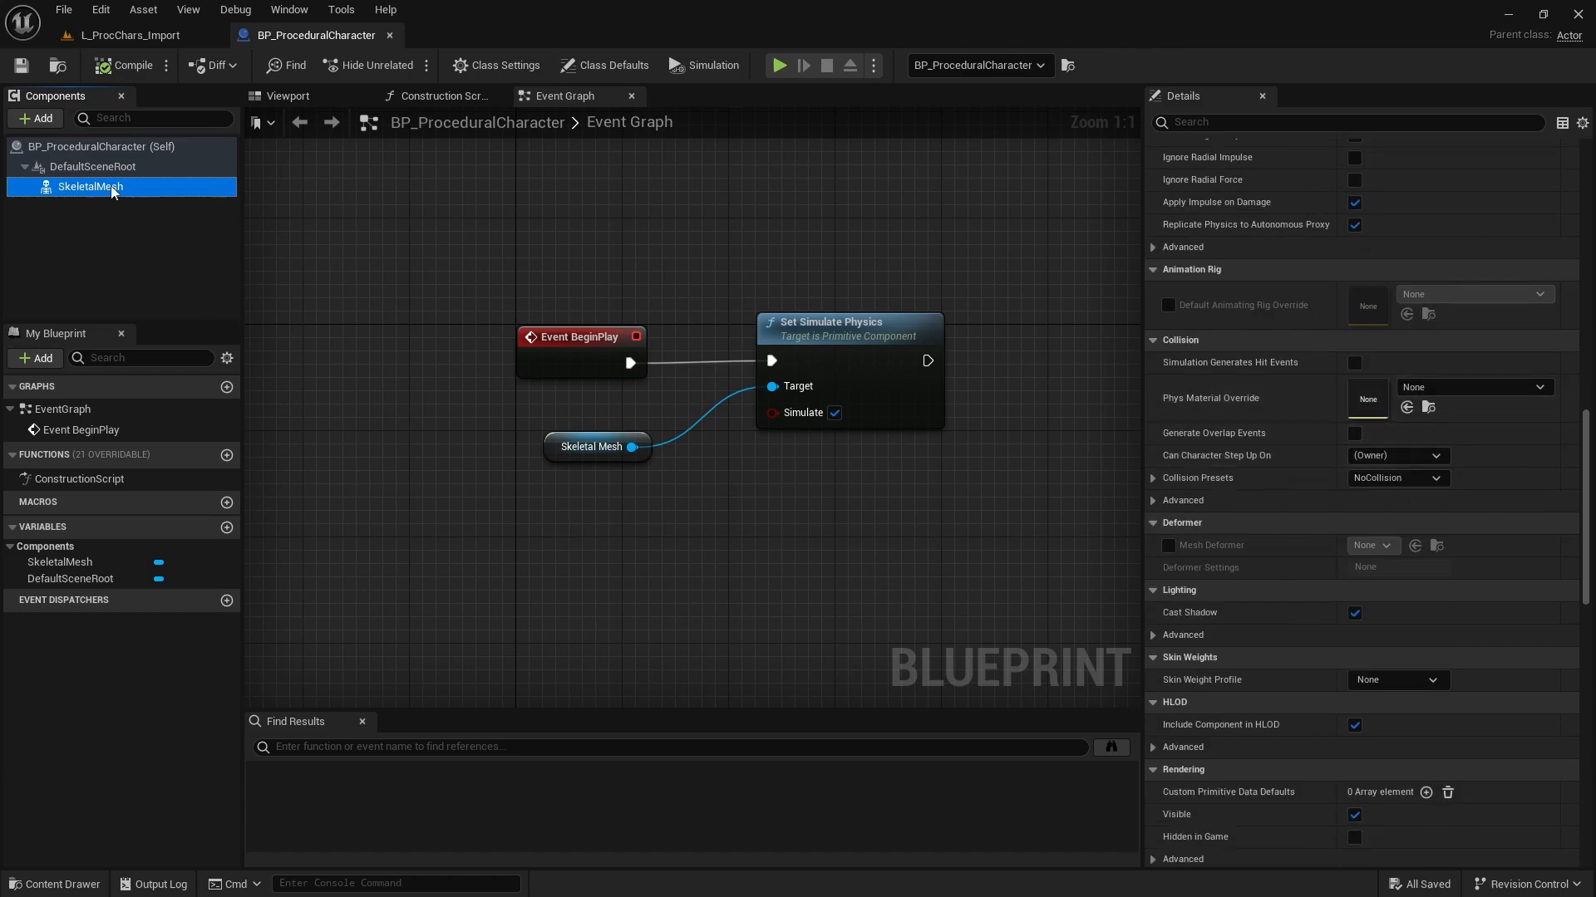
{"action": "double_click", "coordinate": [90, 187]}
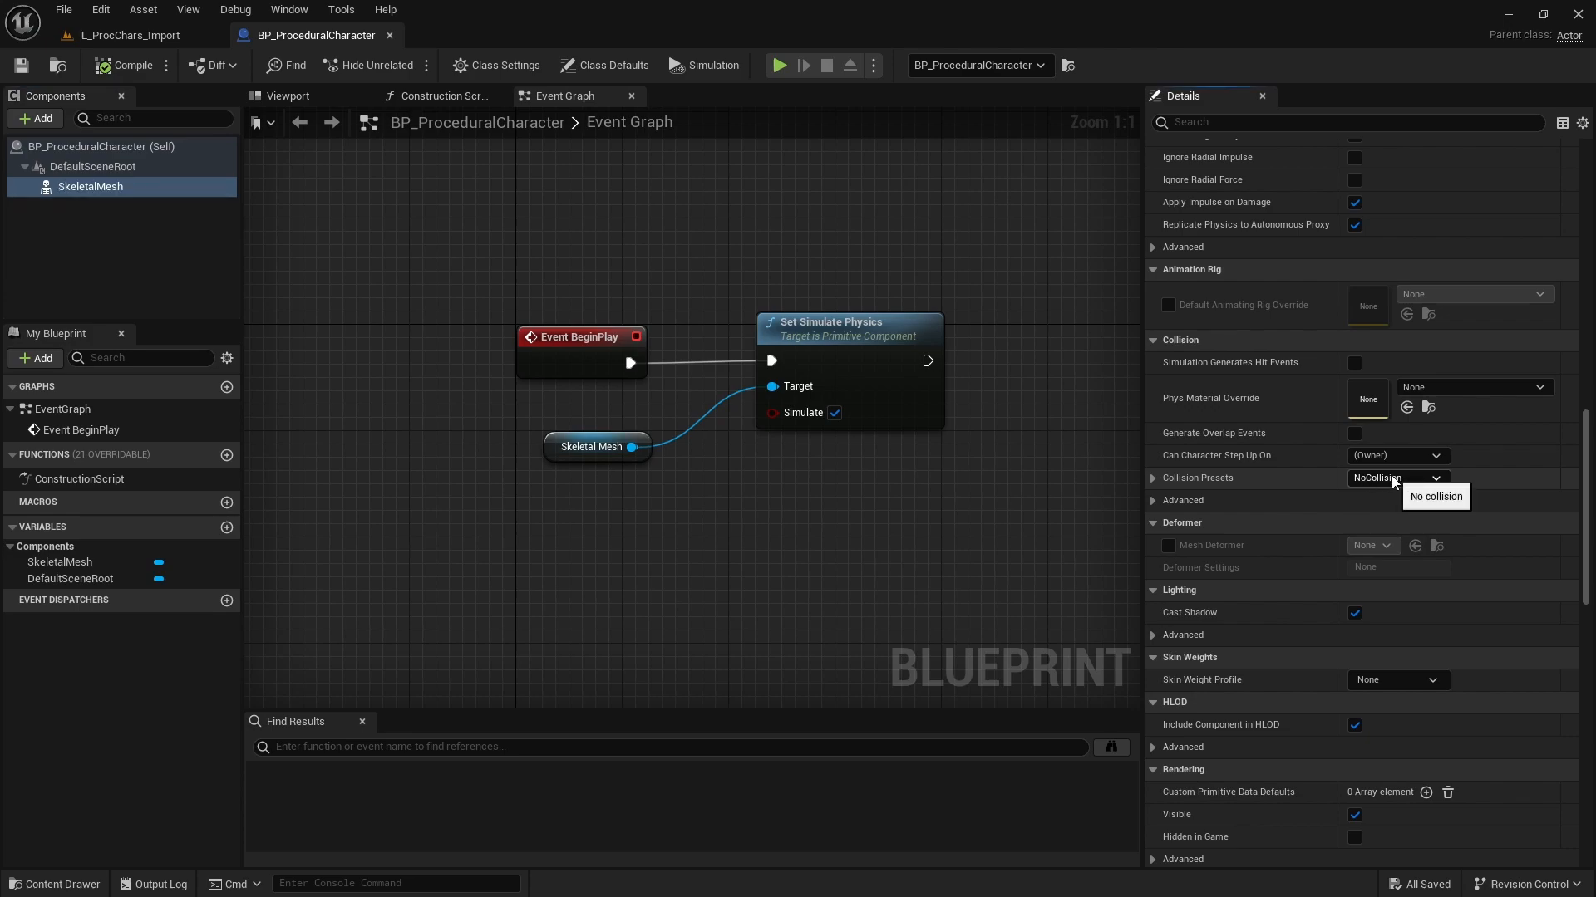
{"action": "left_click", "coordinate": [1435, 478]}
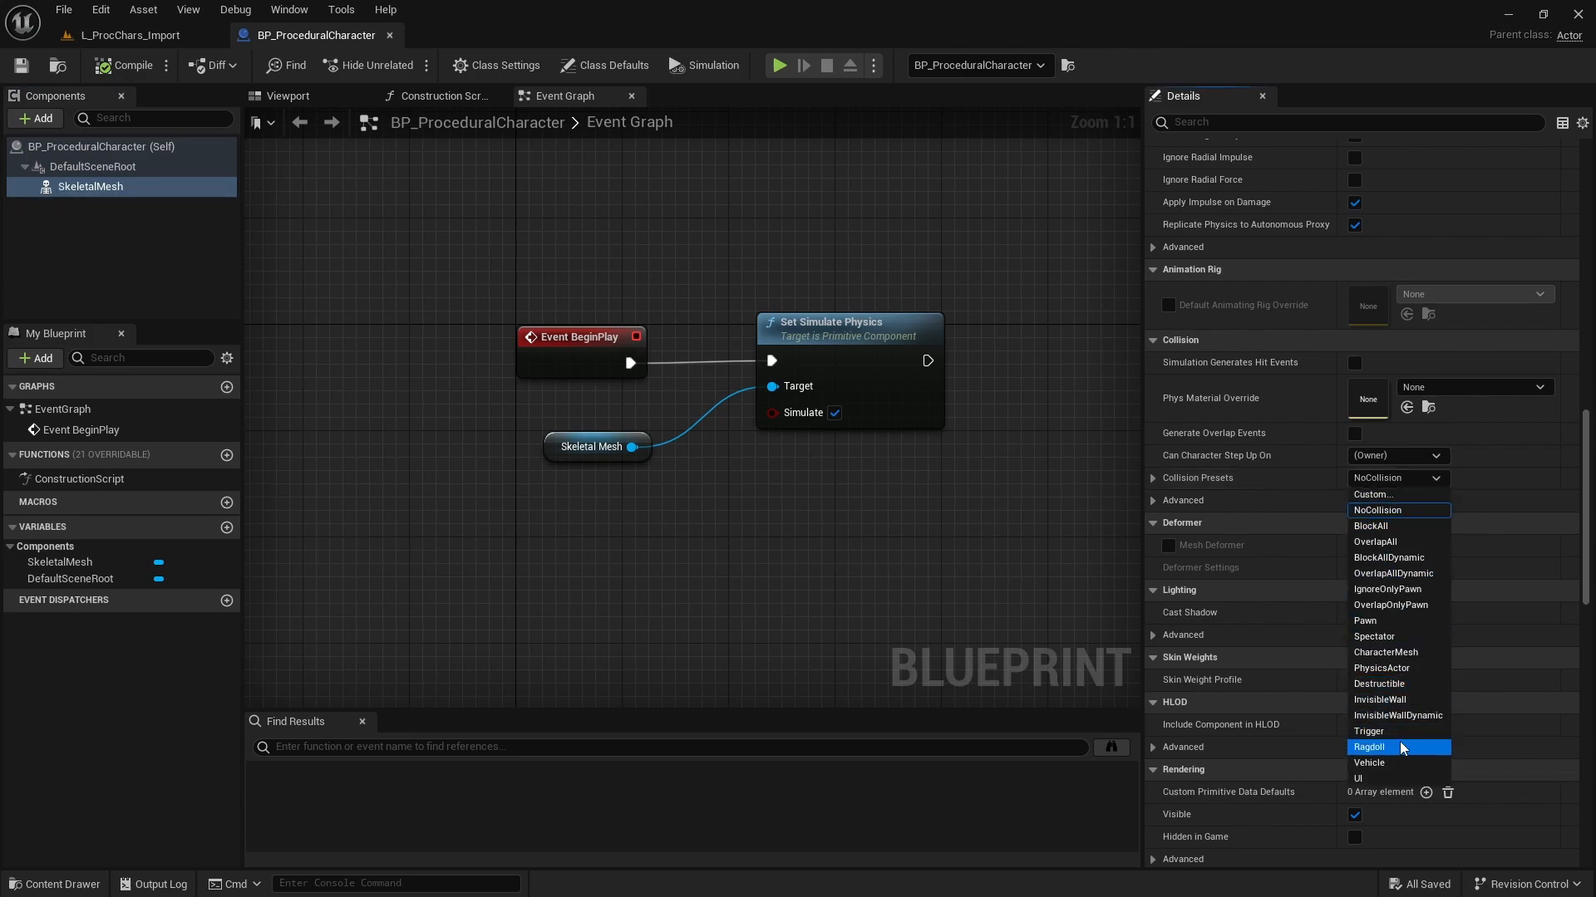
{"action": "left_click", "coordinate": [1370, 747]}
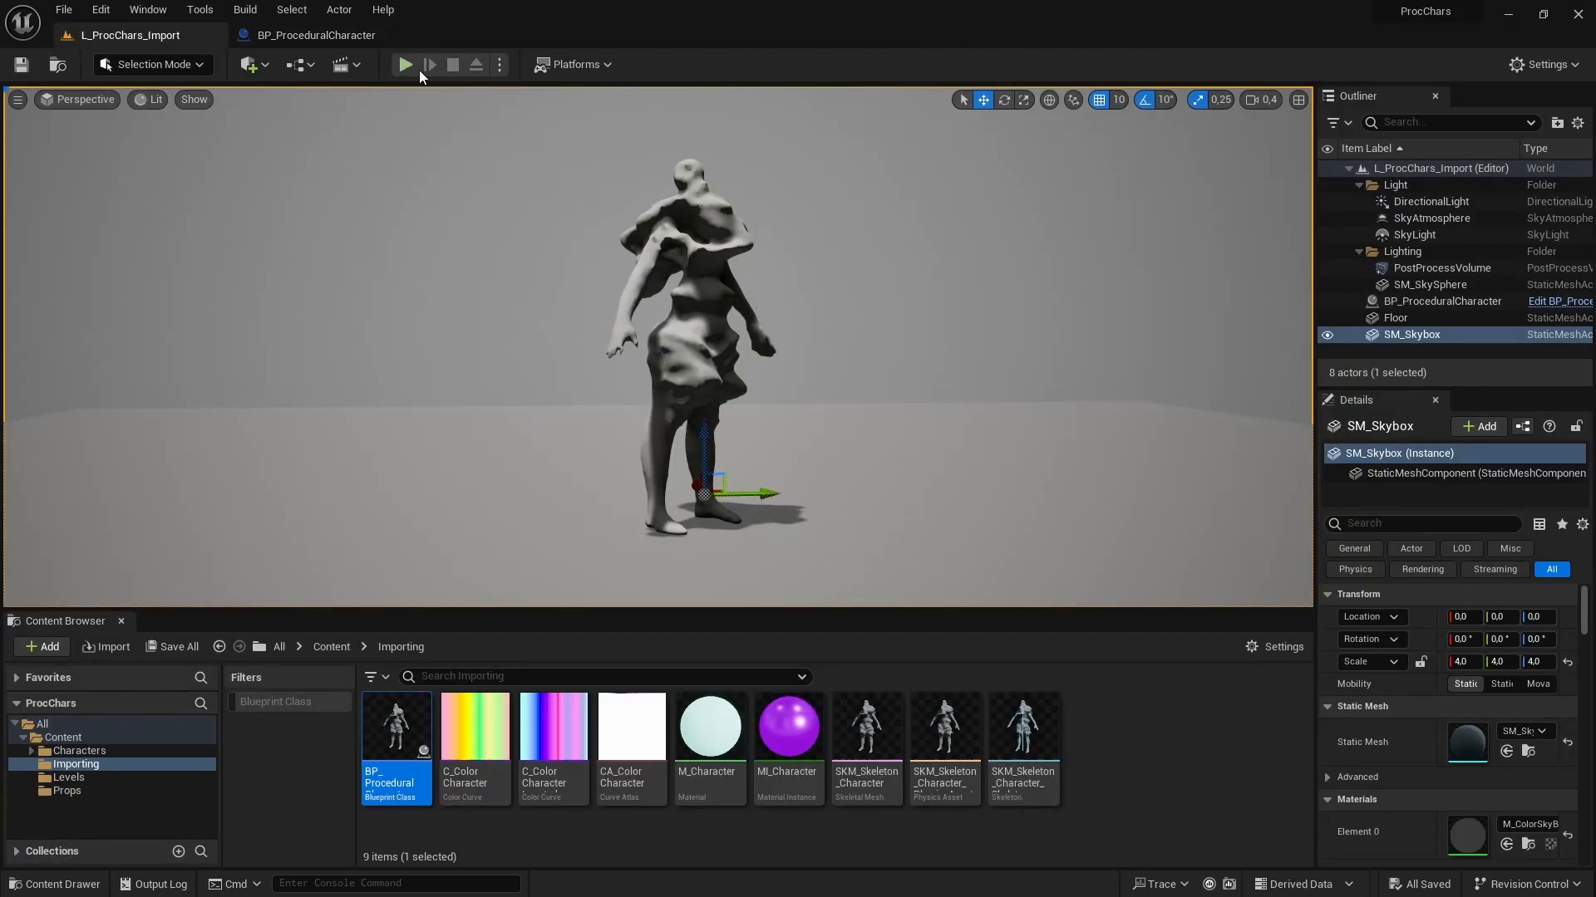
Play-test the ragdoll, then add an Add Impulse node of 3000 to the skeletal mesh.
{"action": "left_click", "coordinate": [404, 64]}
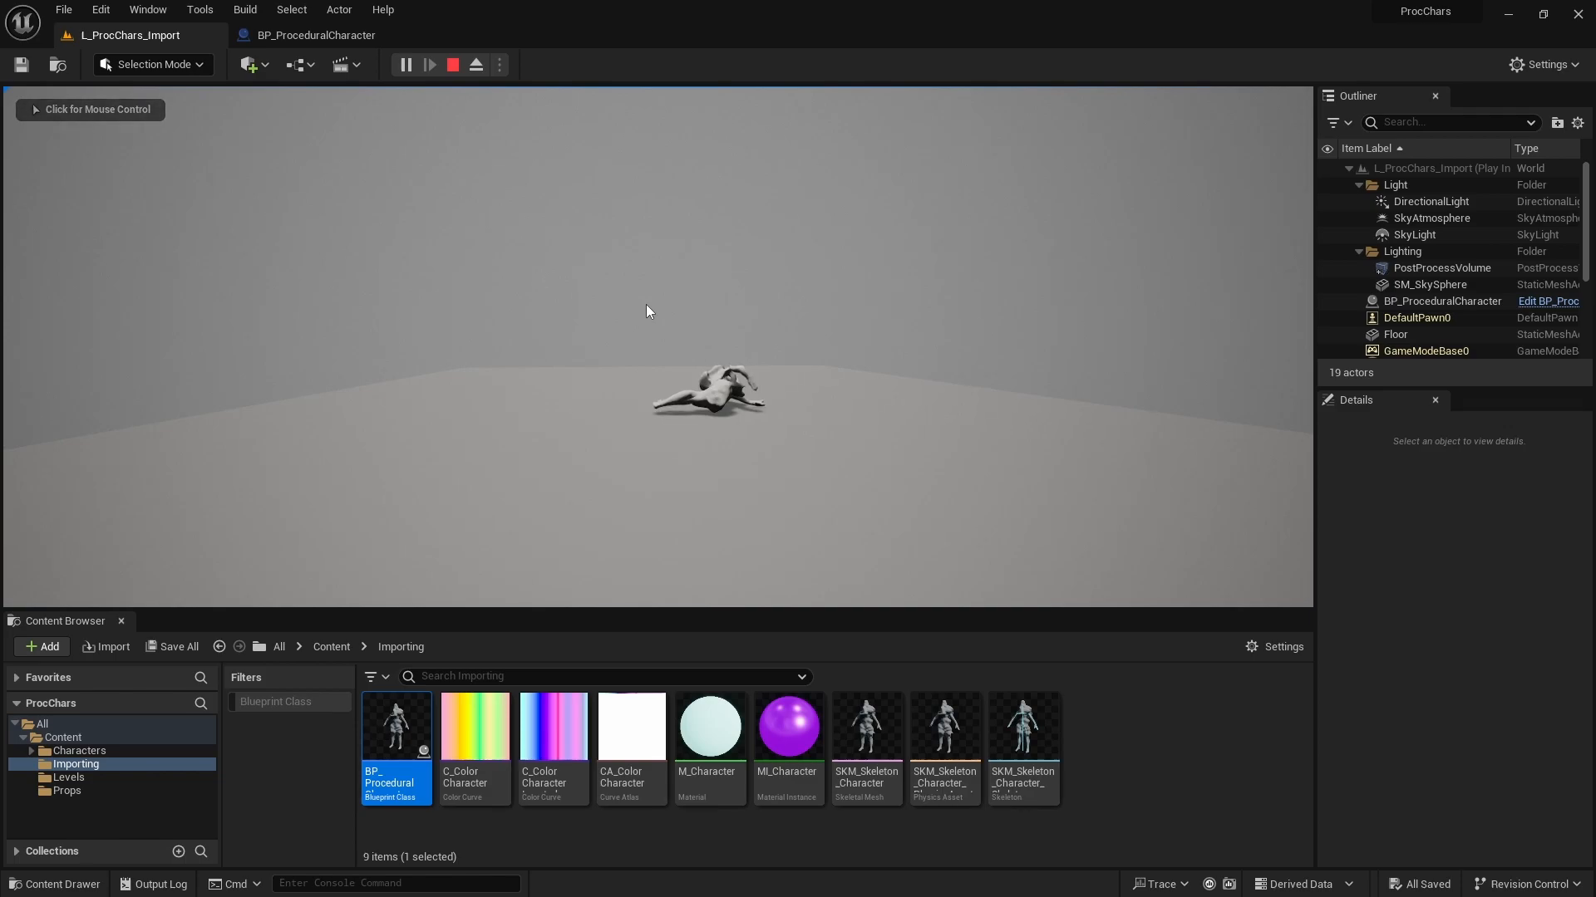
{"action": "left_click", "coordinate": [452, 63]}
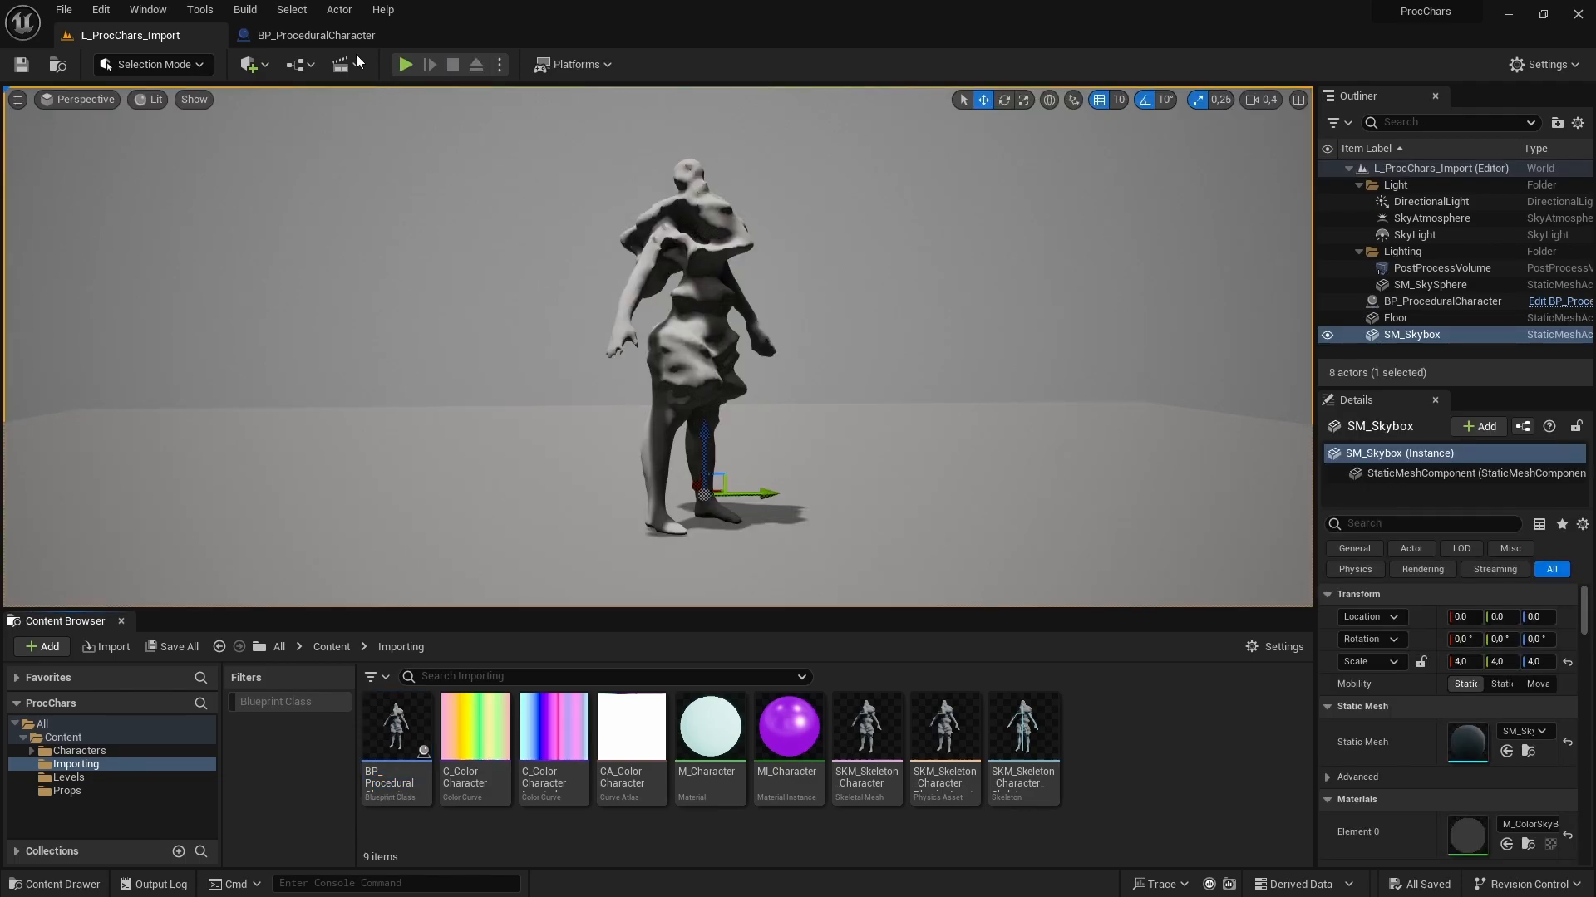
{"action": "left_click", "coordinate": [316, 35]}
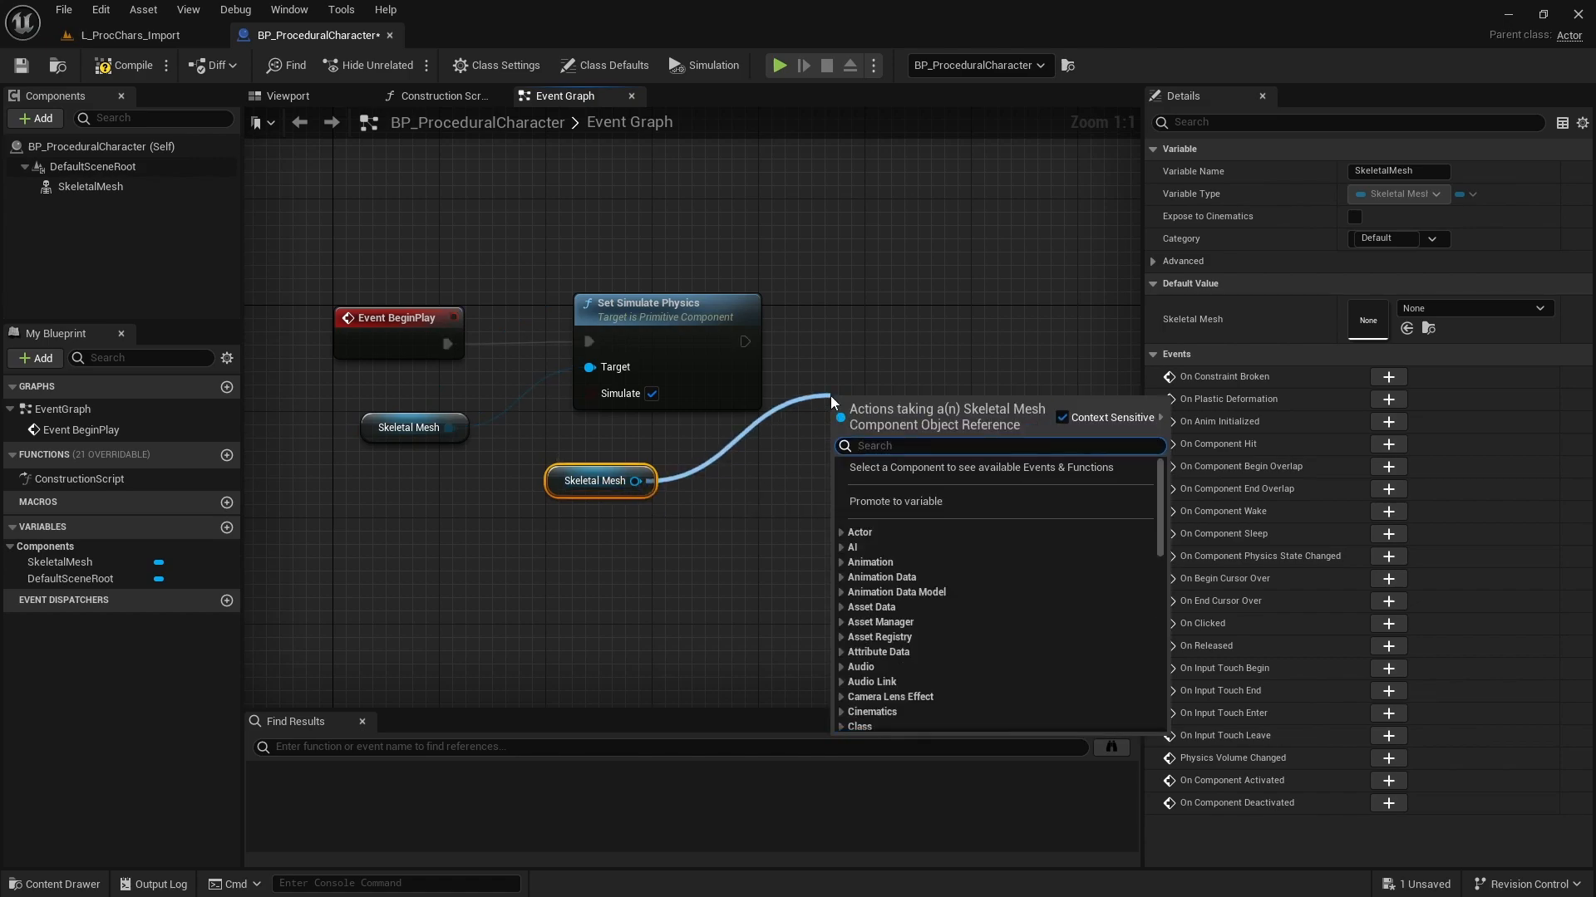
{"action": "type", "text": "a"}
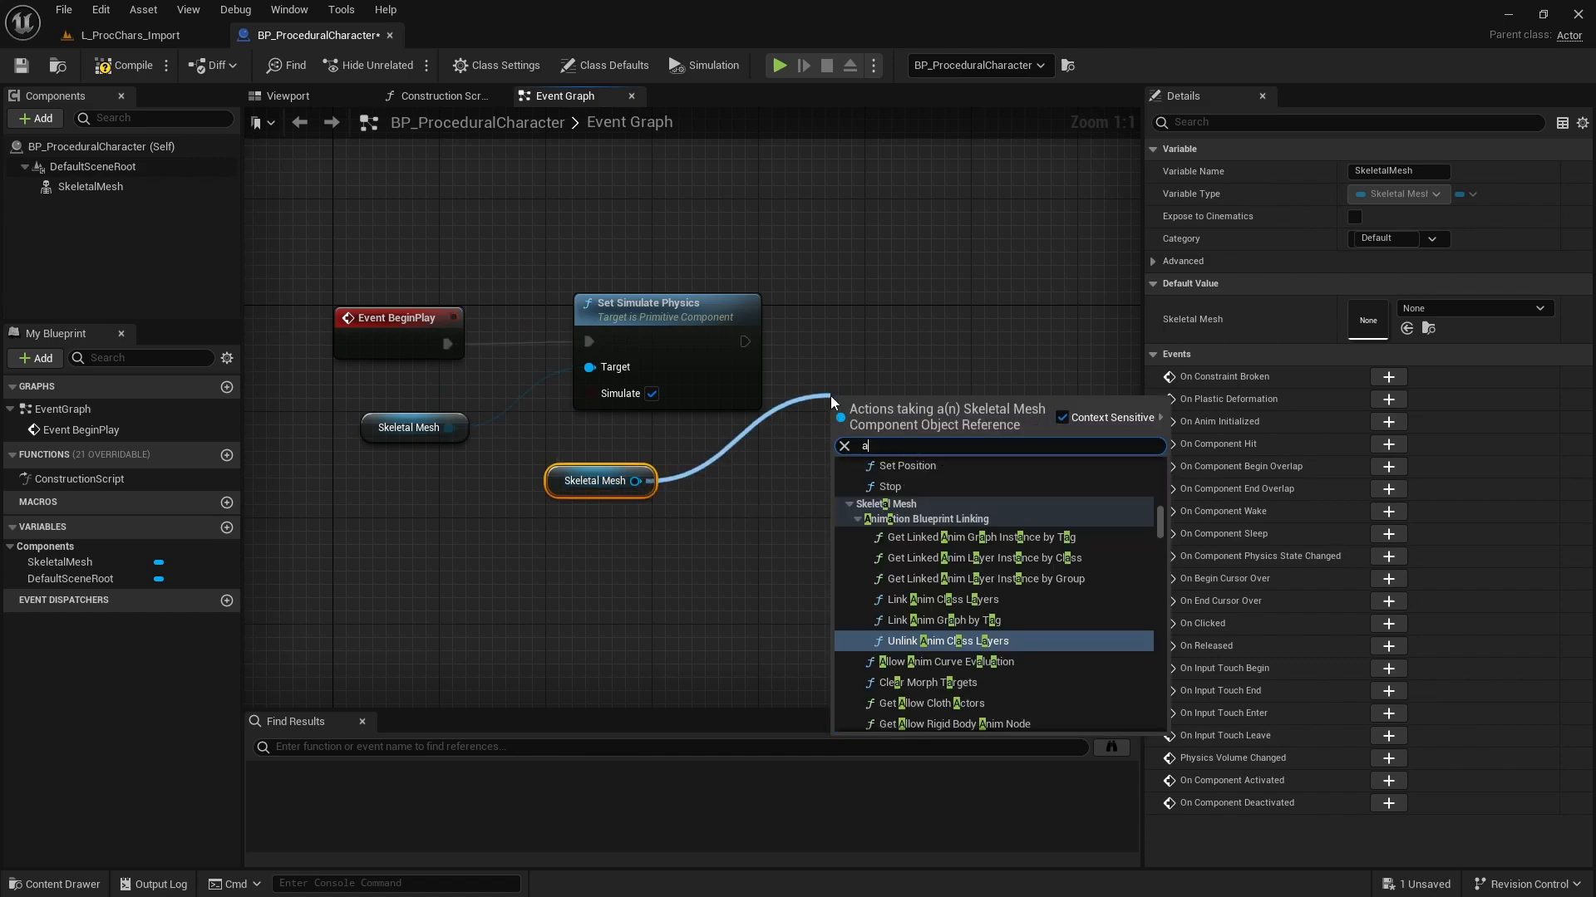
{"action": "left_click", "coordinate": [916, 641]}
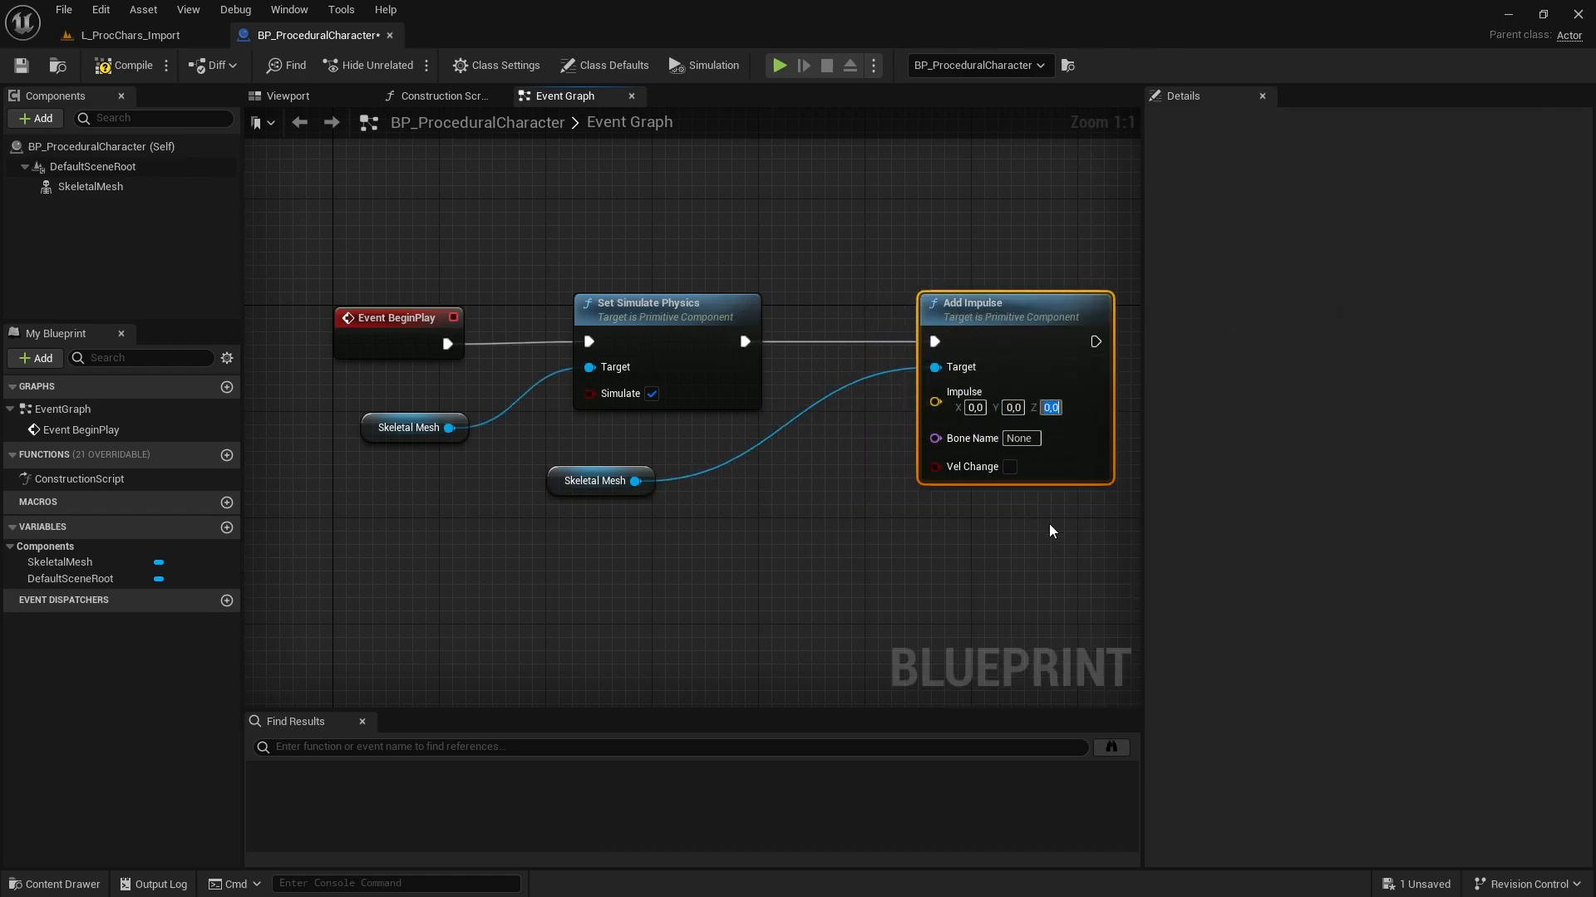
{"action": "type", "text": "3000.0"}
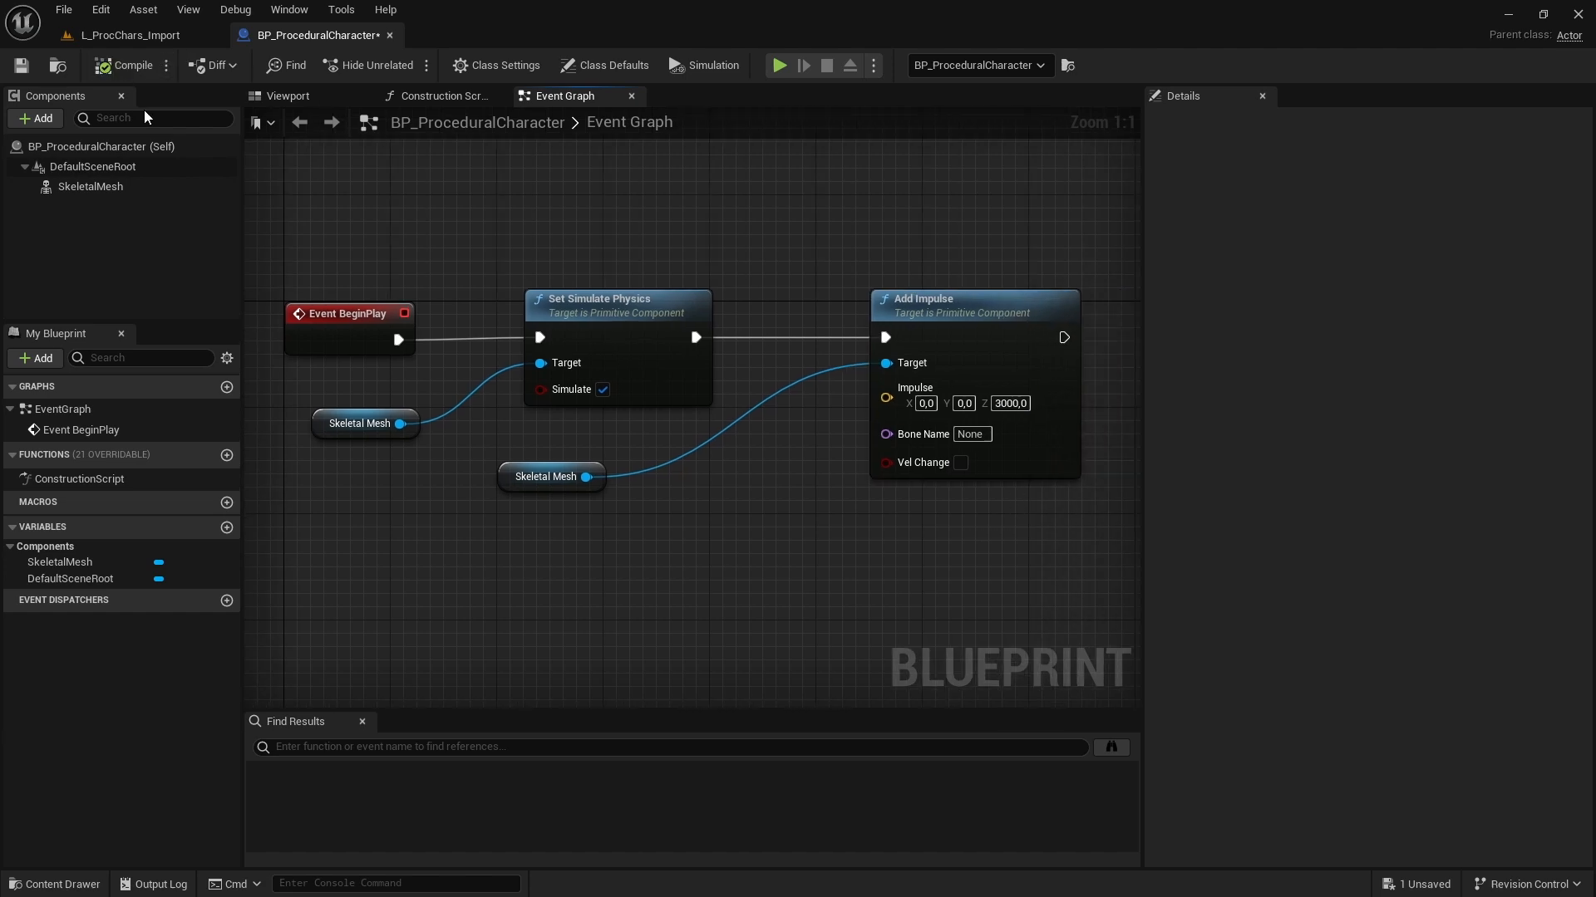
Make the impulse a velocity change and play-test the character launch.
{"action": "left_click", "coordinate": [130, 35]}
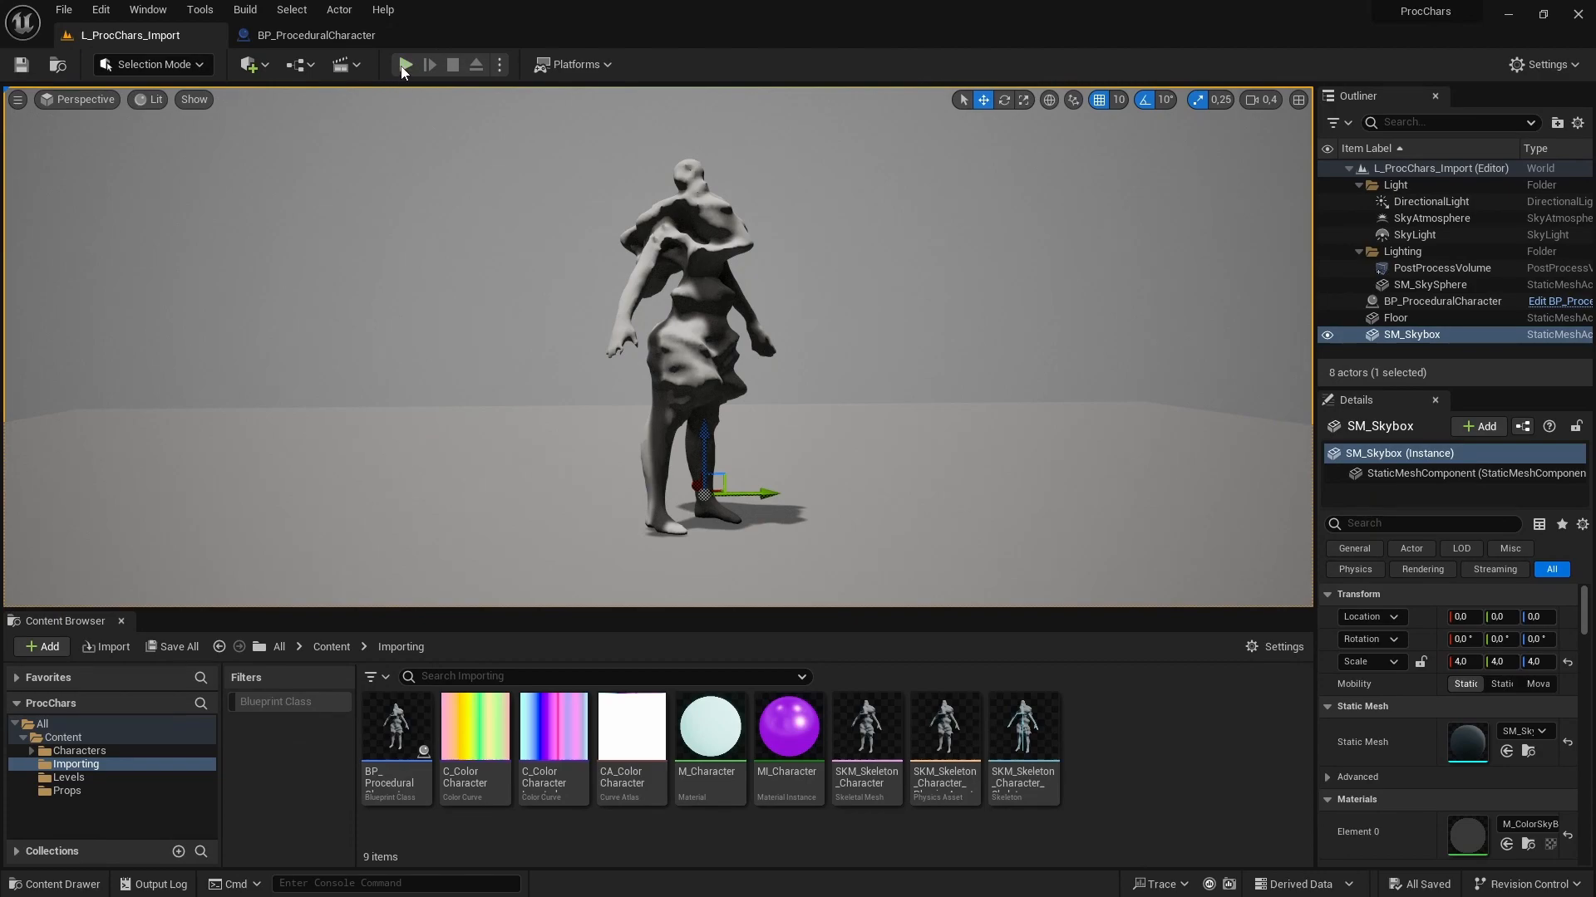
{"action": "left_click", "coordinate": [404, 64]}
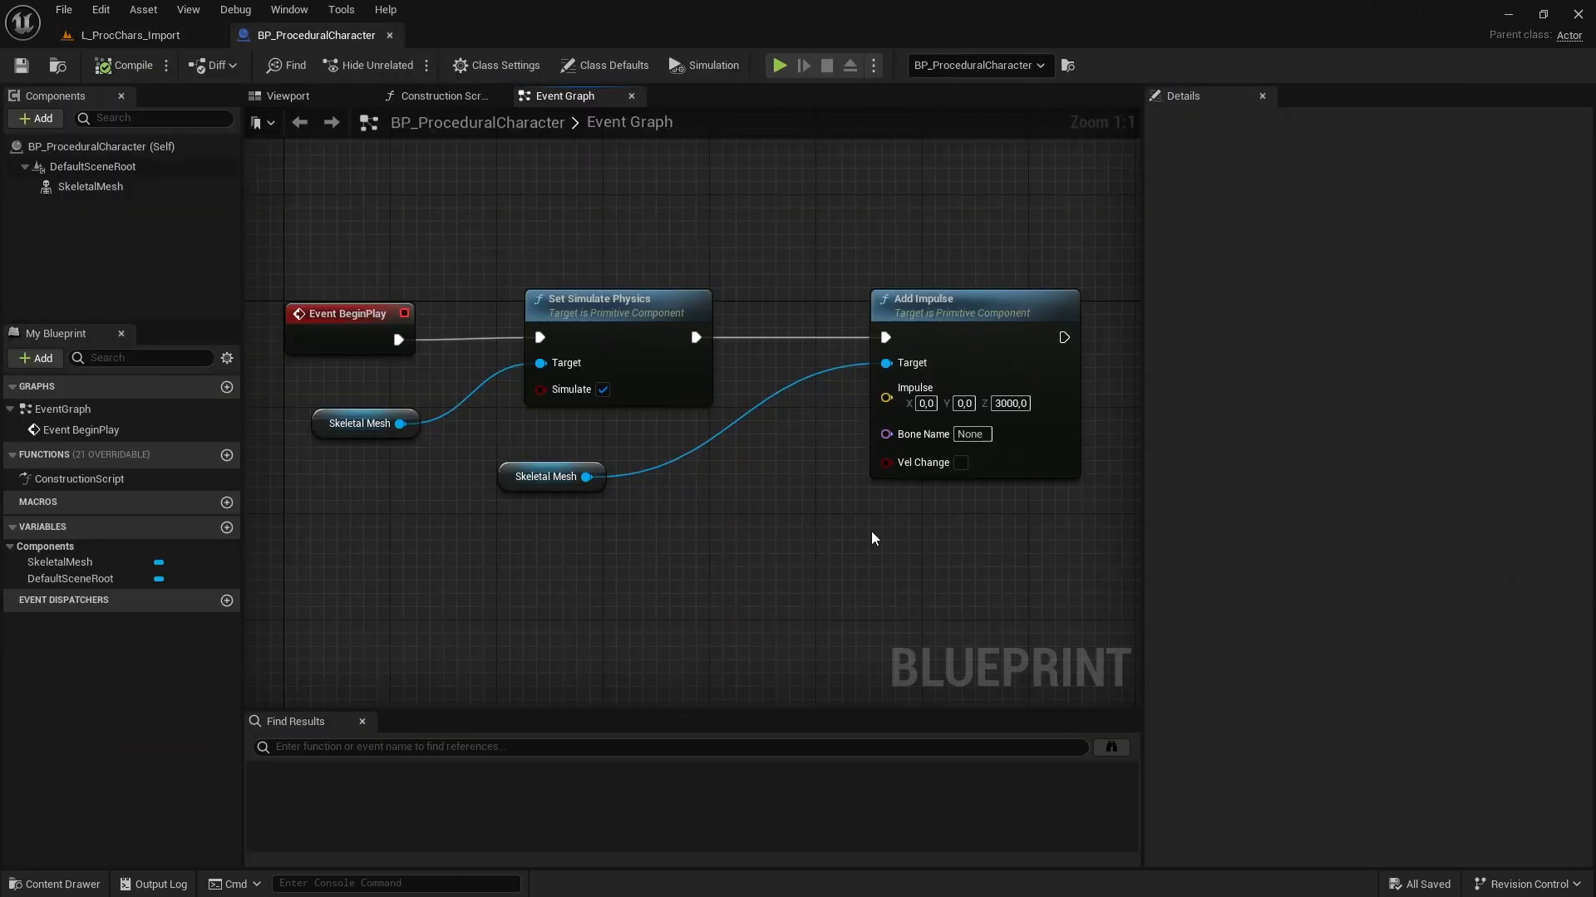
{"action": "left_click", "coordinate": [960, 462]}
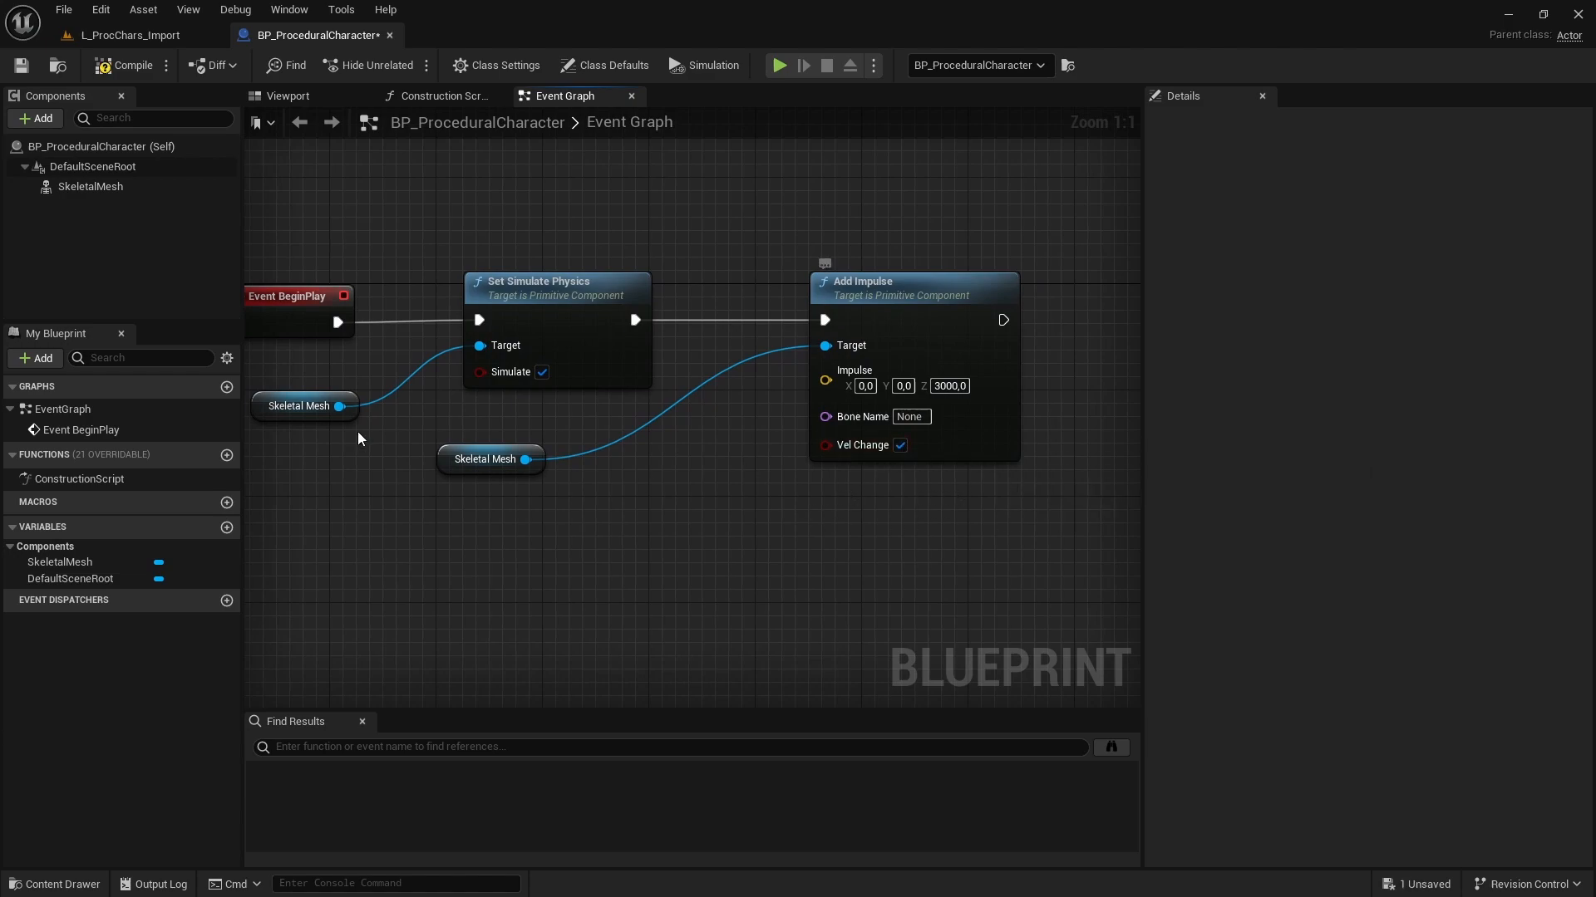
{"action": "left_click", "coordinate": [130, 35]}
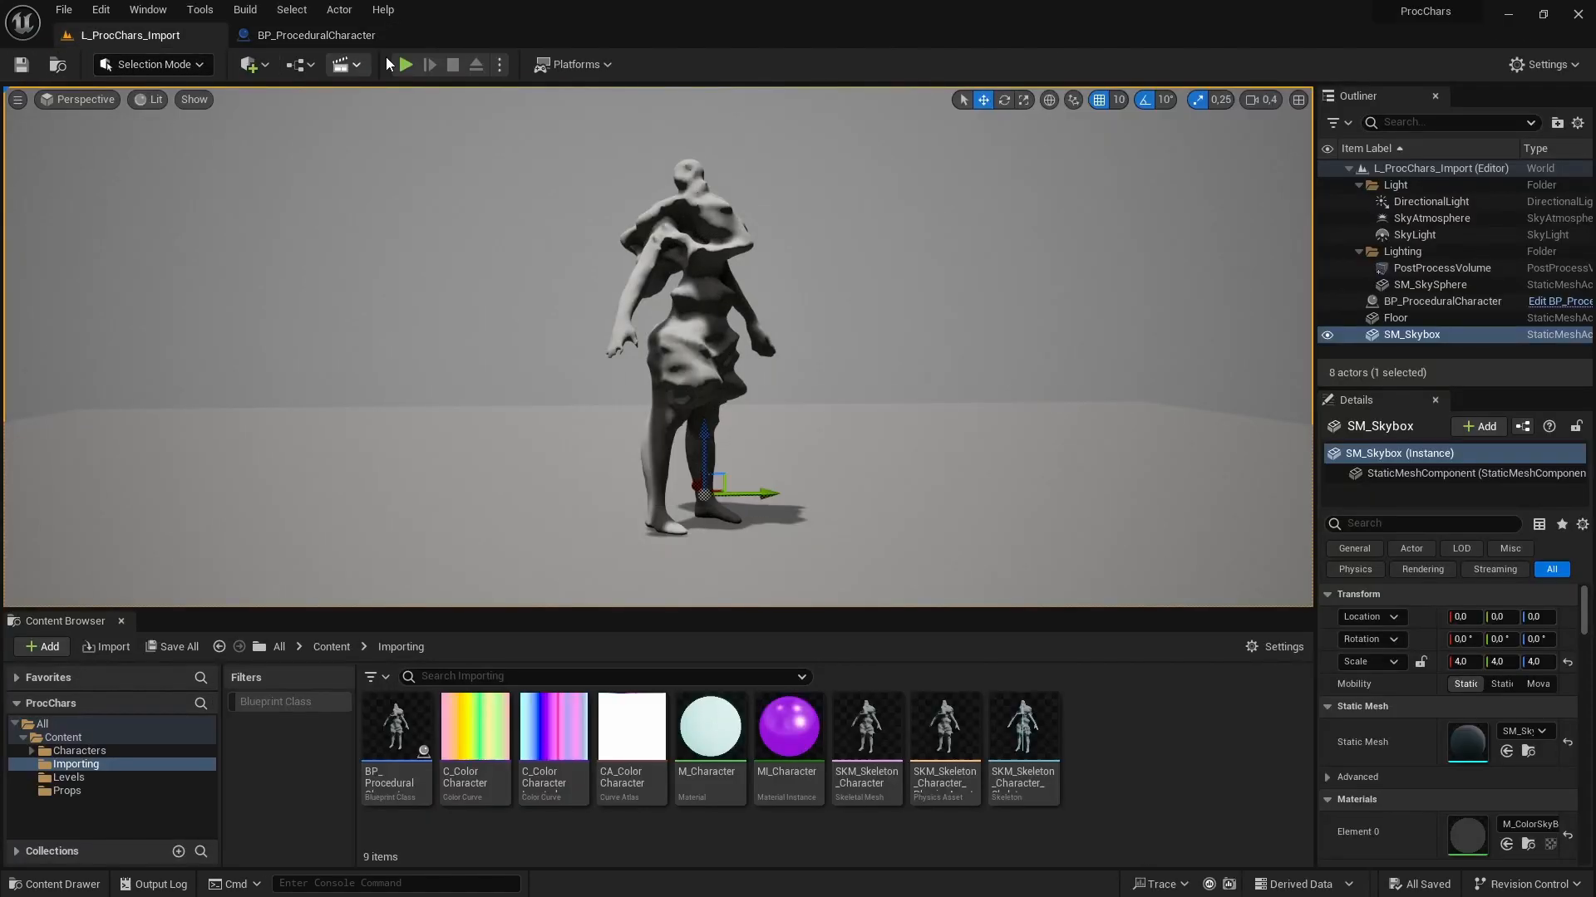
{"action": "left_click", "coordinate": [403, 64]}
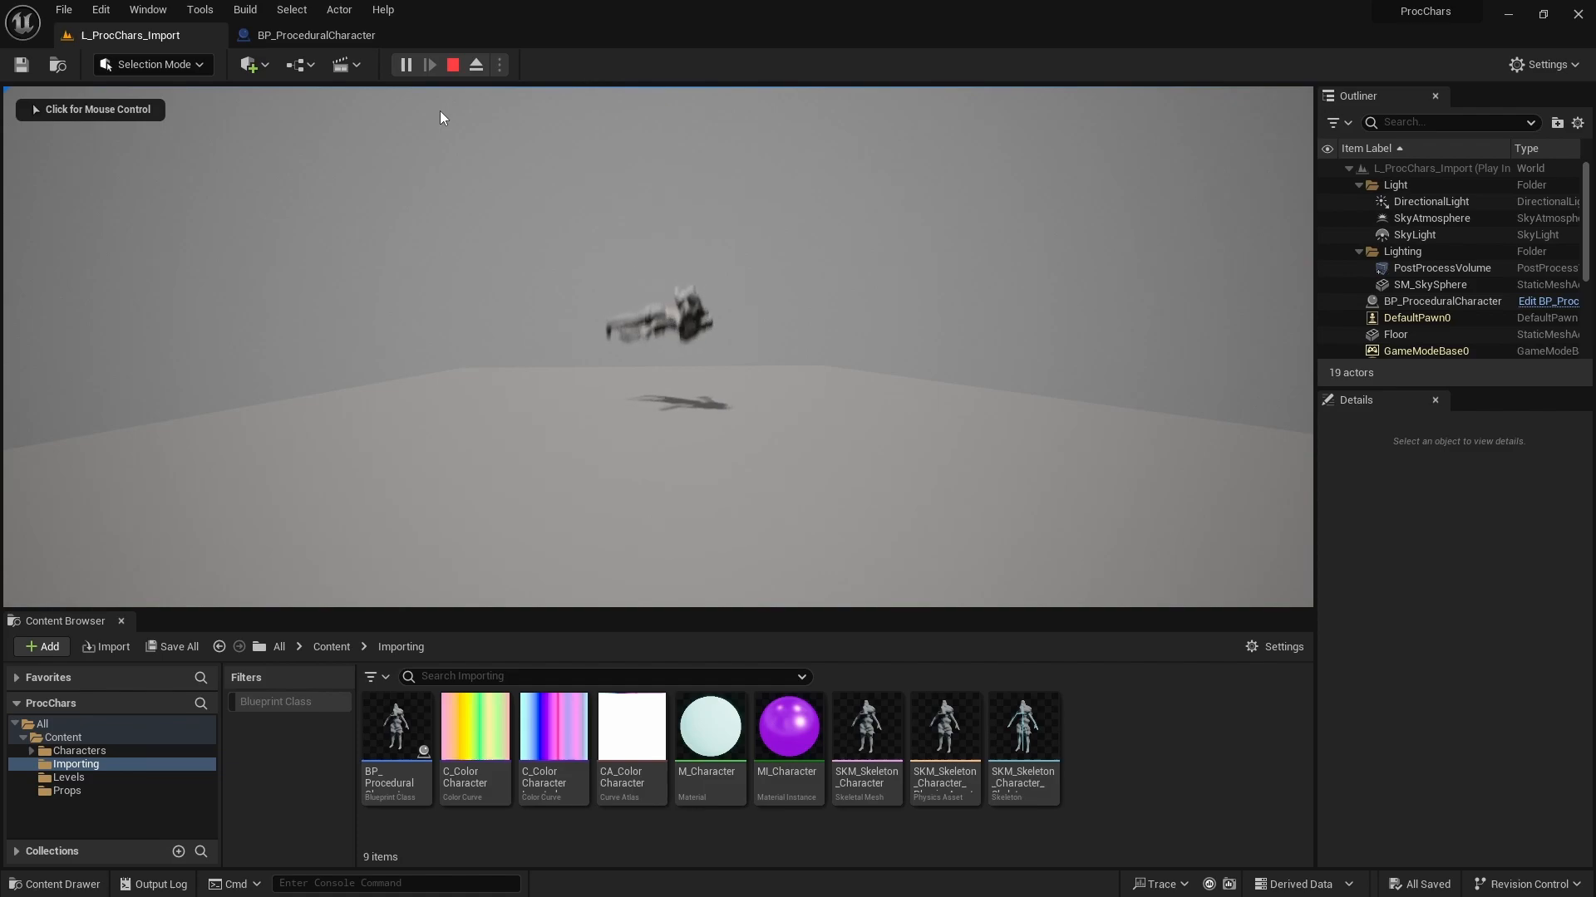
{"action": "left_click", "coordinate": [452, 64]}
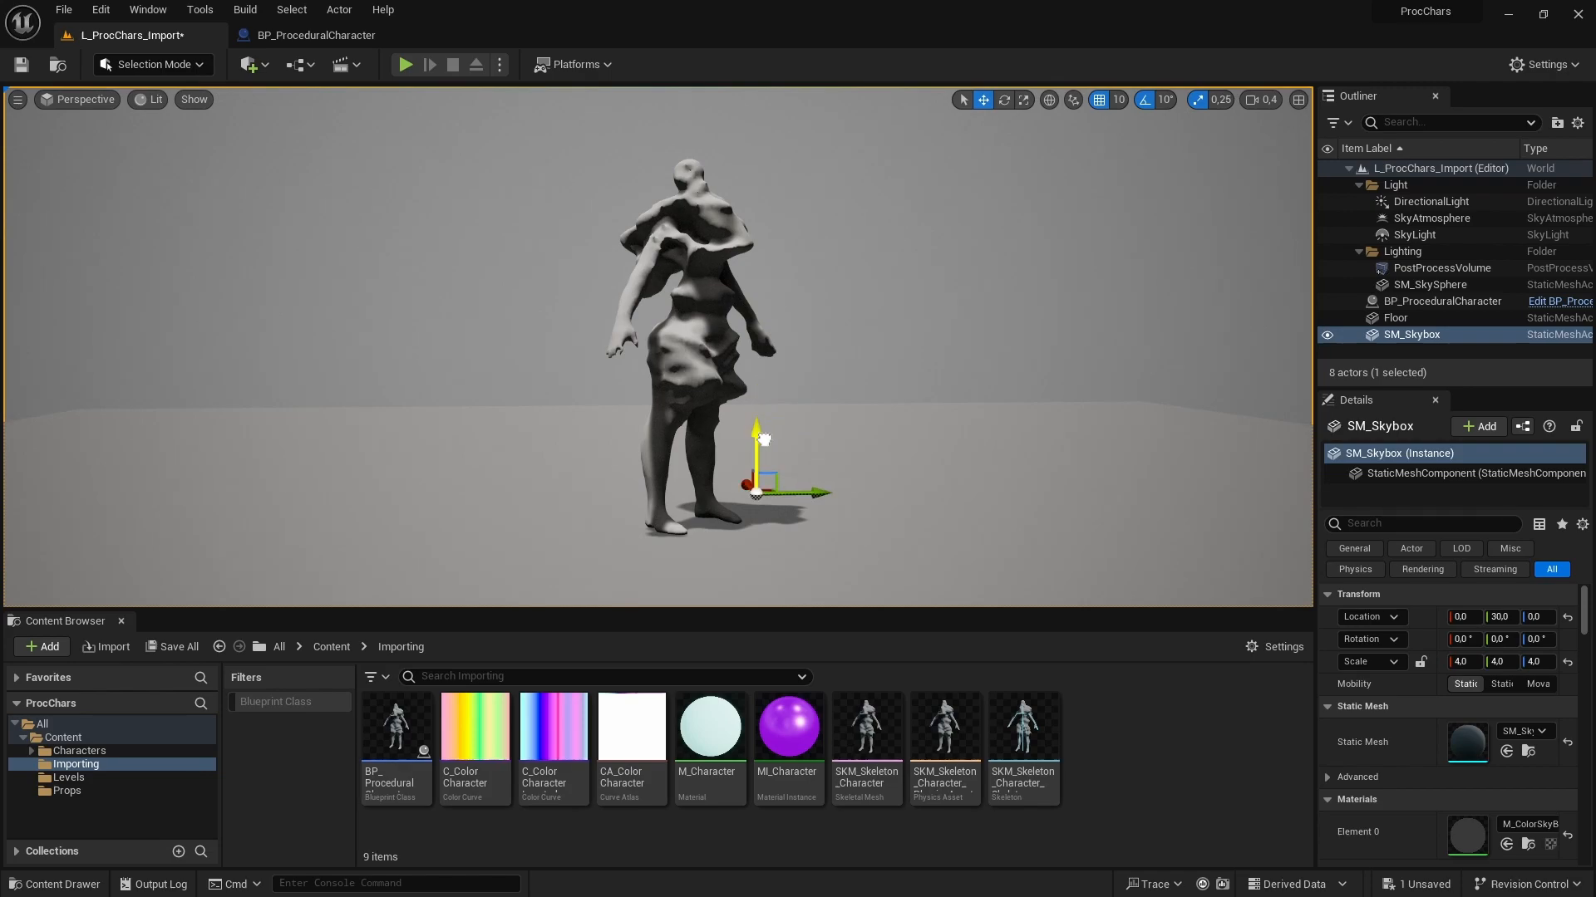
Add a Random Unit Vector node and convert the multiply node's input to a float.
{"action": "left_click", "coordinate": [315, 35]}
{"action": "type", "text": "random vector"}
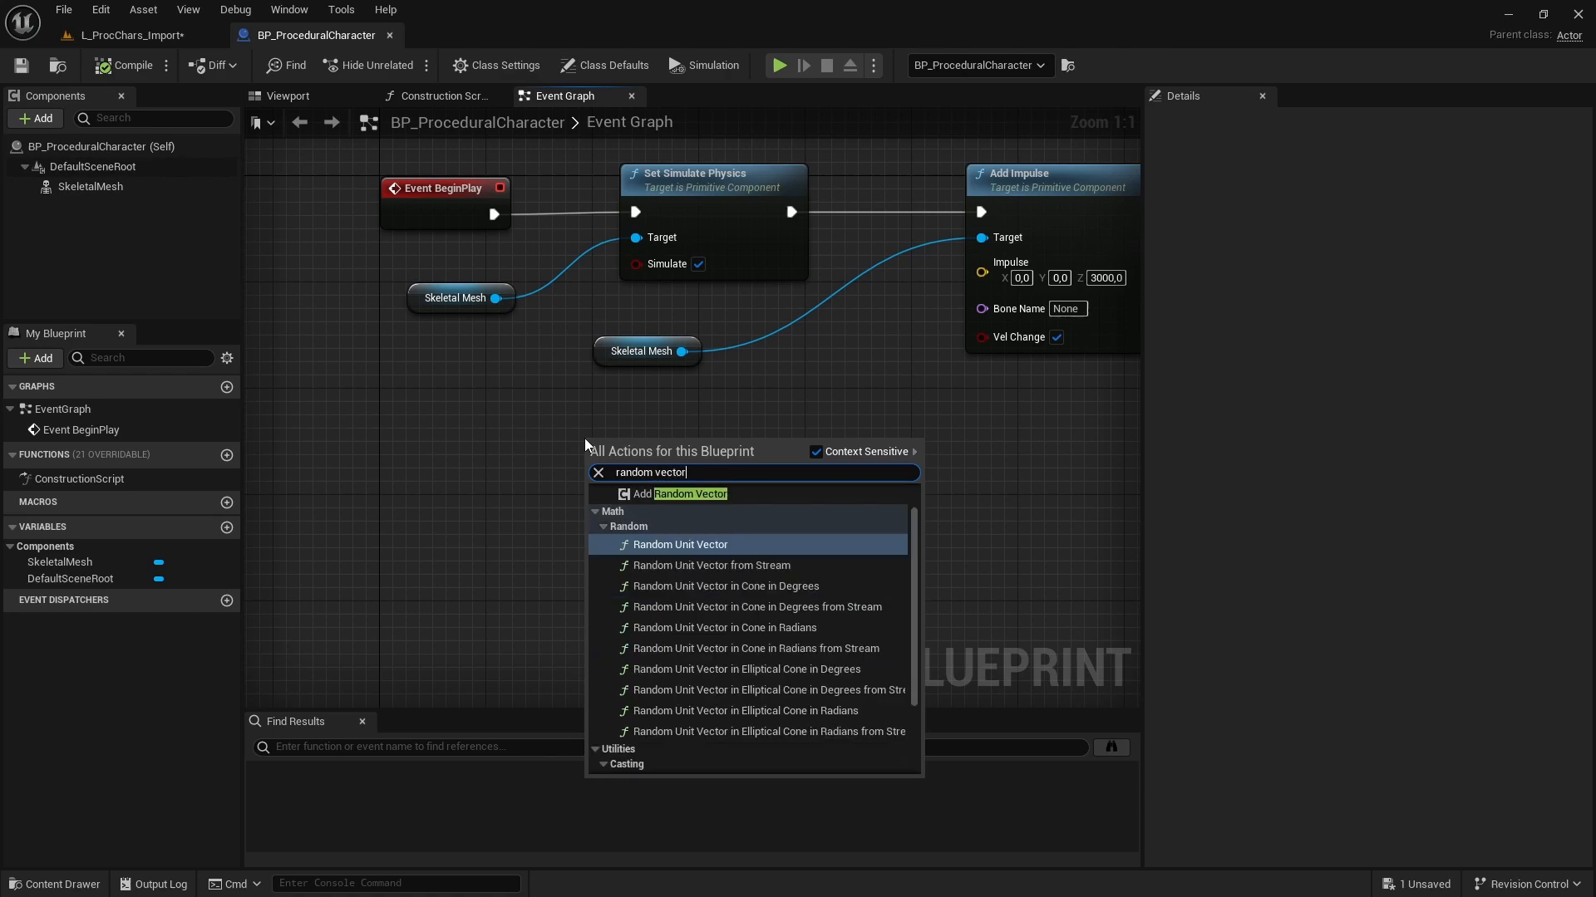
{"action": "left_click", "coordinate": [681, 545]}
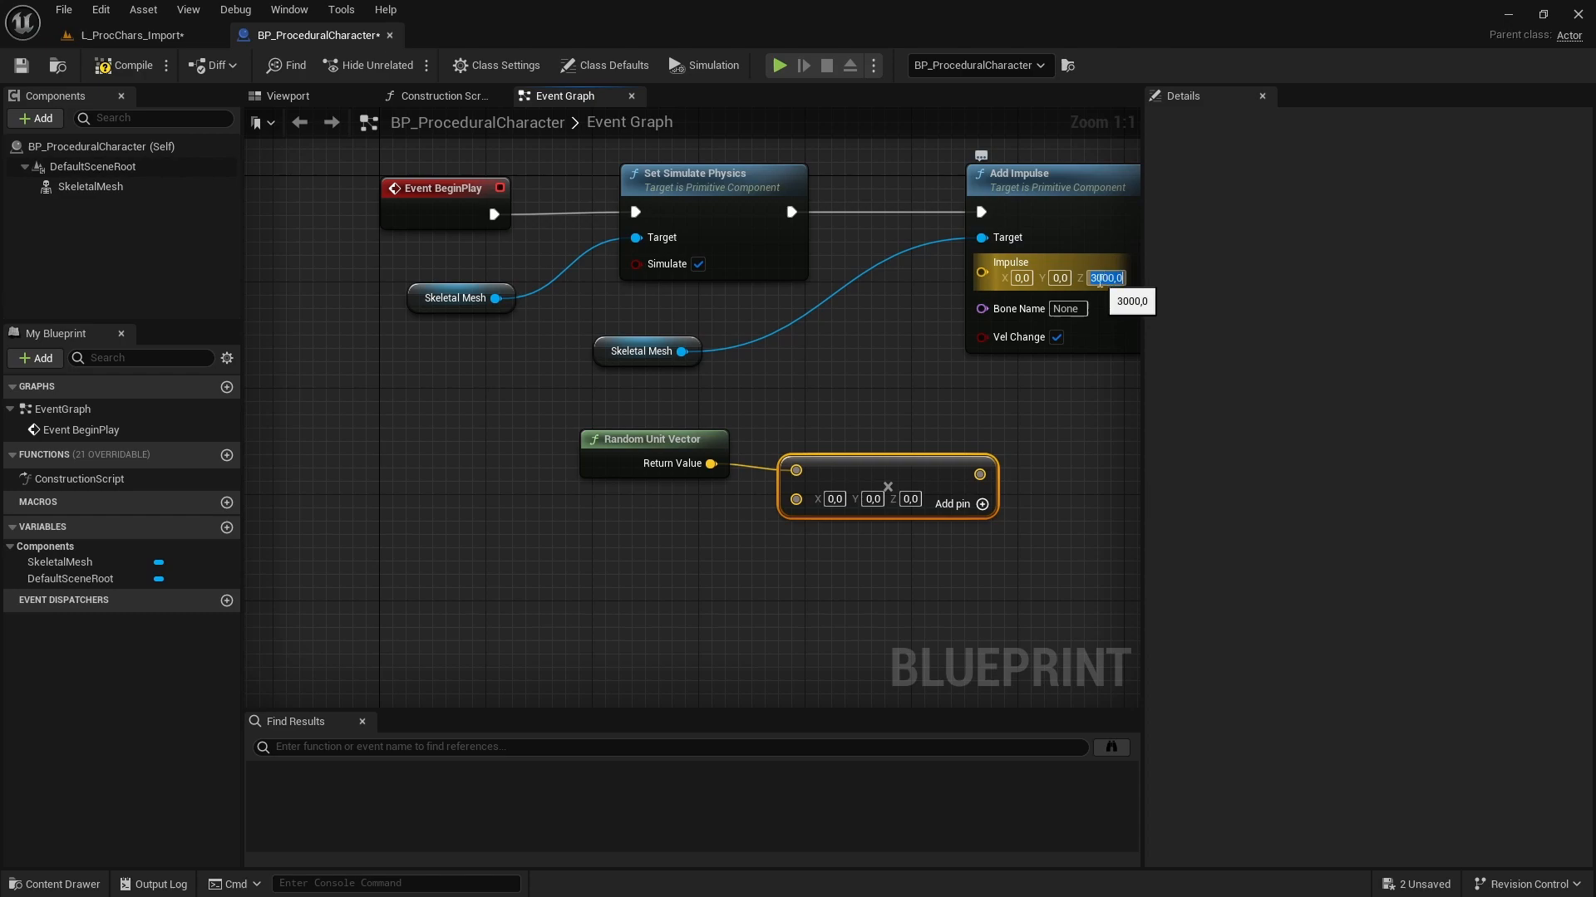
{"action": "mouse_move", "coordinate": [564, 459]}
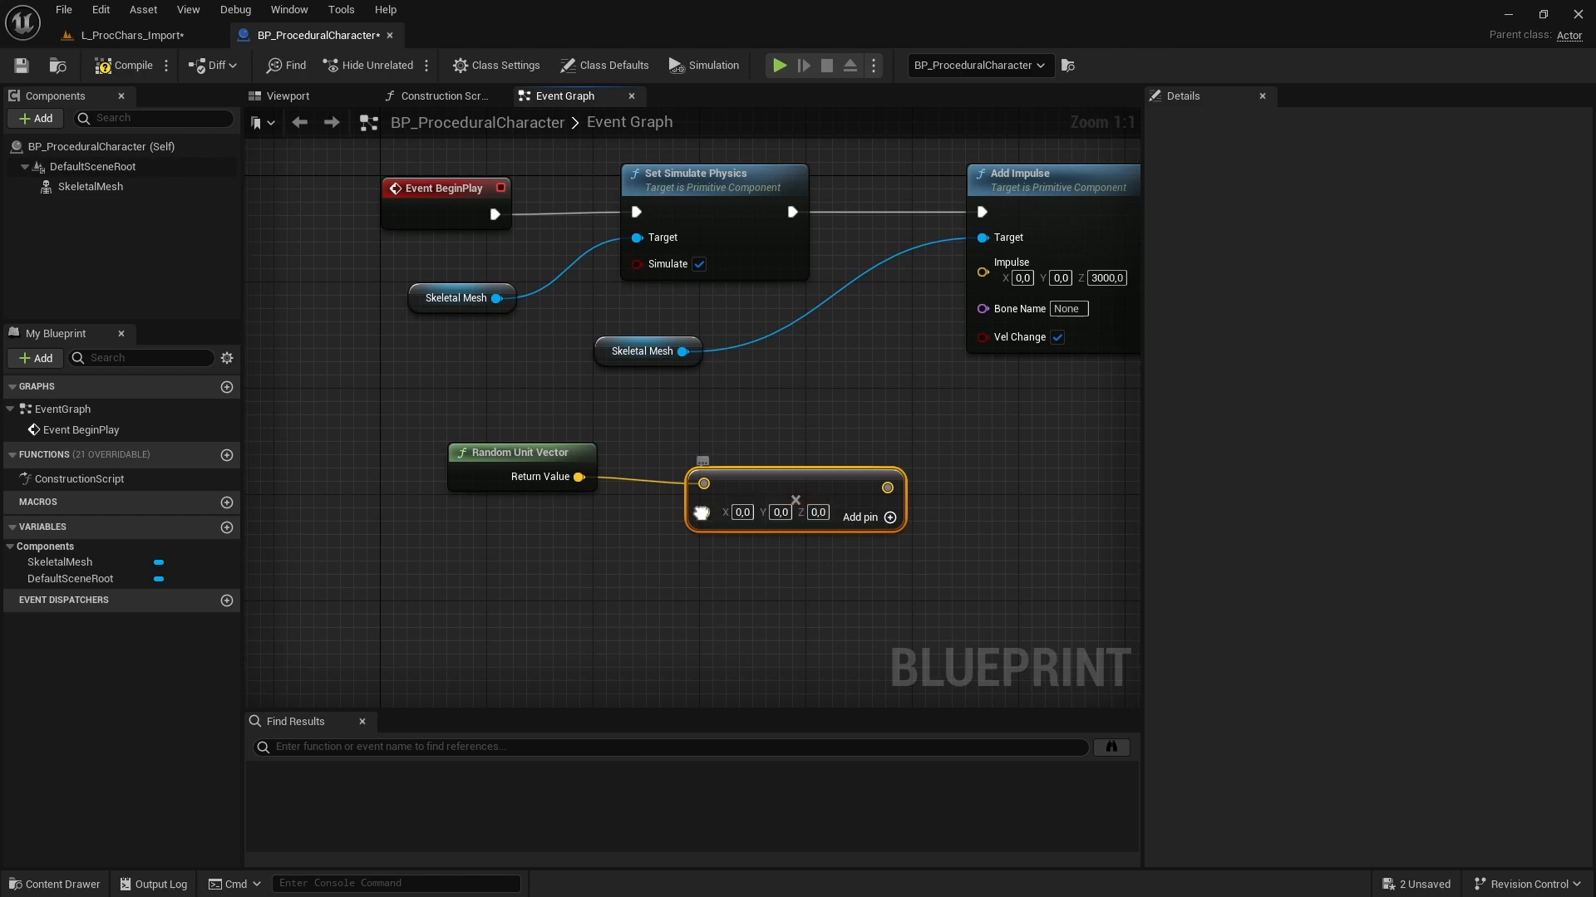
{"action": "right_click", "coordinate": [702, 486]}
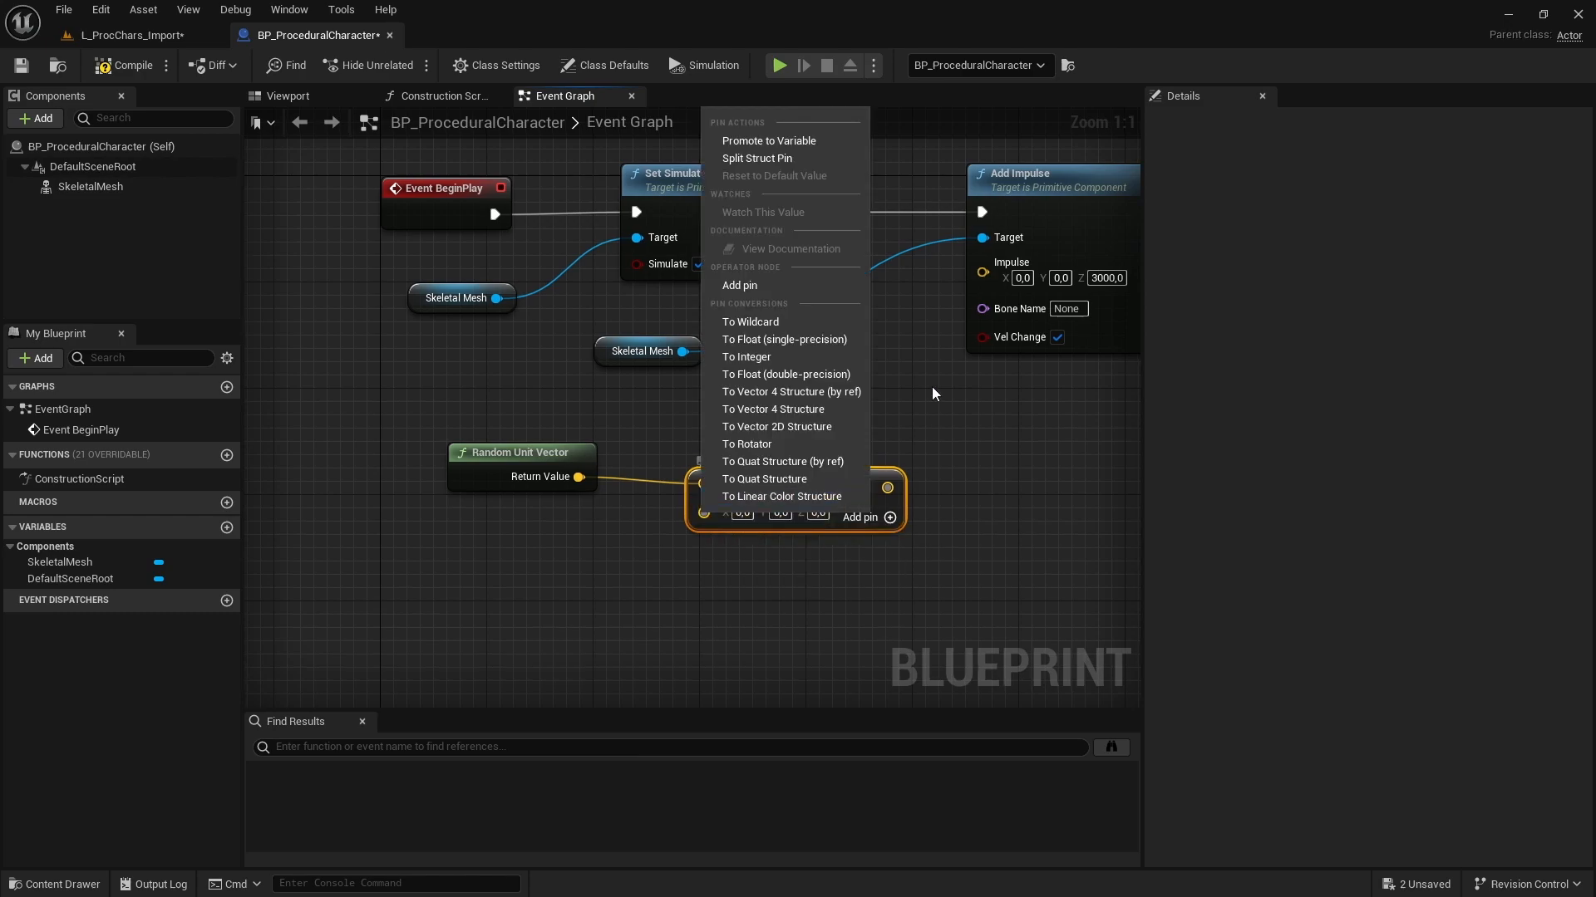
{"action": "mouse_move", "coordinate": [783, 375]}
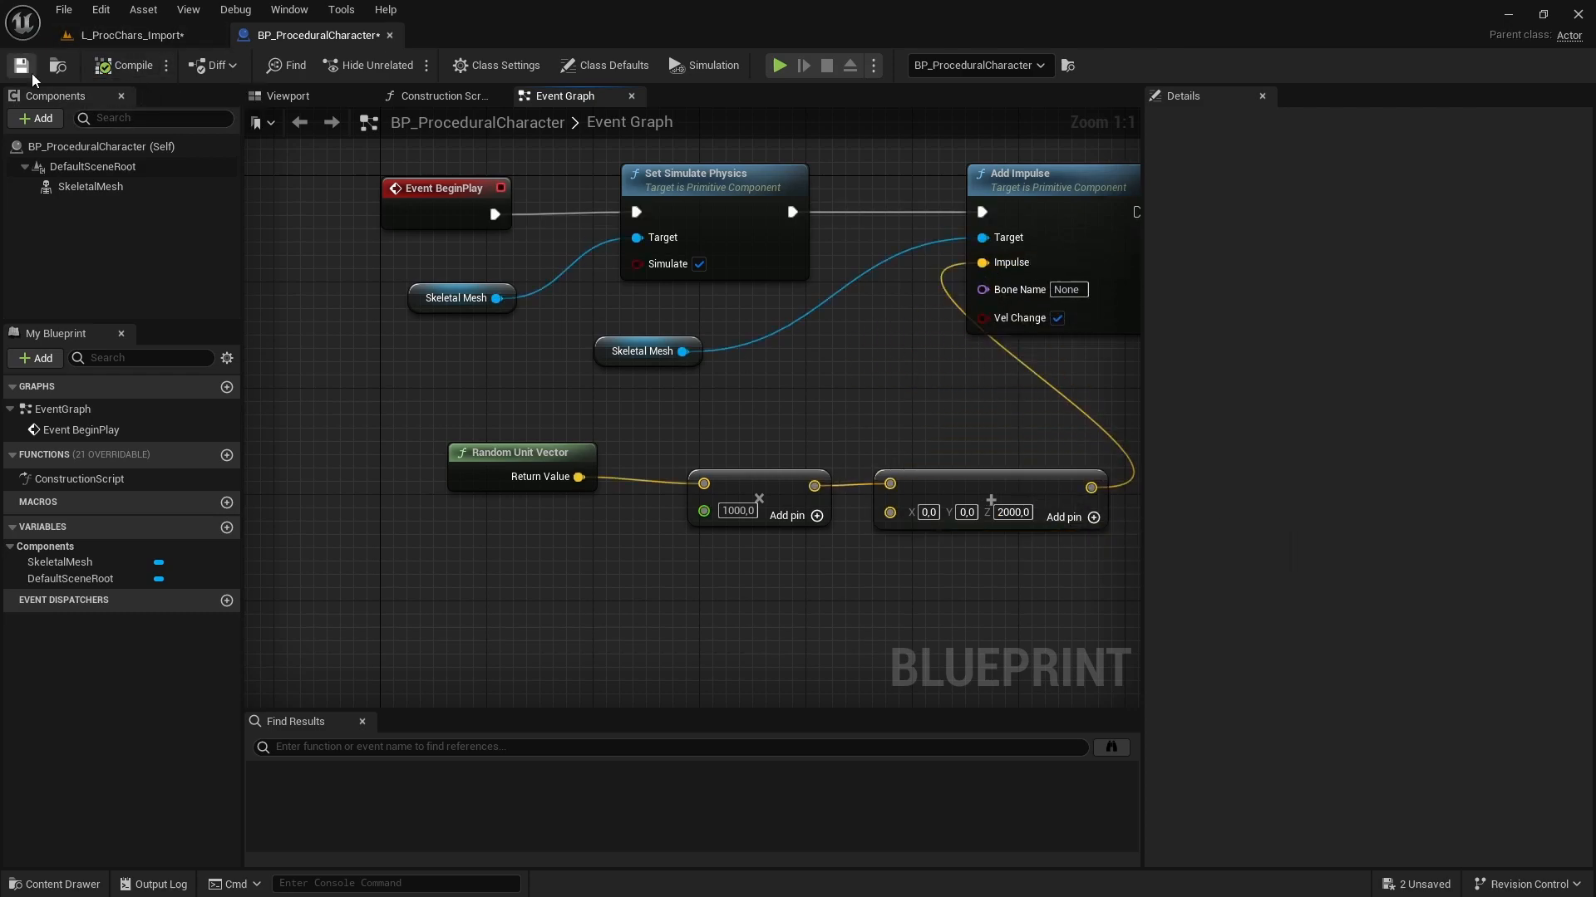
Save the blueprint and play-test the random launch twice, stopping each run.
{"action": "left_click", "coordinate": [127, 35]}
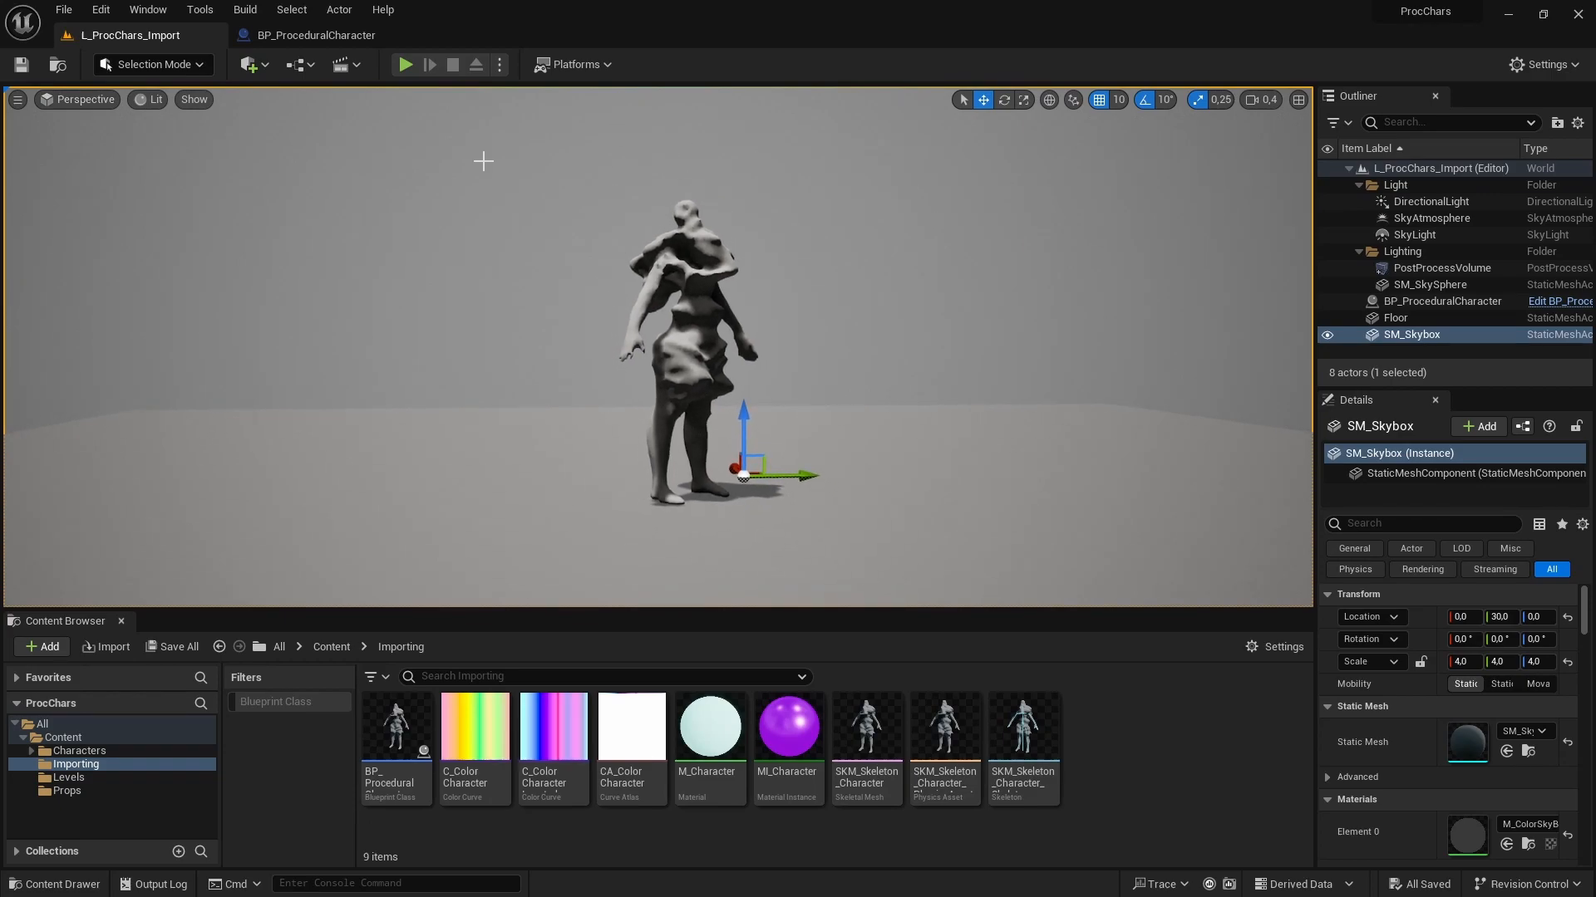
{"action": "left_click", "coordinate": [404, 64]}
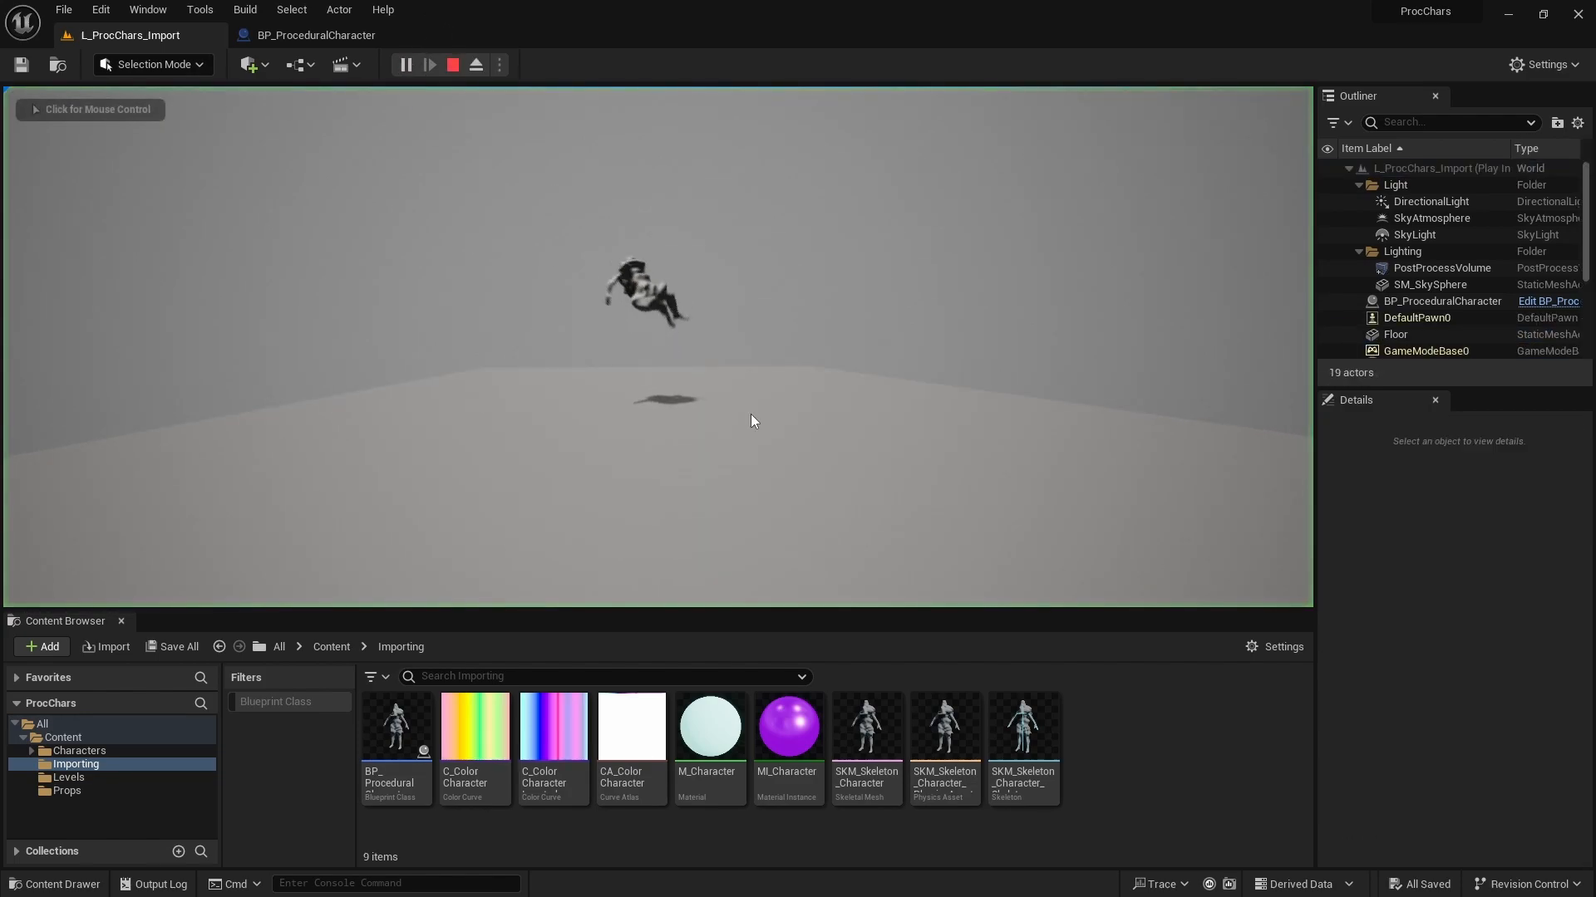
{"action": "left_click", "coordinate": [452, 64]}
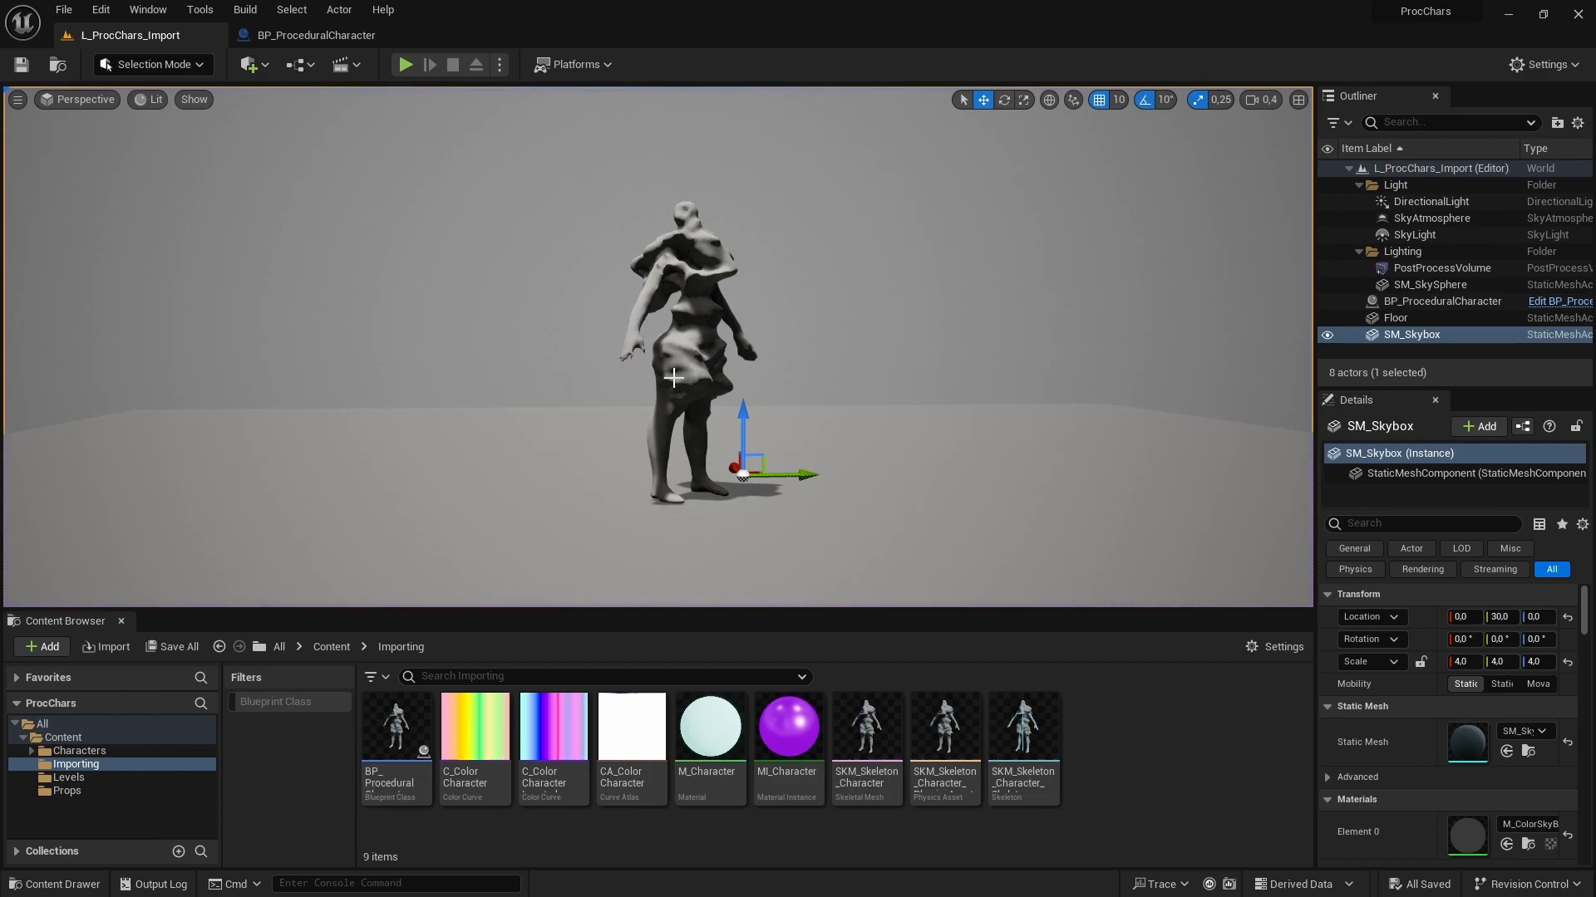
{"action": "mouse_move", "coordinate": [600, 395]}
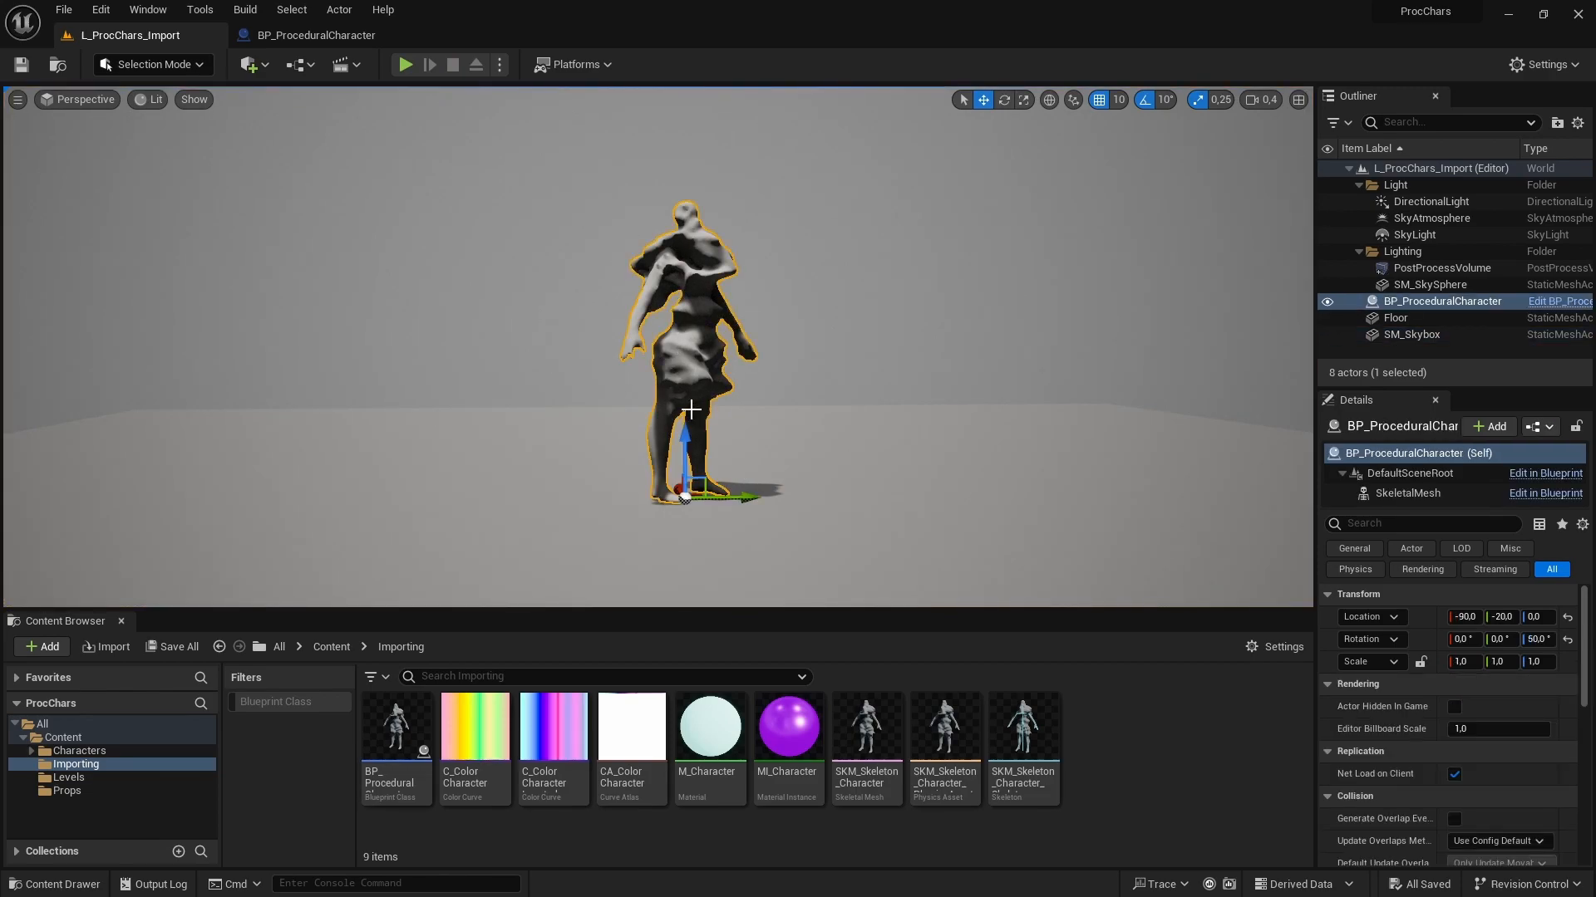
{"action": "left_click", "coordinate": [405, 64]}
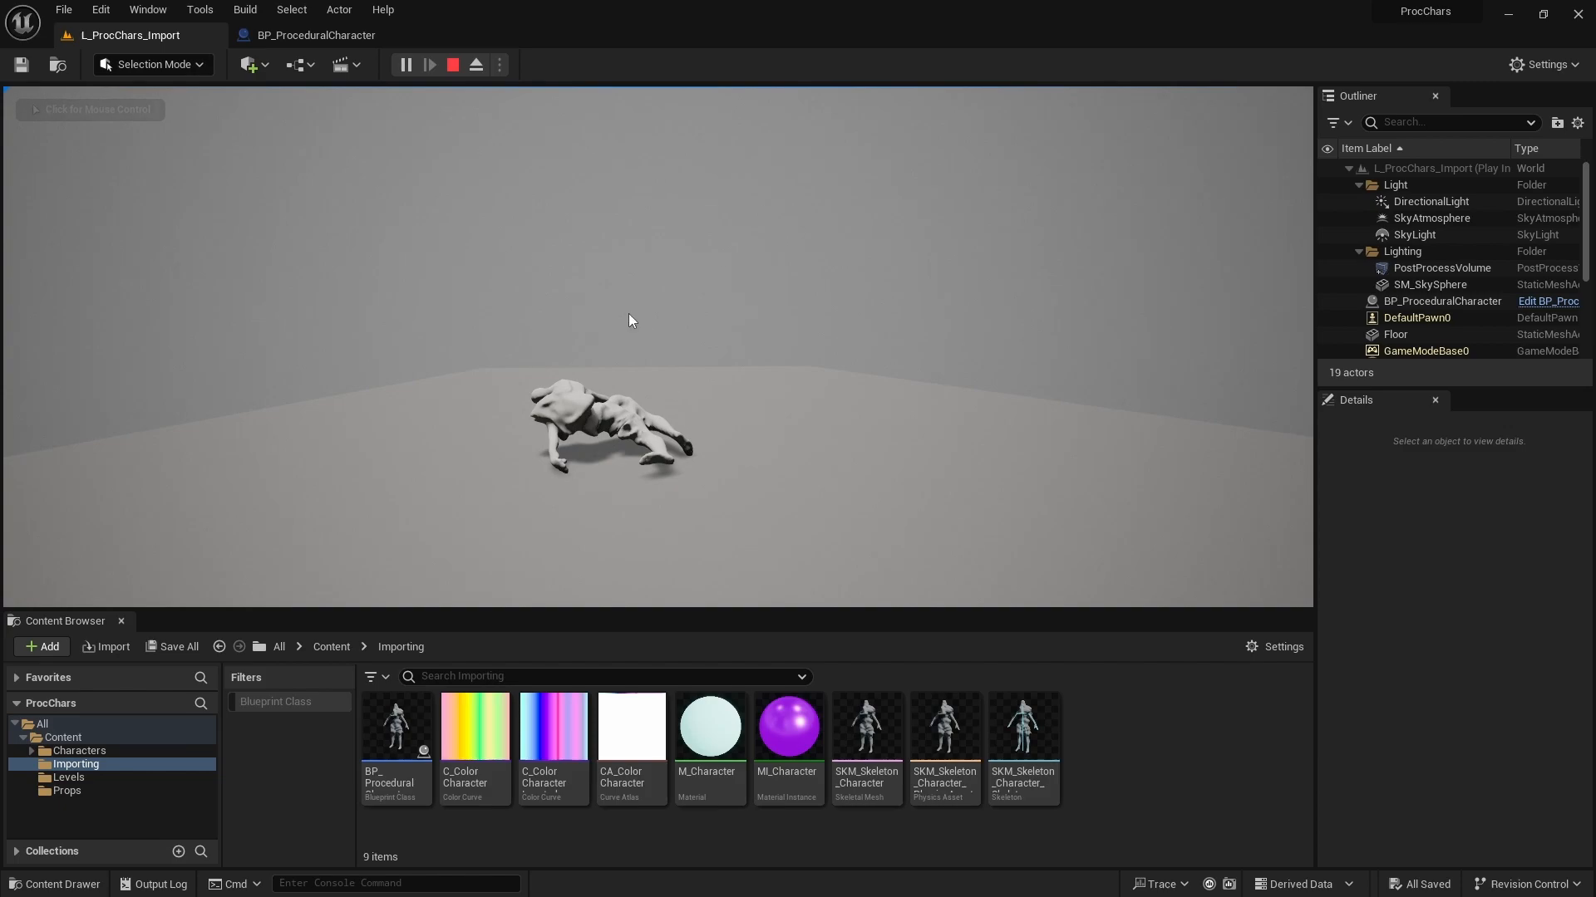
{"action": "mouse_move", "coordinate": [395, 726]}
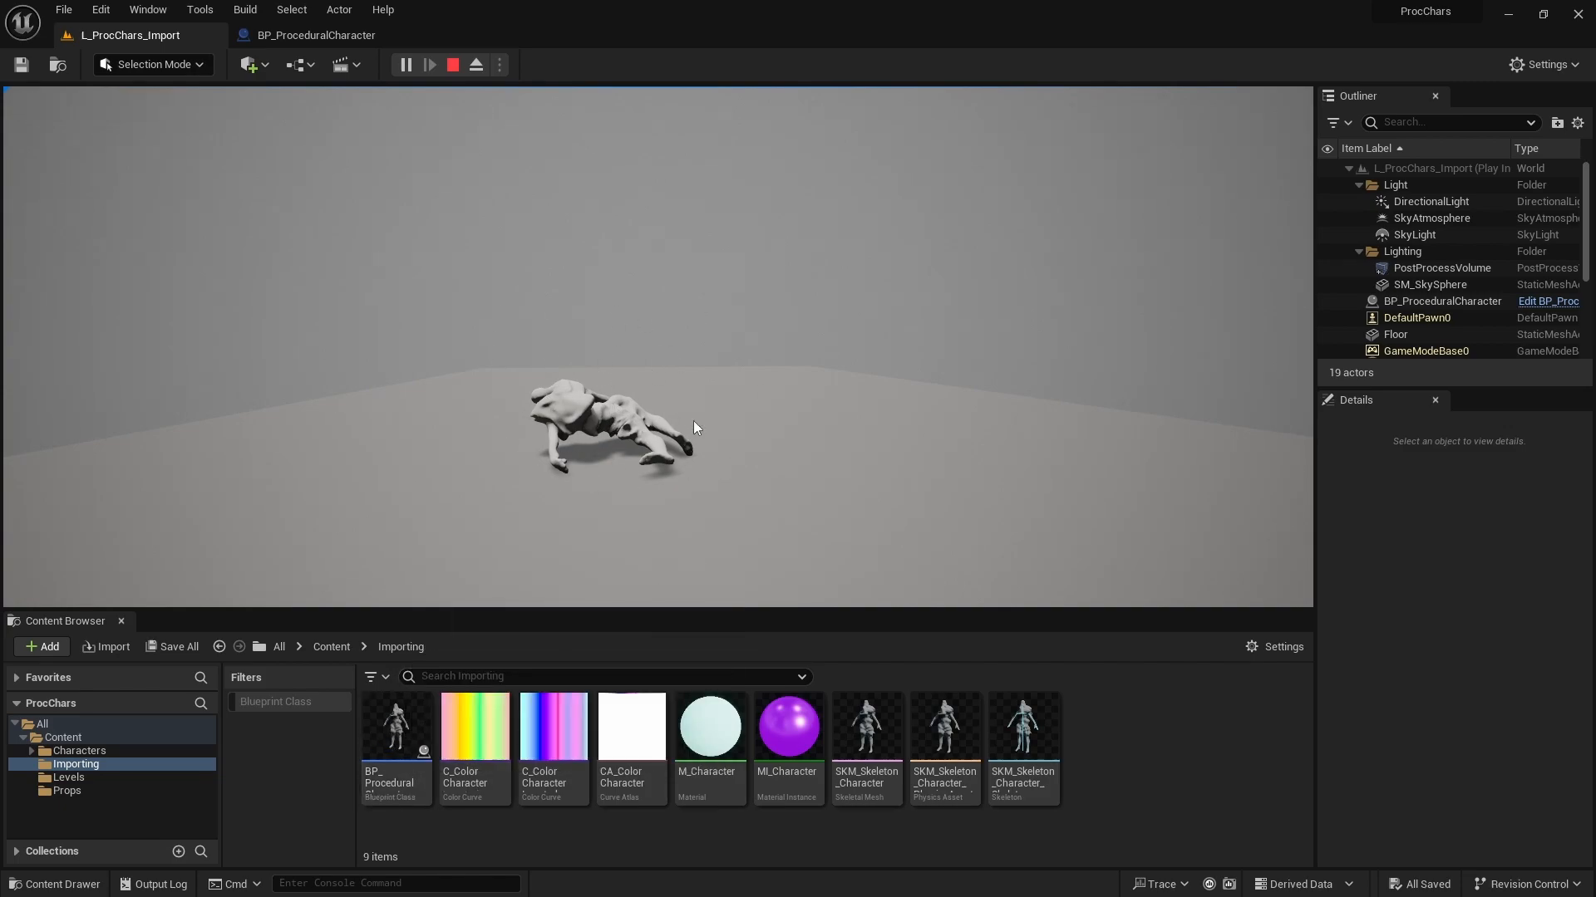
{"action": "left_click", "coordinate": [452, 64]}
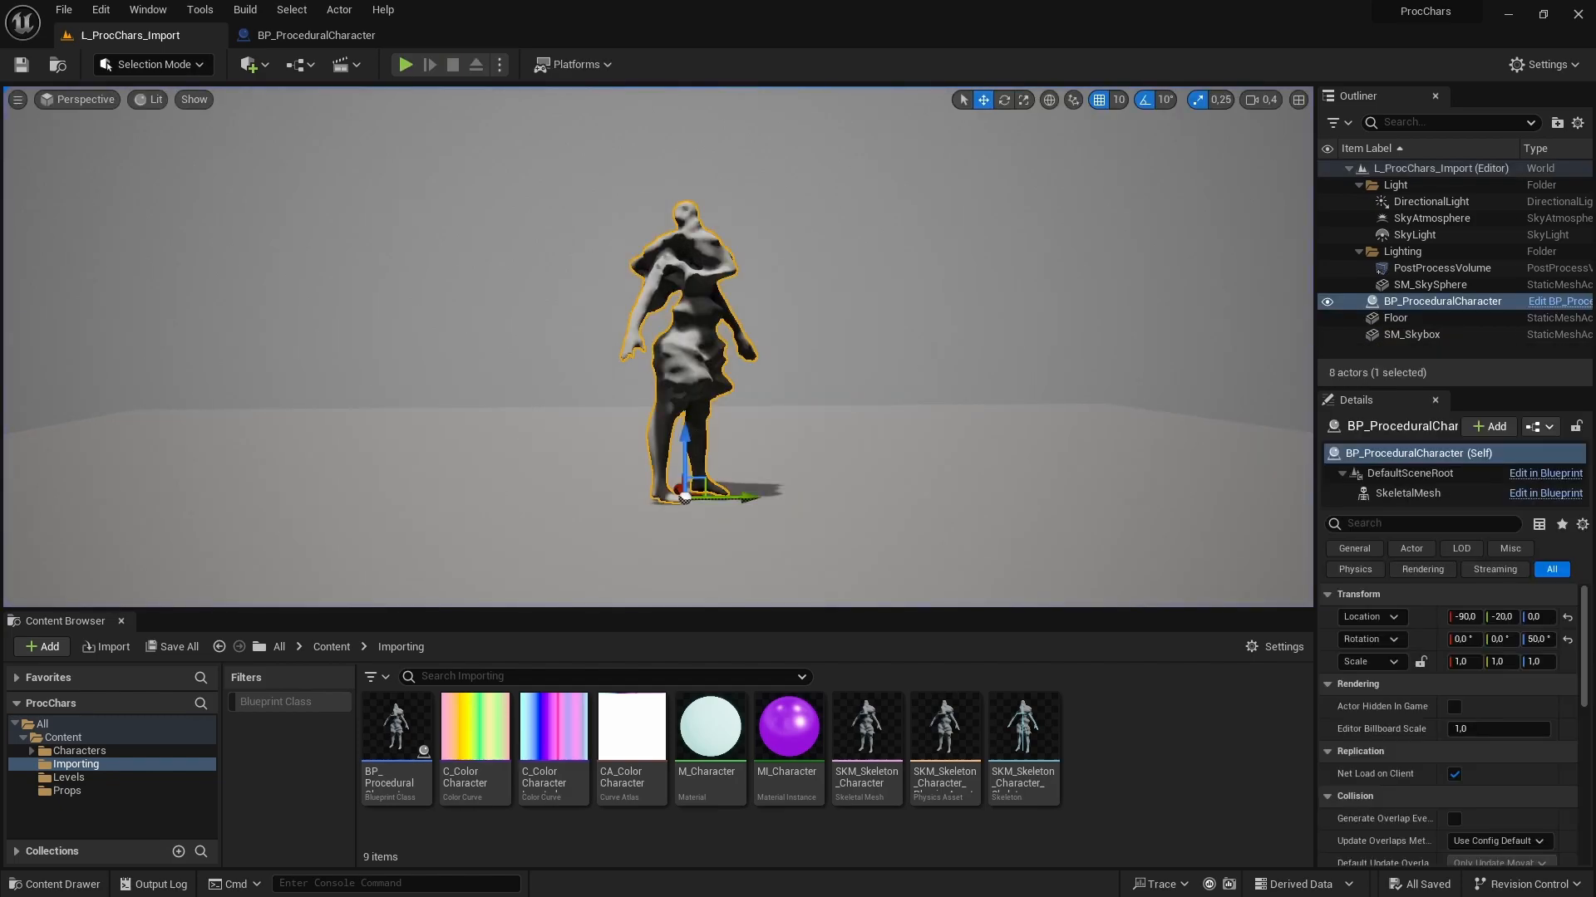
Delete the procedural character and place a Trigger Volume in the level.
{"action": "left_click", "coordinate": [1411, 334]}
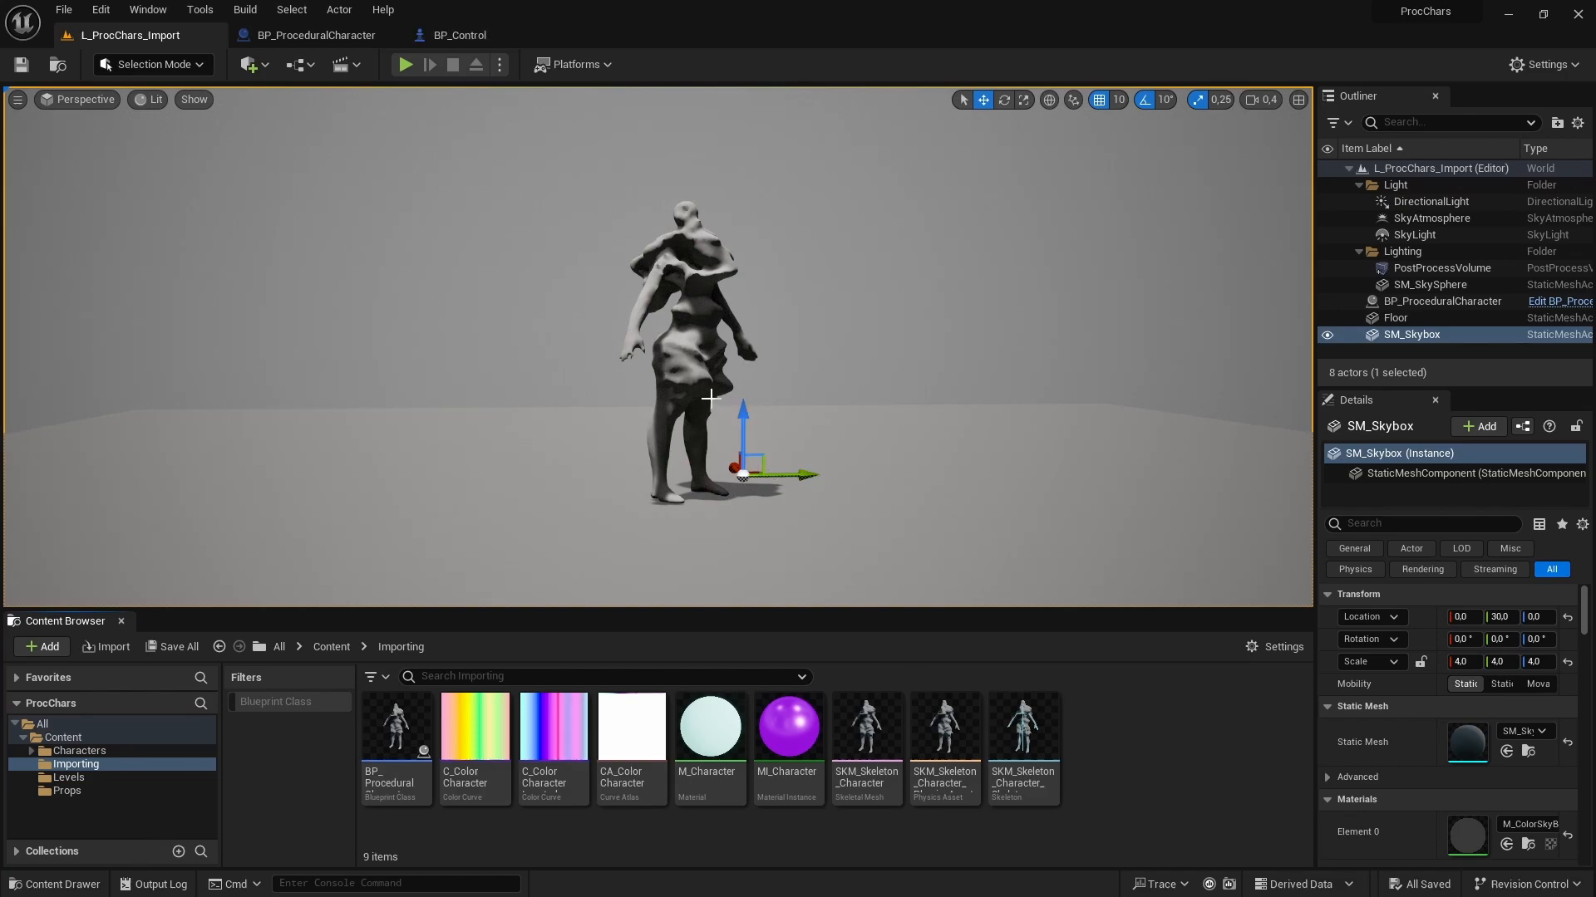
{"action": "key", "text": "Delete"}
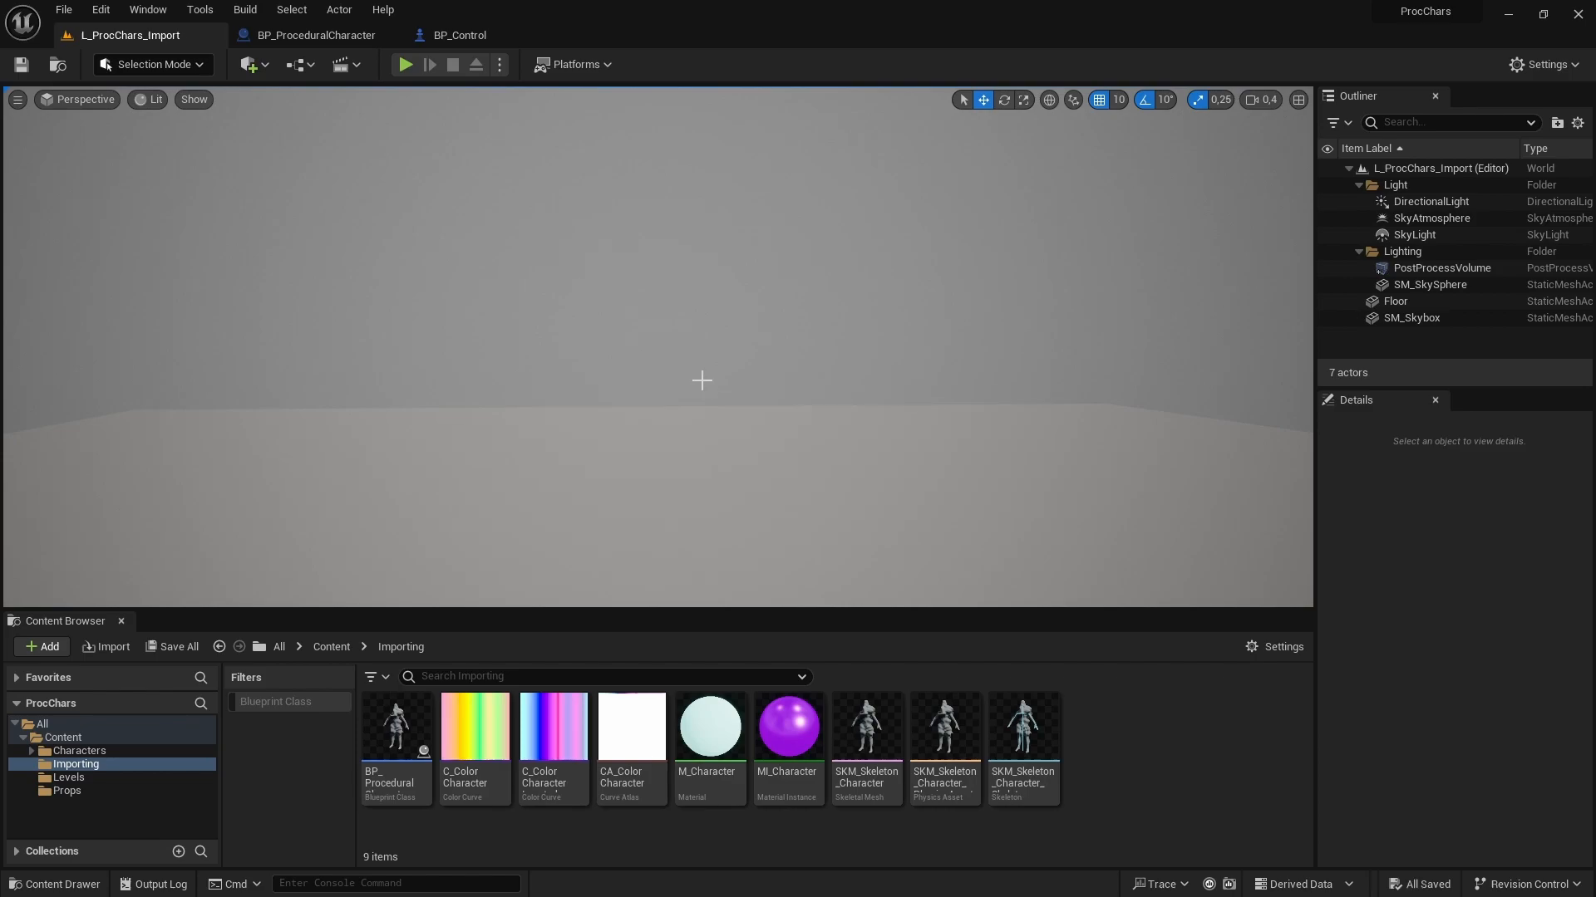
{"action": "left_click", "coordinate": [249, 64]}
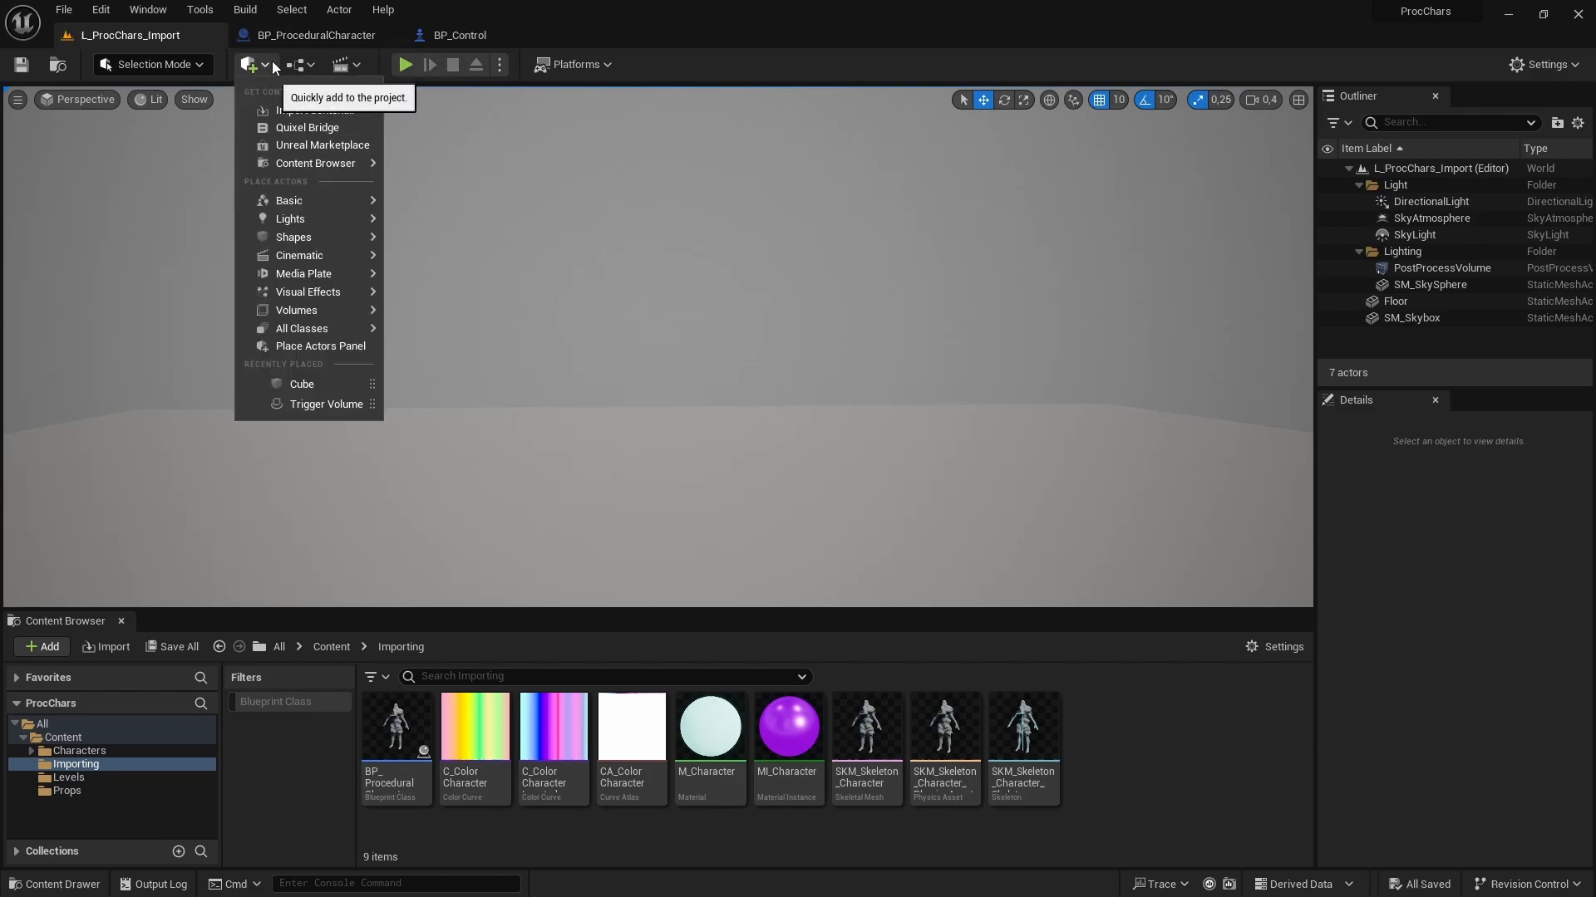
{"action": "mouse_move", "coordinate": [299, 255]}
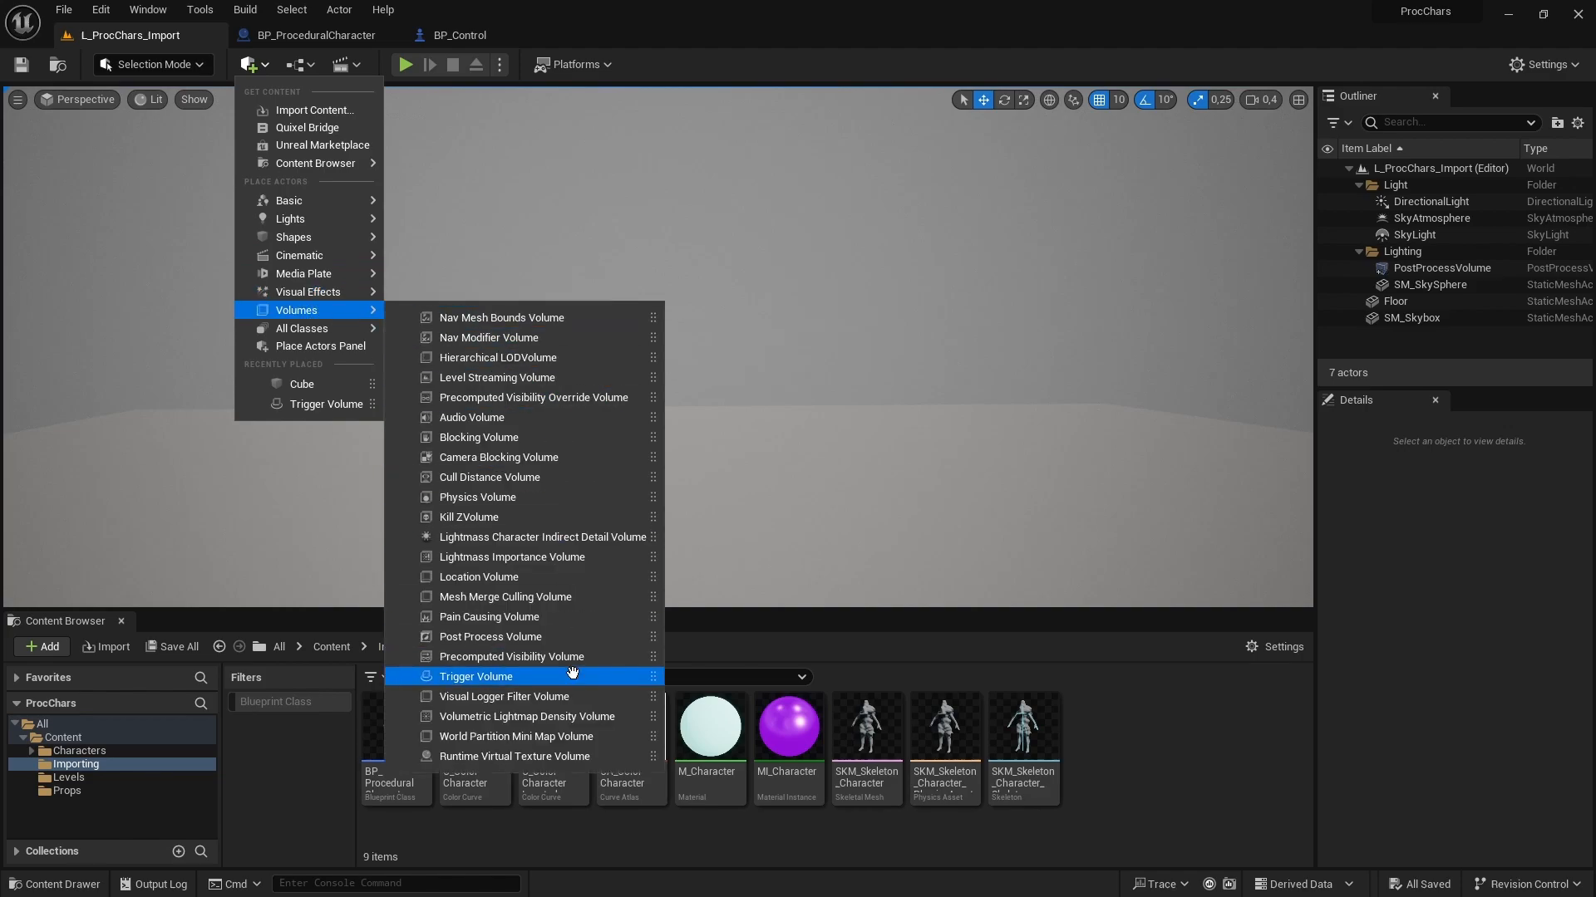
{"action": "left_click", "coordinate": [476, 676]}
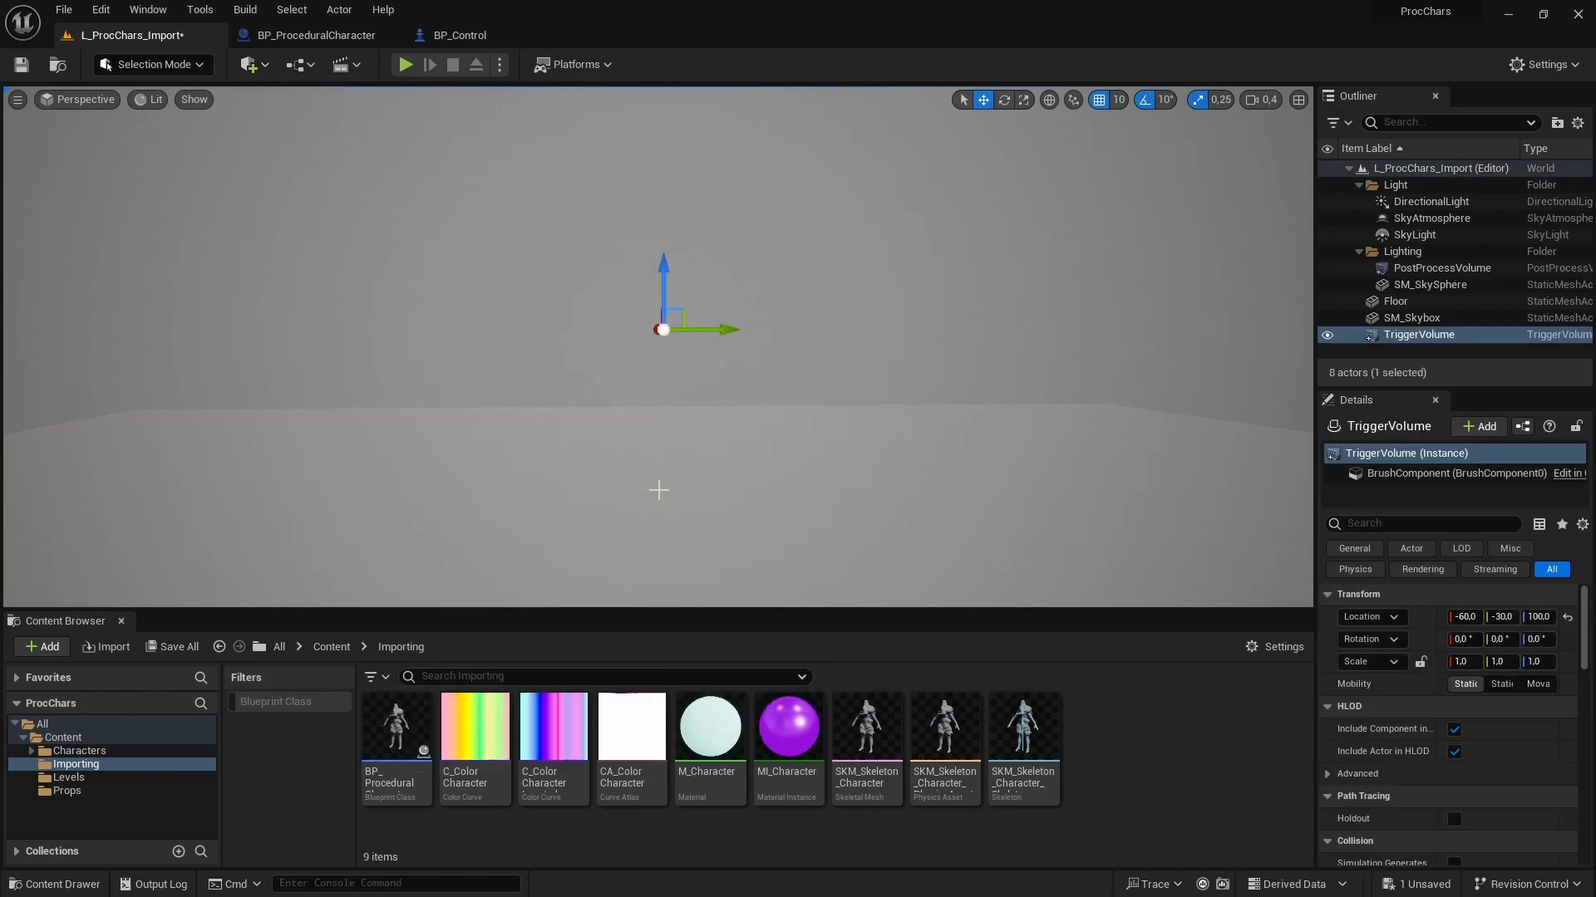
{"action": "mouse_move", "coordinate": [636, 329]}
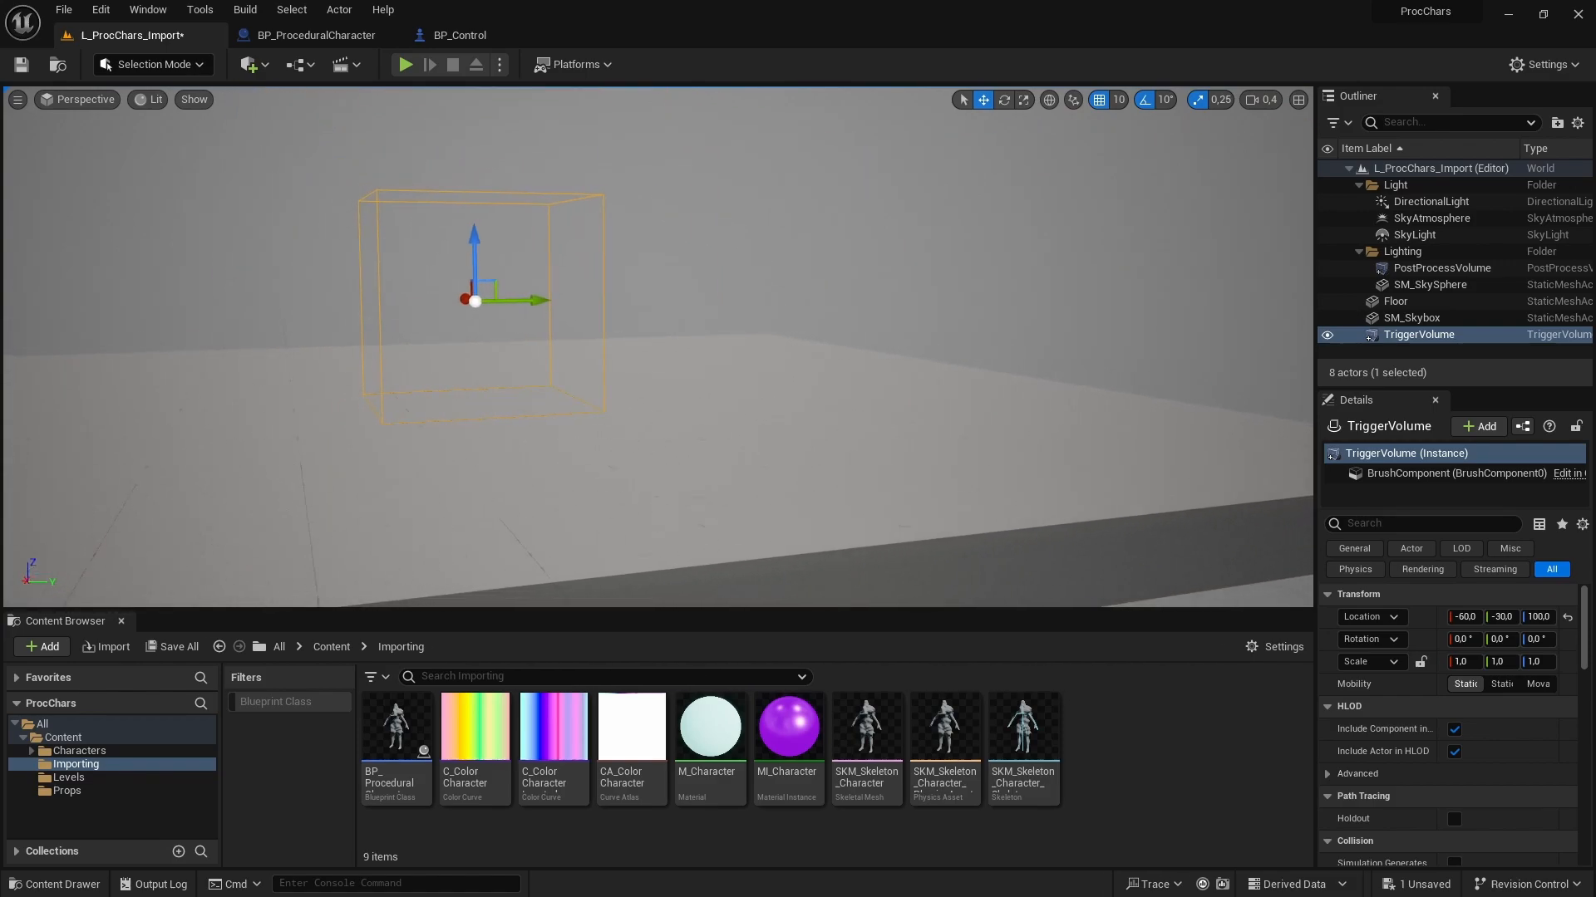
Select the floor, then reselect the trigger volume in the Outliner.
{"action": "left_click", "coordinate": [1396, 301]}
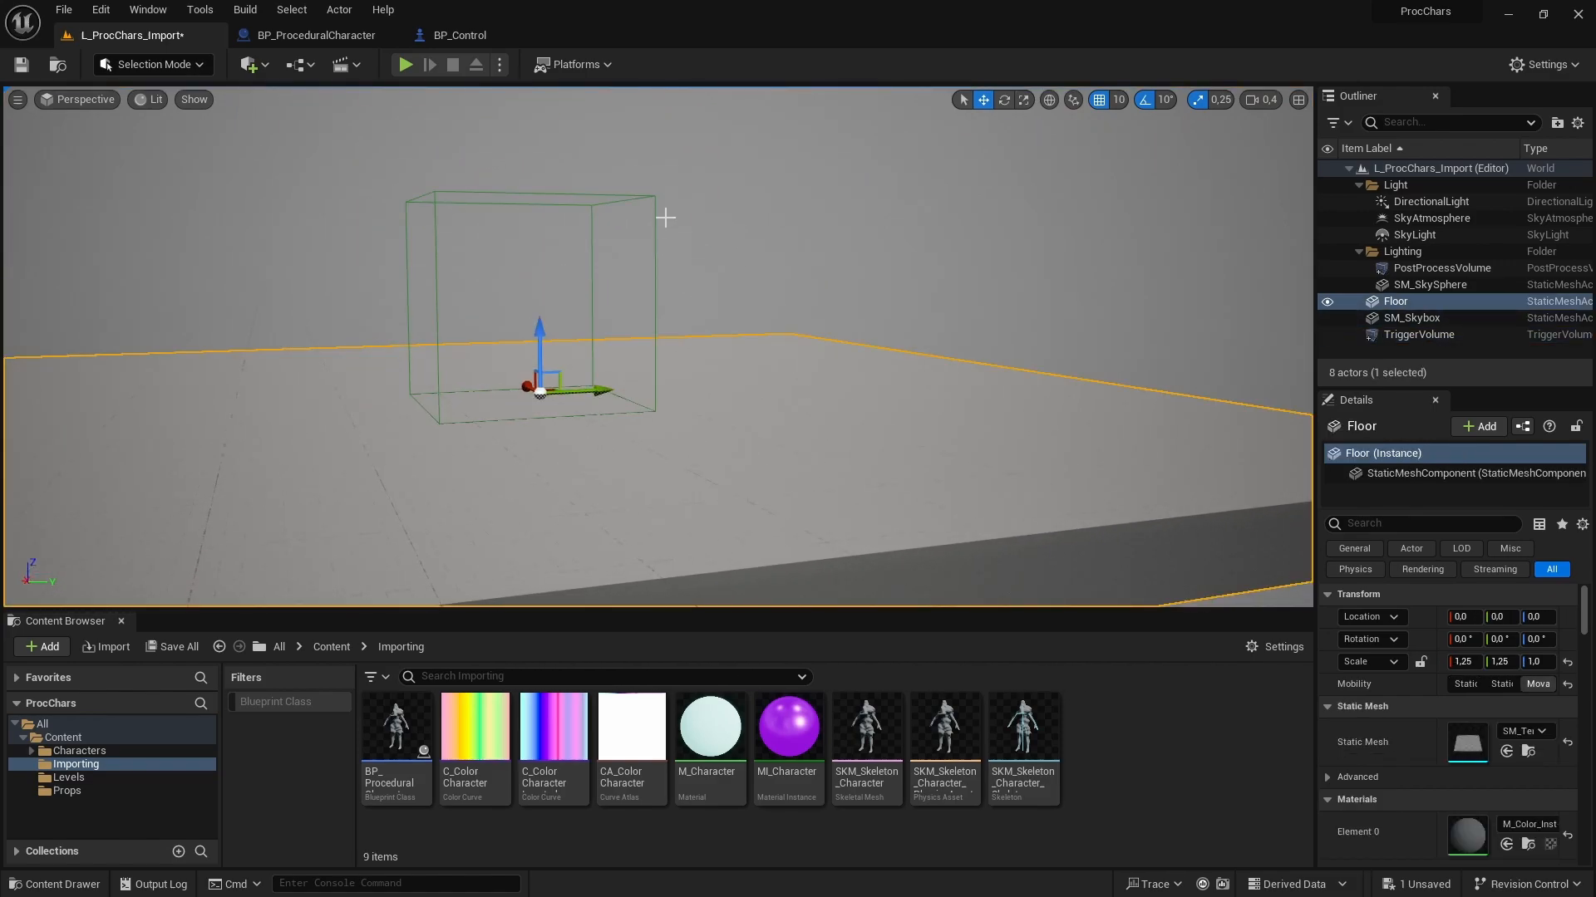
{"action": "left_click", "coordinate": [1418, 334]}
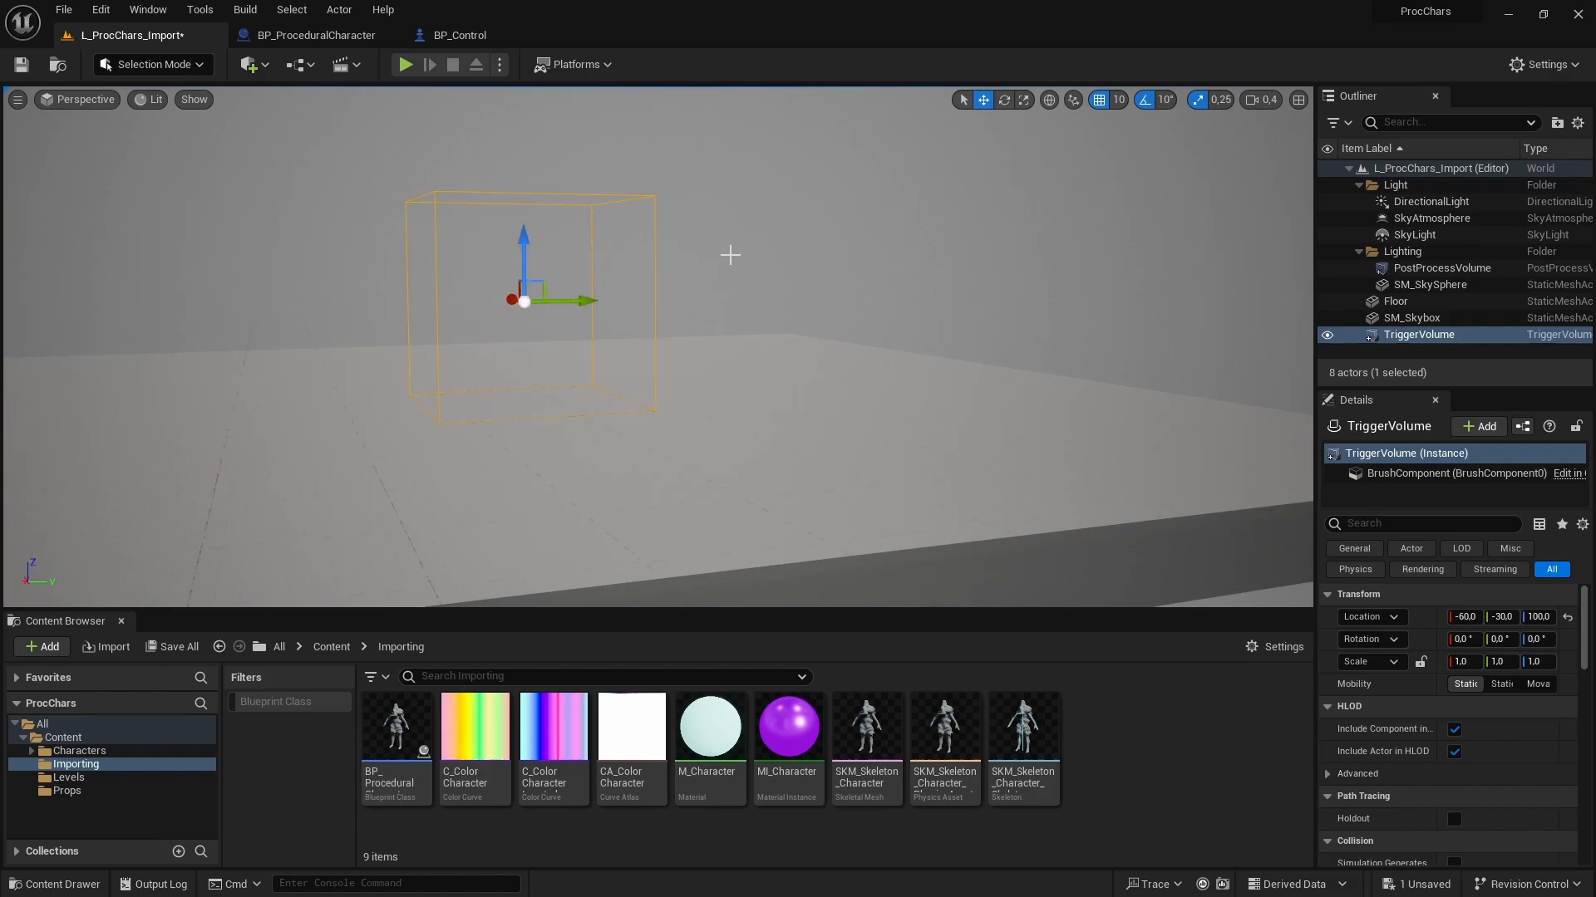
{"action": "left_click", "coordinate": [1413, 317]}
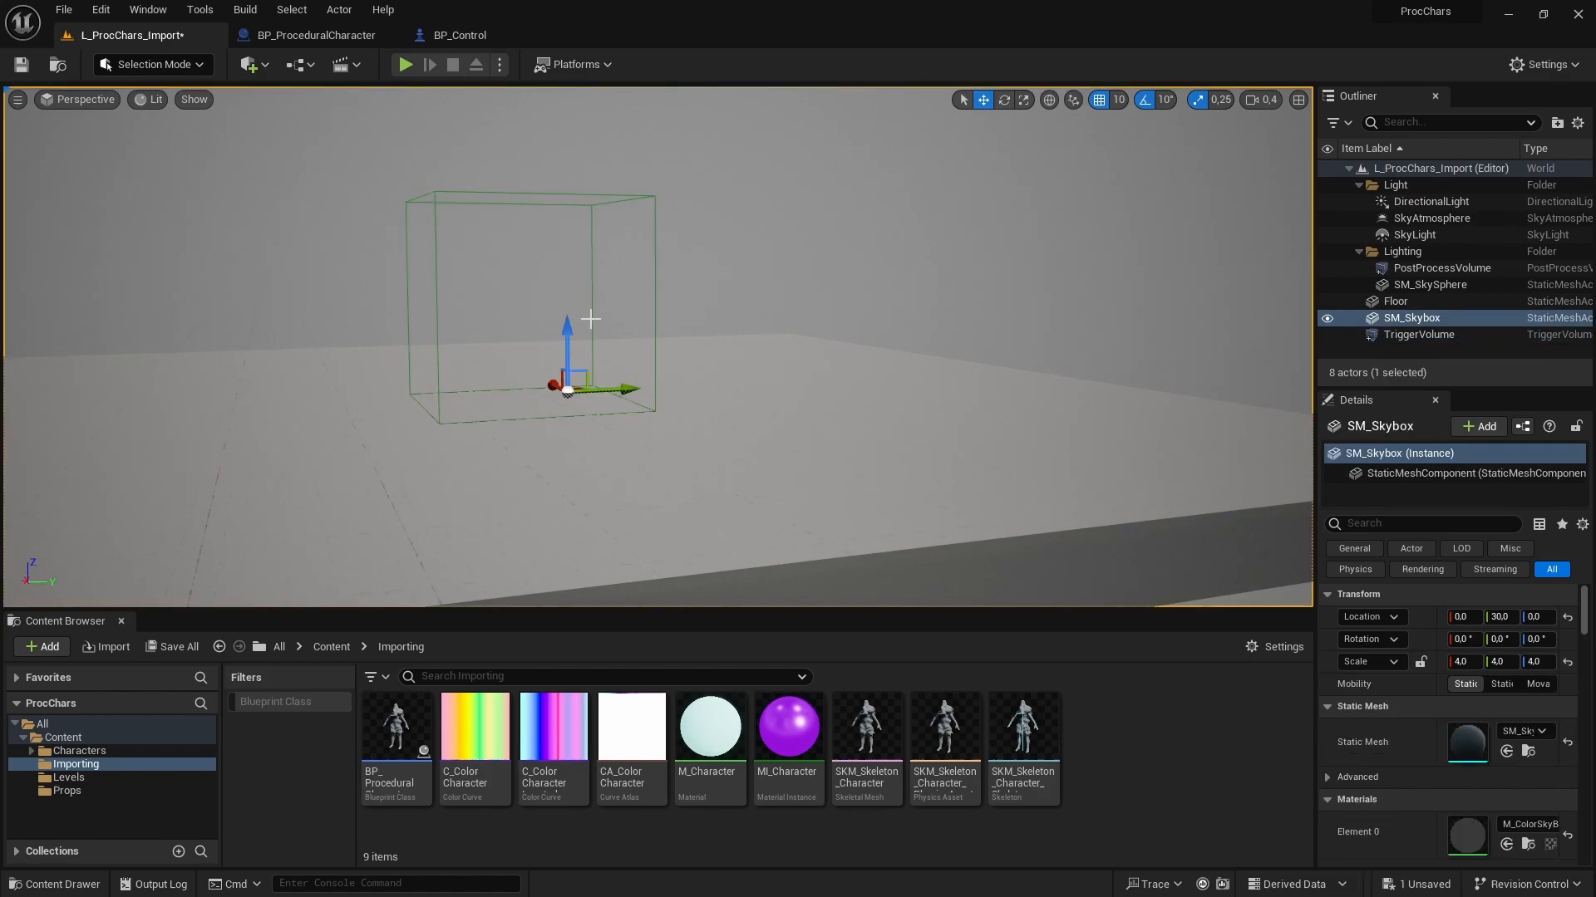
{"action": "left_click", "coordinate": [1418, 334]}
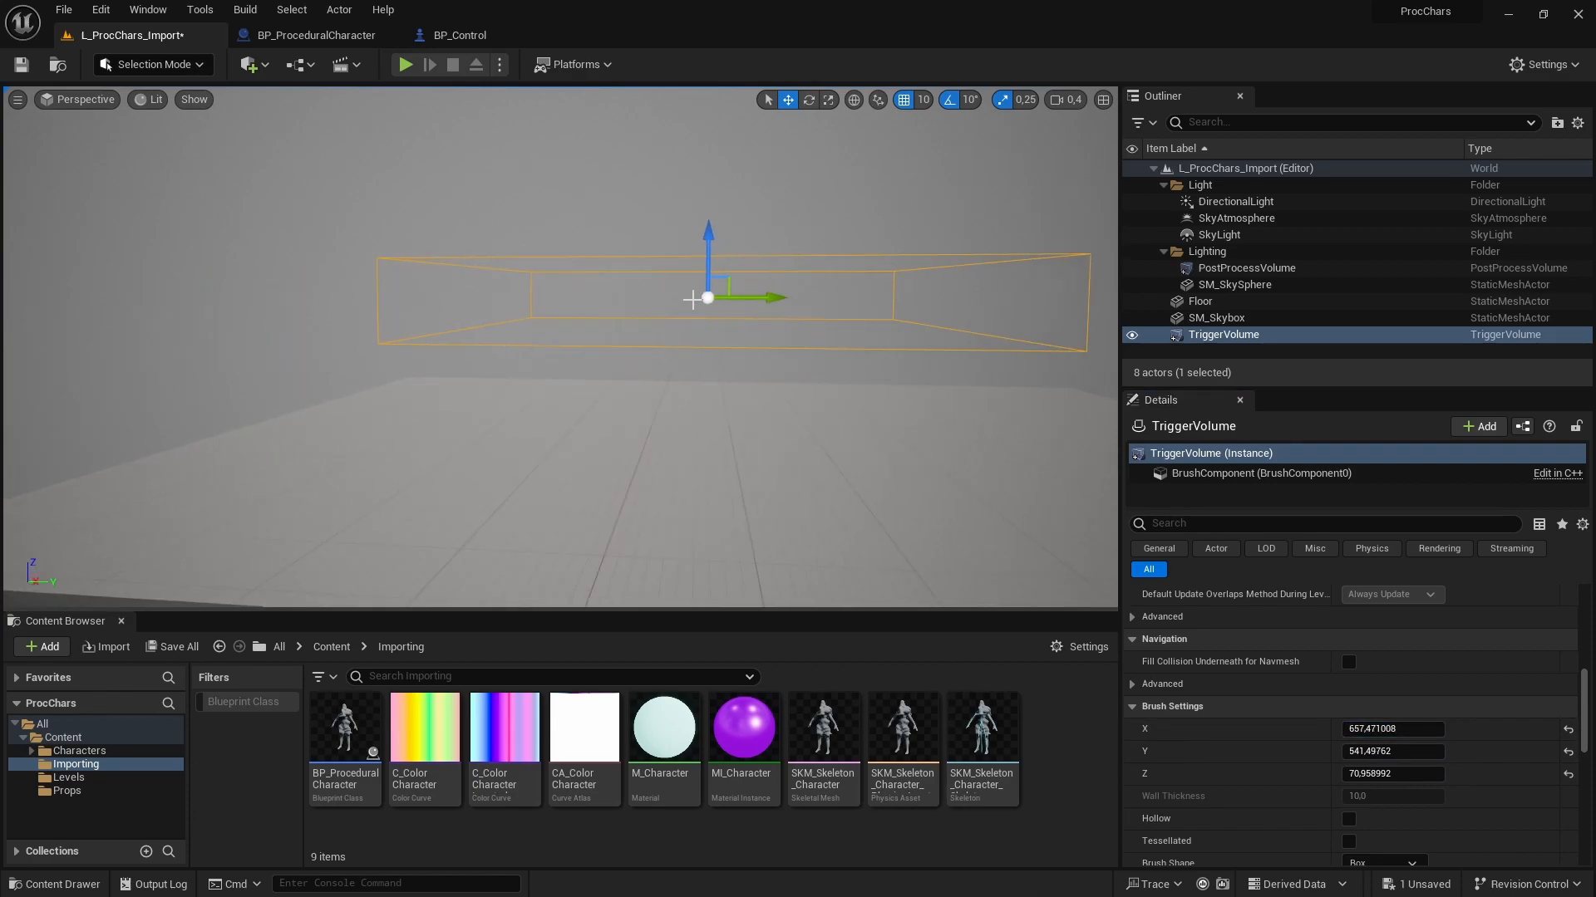
Select the resized 300 by 300 trigger volume and open the content folder's new asset menu.
{"action": "left_click", "coordinate": [1215, 317]}
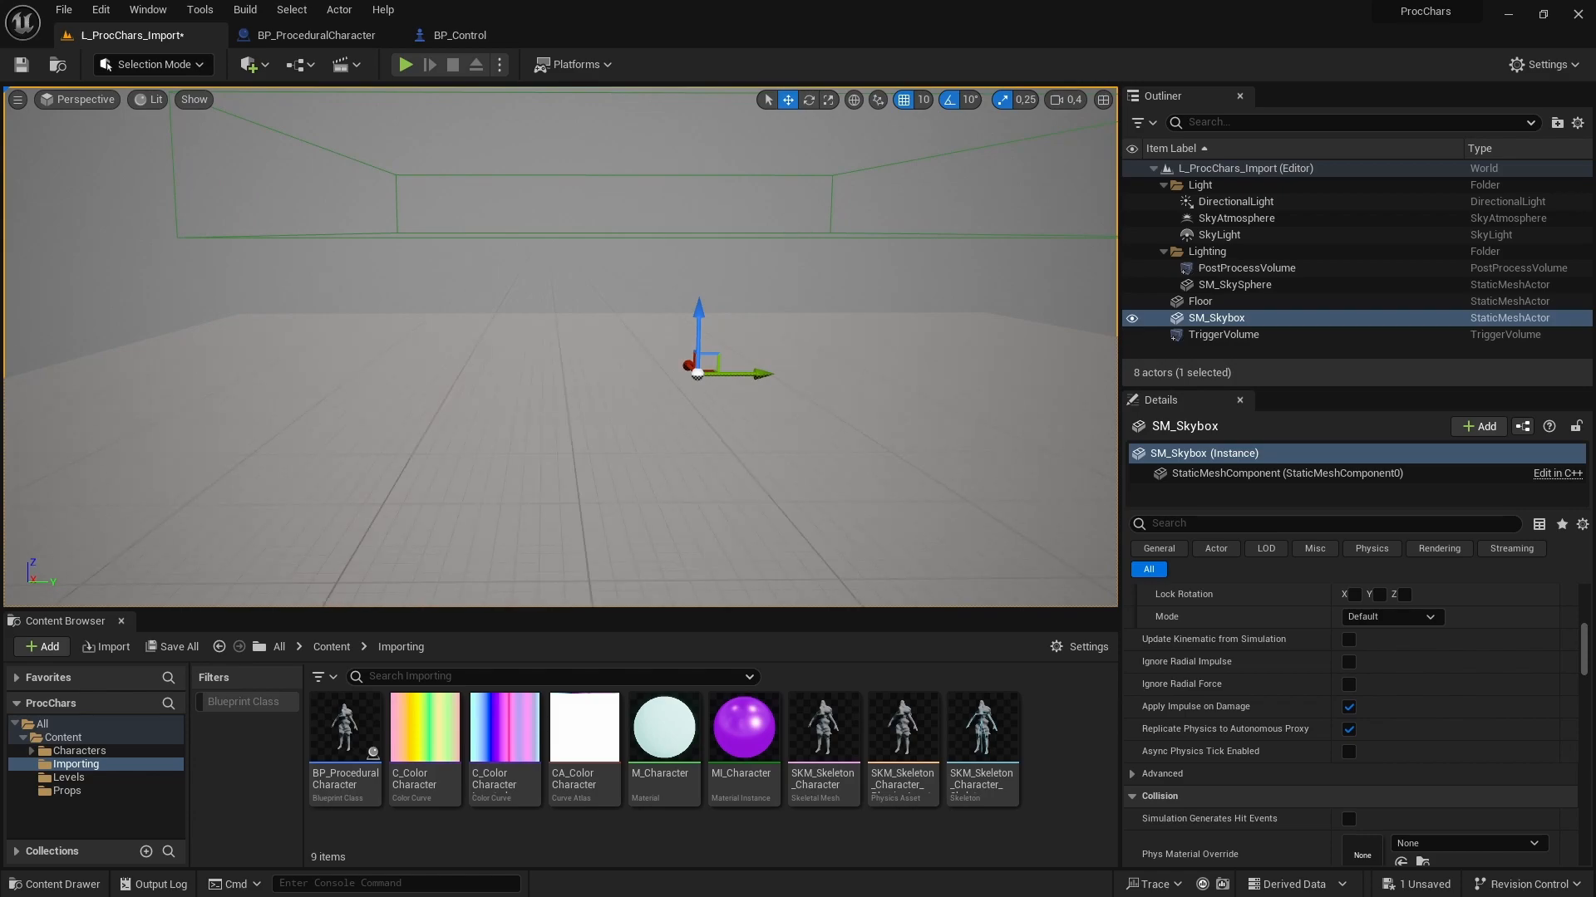
{"action": "left_click", "coordinate": [1223, 334]}
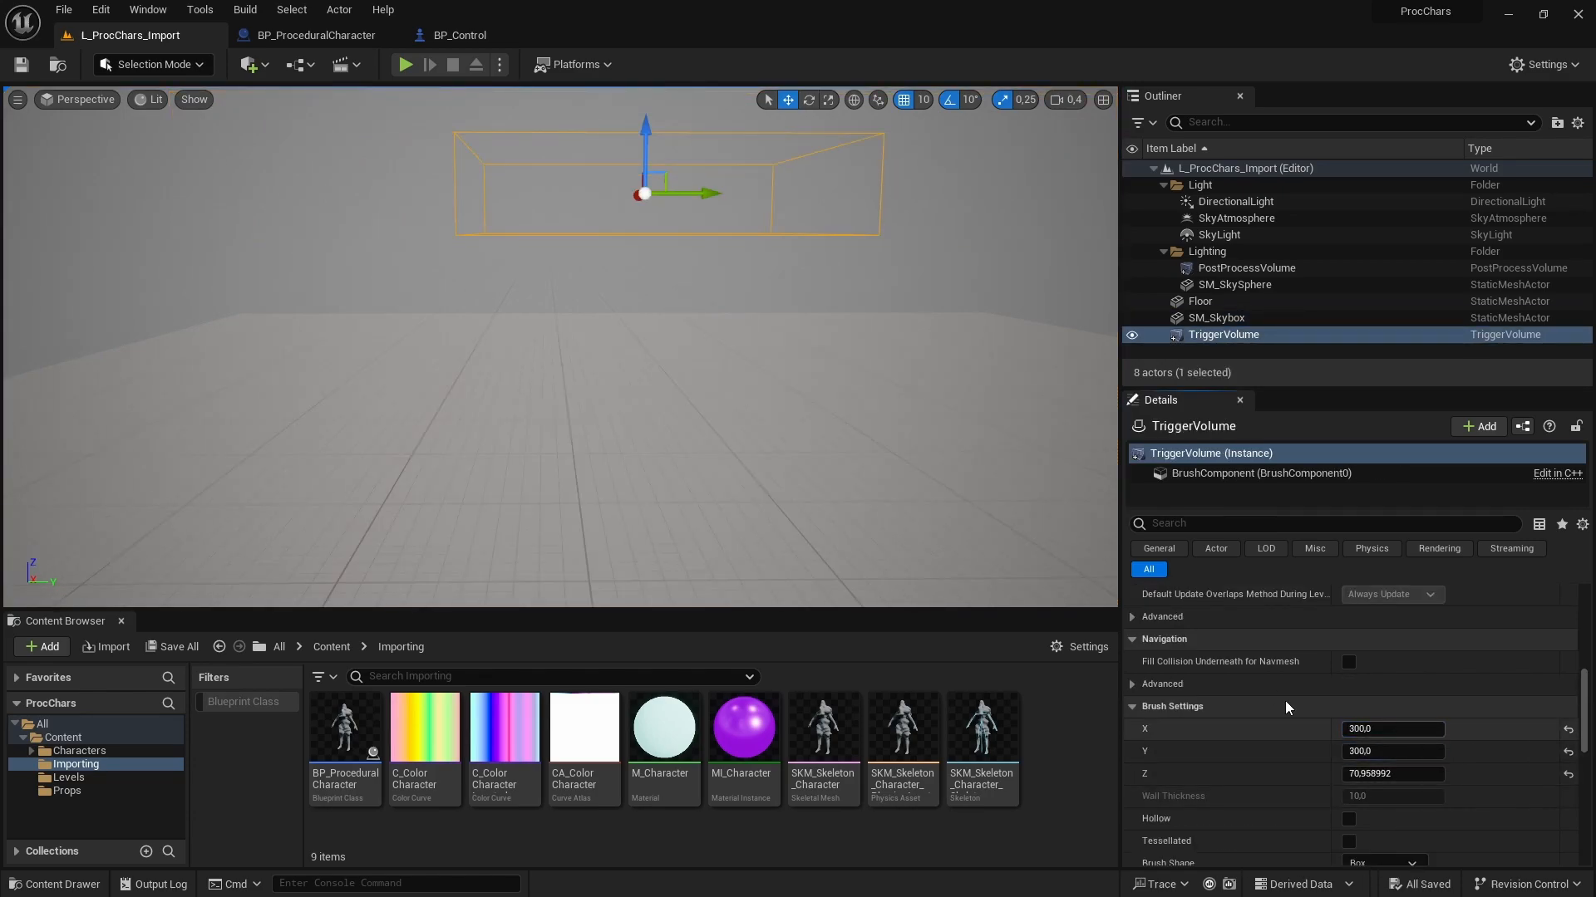
{"action": "left_click", "coordinate": [1214, 317]}
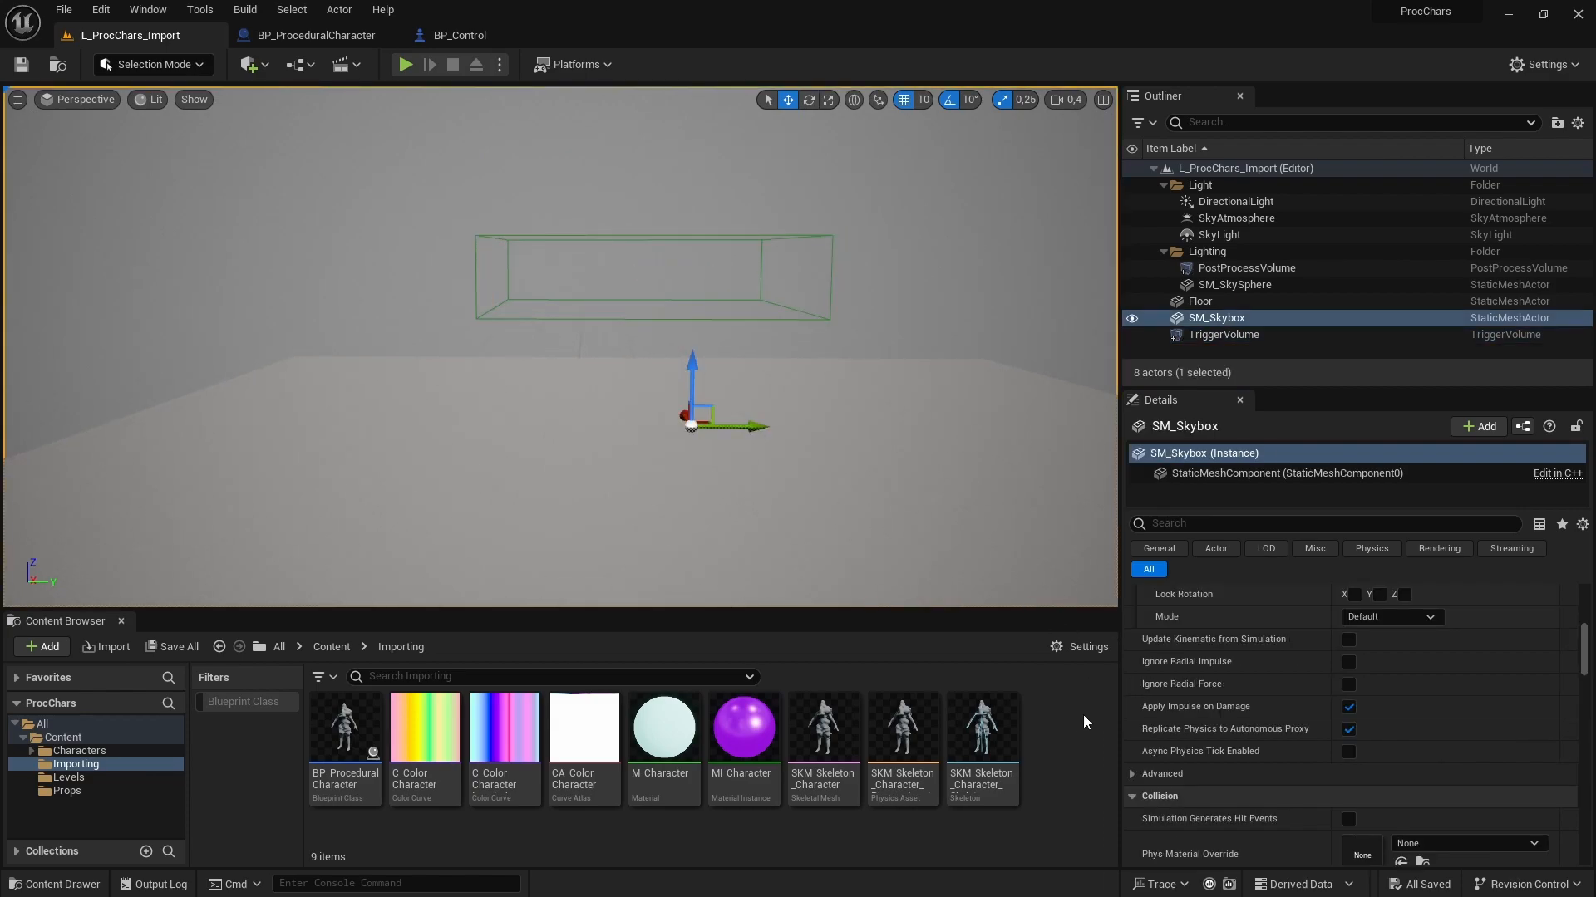
{"action": "left_click", "coordinate": [40, 646]}
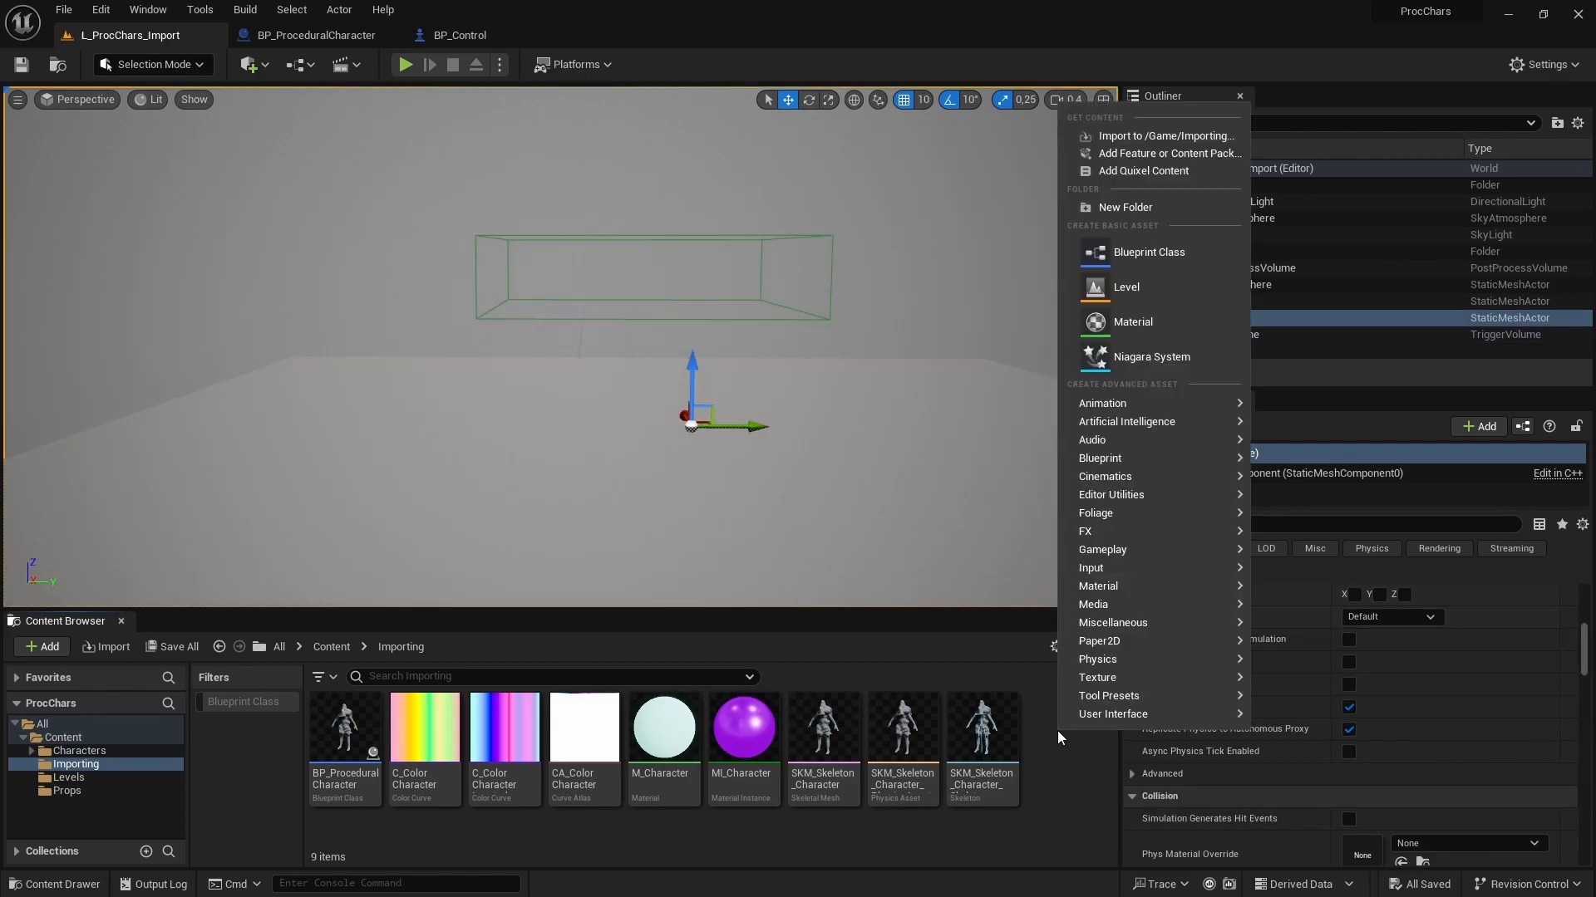
{"action": "mouse_move", "coordinate": [1148, 251]}
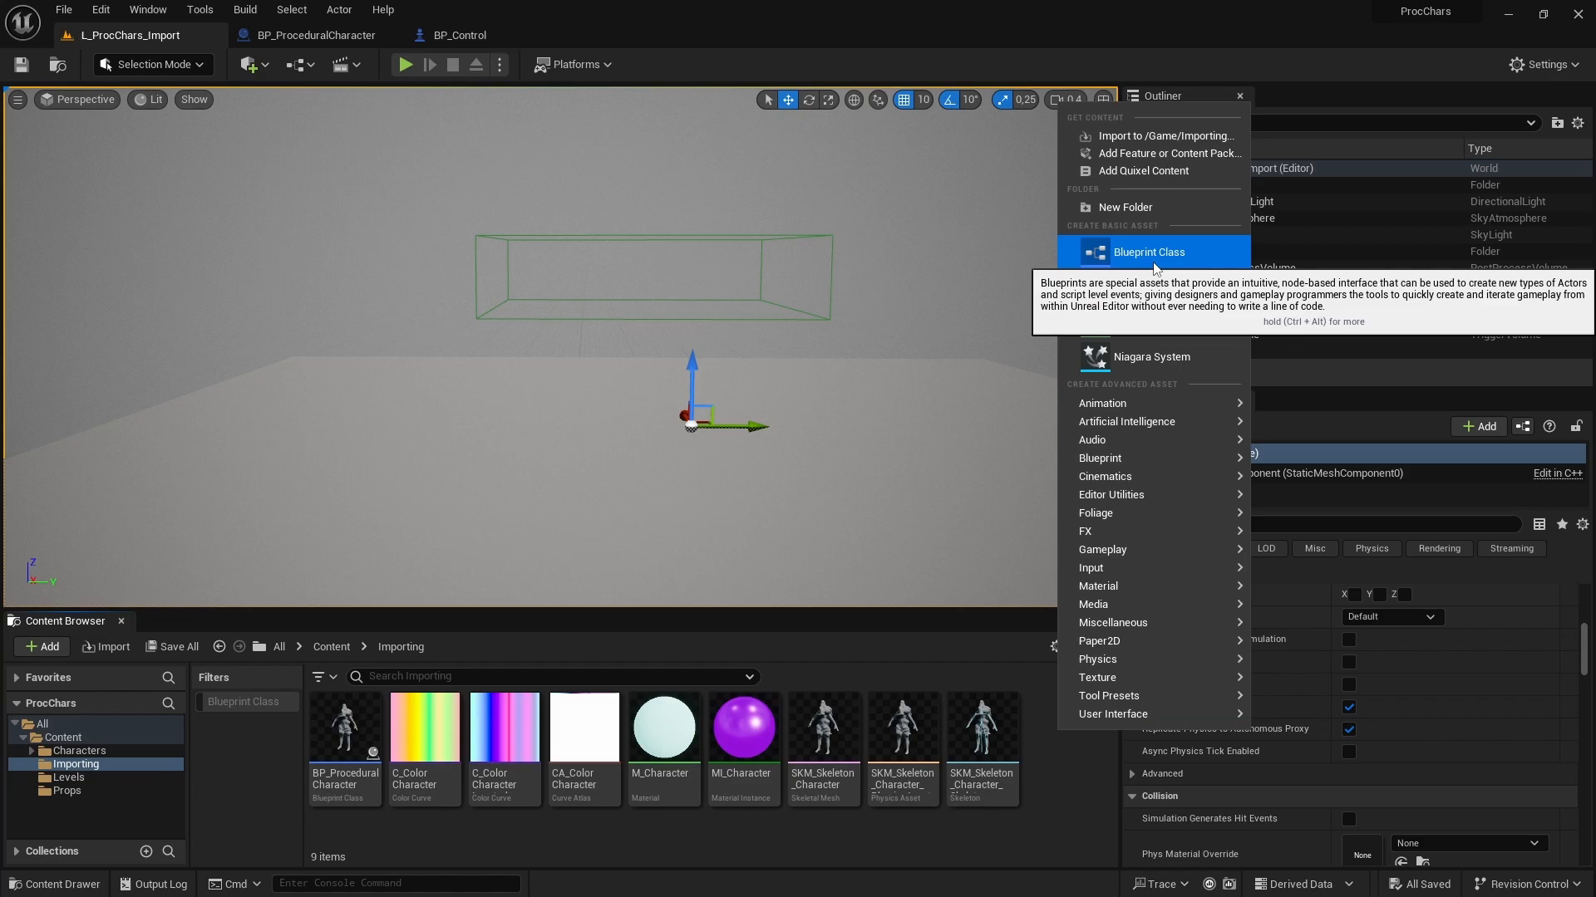
Create BP_Control with a Camera component, save it, and return to L_ProcChars_Import.
{"action": "left_click", "coordinate": [1148, 251]}
{"action": "type", "text": "BP_Control"}
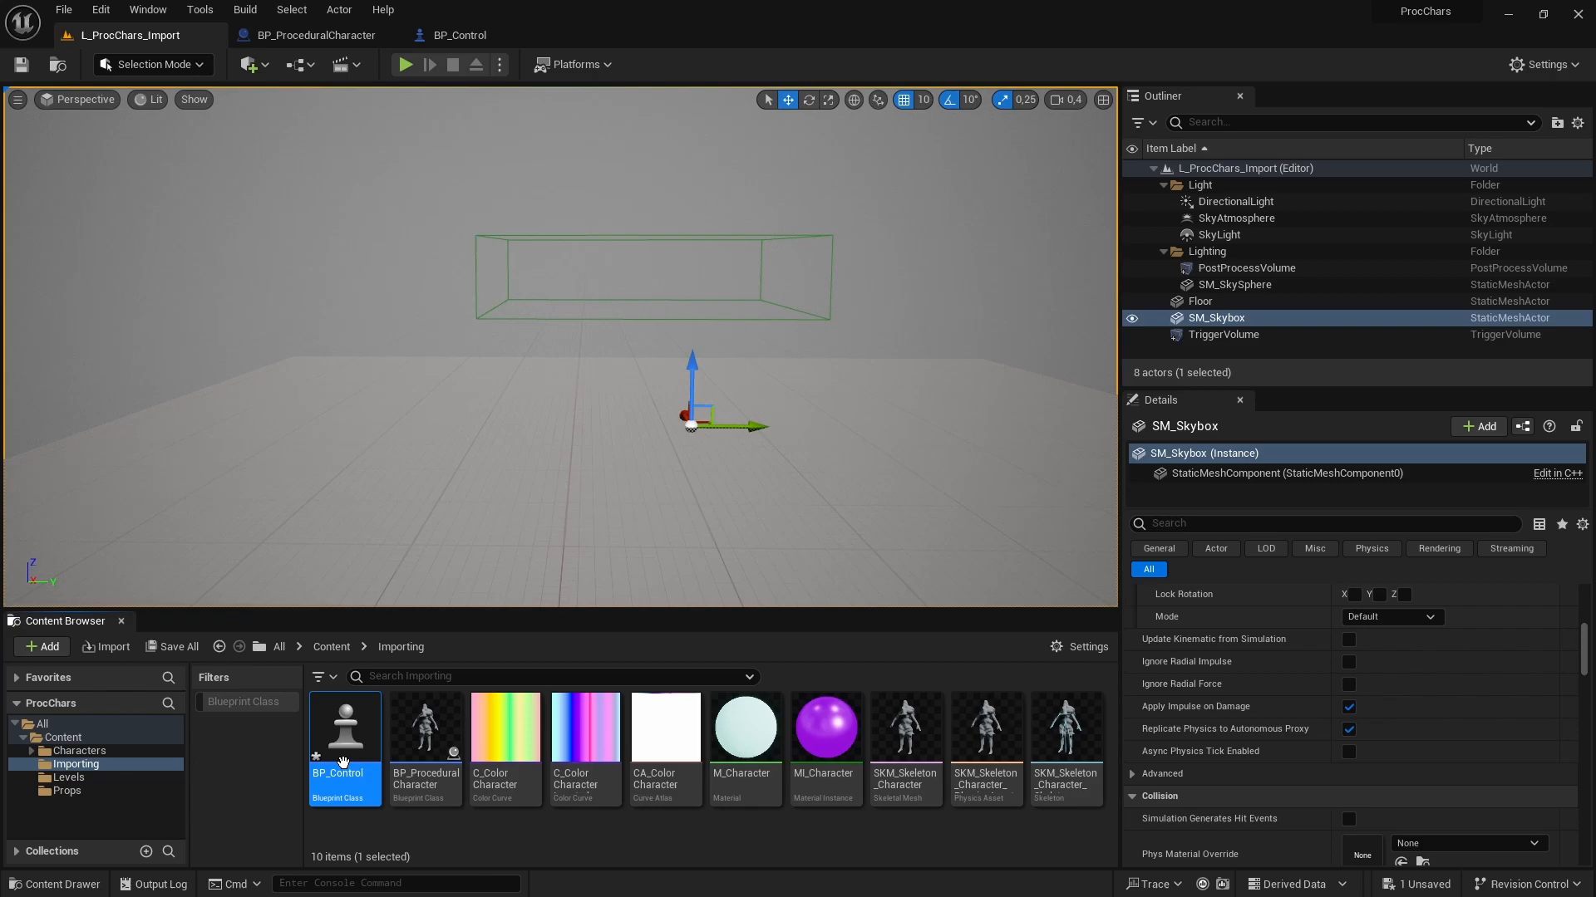
{"action": "double_click", "coordinate": [344, 728]}
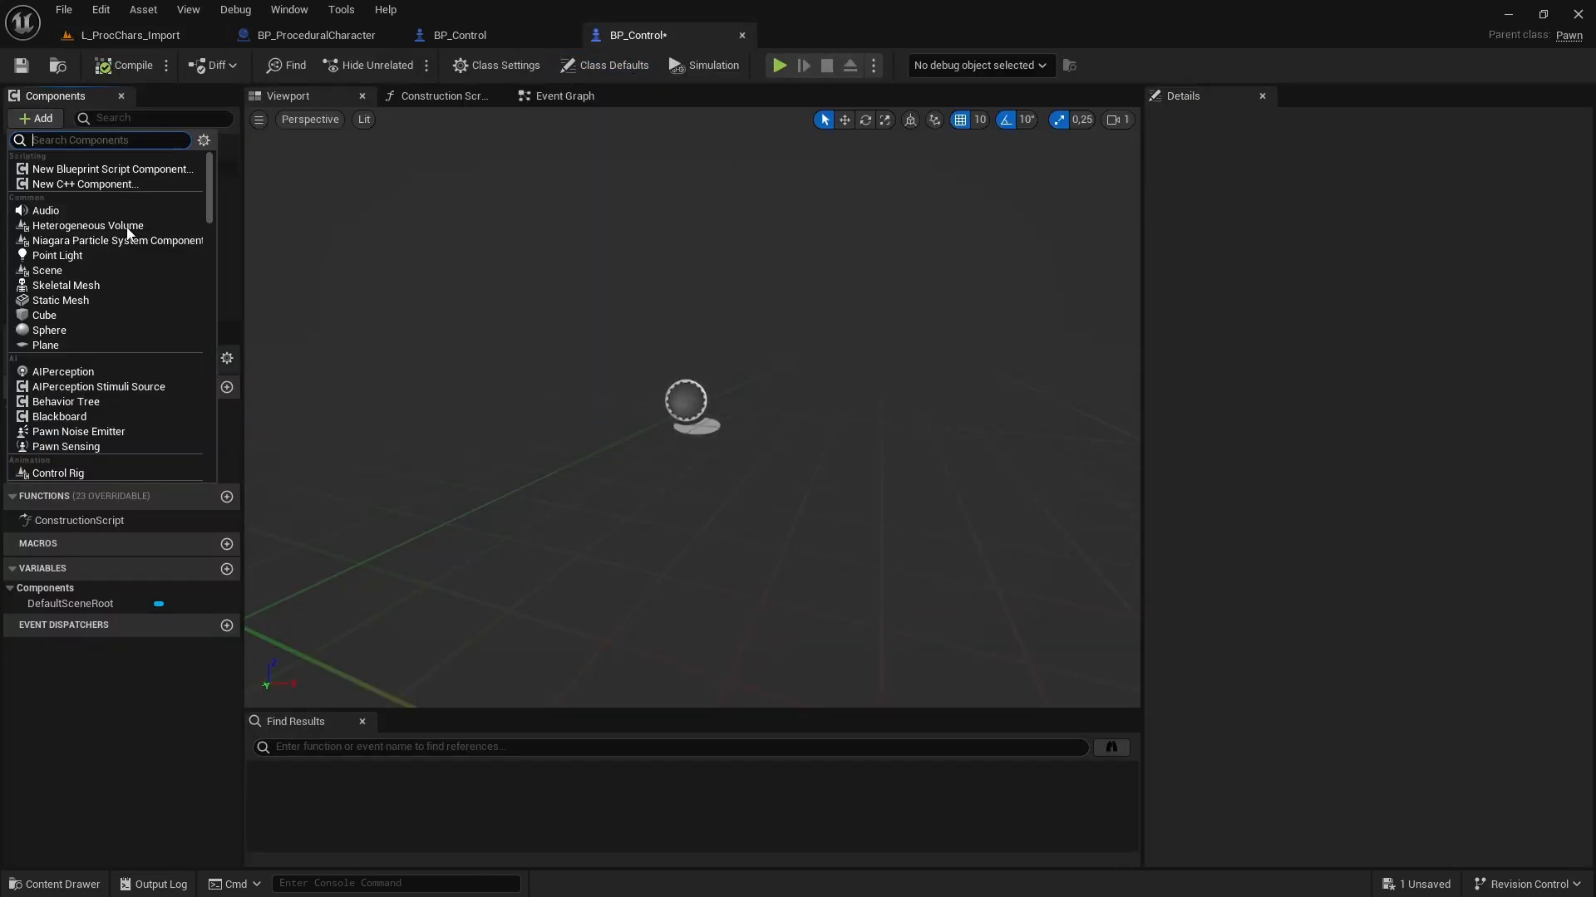
{"action": "type", "text": "camera"}
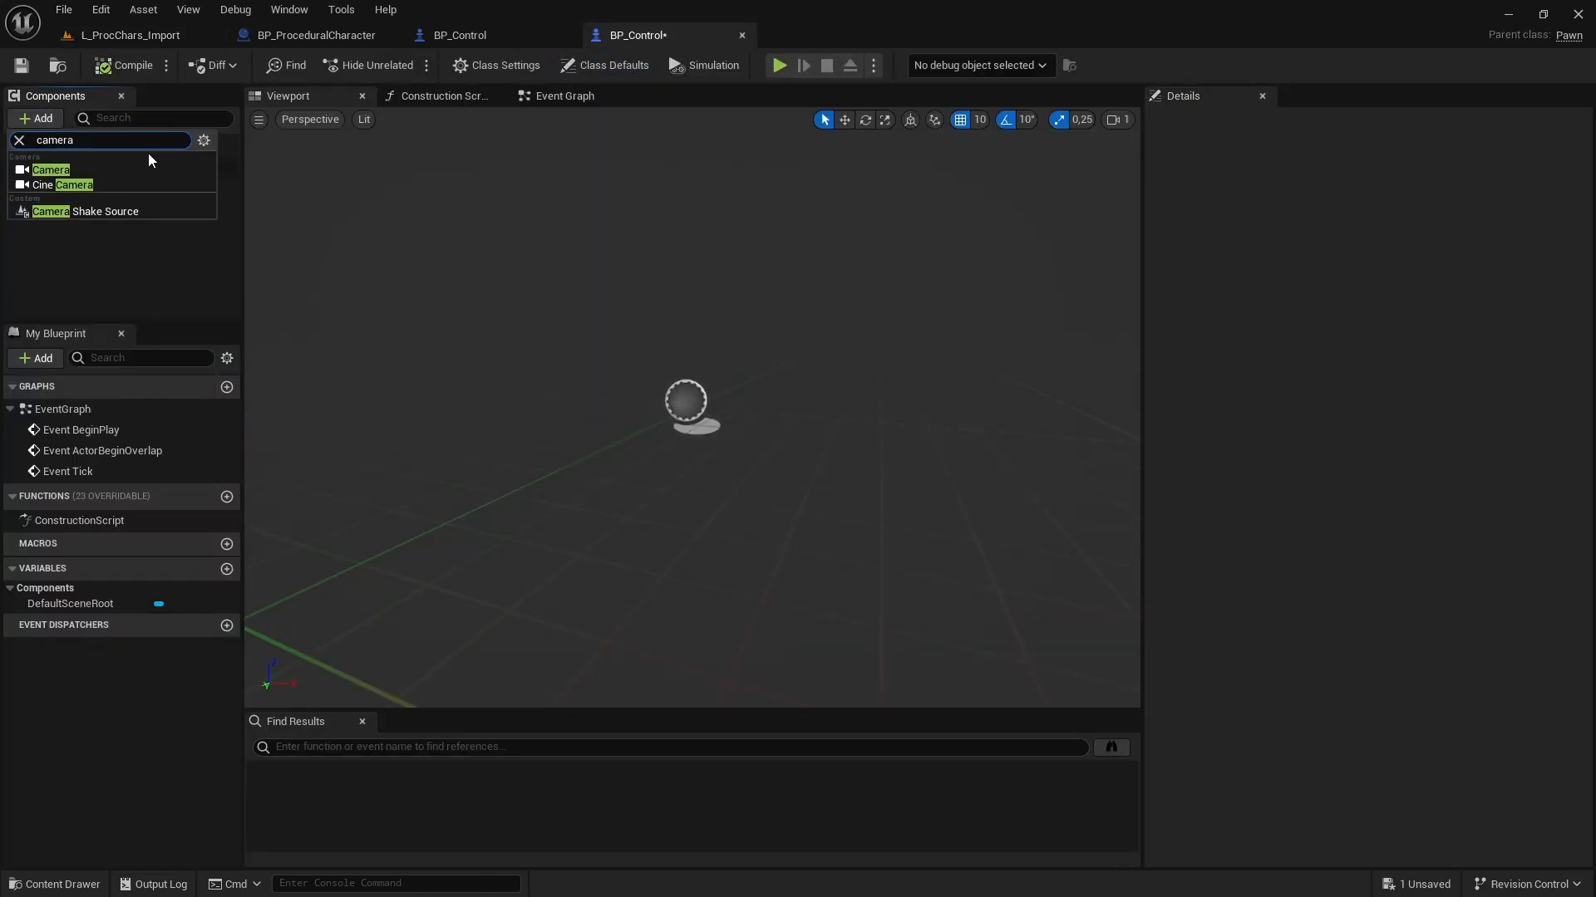
{"action": "left_click", "coordinate": [51, 170]}
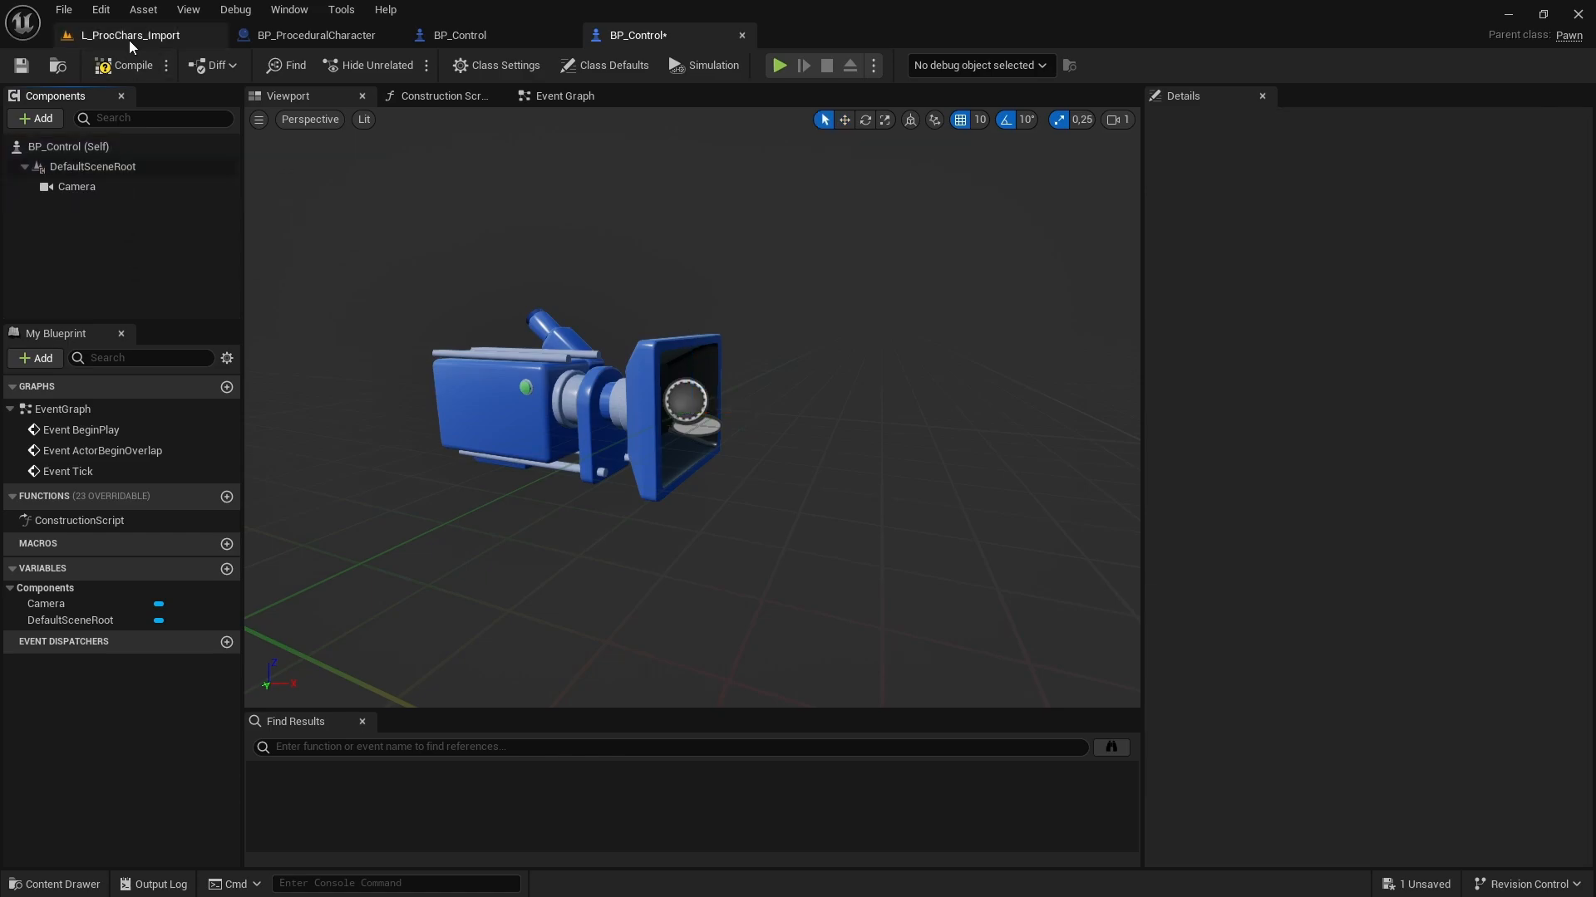
{"action": "mouse_move", "coordinate": [131, 35]}
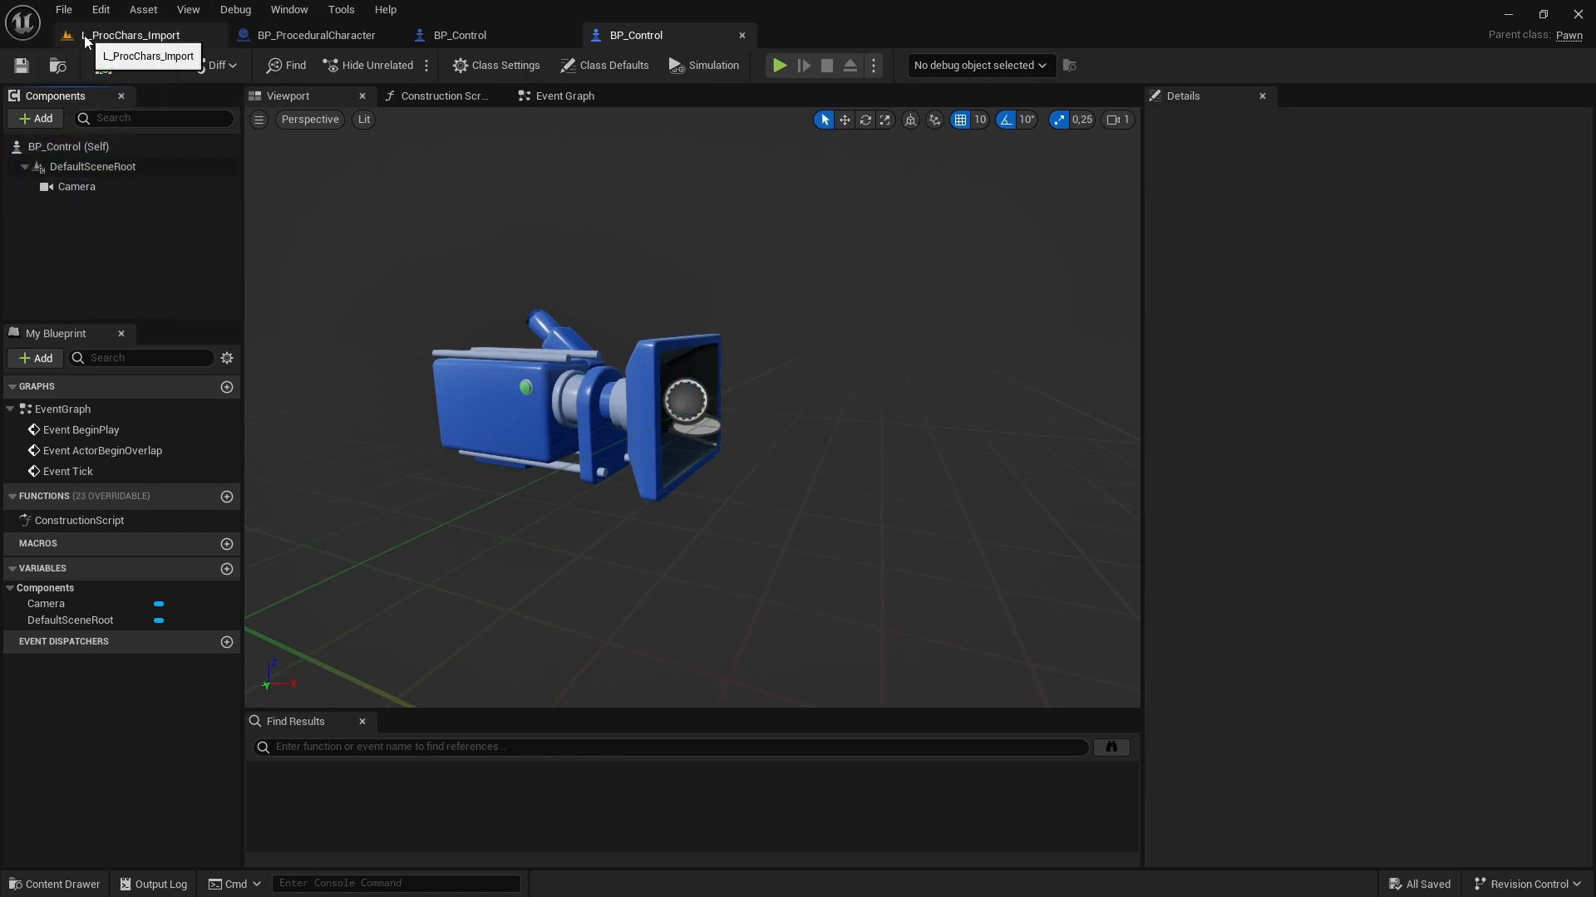
{"action": "left_click", "coordinate": [132, 35]}
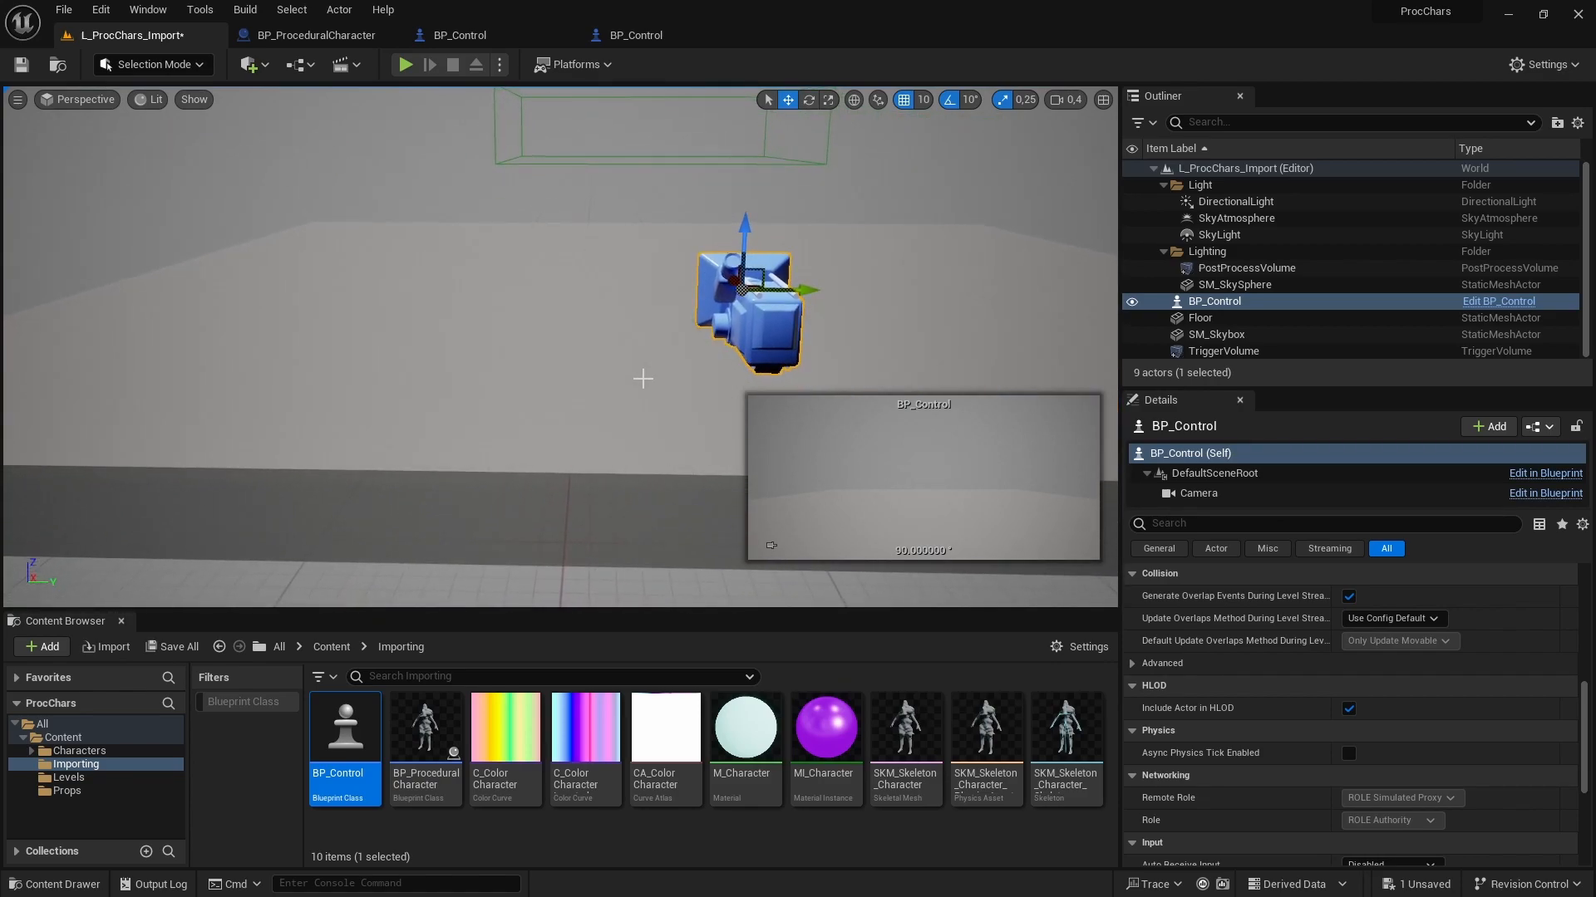
Select BP_Control in the Outliner and drag it onto the floor at -680, -10, 110.
{"action": "left_click", "coordinate": [1200, 318]}
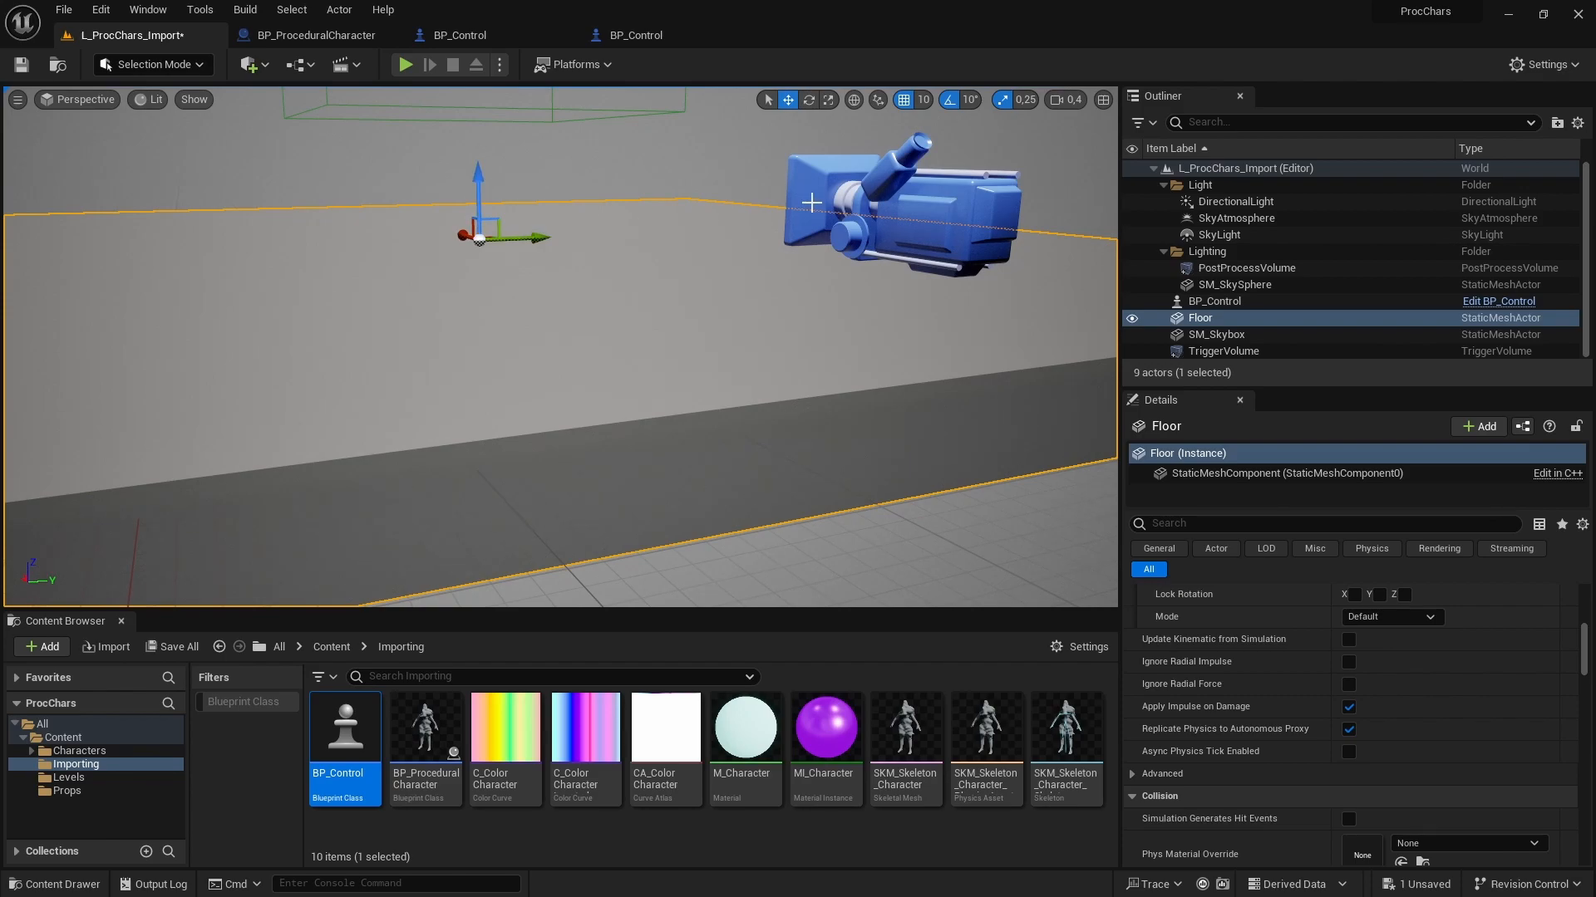
{"action": "left_click", "coordinate": [1215, 334]}
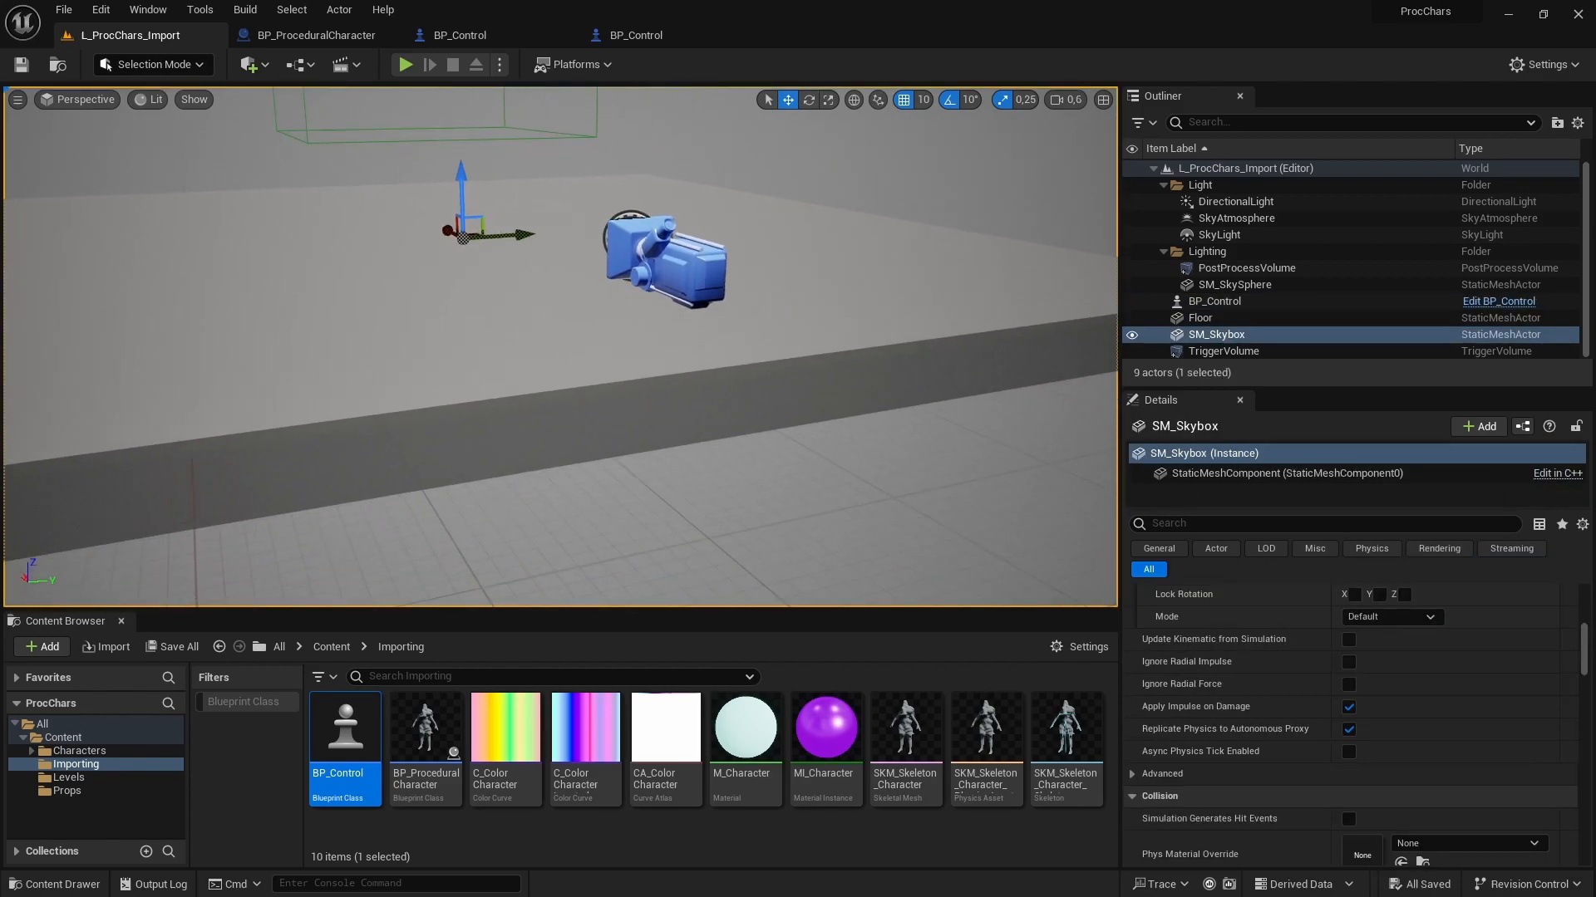
{"action": "left_click", "coordinate": [1212, 301]}
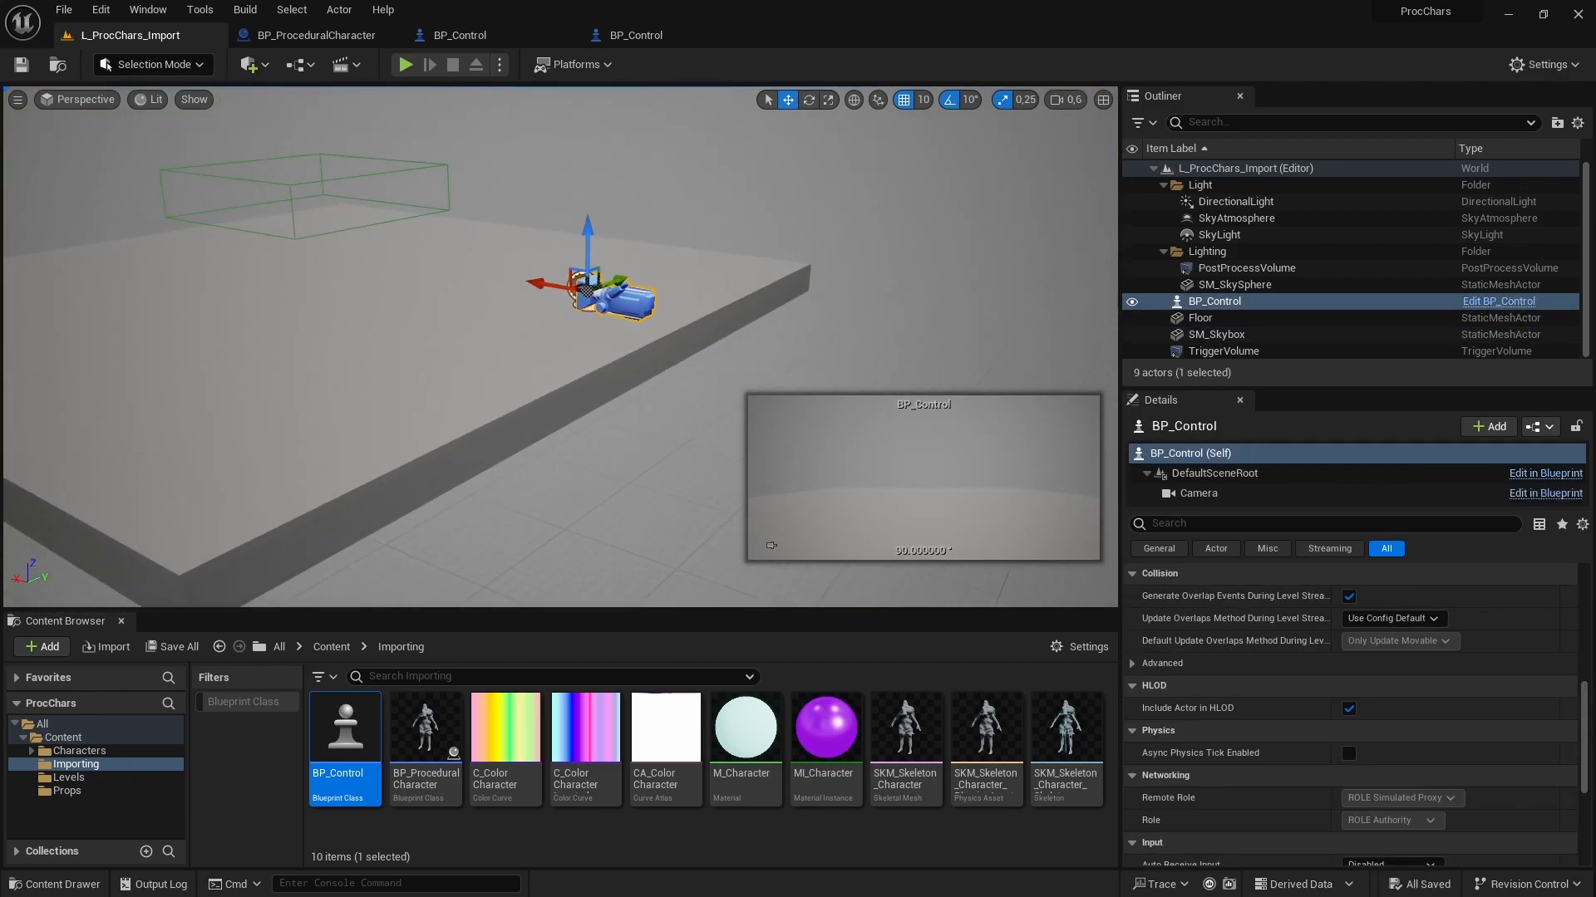
{"action": "left_click_drag", "start_coordinate": [587, 285], "coordinate": [640, 278]}
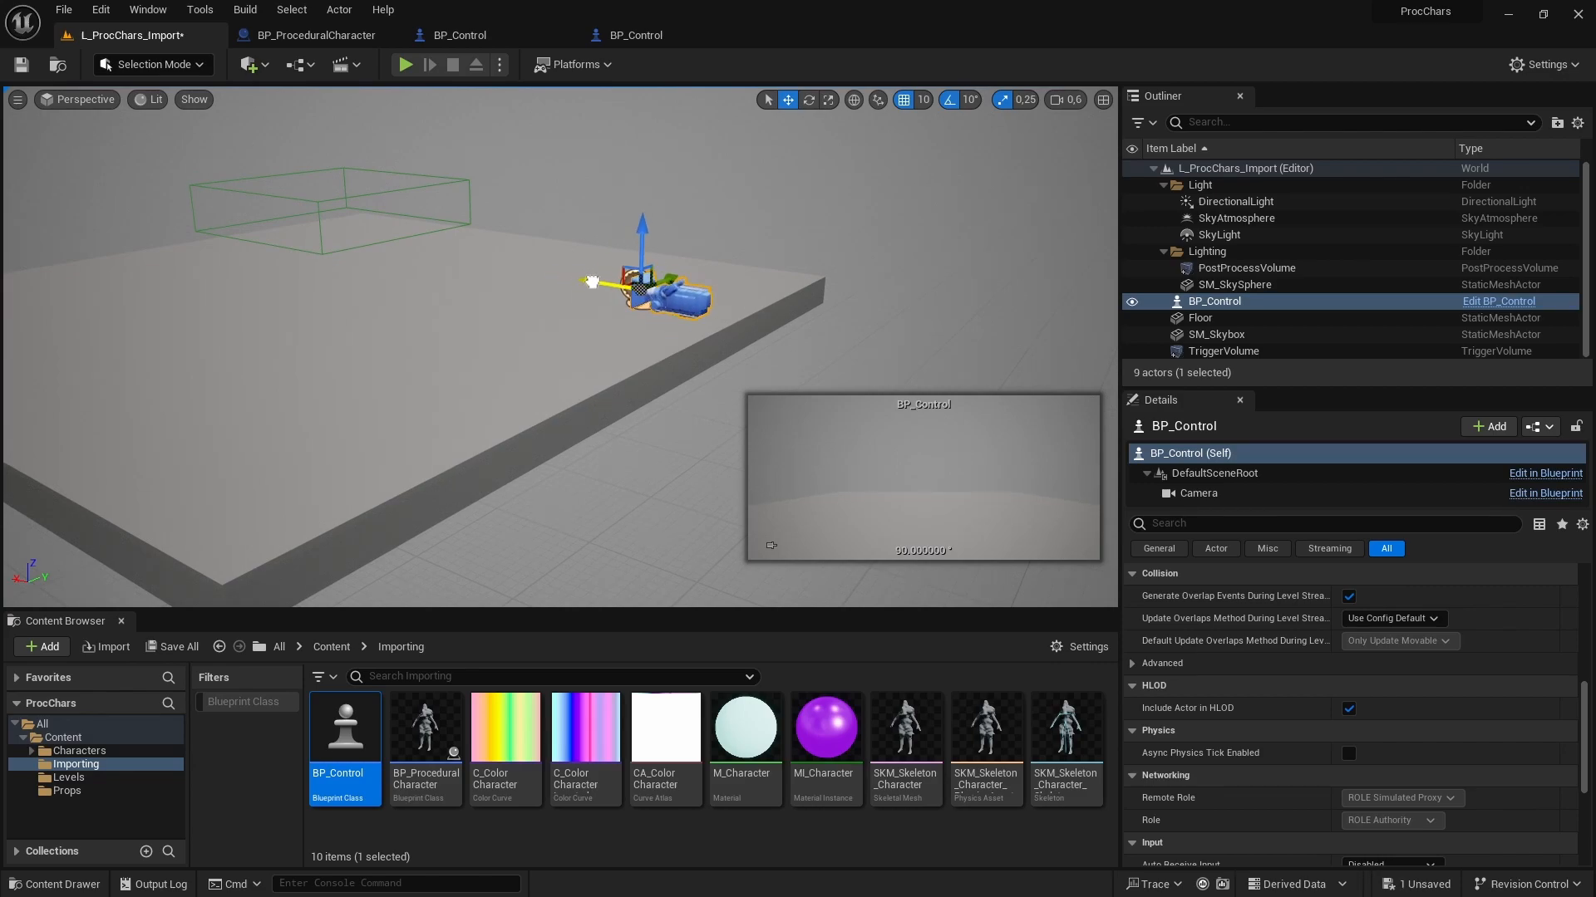
{"action": "left_click_drag", "start_coordinate": [590, 283], "coordinate": [636, 293]}
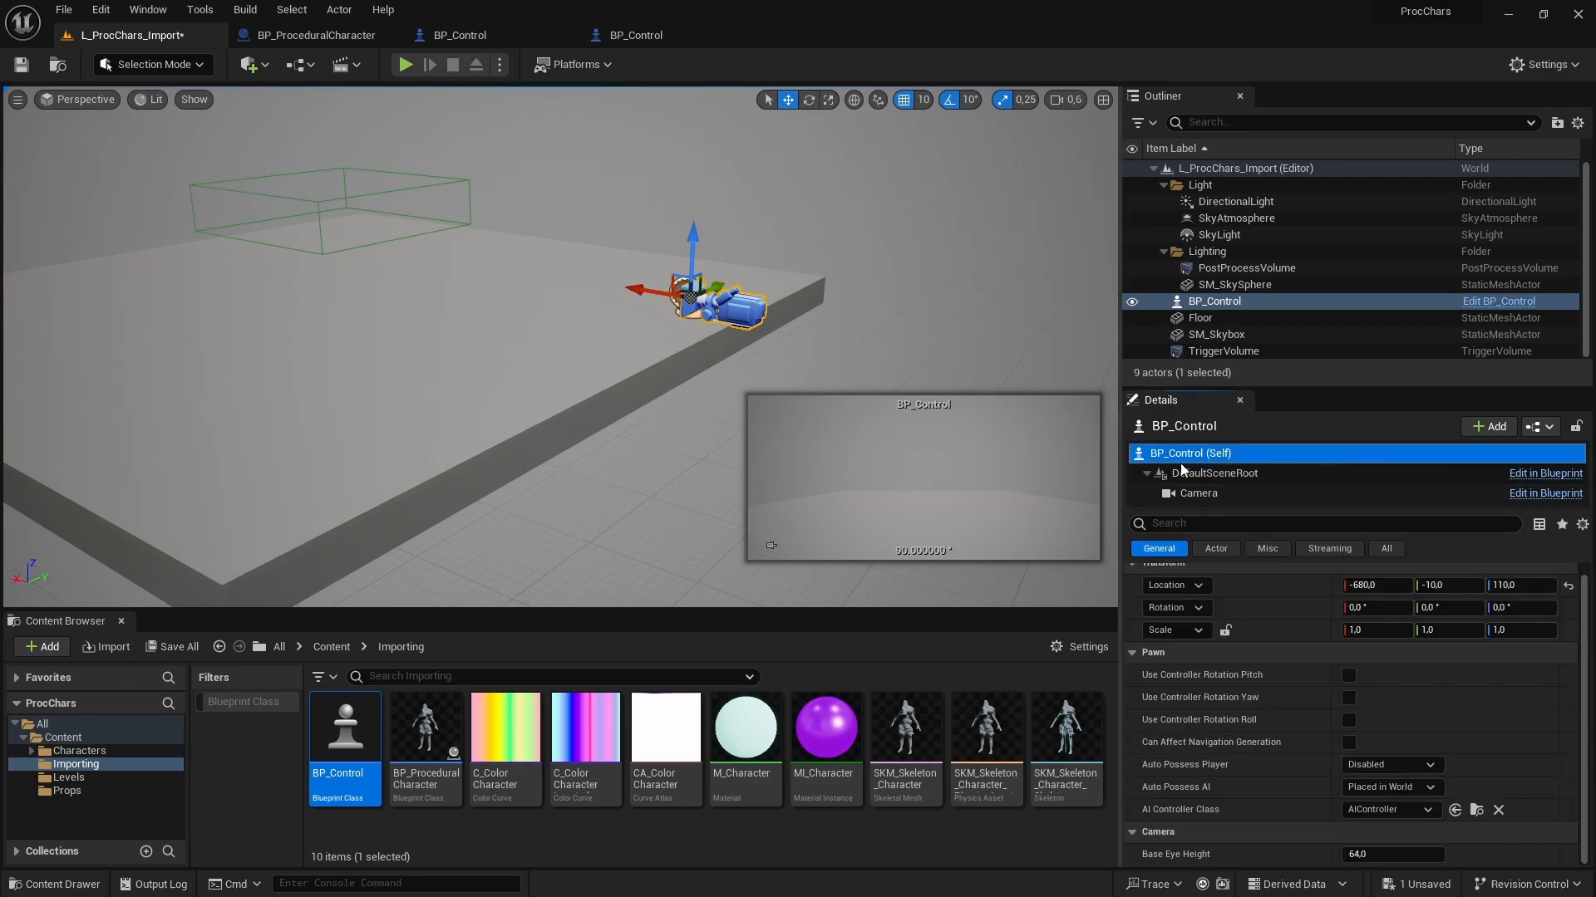
Set BP_Control's Auto Possess Player to Player 0, then play-test the level.
{"action": "left_click", "coordinate": [1323, 522]}
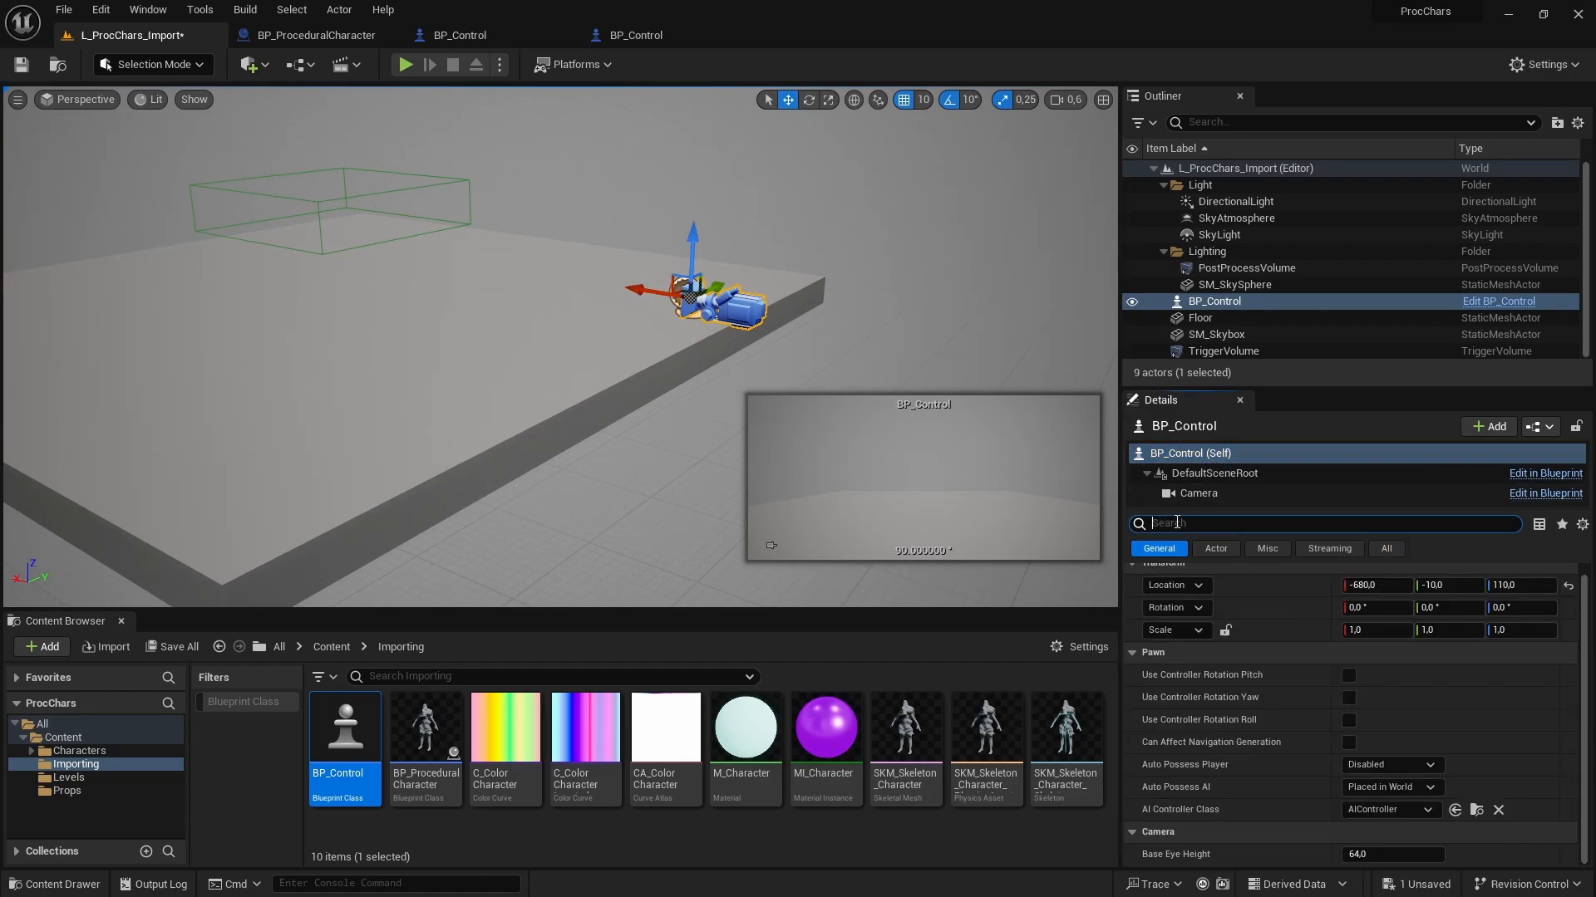
{"action": "type", "text": "posses"}
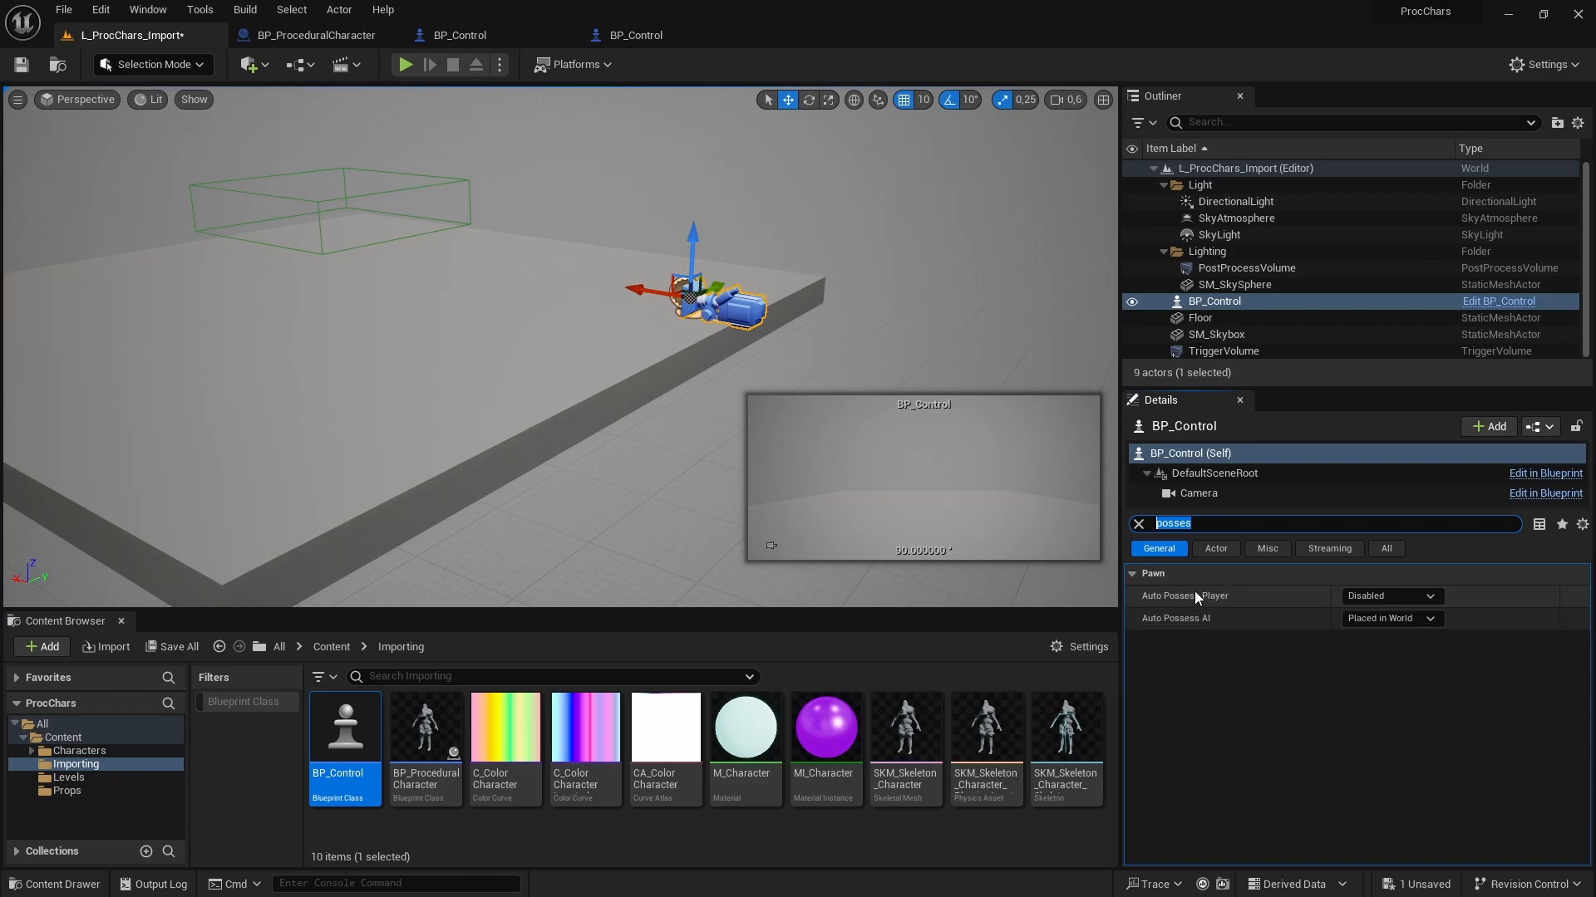
{"action": "left_click", "coordinate": [1389, 595]}
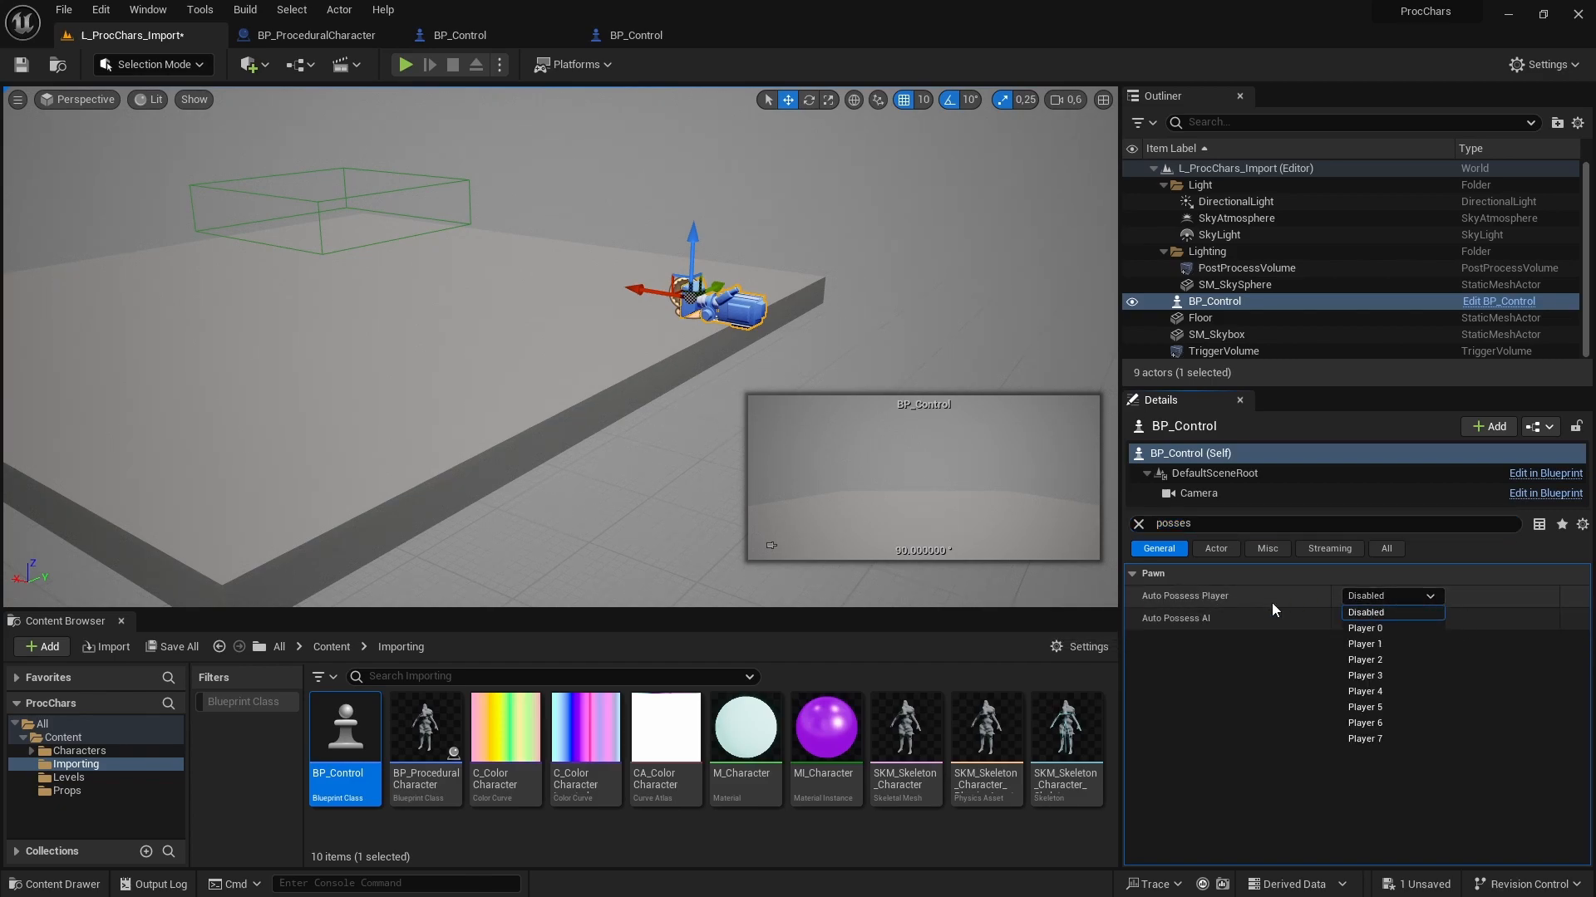
{"action": "left_click", "coordinate": [1364, 629]}
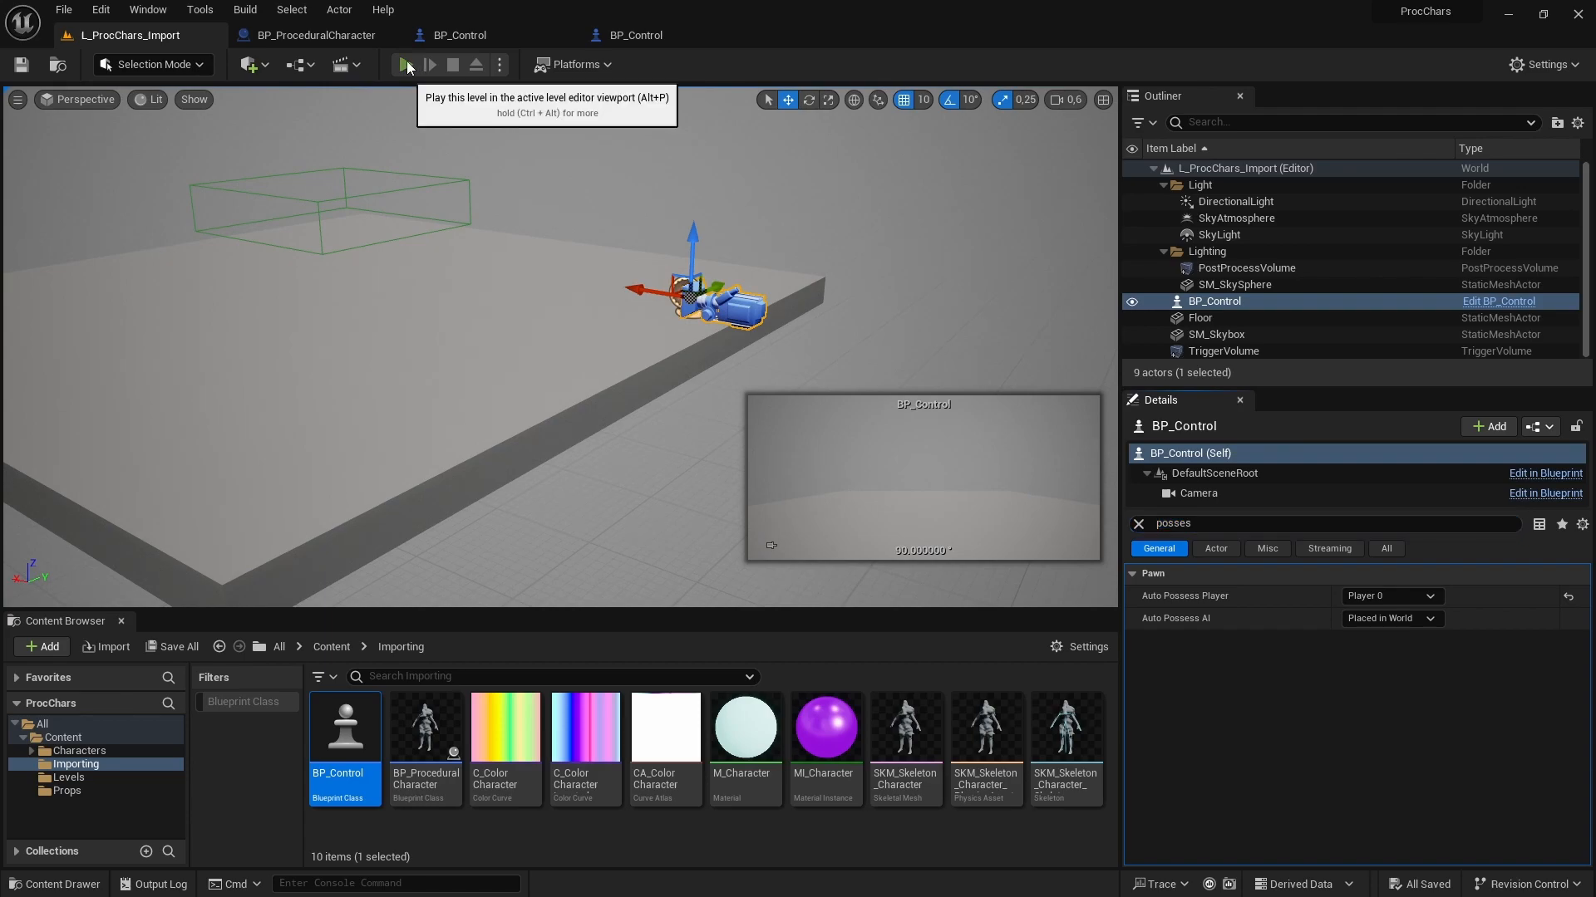
{"action": "left_click", "coordinate": [405, 64]}
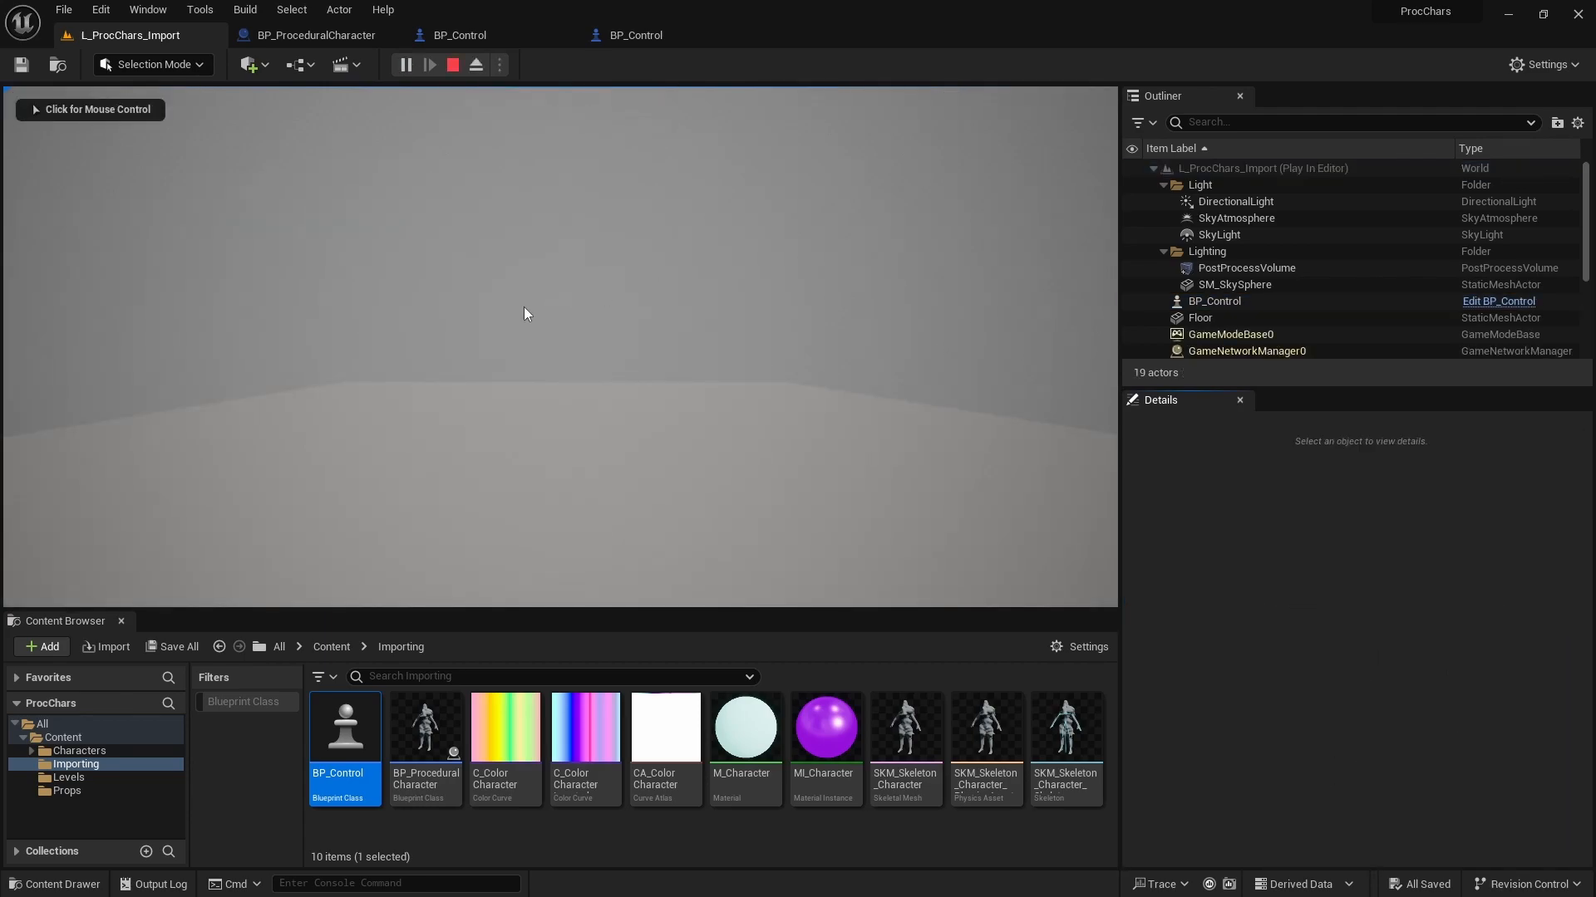
{"action": "left_click", "coordinate": [476, 64]}
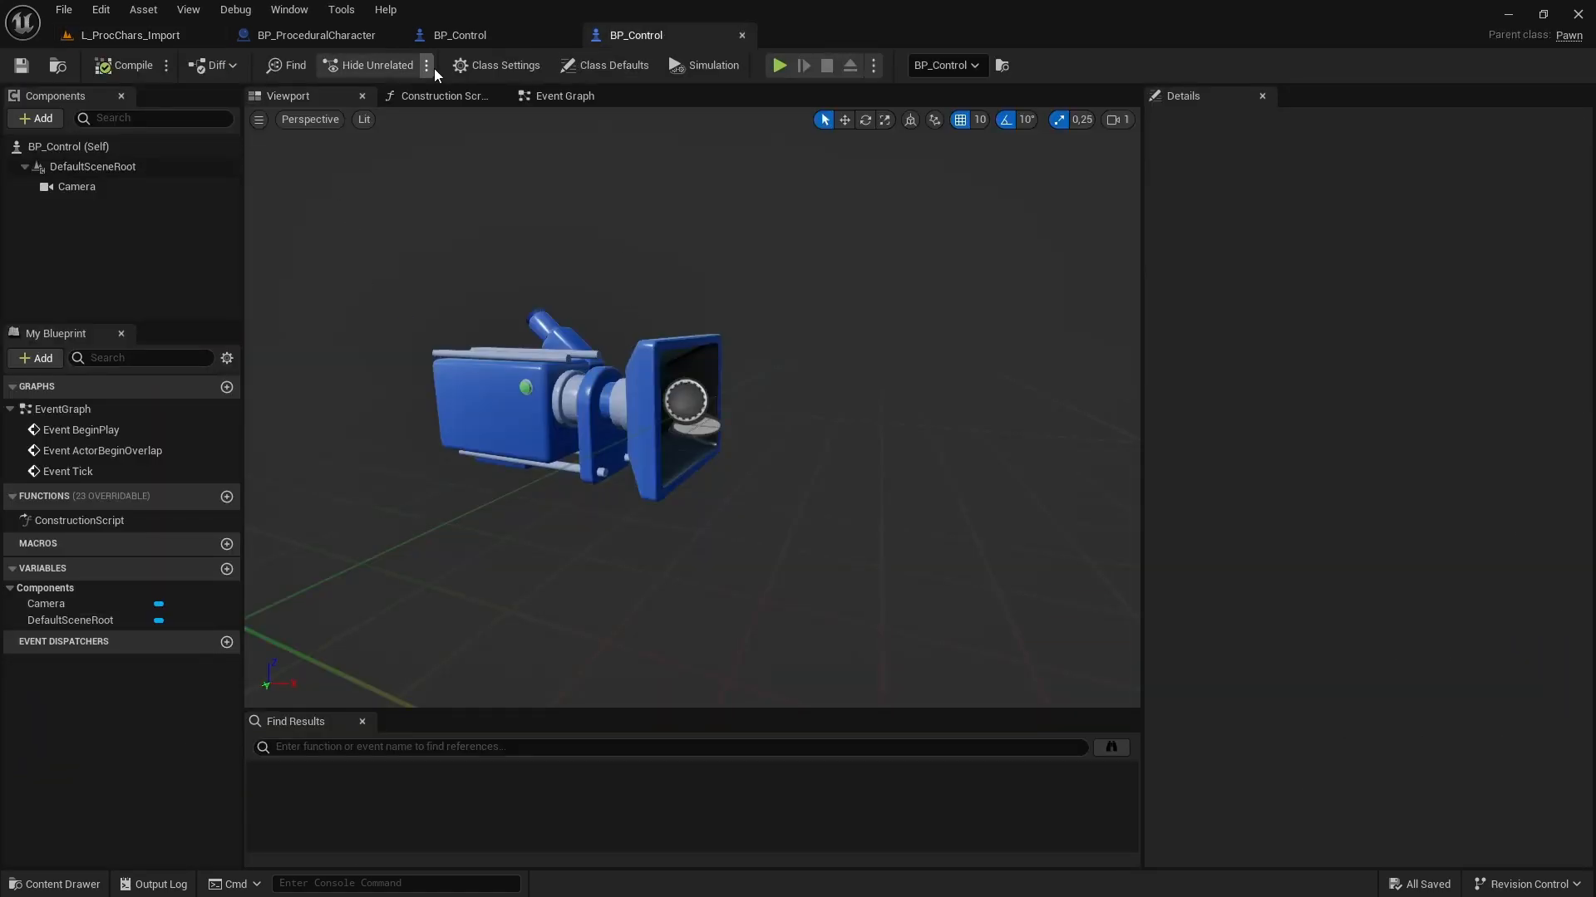
Add an Actor-type variable named Volume to BP_Control, compile and save, and return to the level.
{"action": "left_click", "coordinate": [562, 96]}
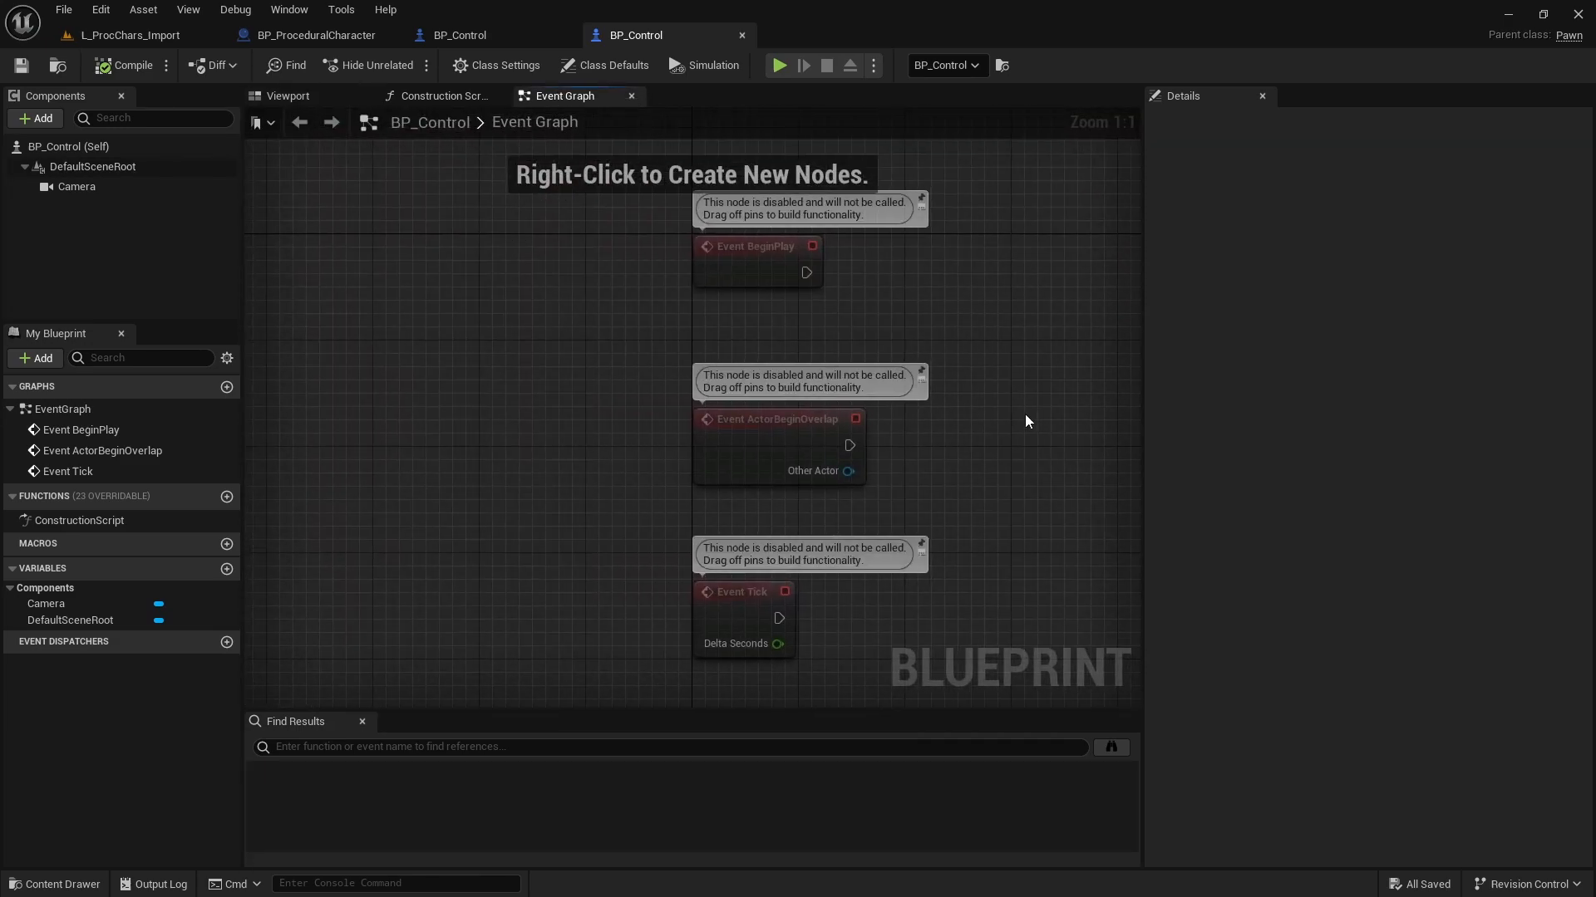
{"action": "mouse_move", "coordinate": [226, 571]}
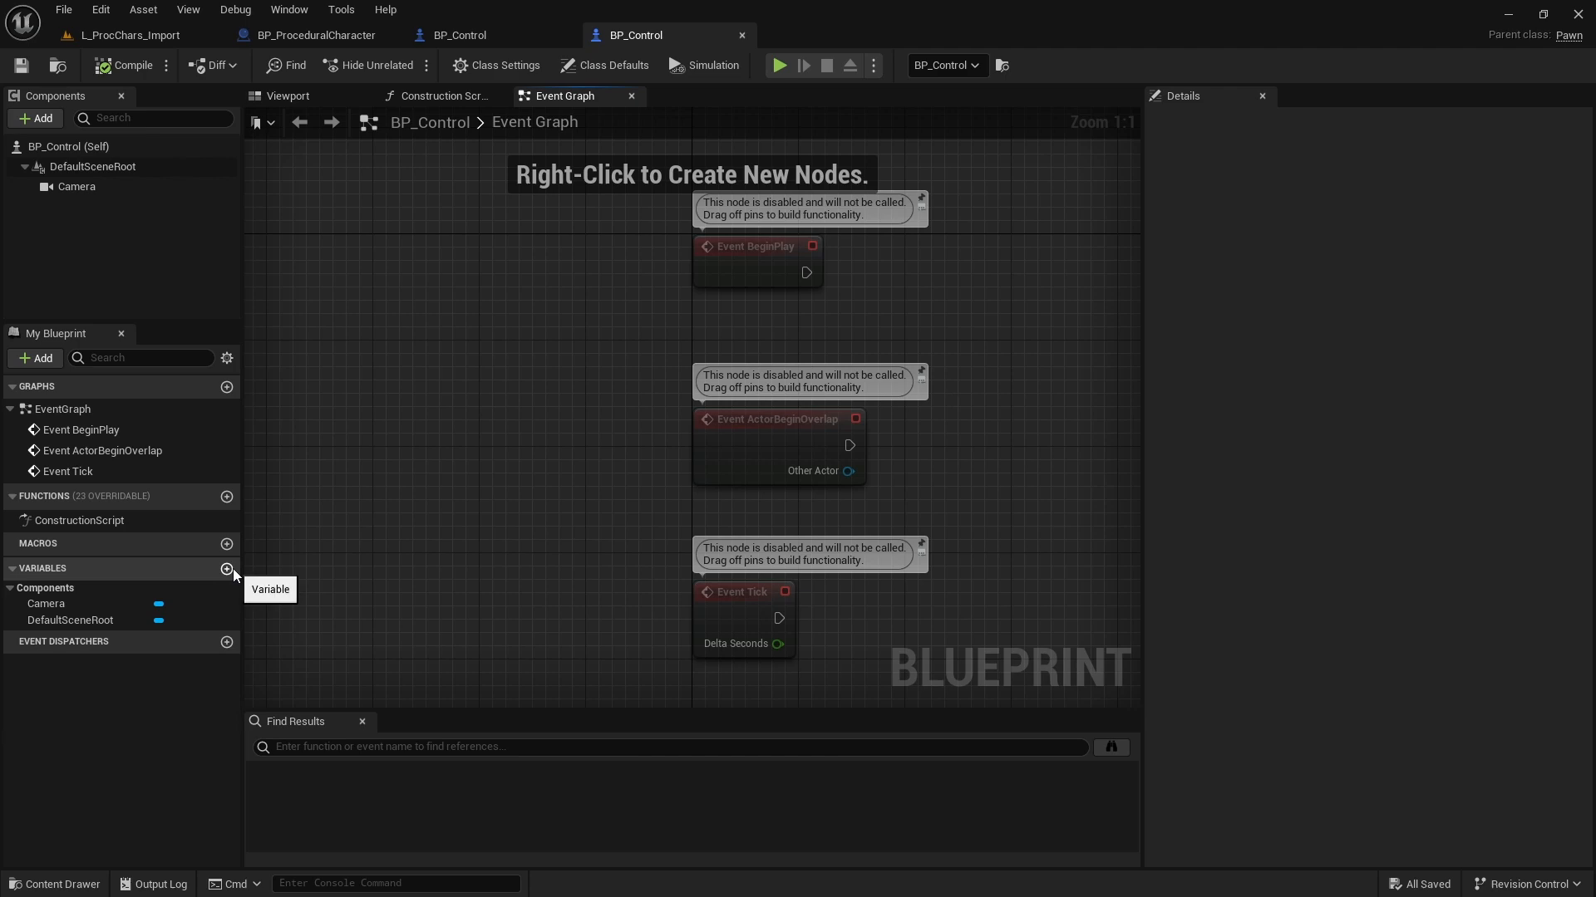
{"action": "left_click", "coordinate": [227, 570]}
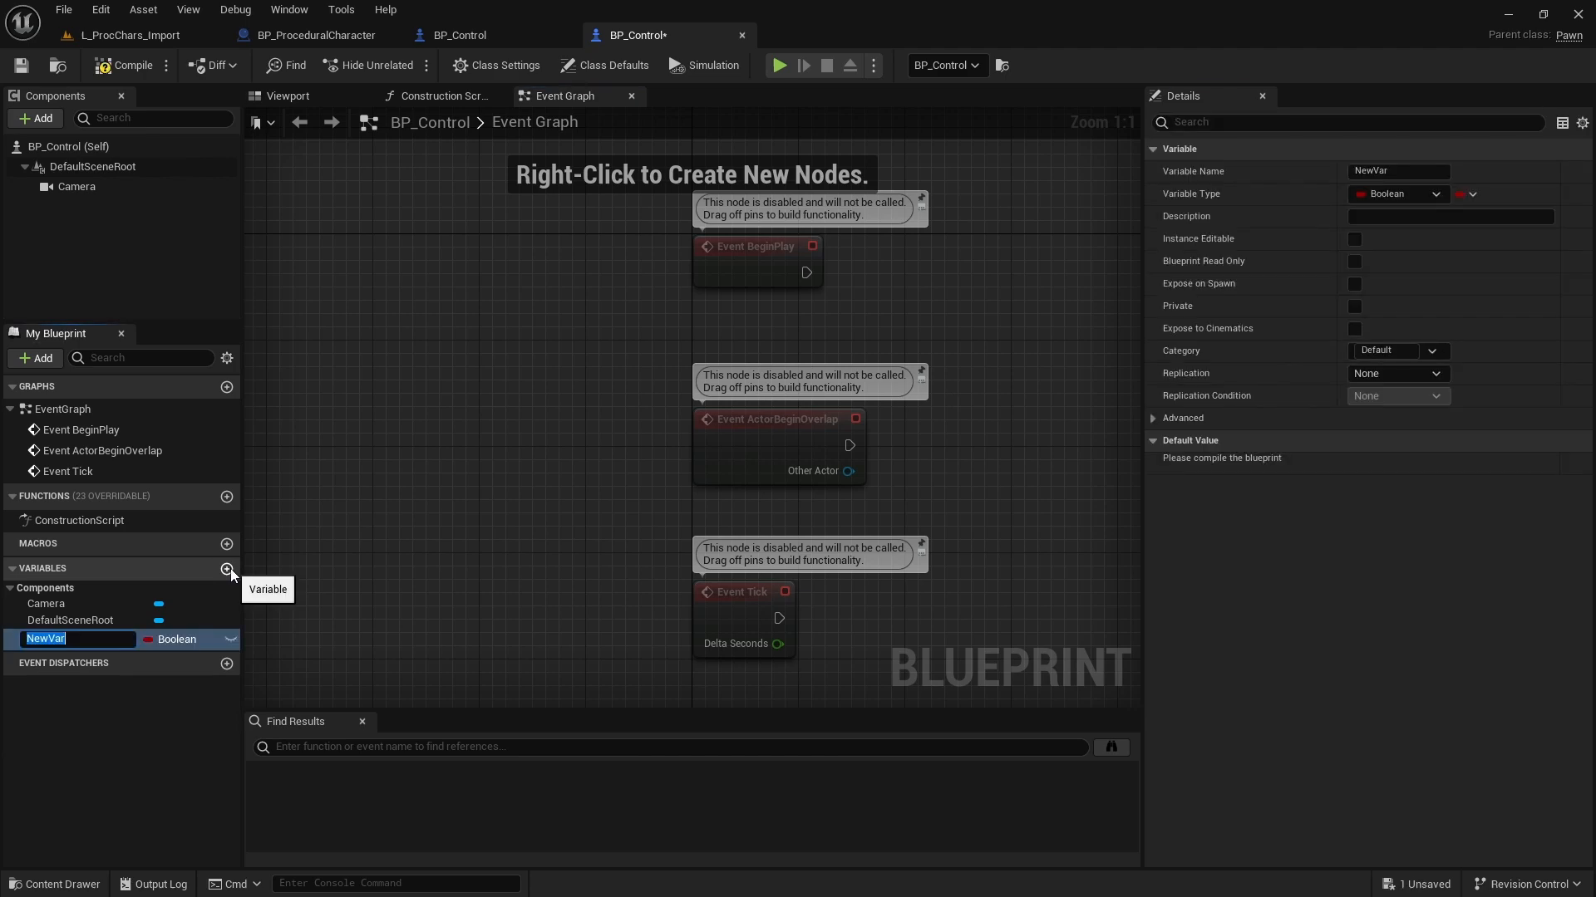
{"action": "type", "text": "Volume"}
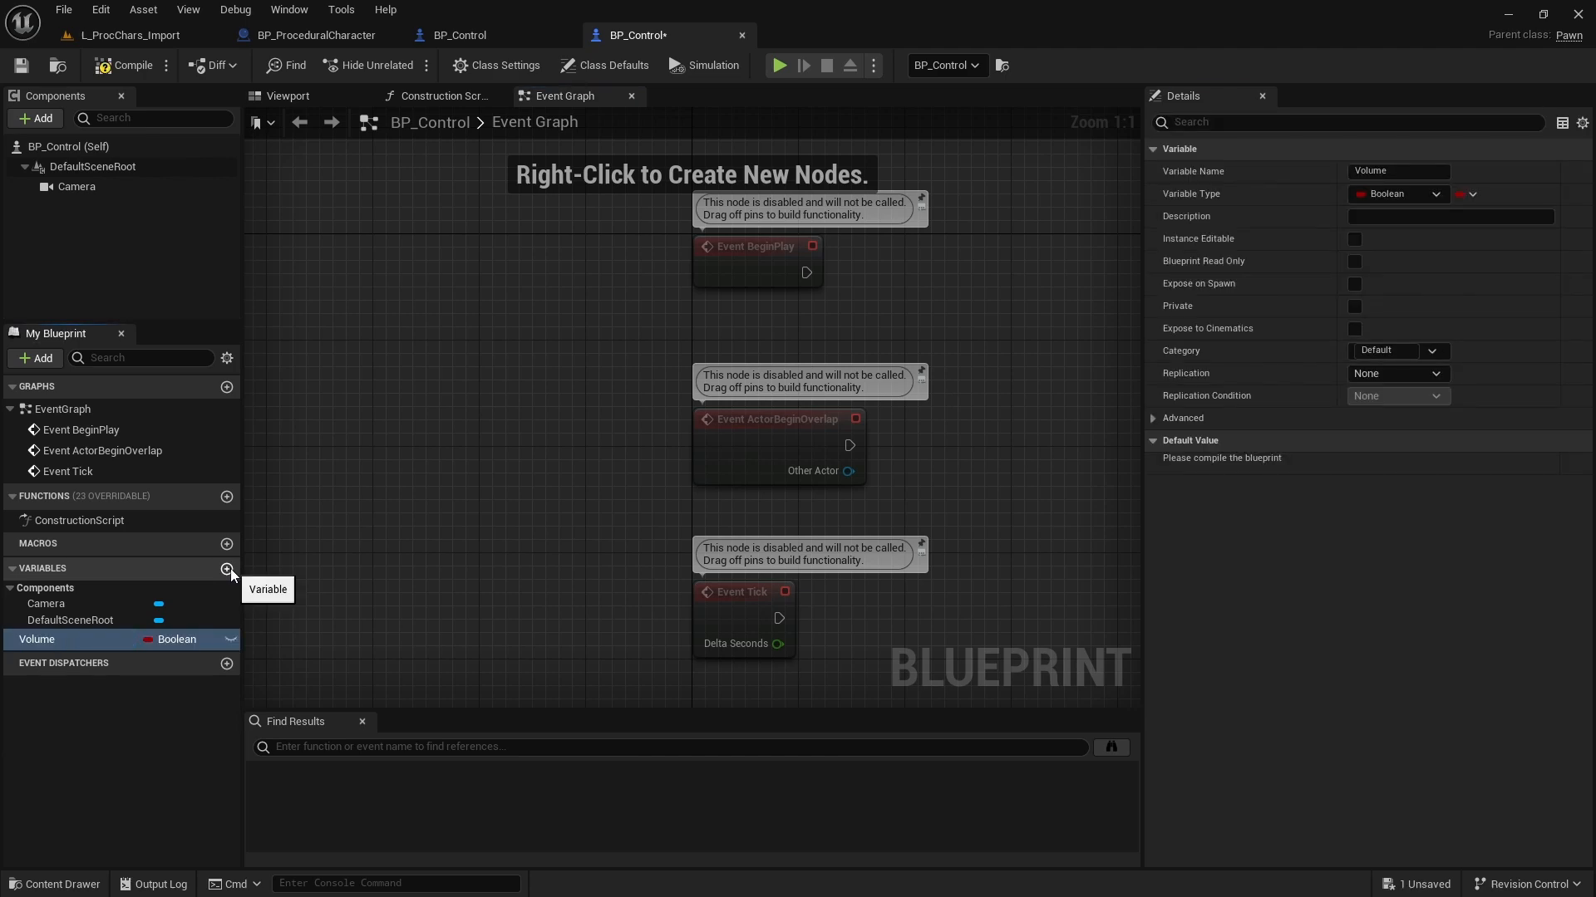
{"action": "left_click", "coordinate": [173, 639]}
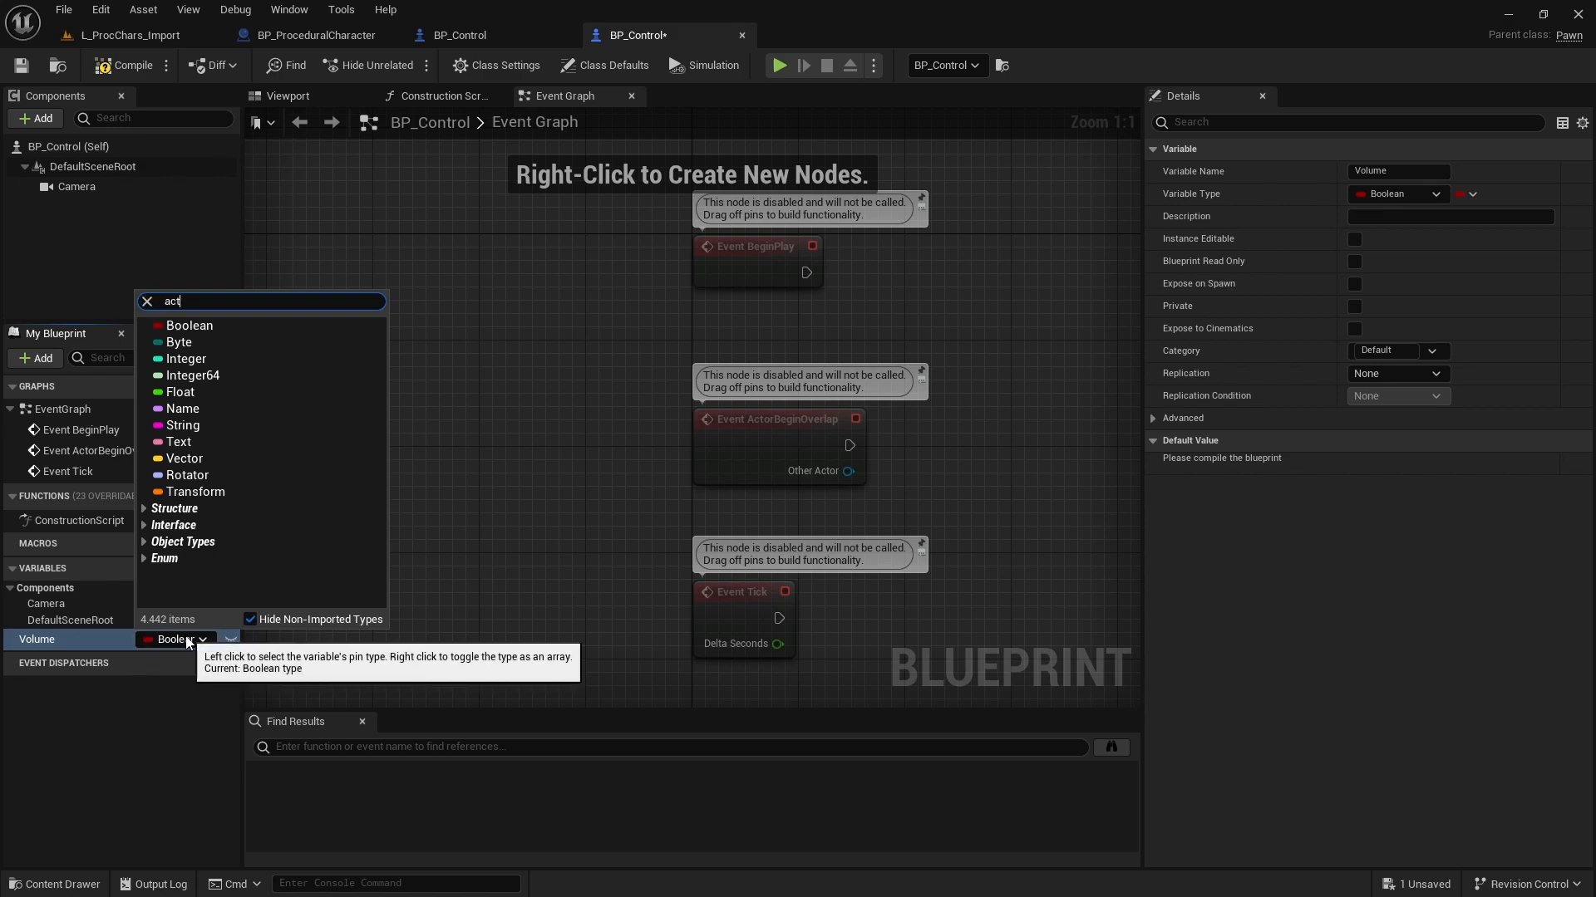
{"action": "type", "text": "or"}
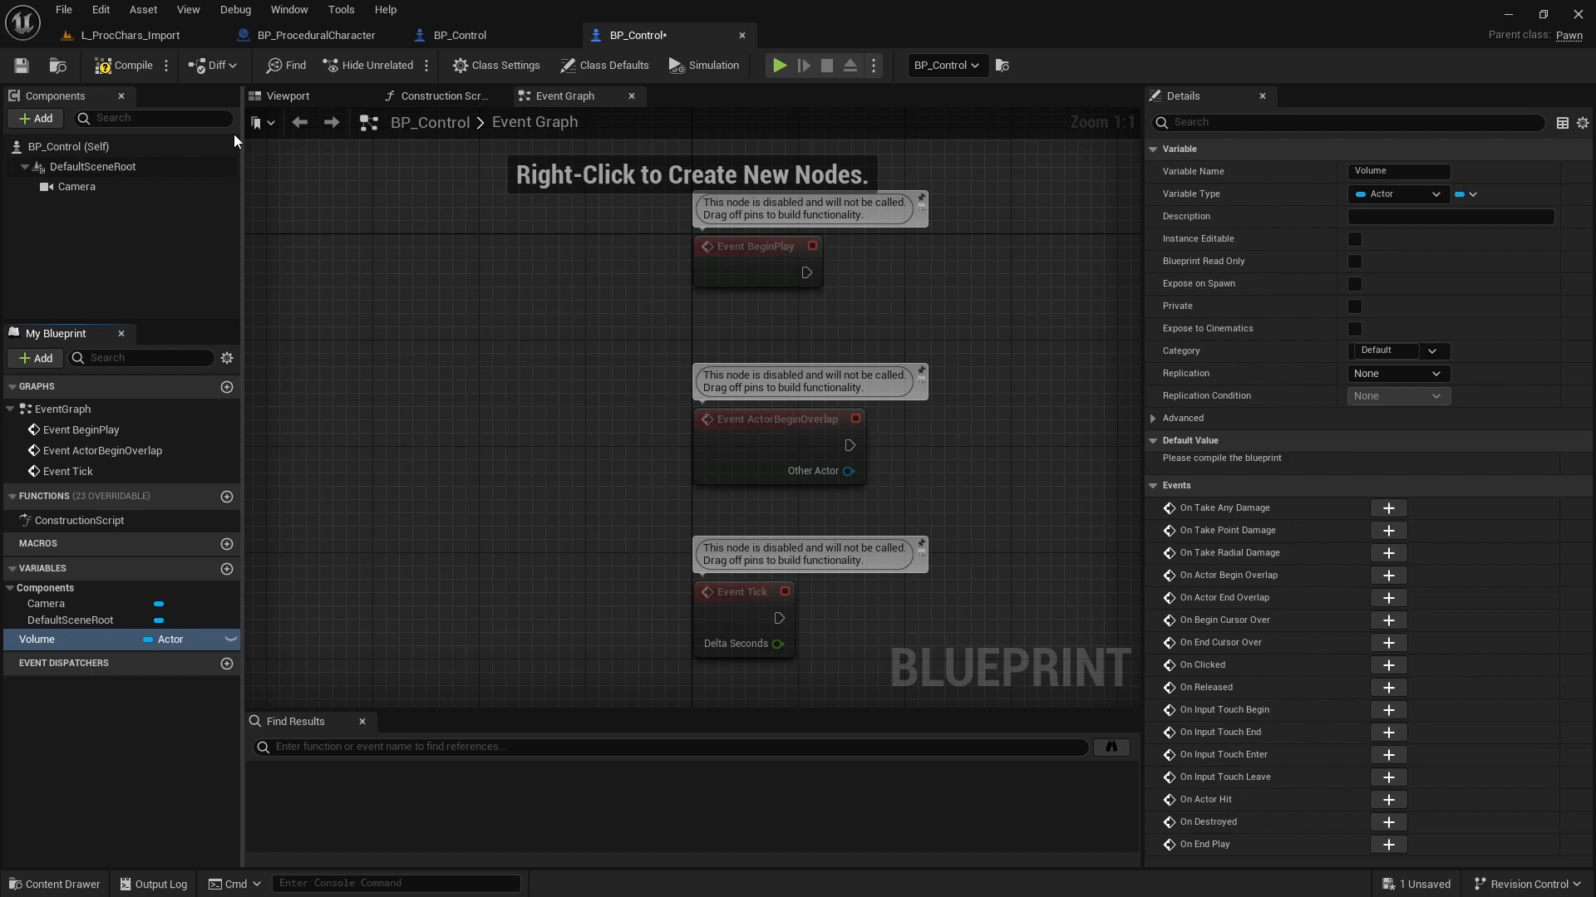
{"action": "left_click", "coordinate": [130, 65]}
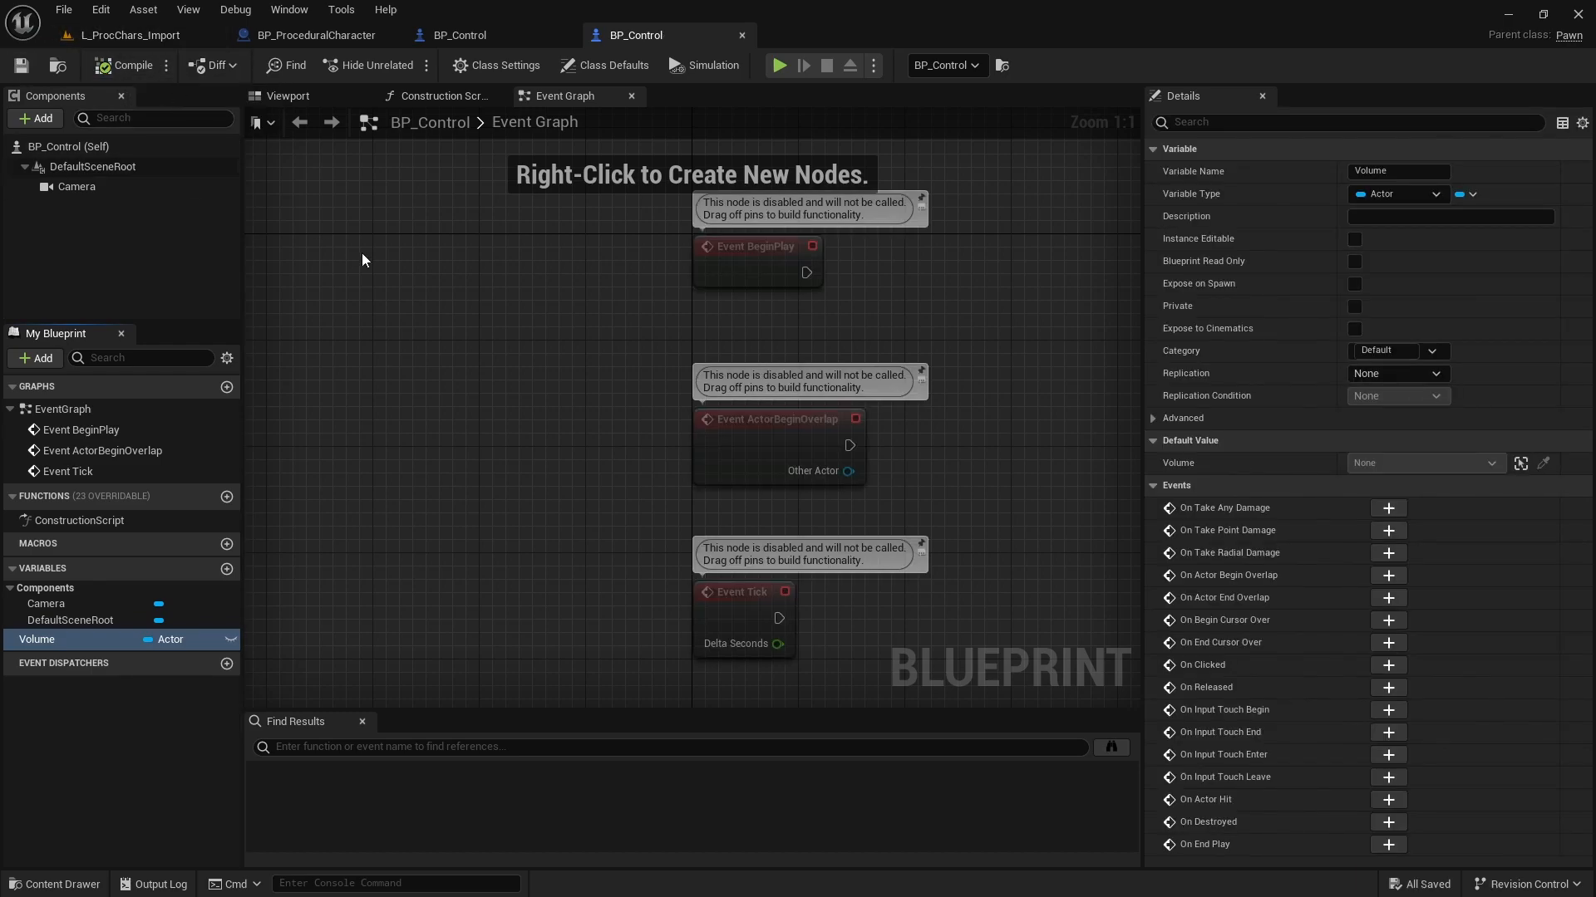
{"action": "left_click", "coordinate": [132, 35]}
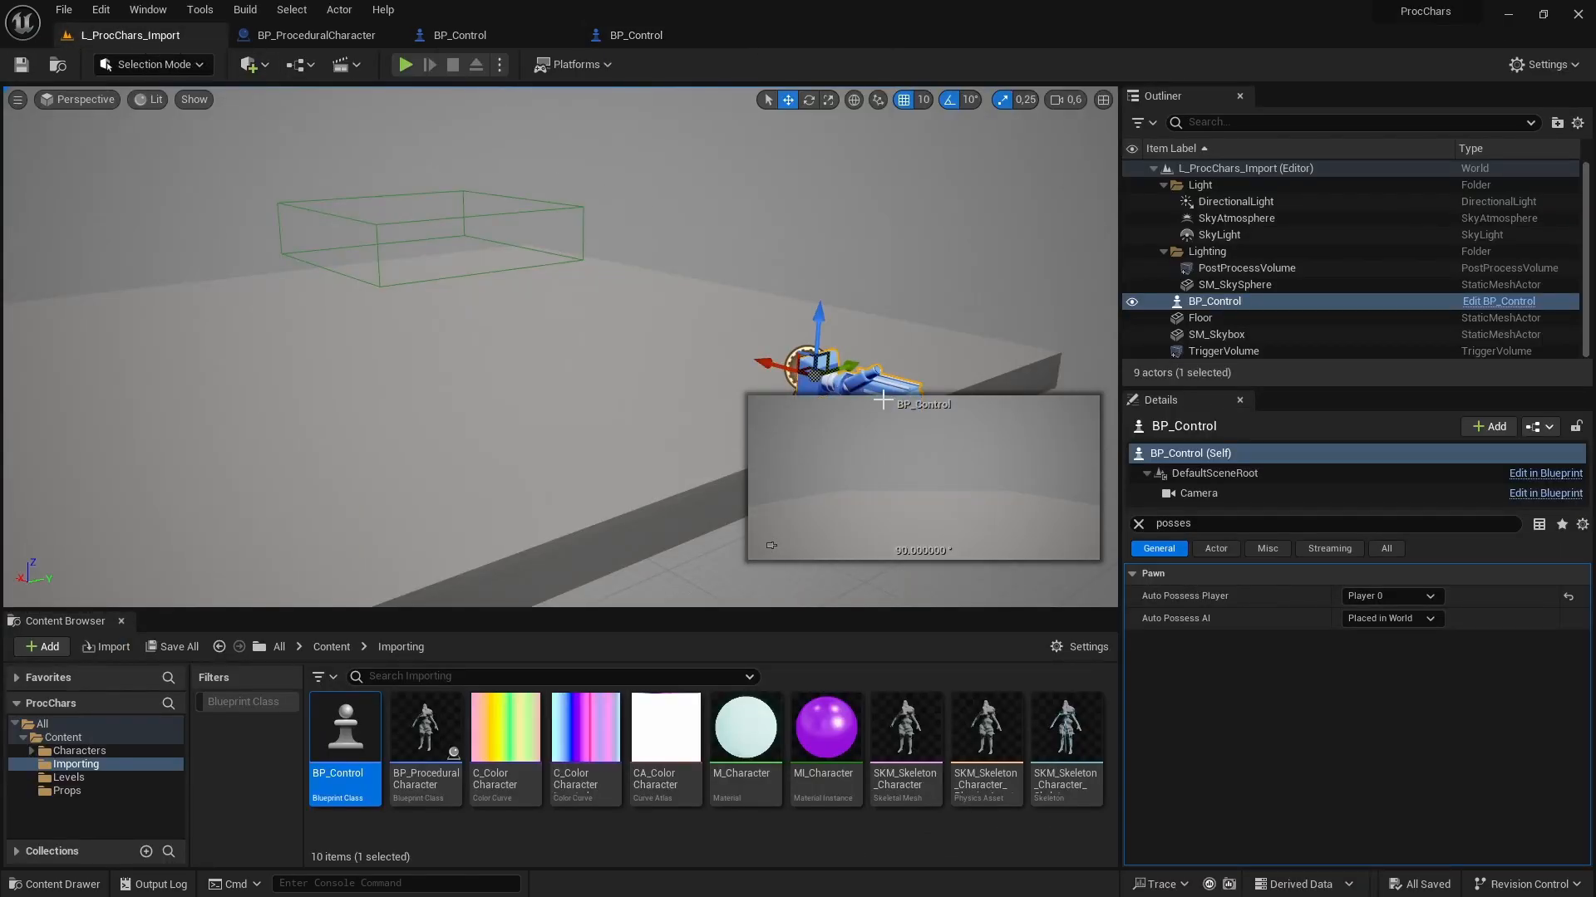
Clear the Details search, tick Instance Editable on Volume, and compile BP_Control.
{"action": "left_click", "coordinate": [1136, 523]}
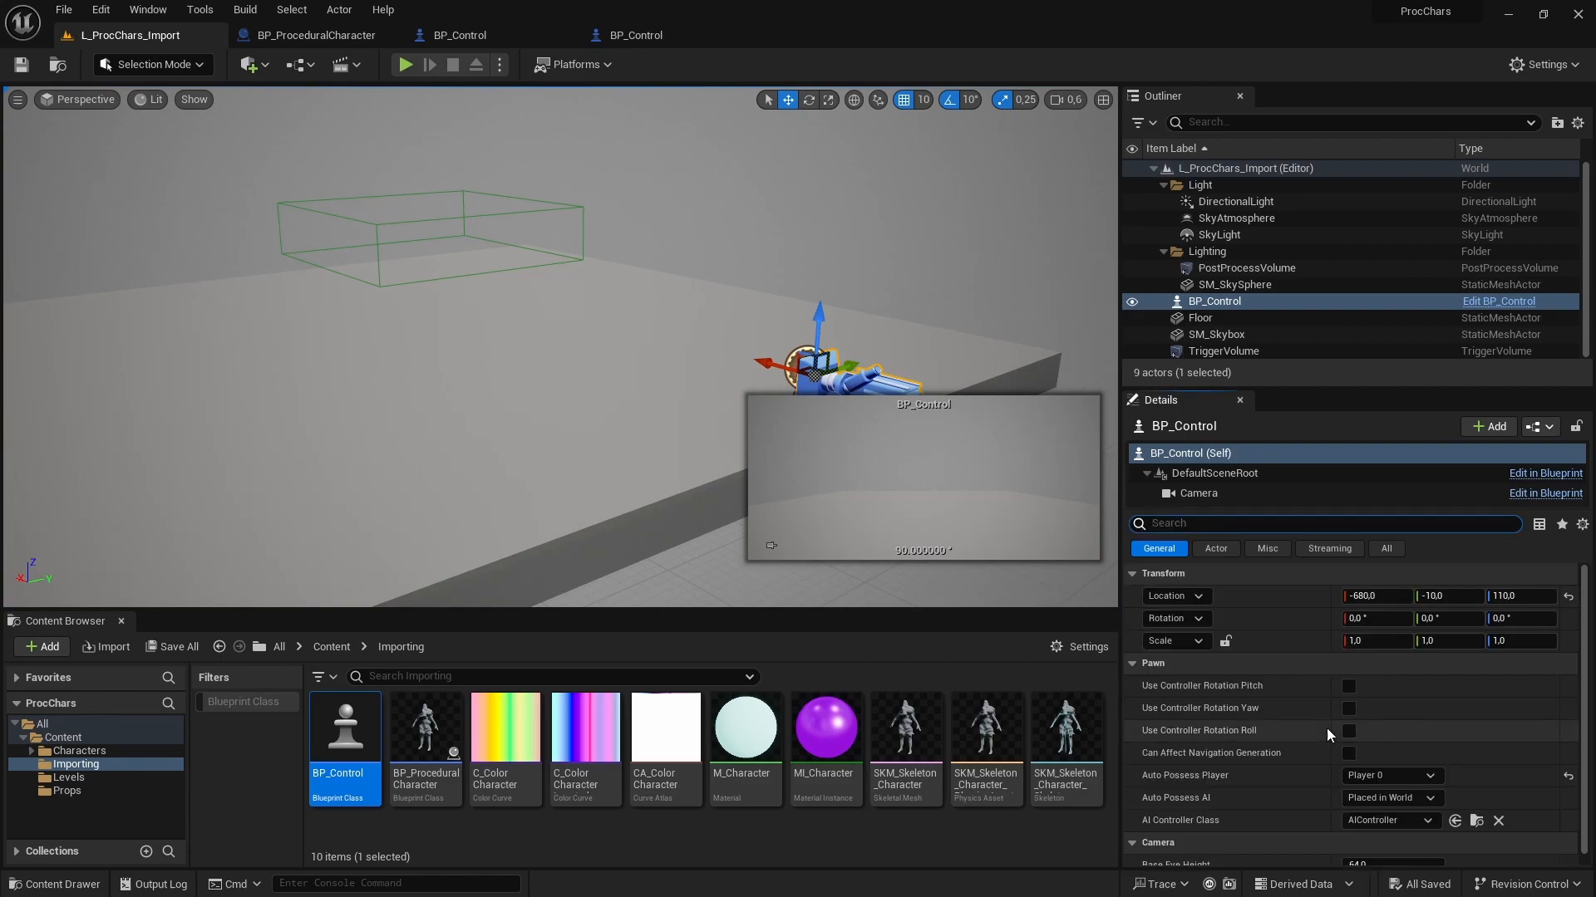
{"action": "mouse_move", "coordinate": [1180, 566]}
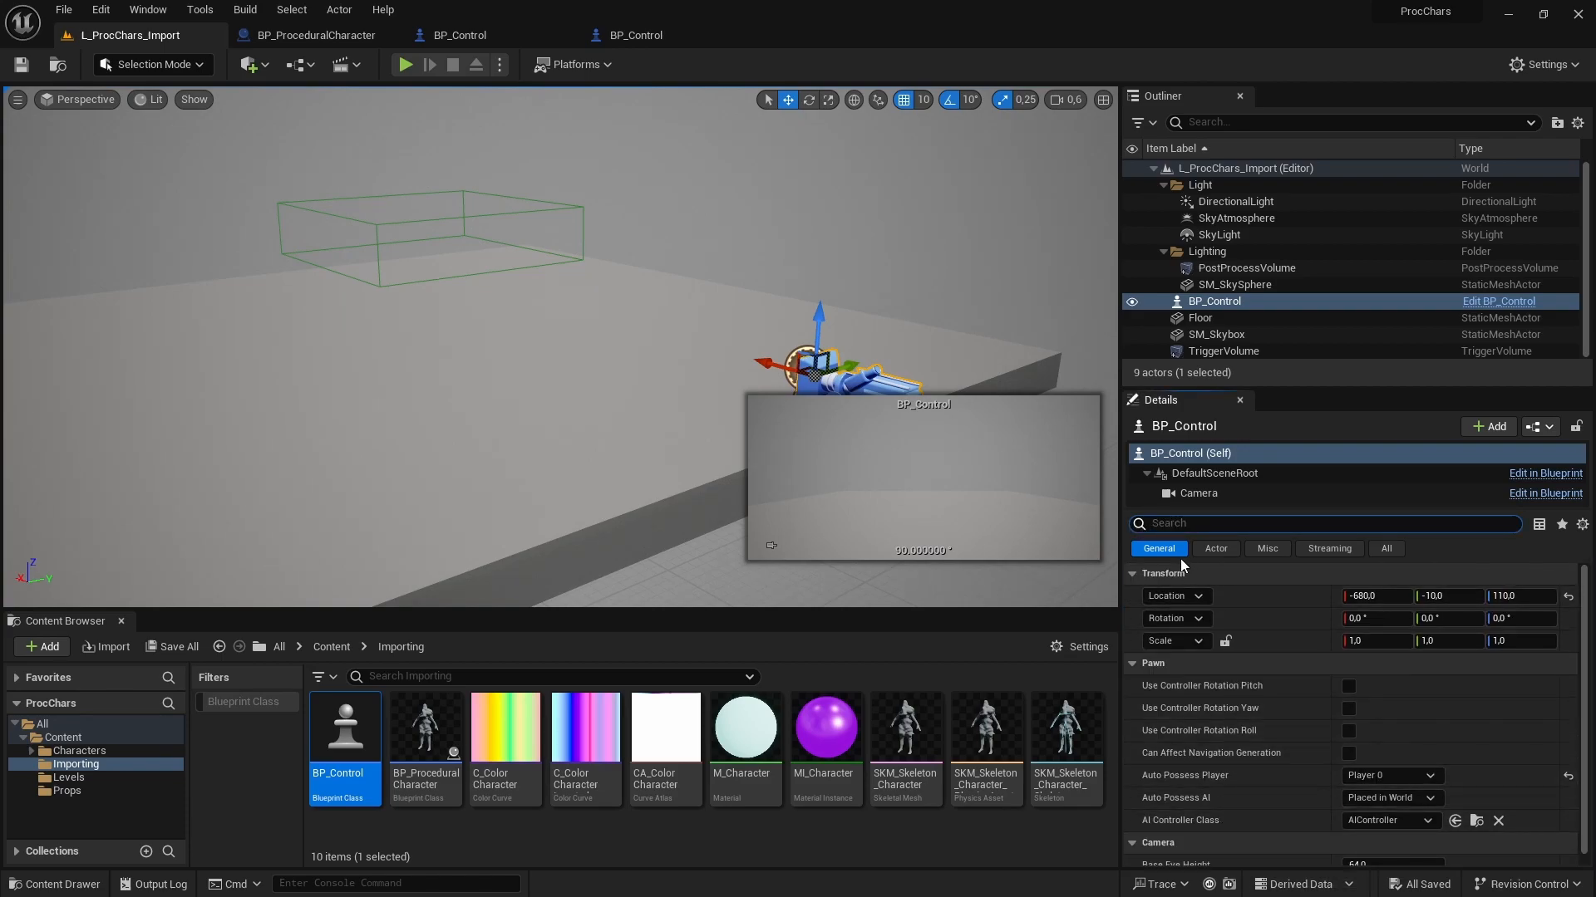
{"action": "mouse_move", "coordinate": [1189, 453]}
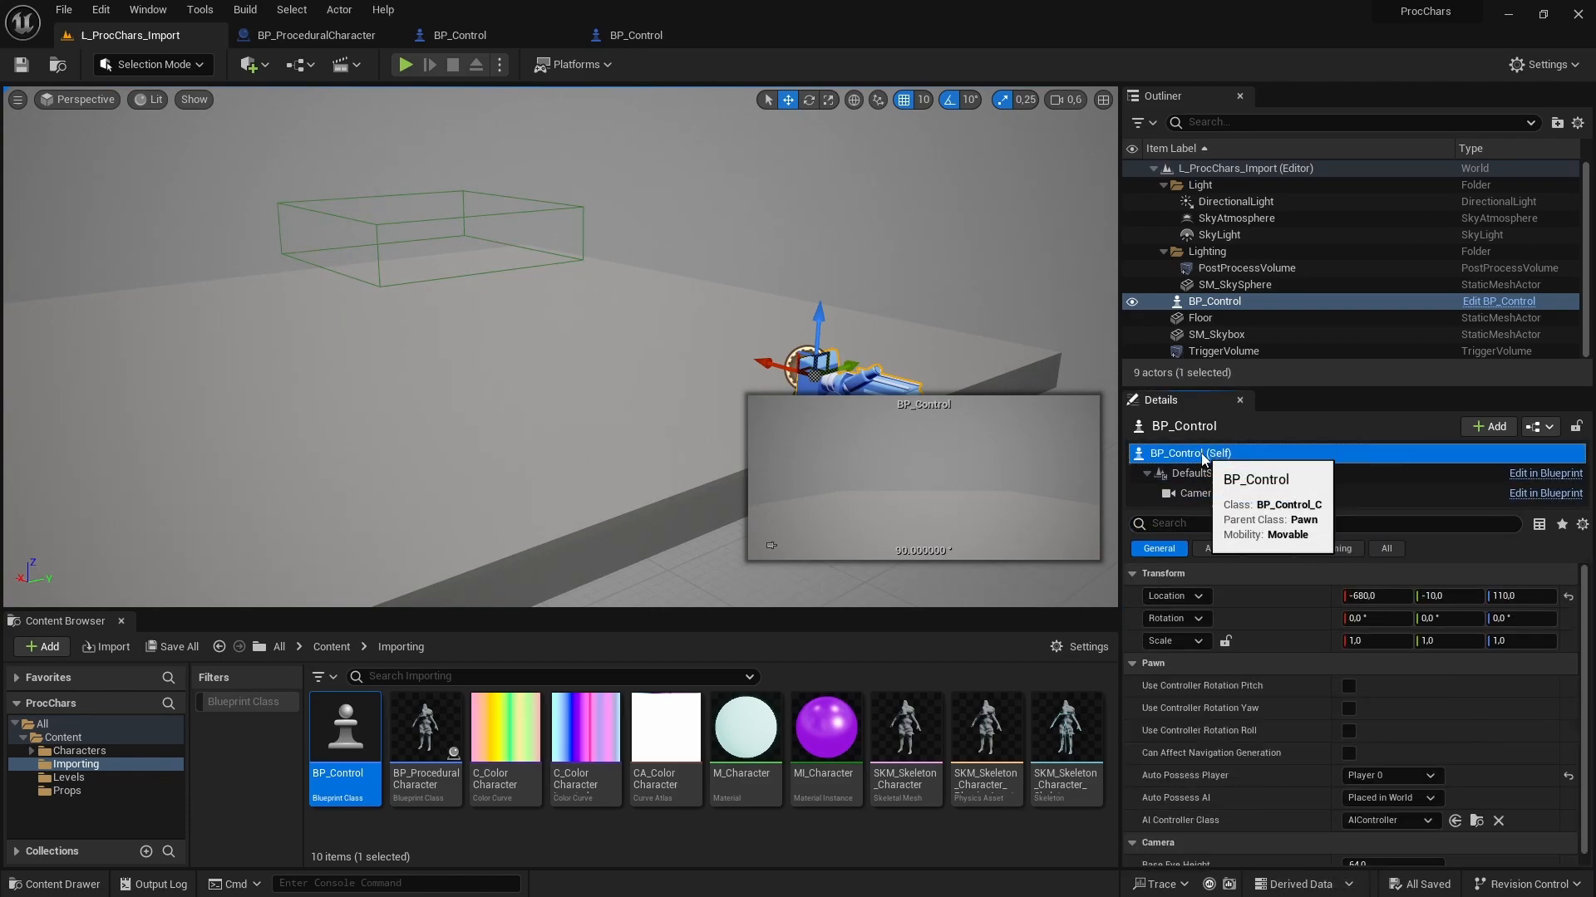
{"action": "left_click", "coordinate": [1543, 472]}
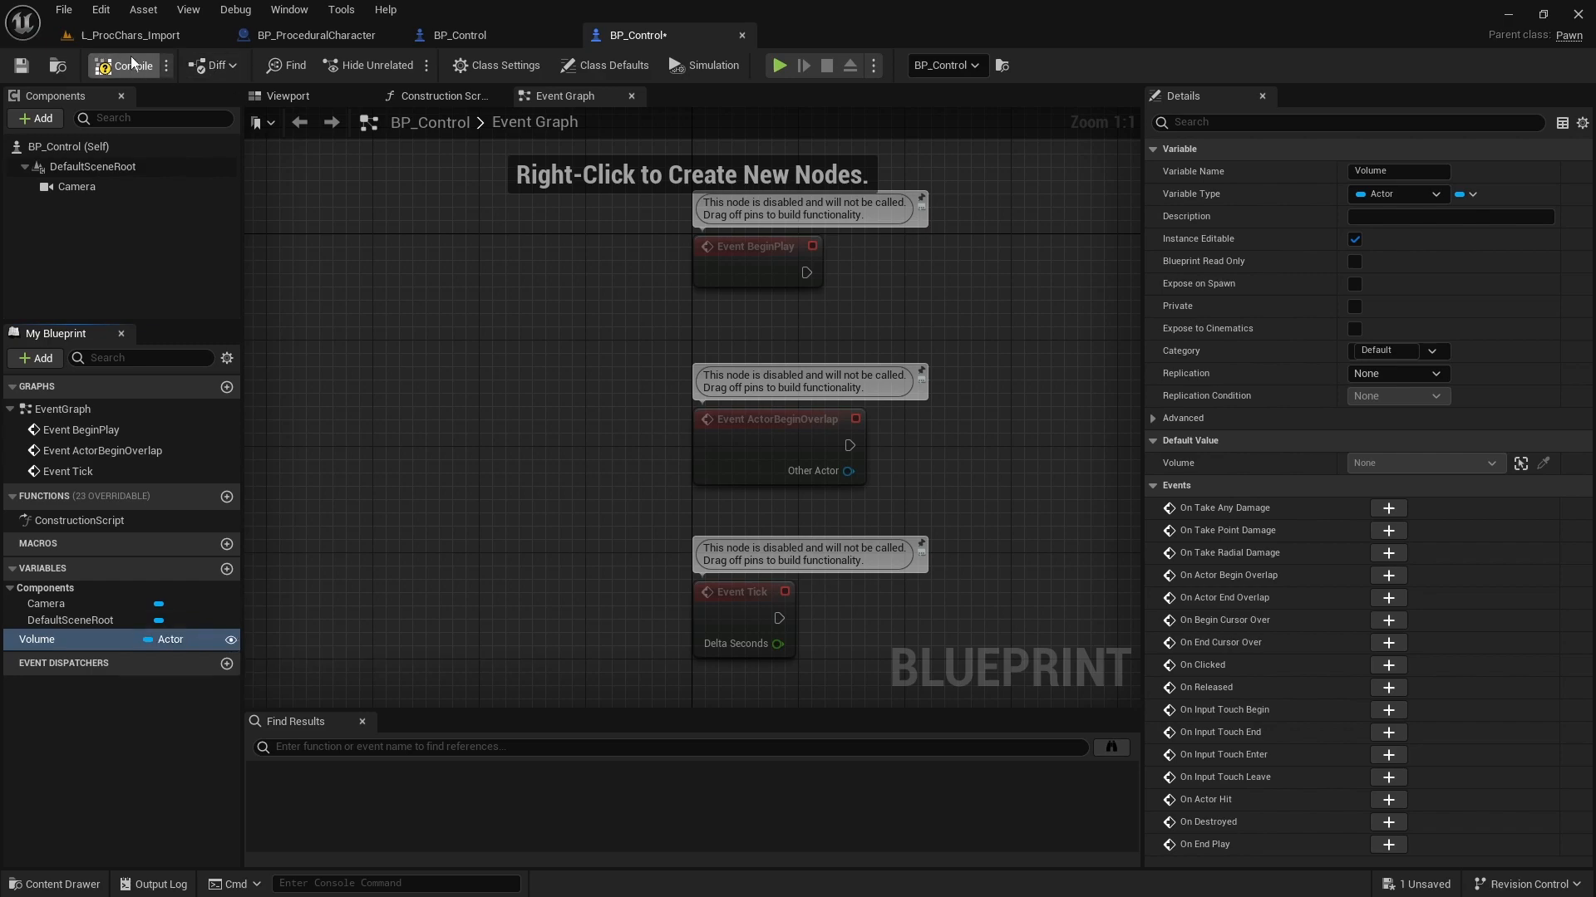
{"action": "left_click", "coordinate": [130, 35]}
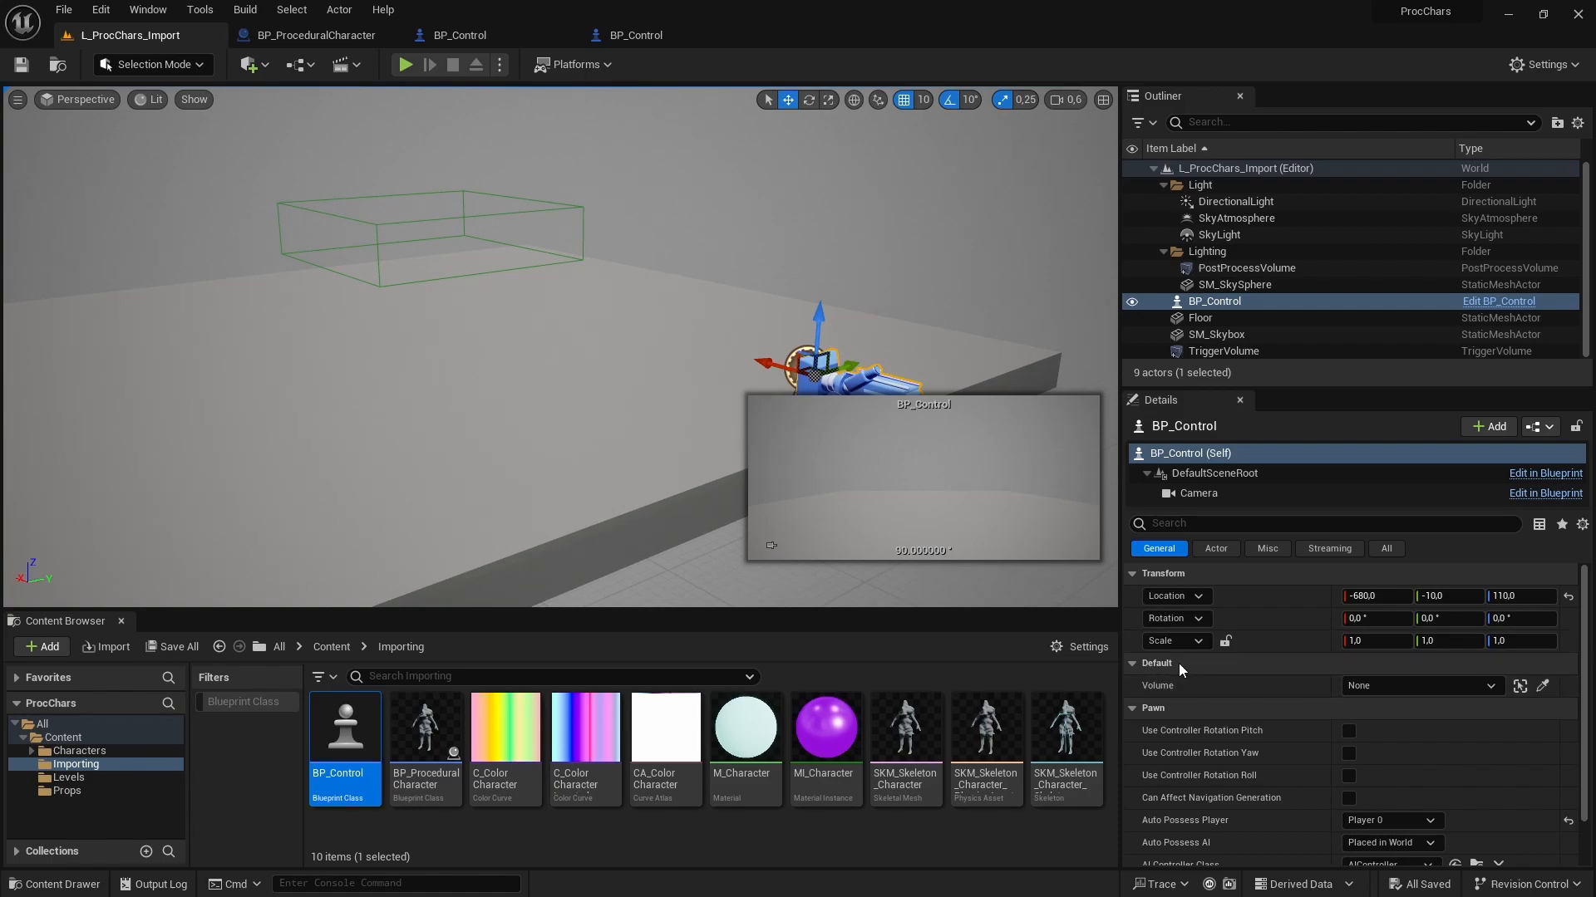
{"action": "mouse_move", "coordinate": [1540, 686]}
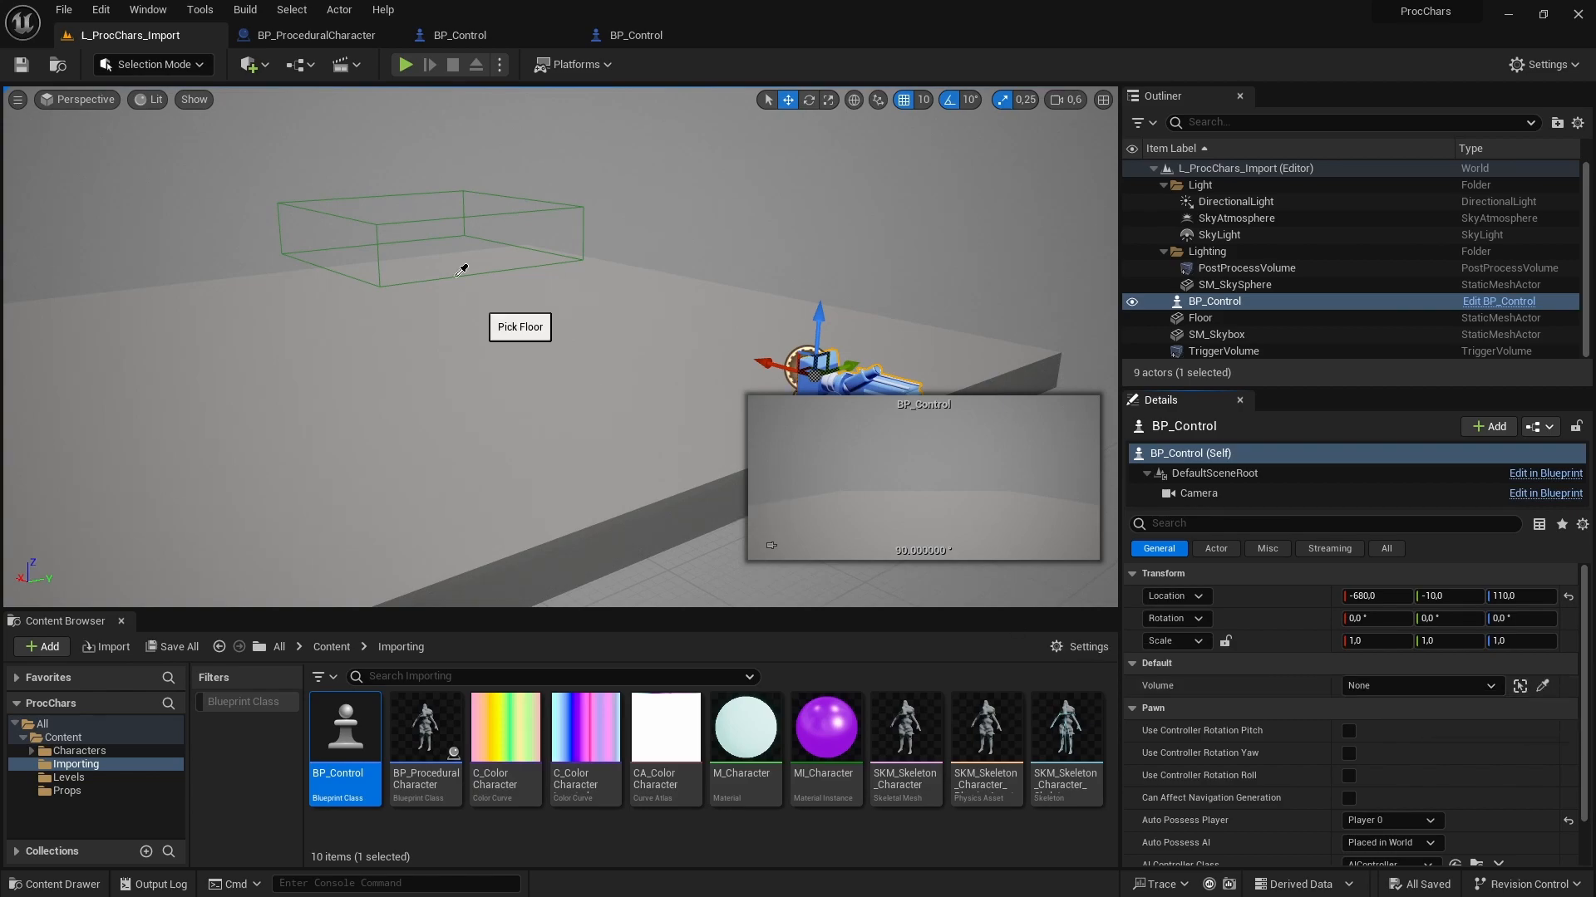
{"action": "mouse_move", "coordinate": [385, 221]}
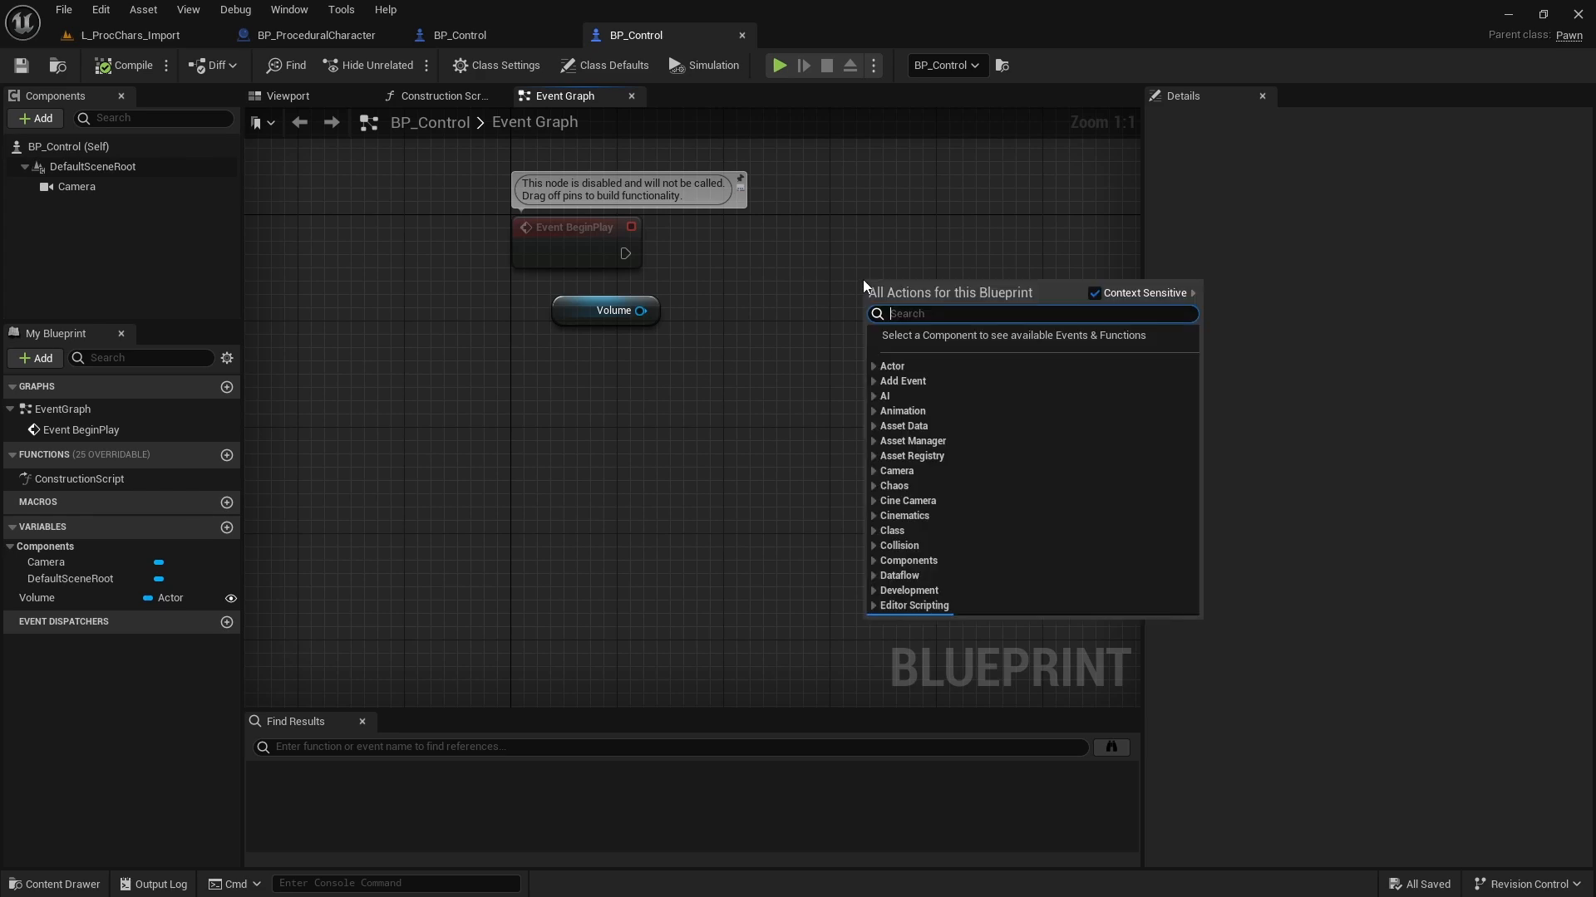
Search graph actions for 'spawn act' to add a Spawn Actor from Class node.
{"action": "type", "text": "spawn"}
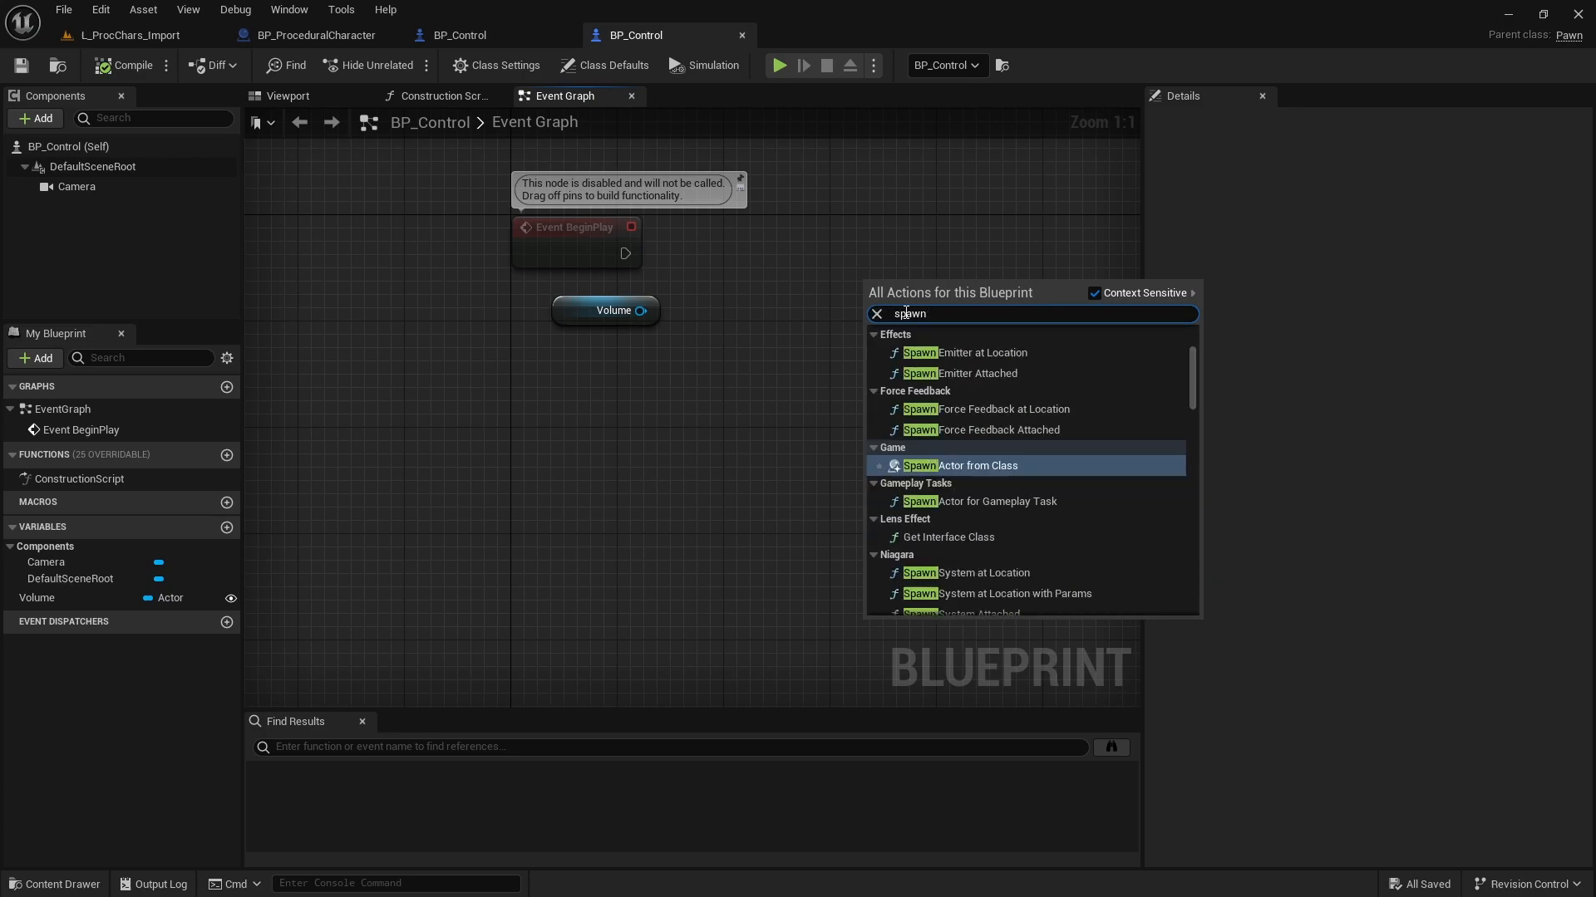
{"action": "type", "text": "act"}
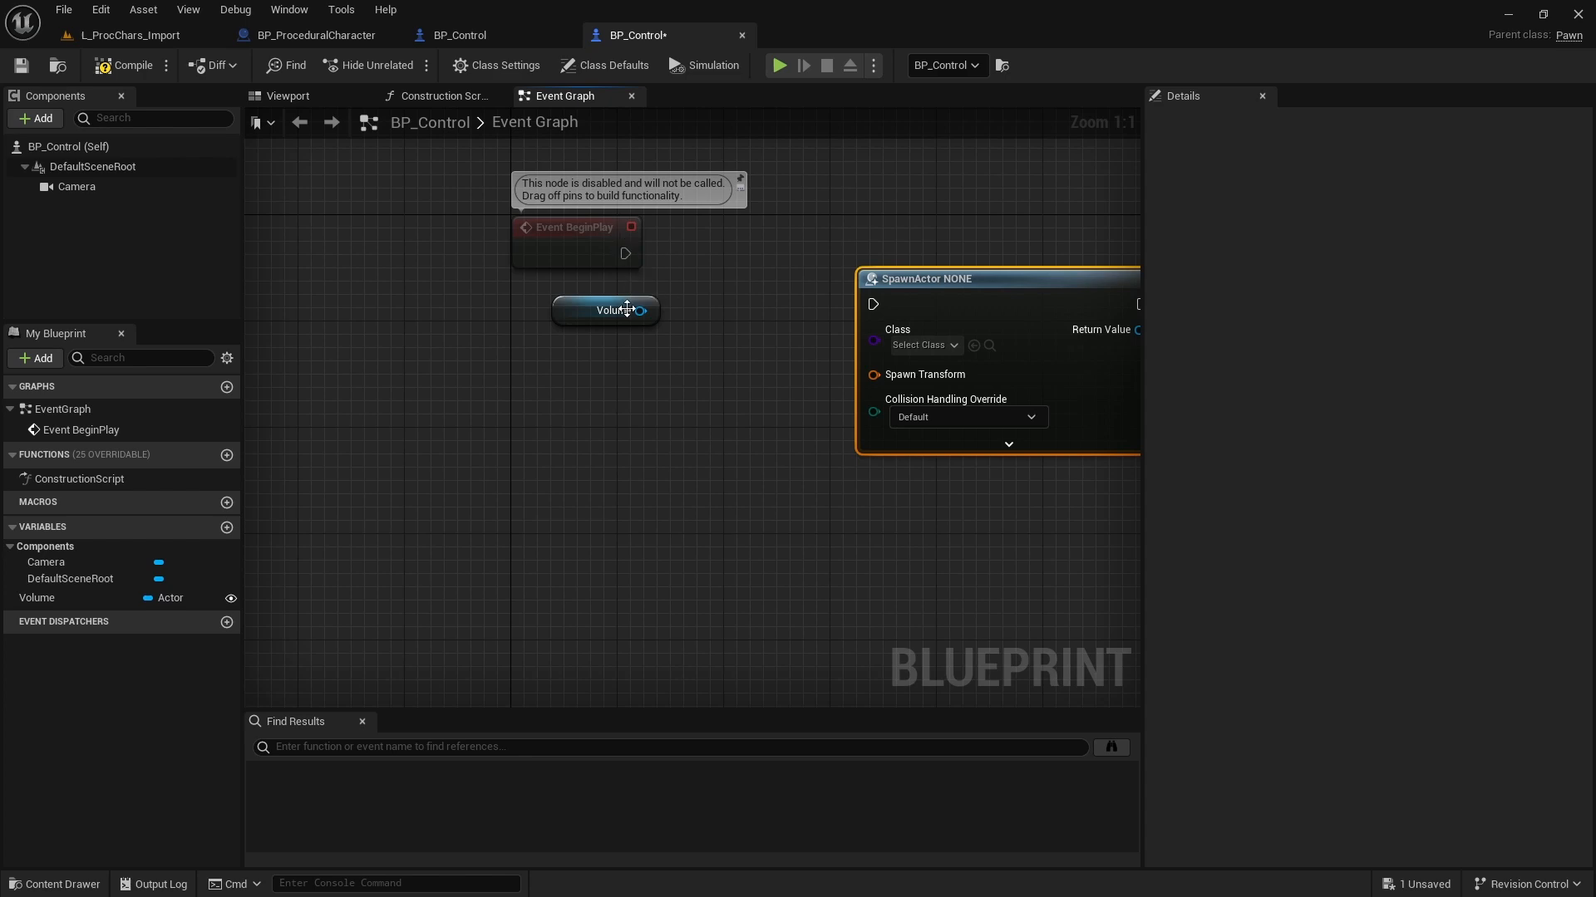
Add a Debug Key 1 event and wire its Pressed pin to the SpawnActor node.
{"action": "scroll", "scroll_direction": "down", "scroll_amount": 3}
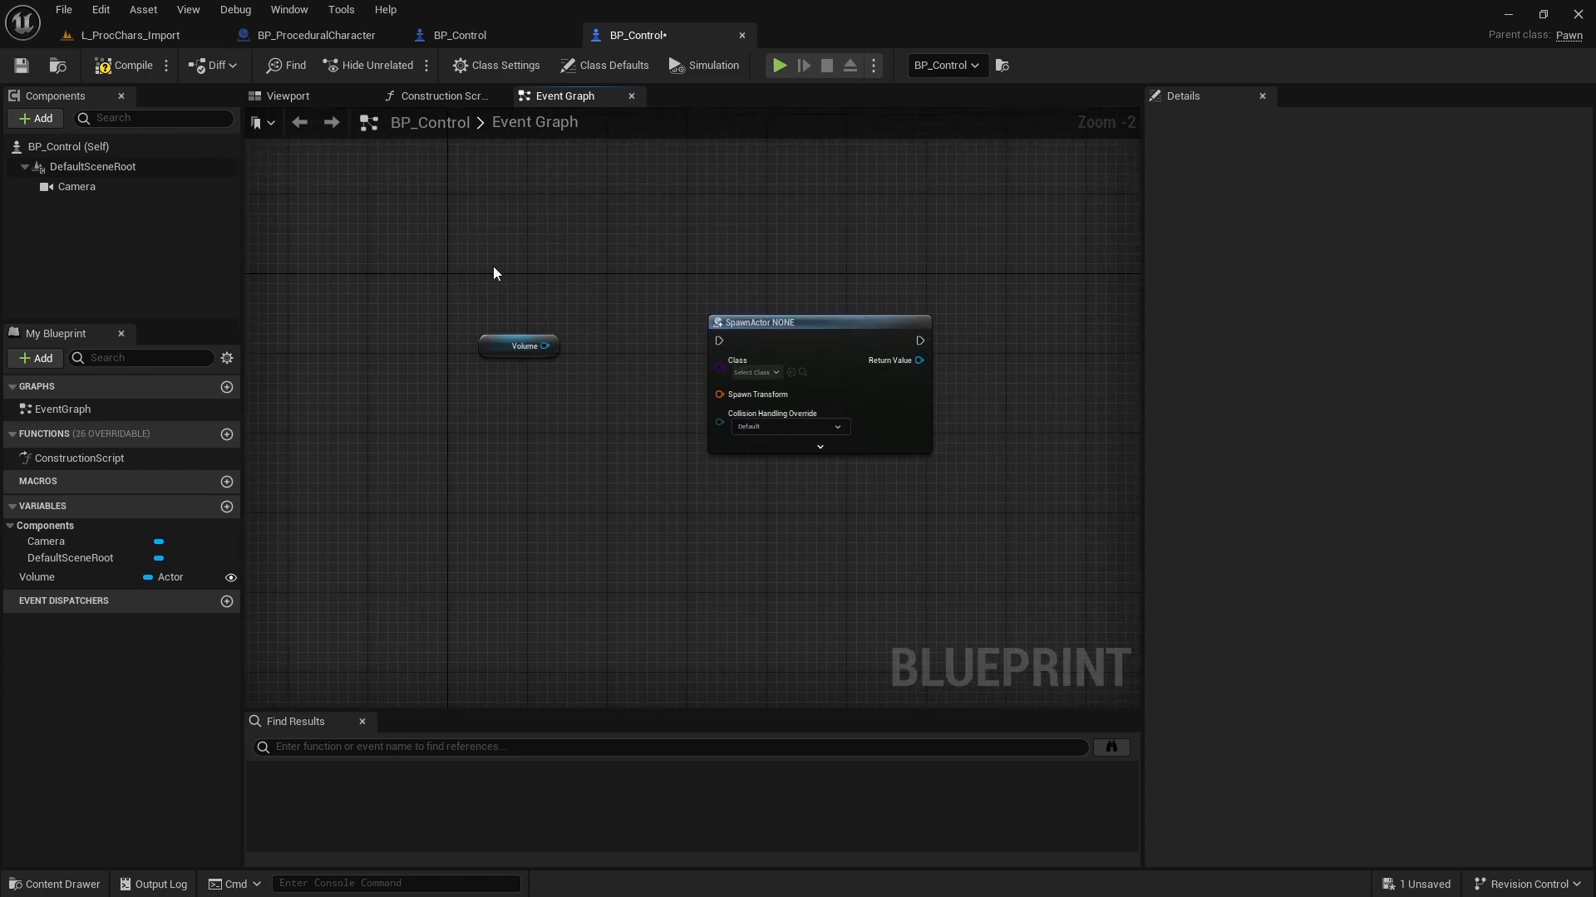
{"action": "right_click", "coordinate": [493, 271]}
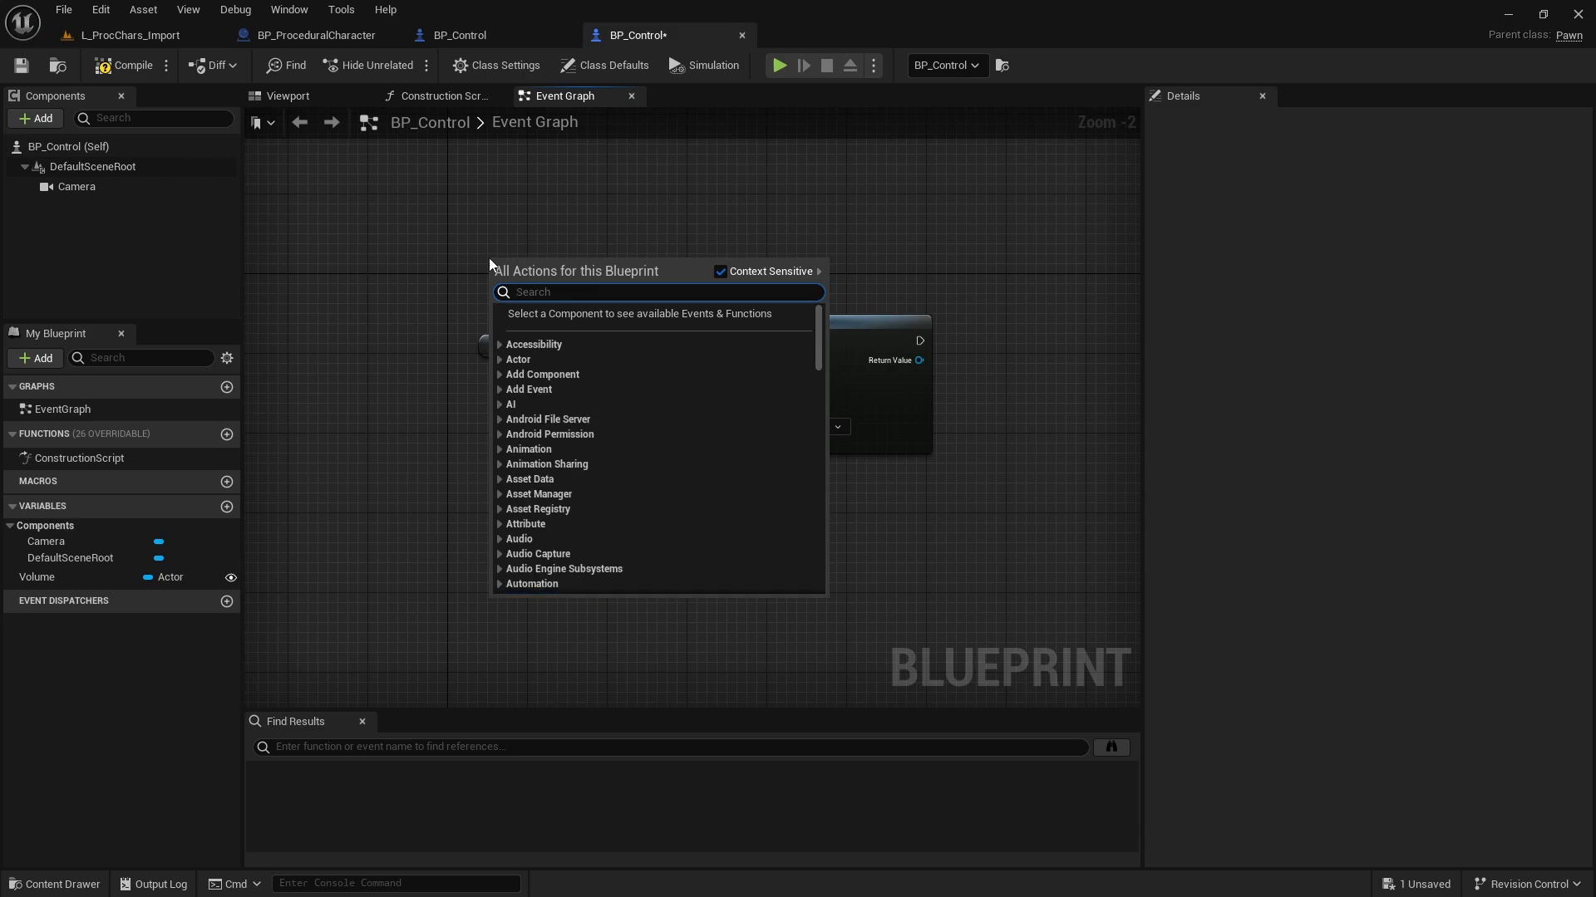
{"action": "type", "text": "key 1"}
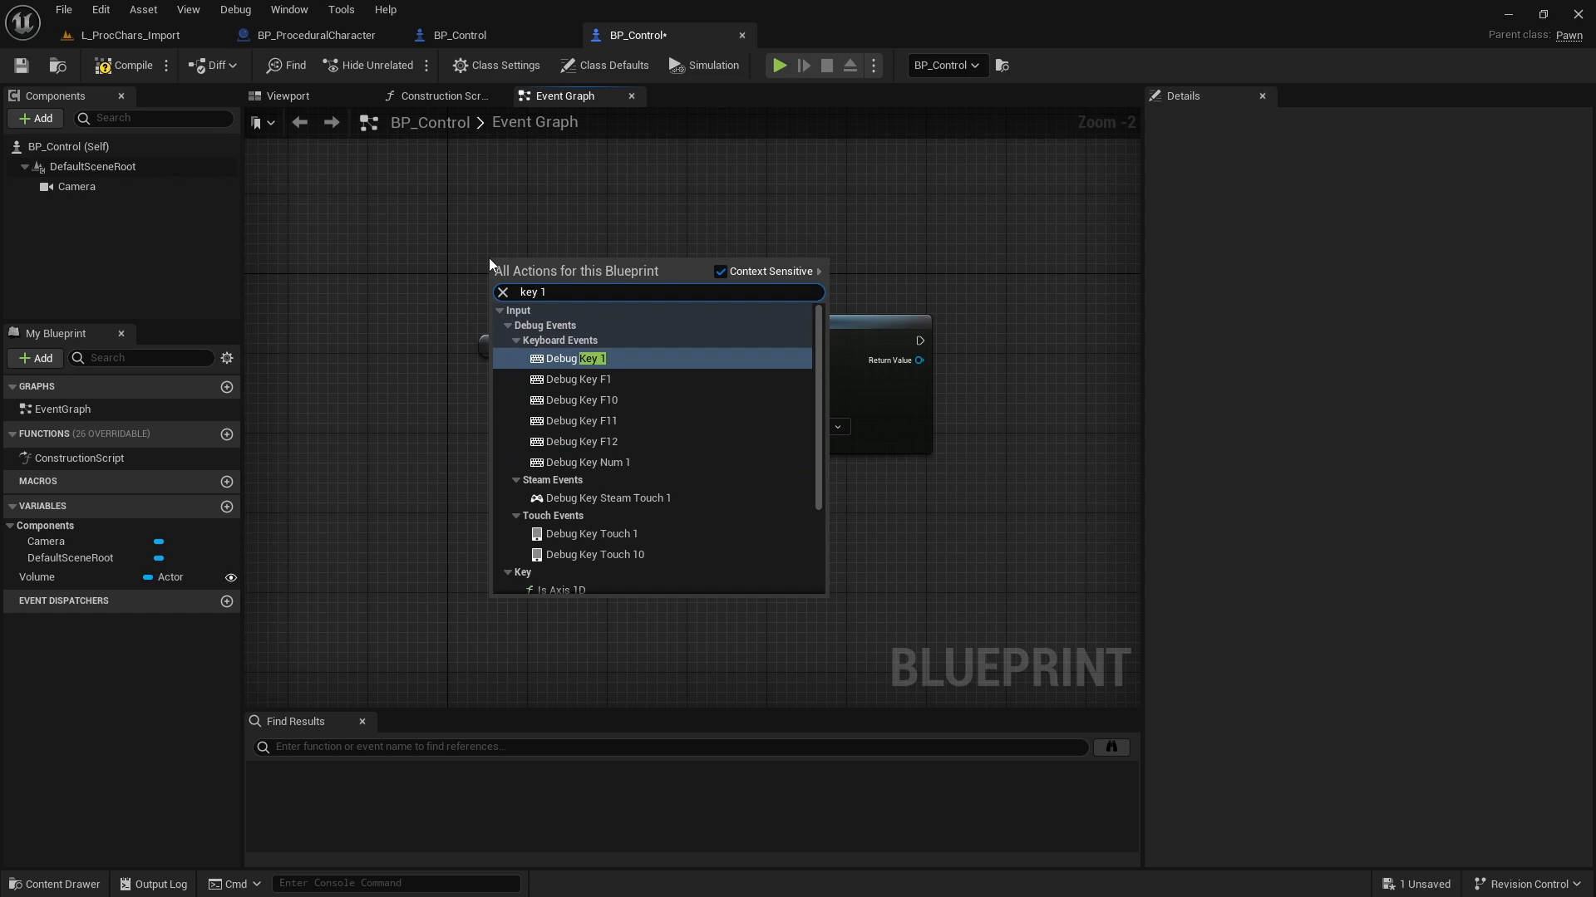
{"action": "mouse_move", "coordinate": [588, 470]}
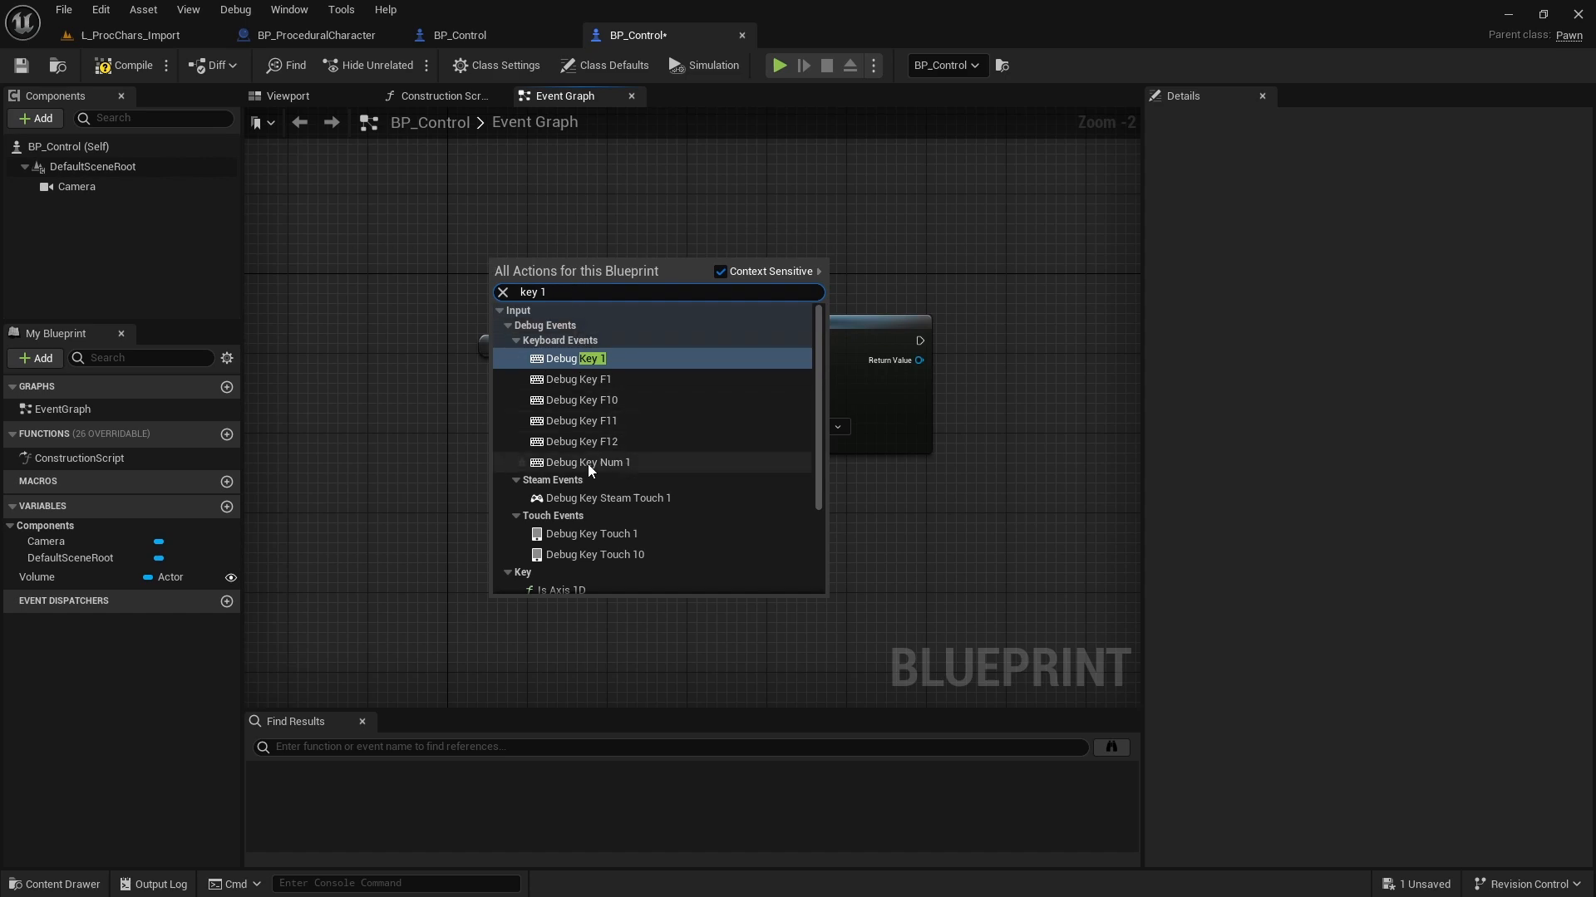
{"action": "scroll", "scroll_direction": "down", "scroll_amount": 3}
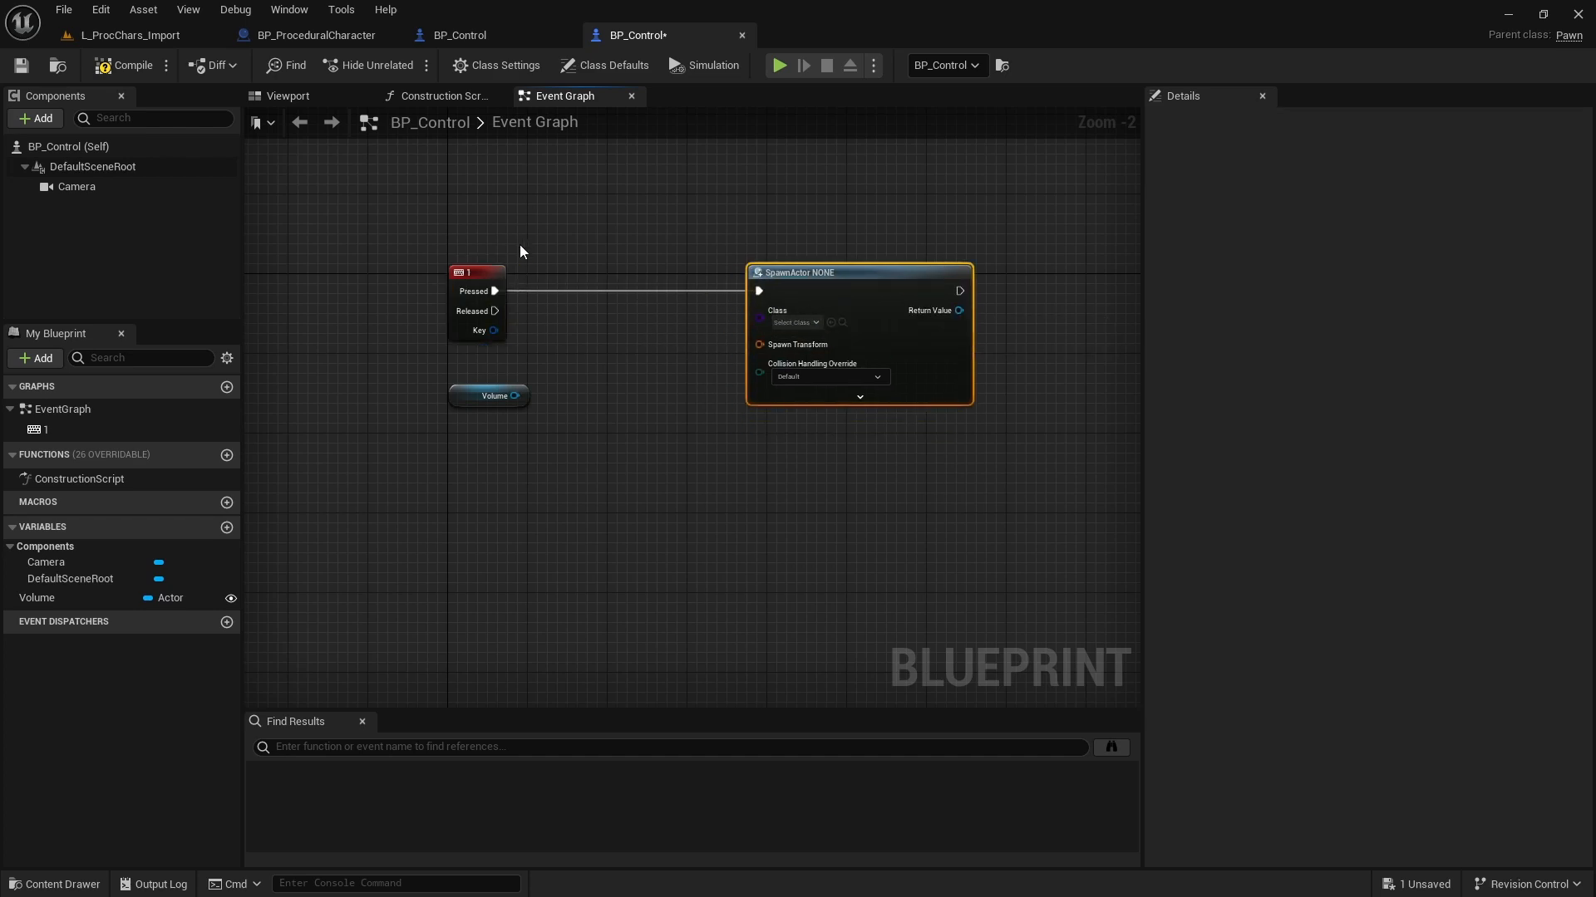
Set the SpawnActor class to BP_ProceduralCharacter and compile, revealing Spawn Transform errors.
{"action": "left_click", "coordinate": [797, 323]}
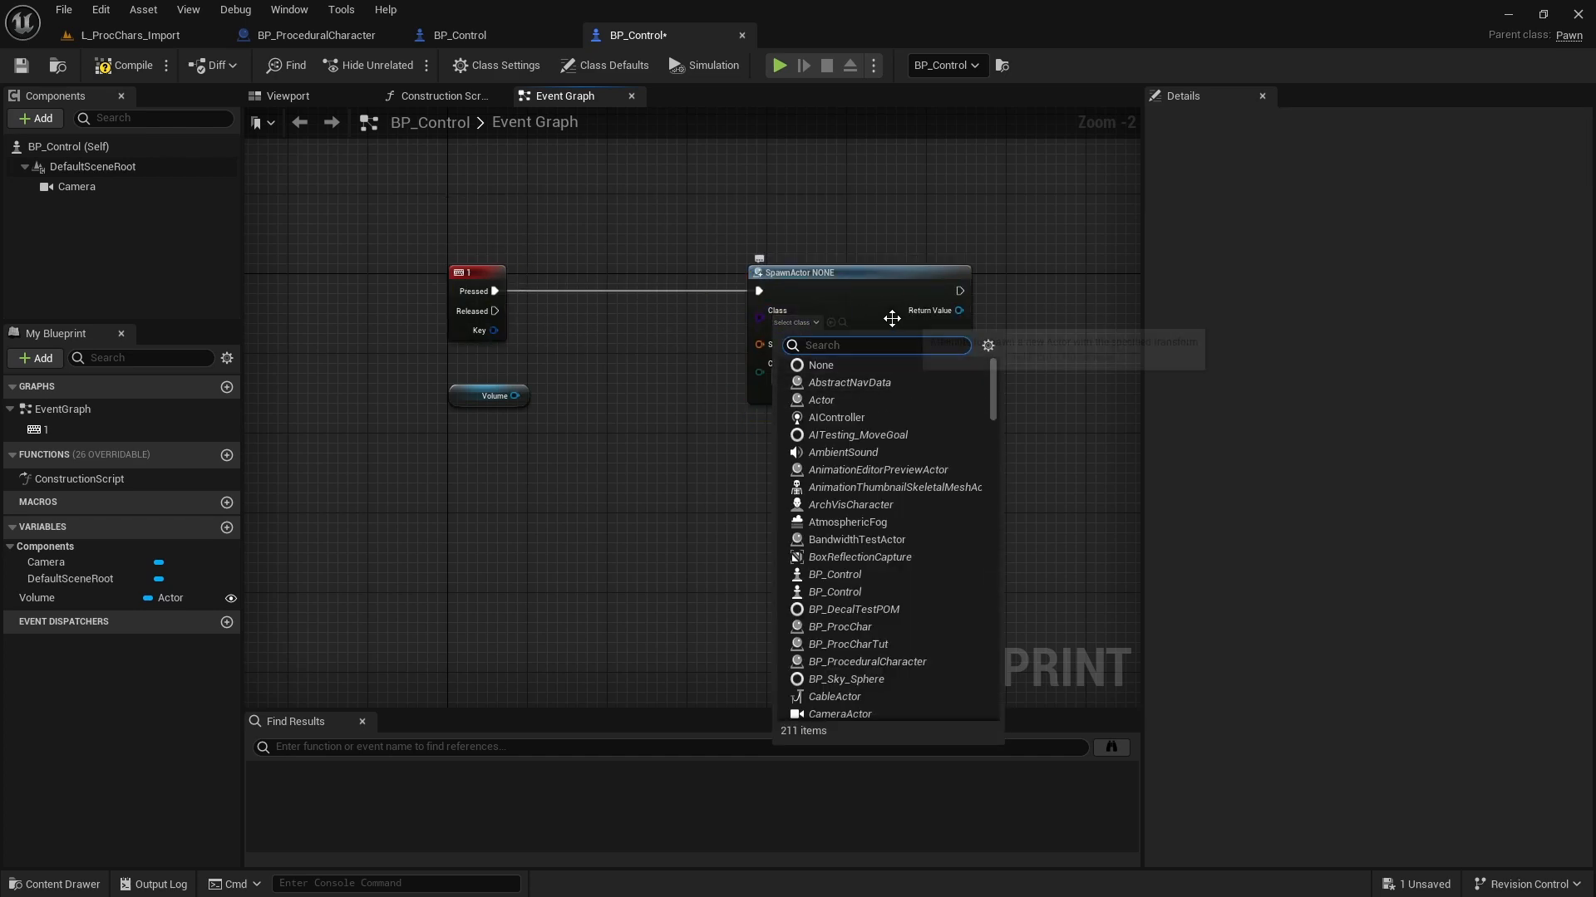
{"action": "mouse_move", "coordinate": [886, 317]}
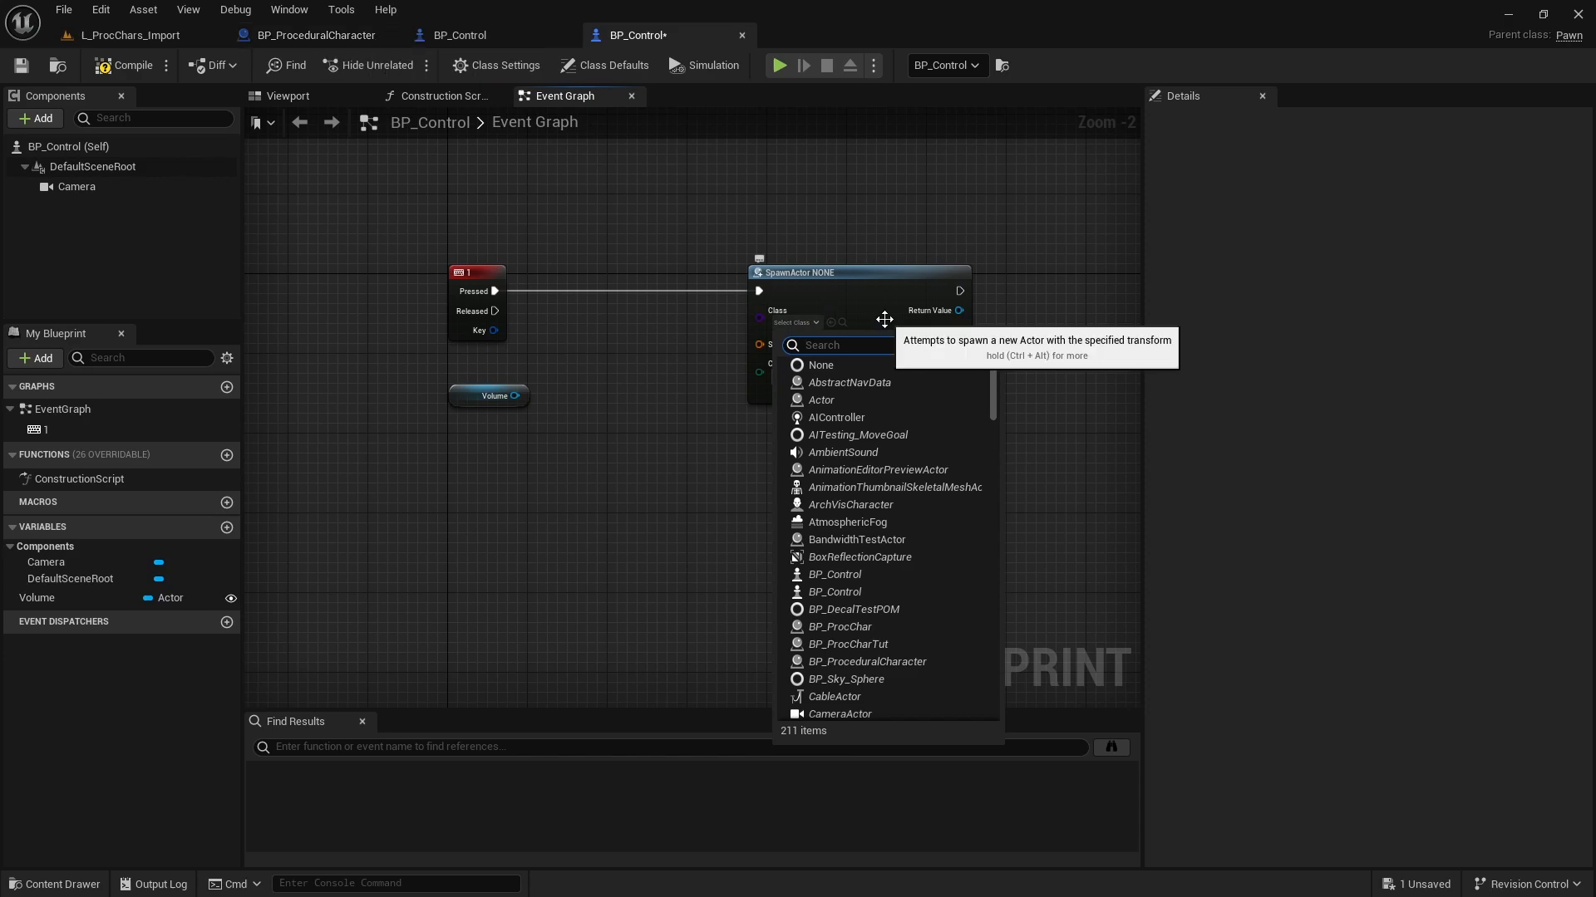
{"action": "type", "text": "proce"}
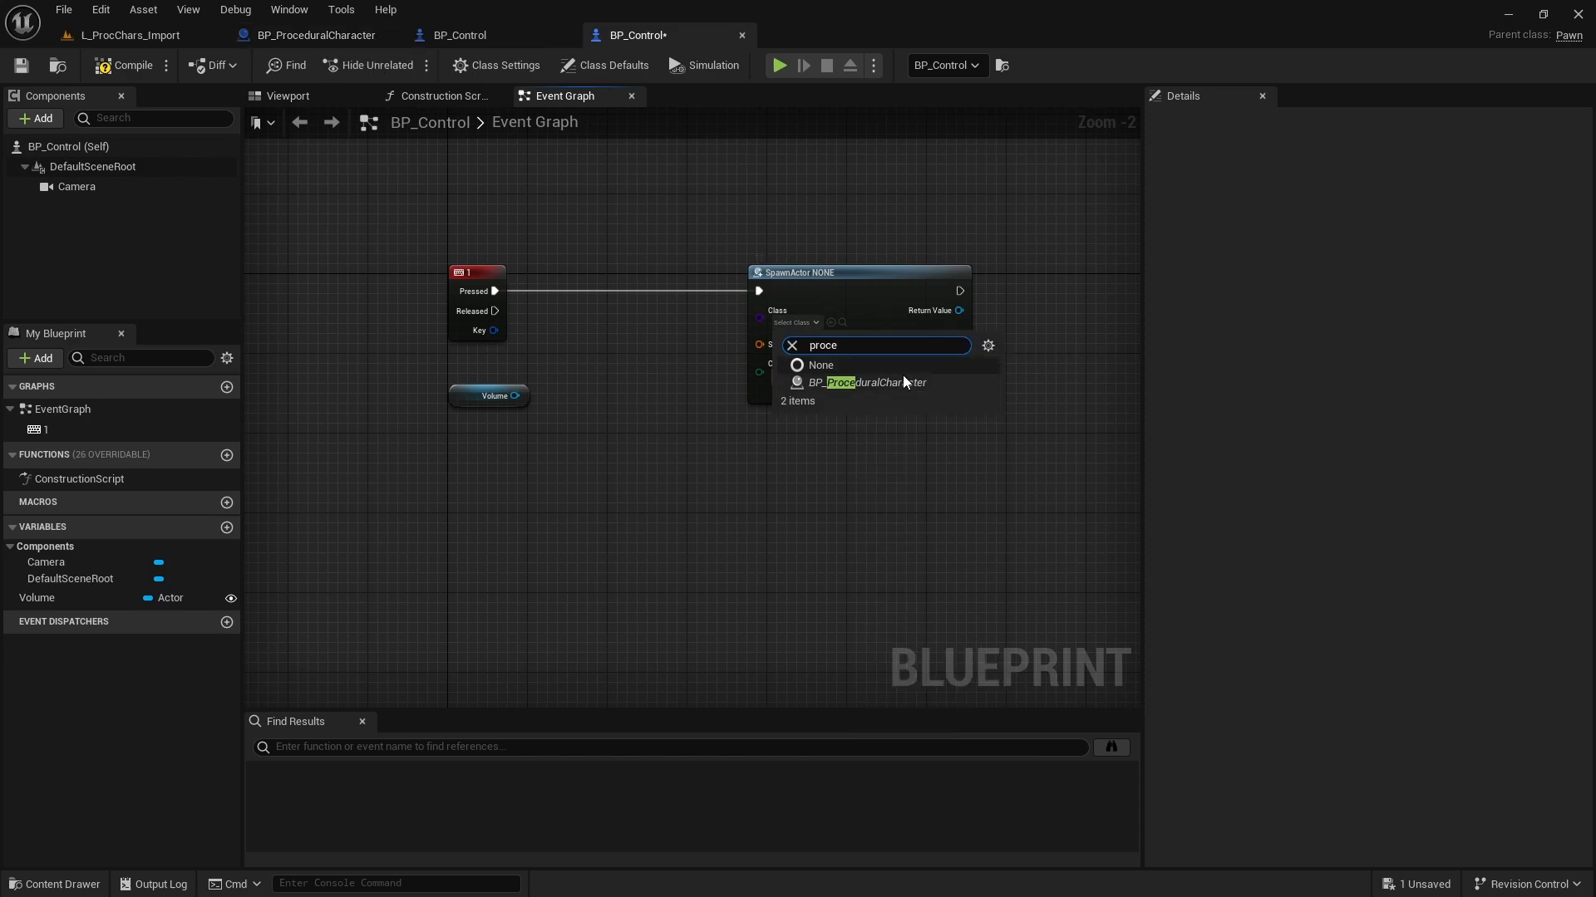
{"action": "left_click", "coordinate": [864, 382]}
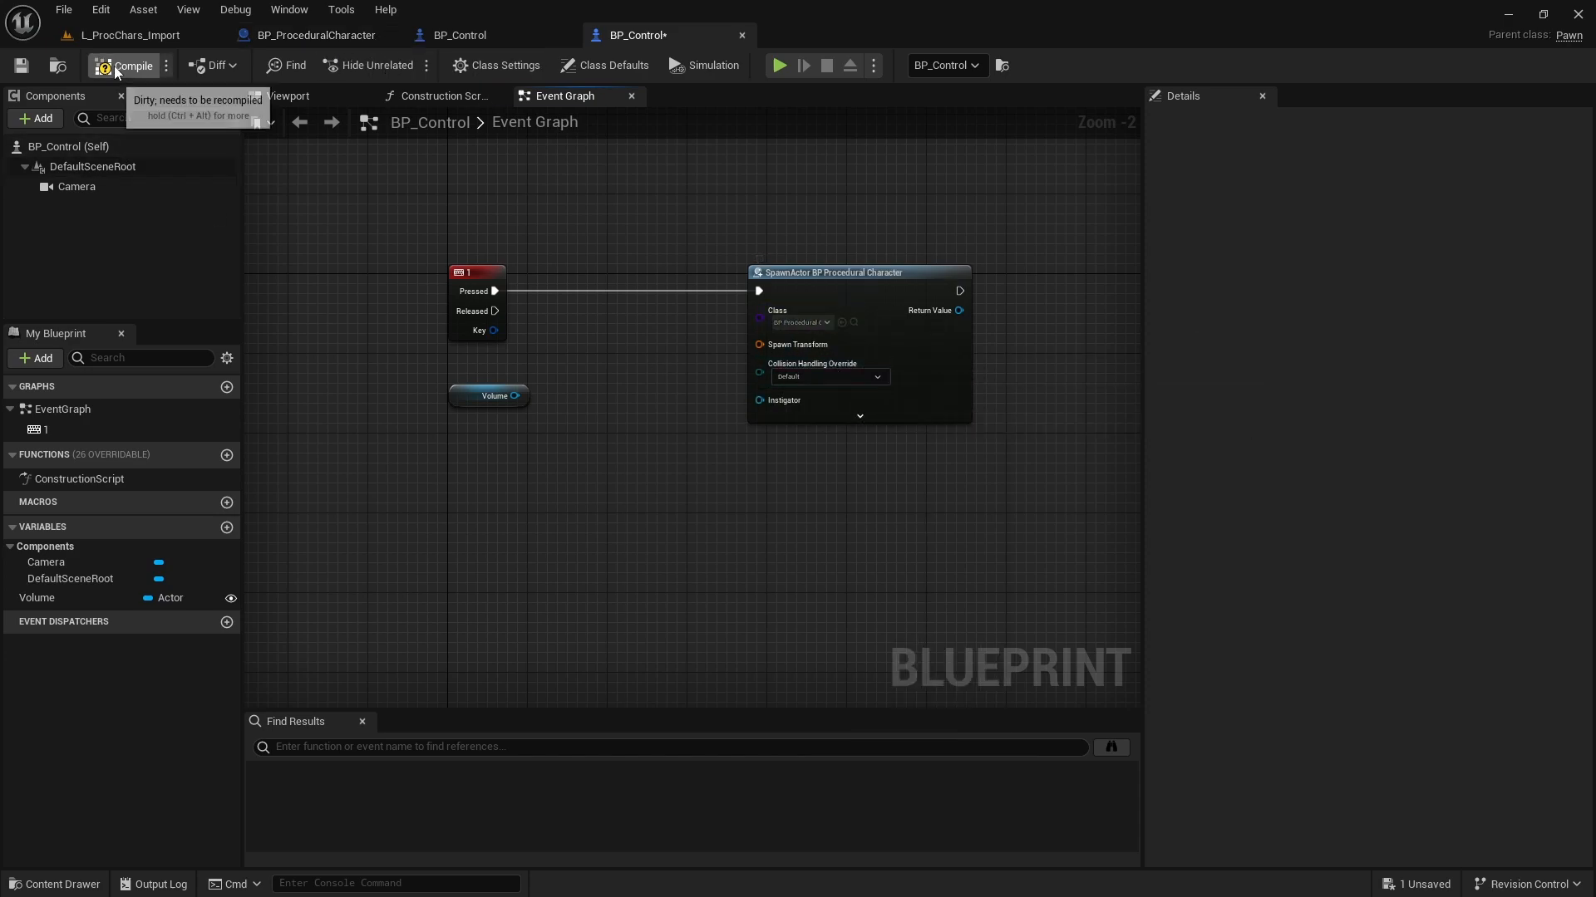
{"action": "left_click", "coordinate": [132, 65]}
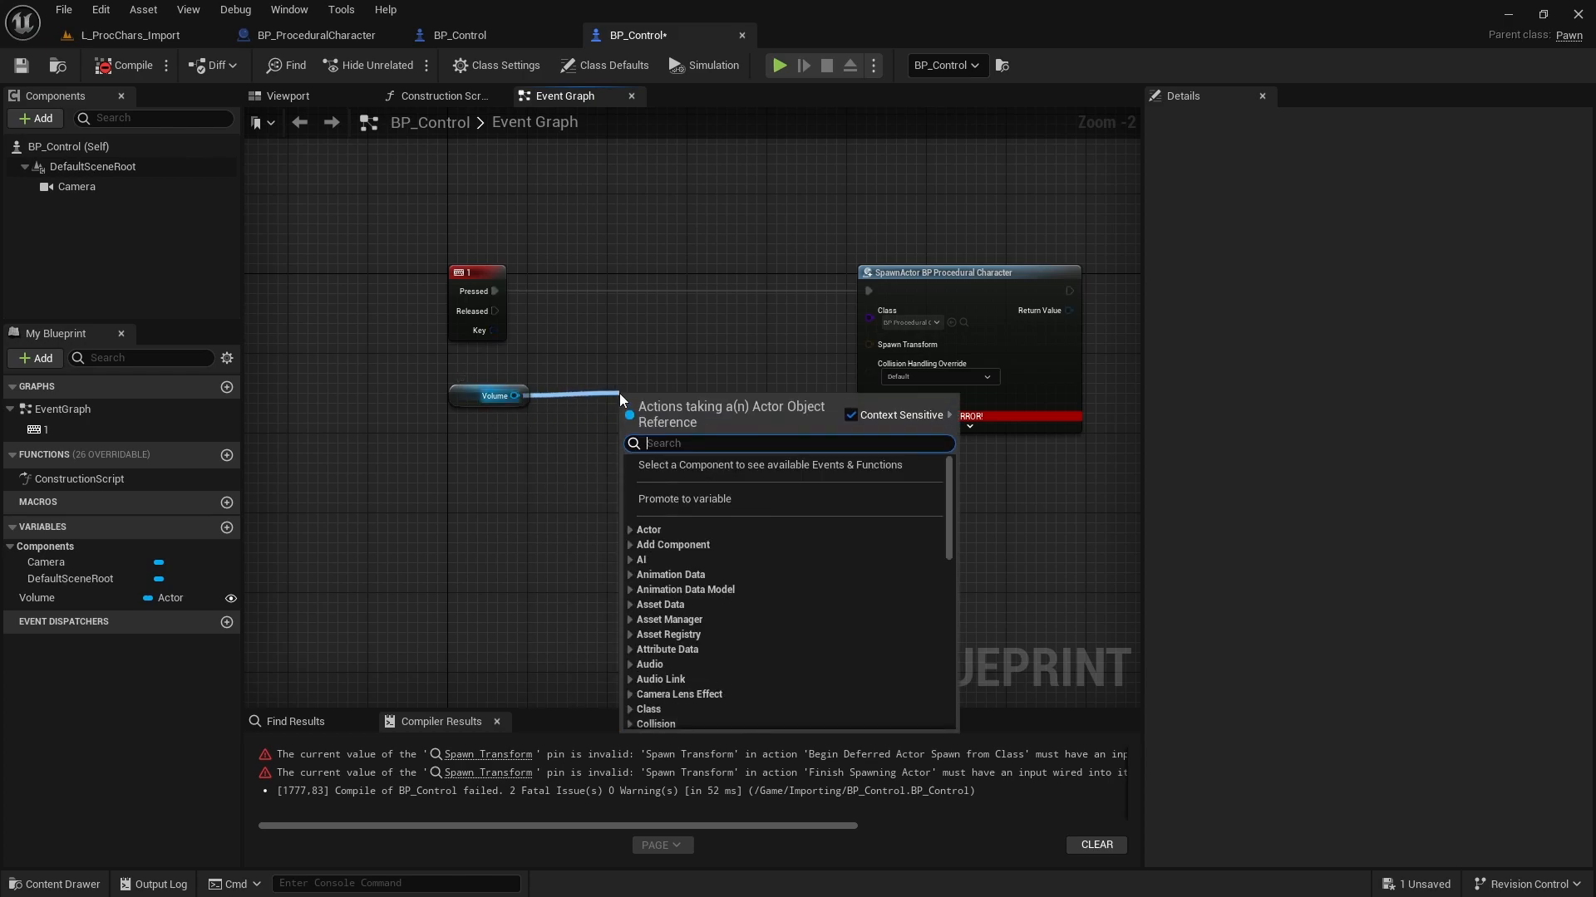
Split the Spawn Transform pin and feed it Volume's Get Actor Location.
{"action": "type", "text": "get actor loca"}
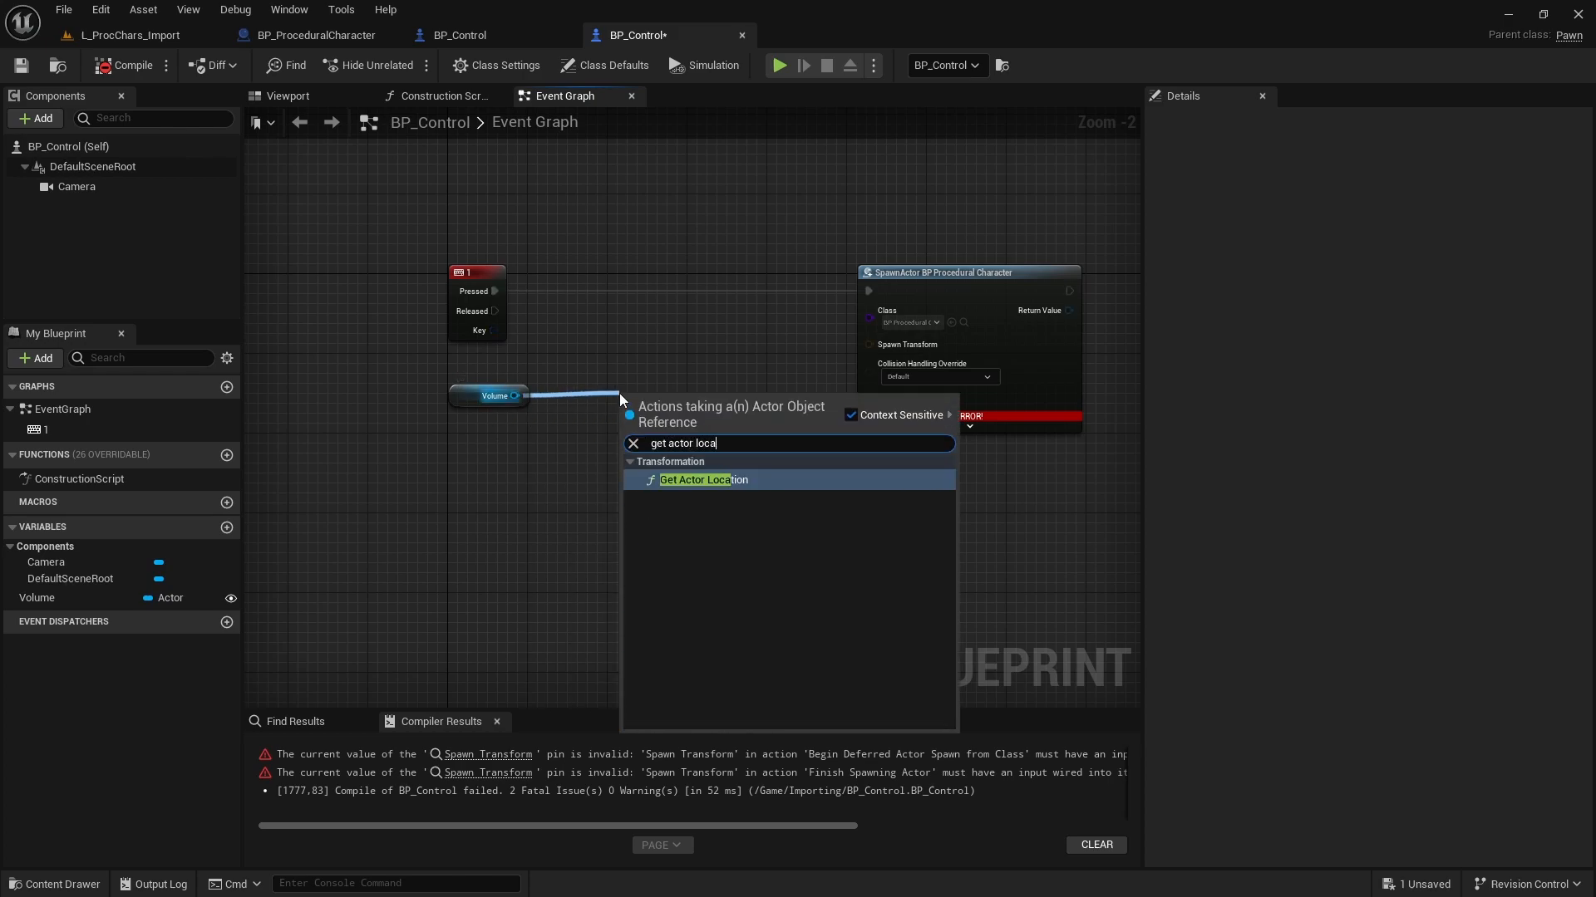
{"action": "left_click", "coordinate": [703, 479]}
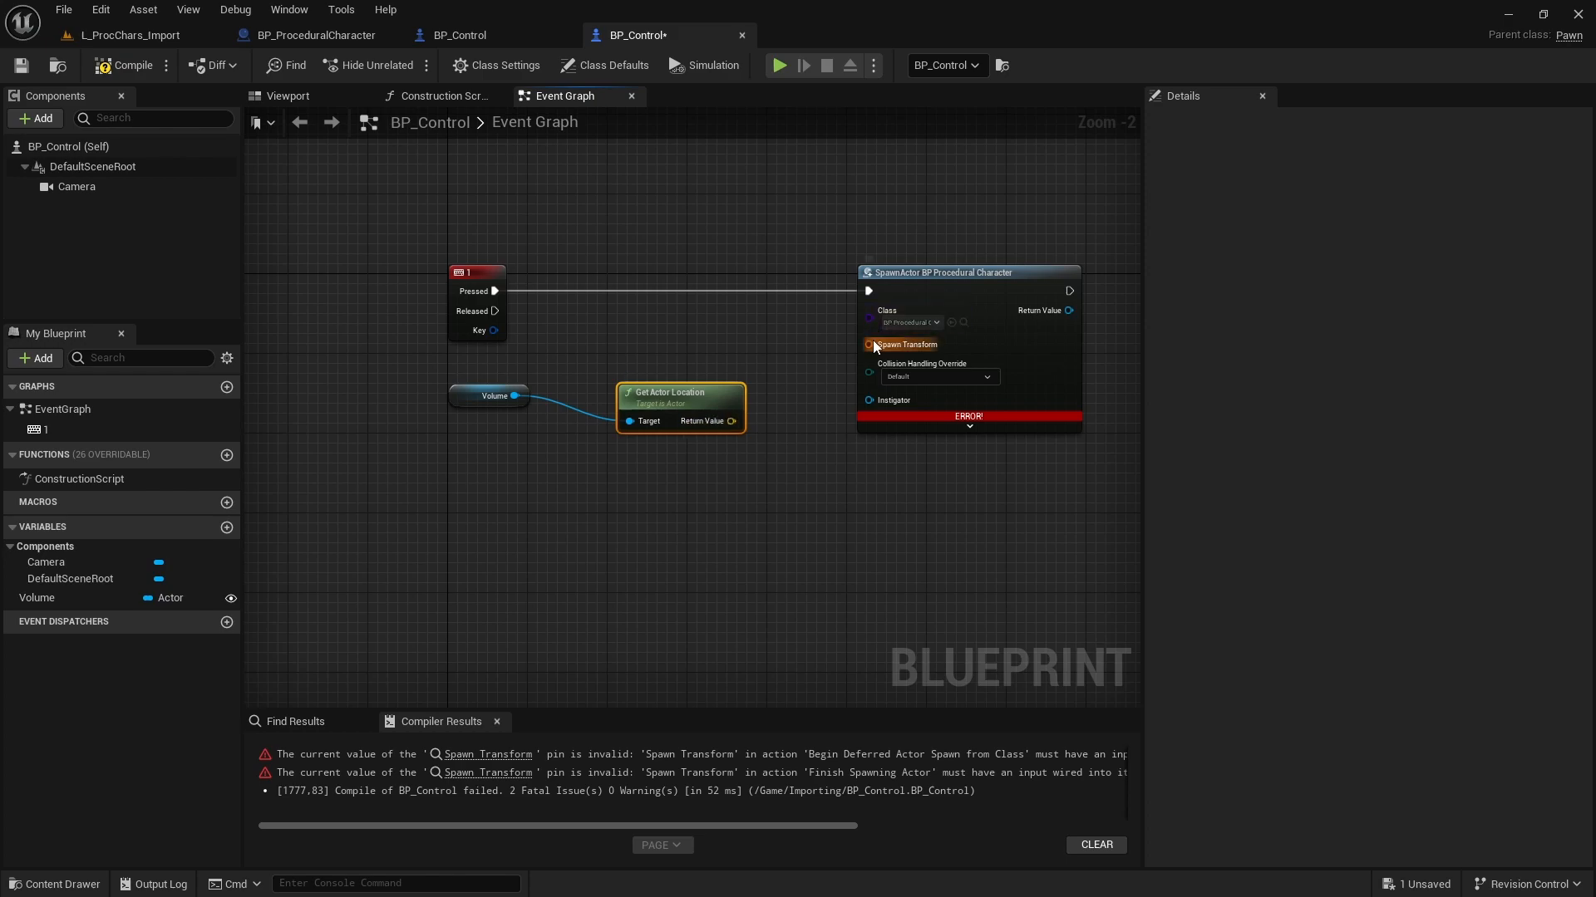
{"action": "right_click", "coordinate": [870, 345]}
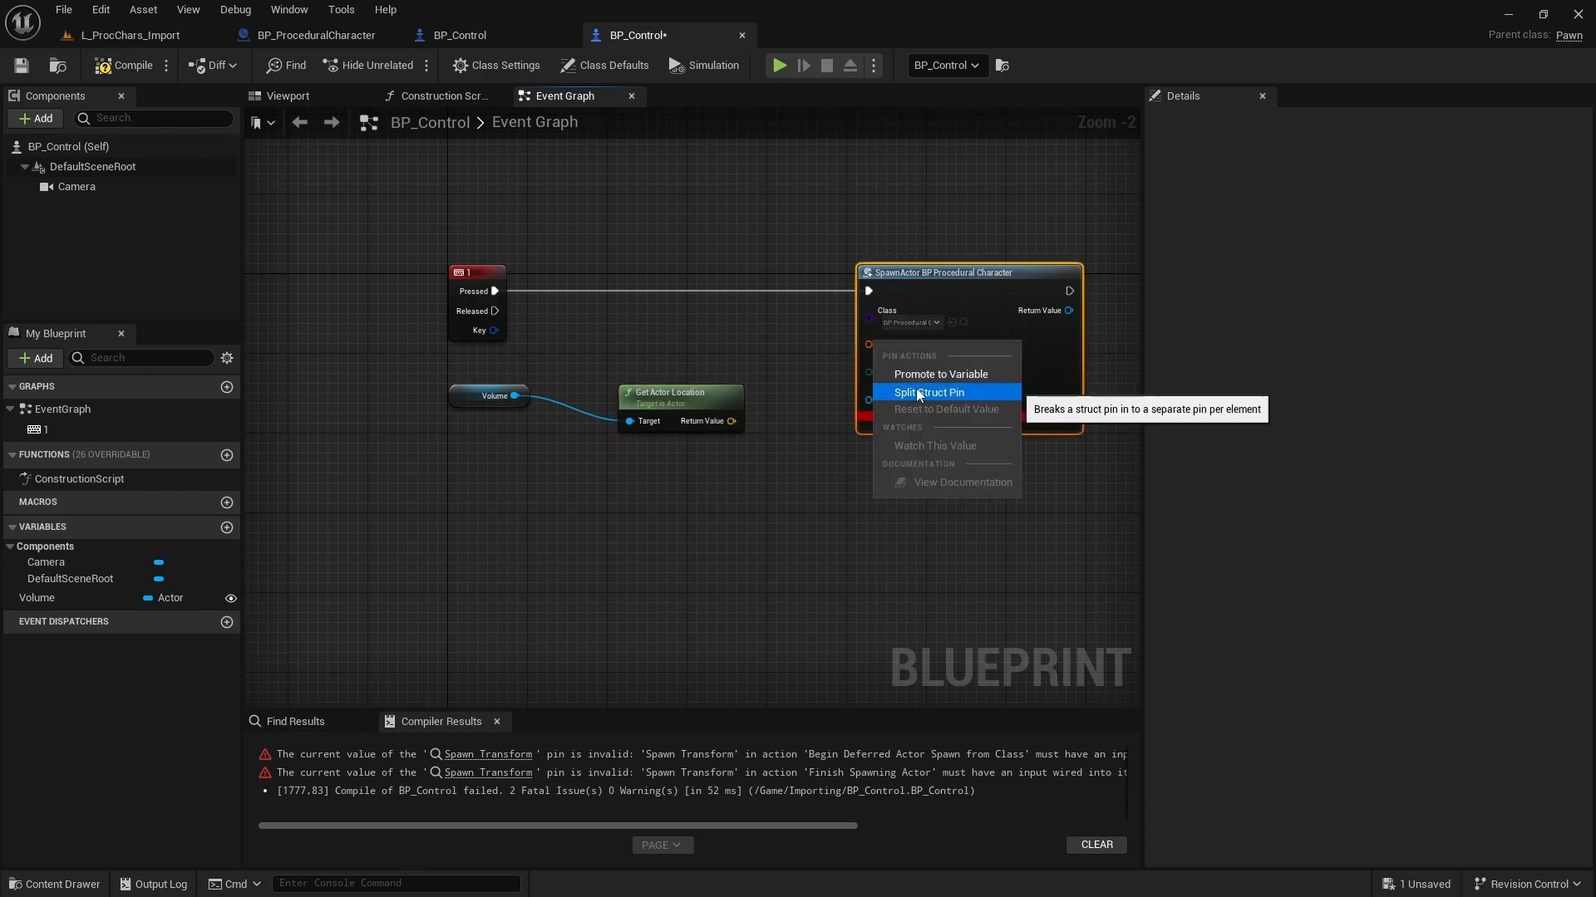
{"action": "left_click", "coordinate": [926, 392]}
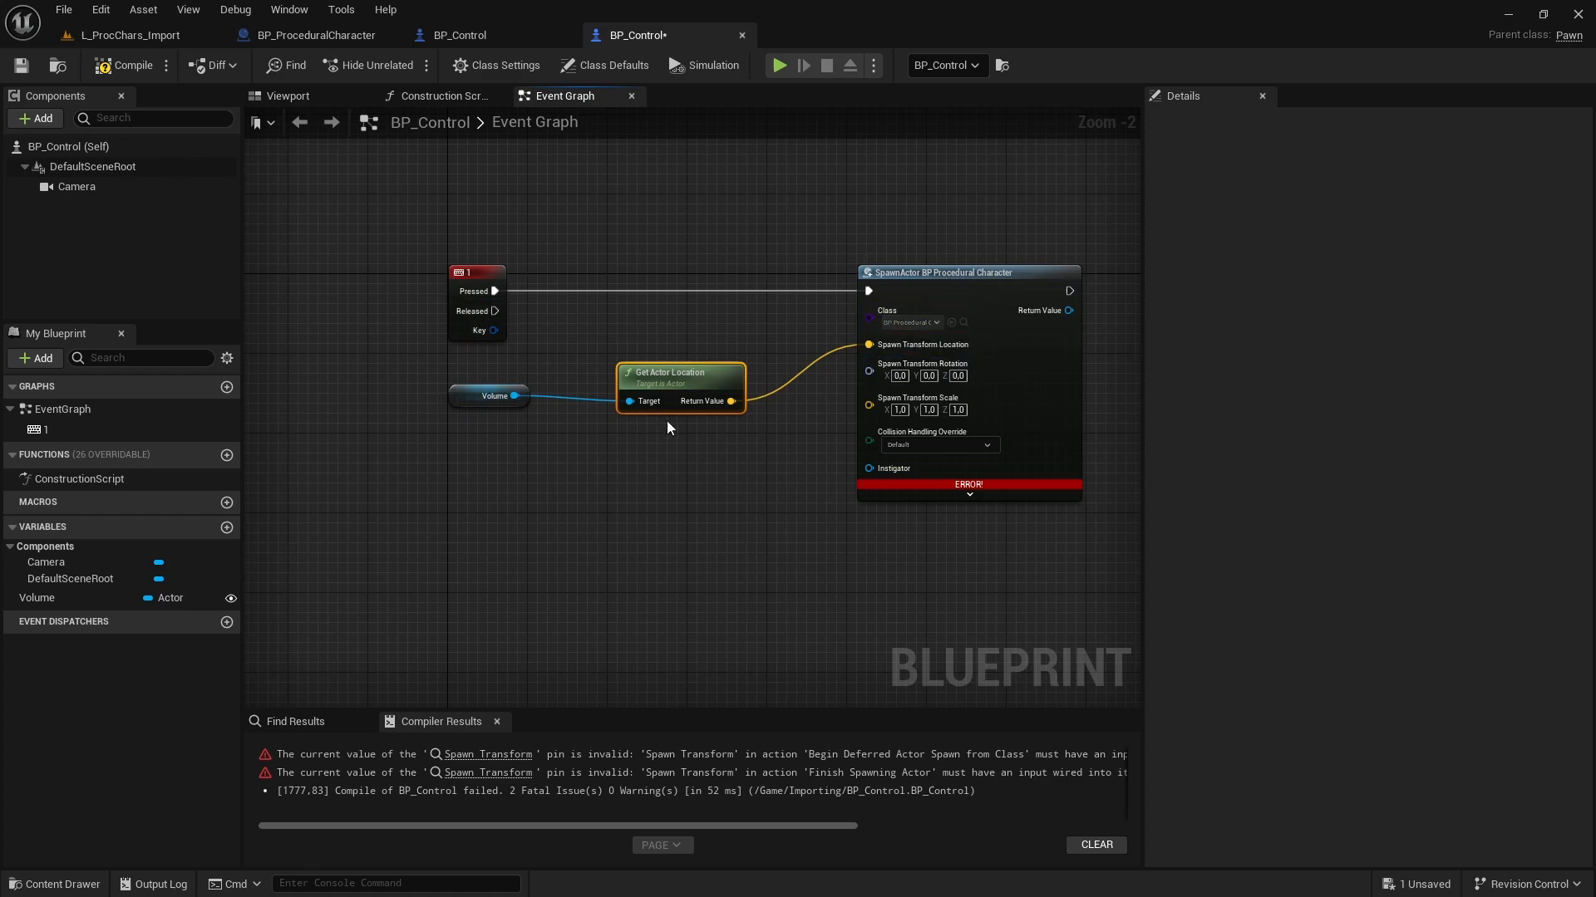
{"action": "left_click", "coordinate": [131, 35]}
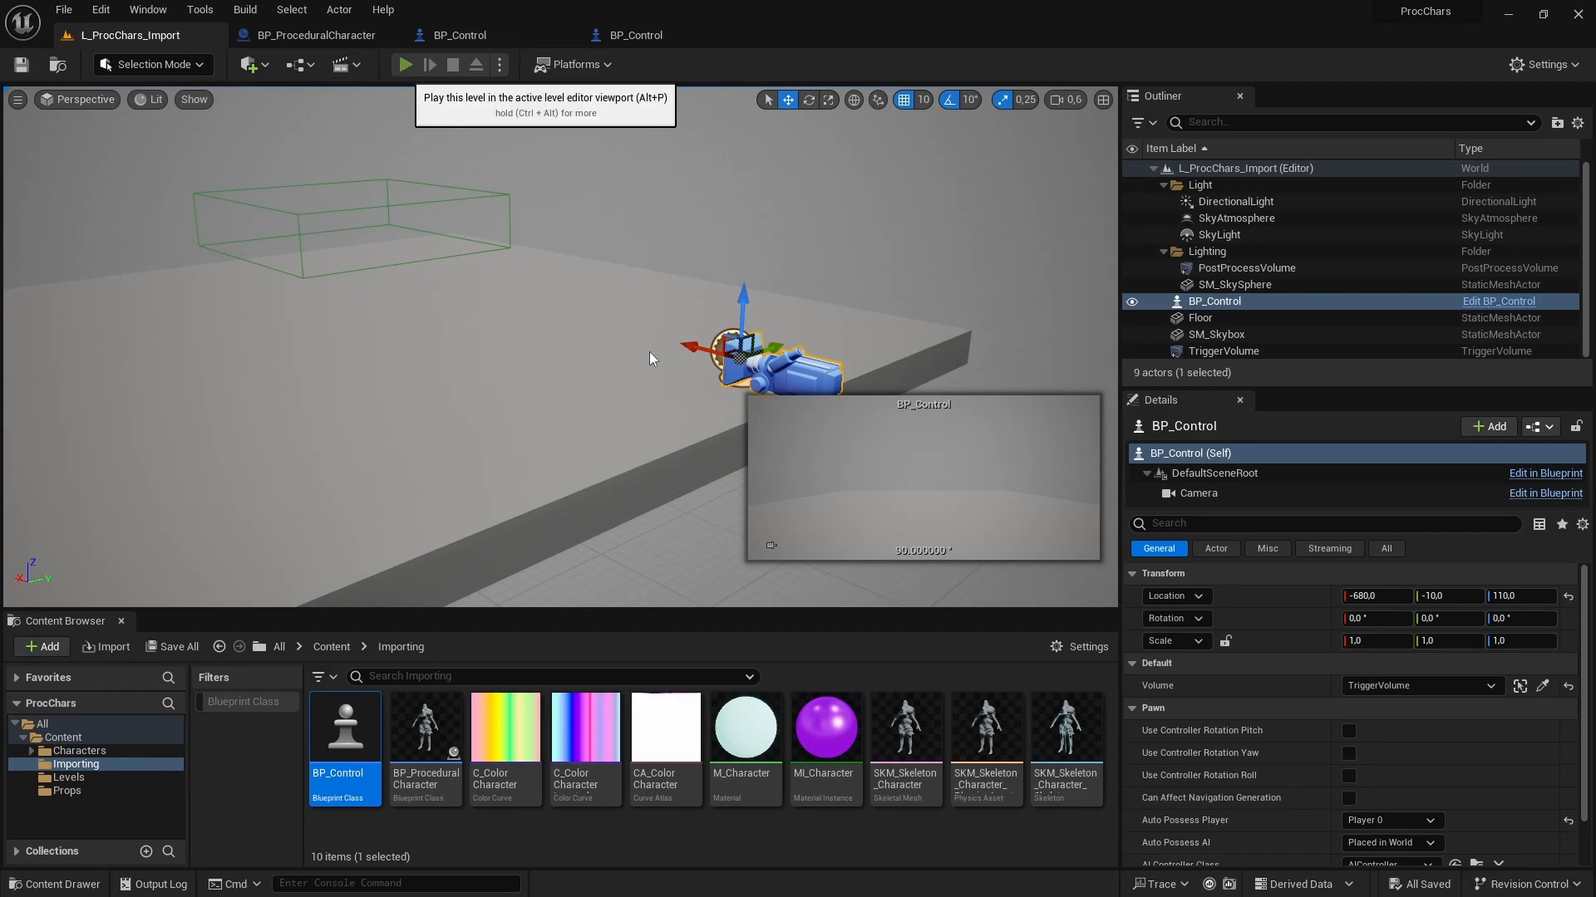
Play the level, spawn a pile of characters with the 1 key, then stop.
{"action": "left_click", "coordinate": [405, 64]}
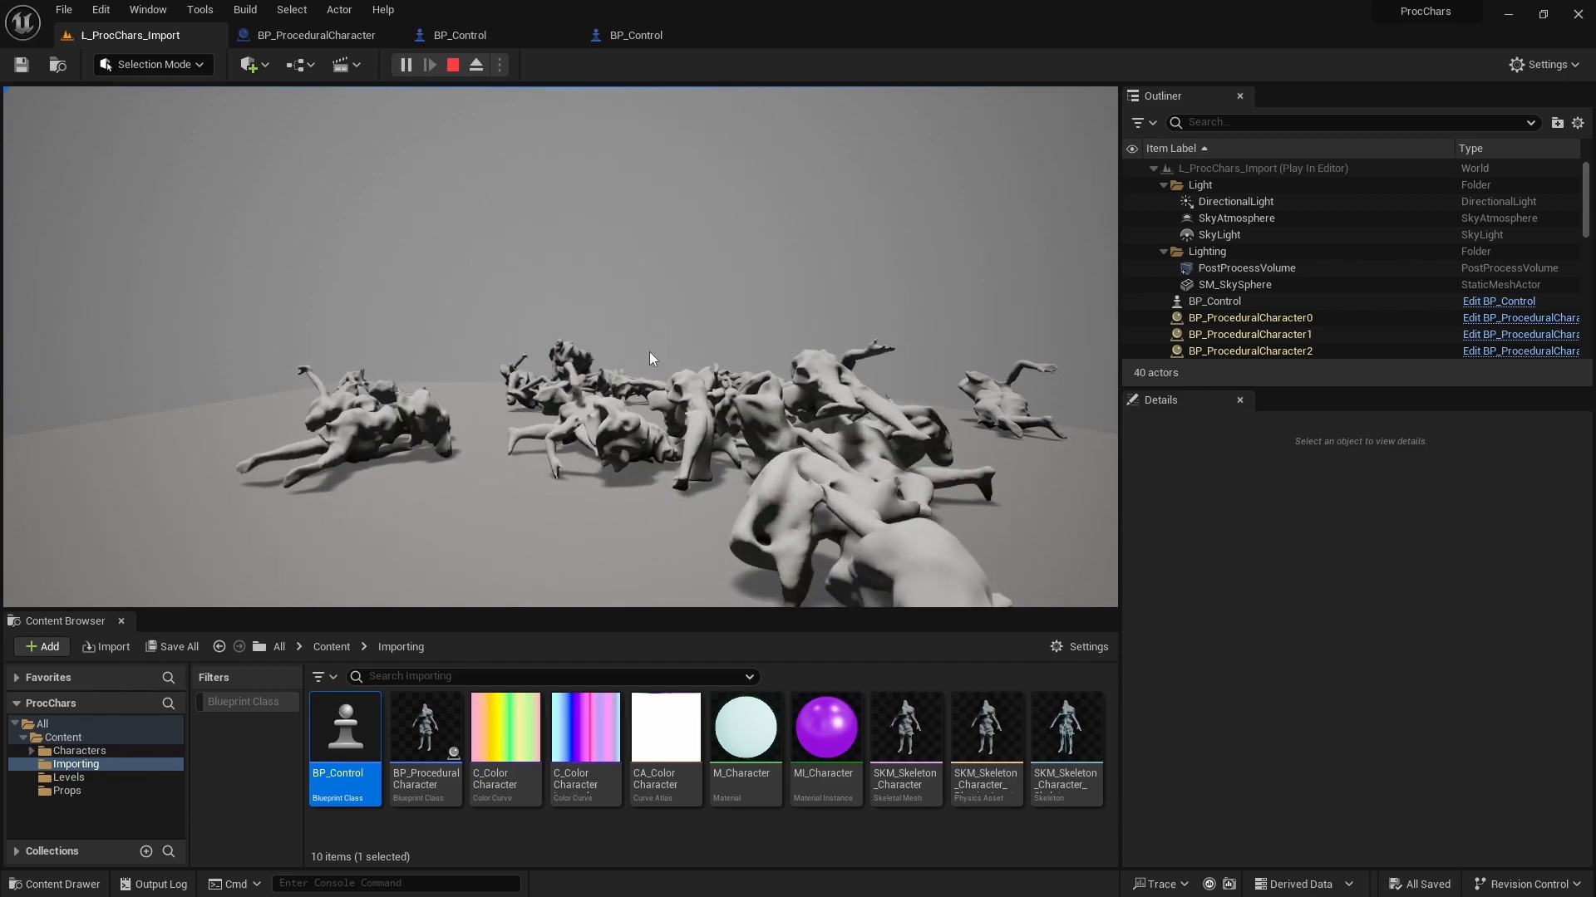
{"action": "left_click", "coordinate": [450, 64]}
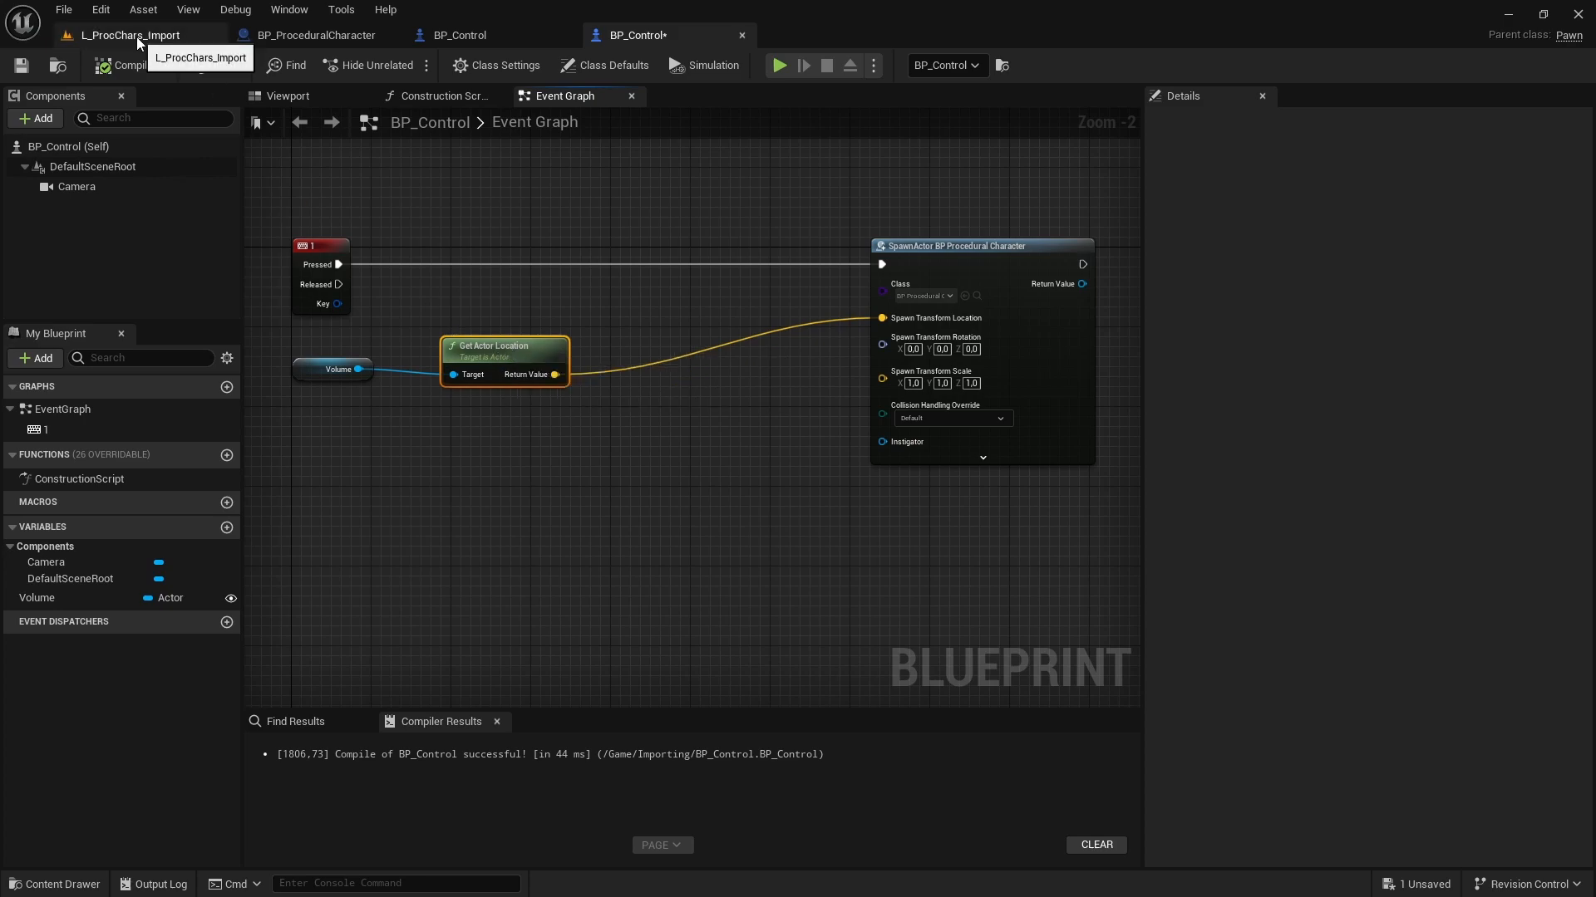
Inspect the trigger volume, then add a Get Actor Bounds node for Volume.
{"action": "left_click", "coordinate": [130, 35]}
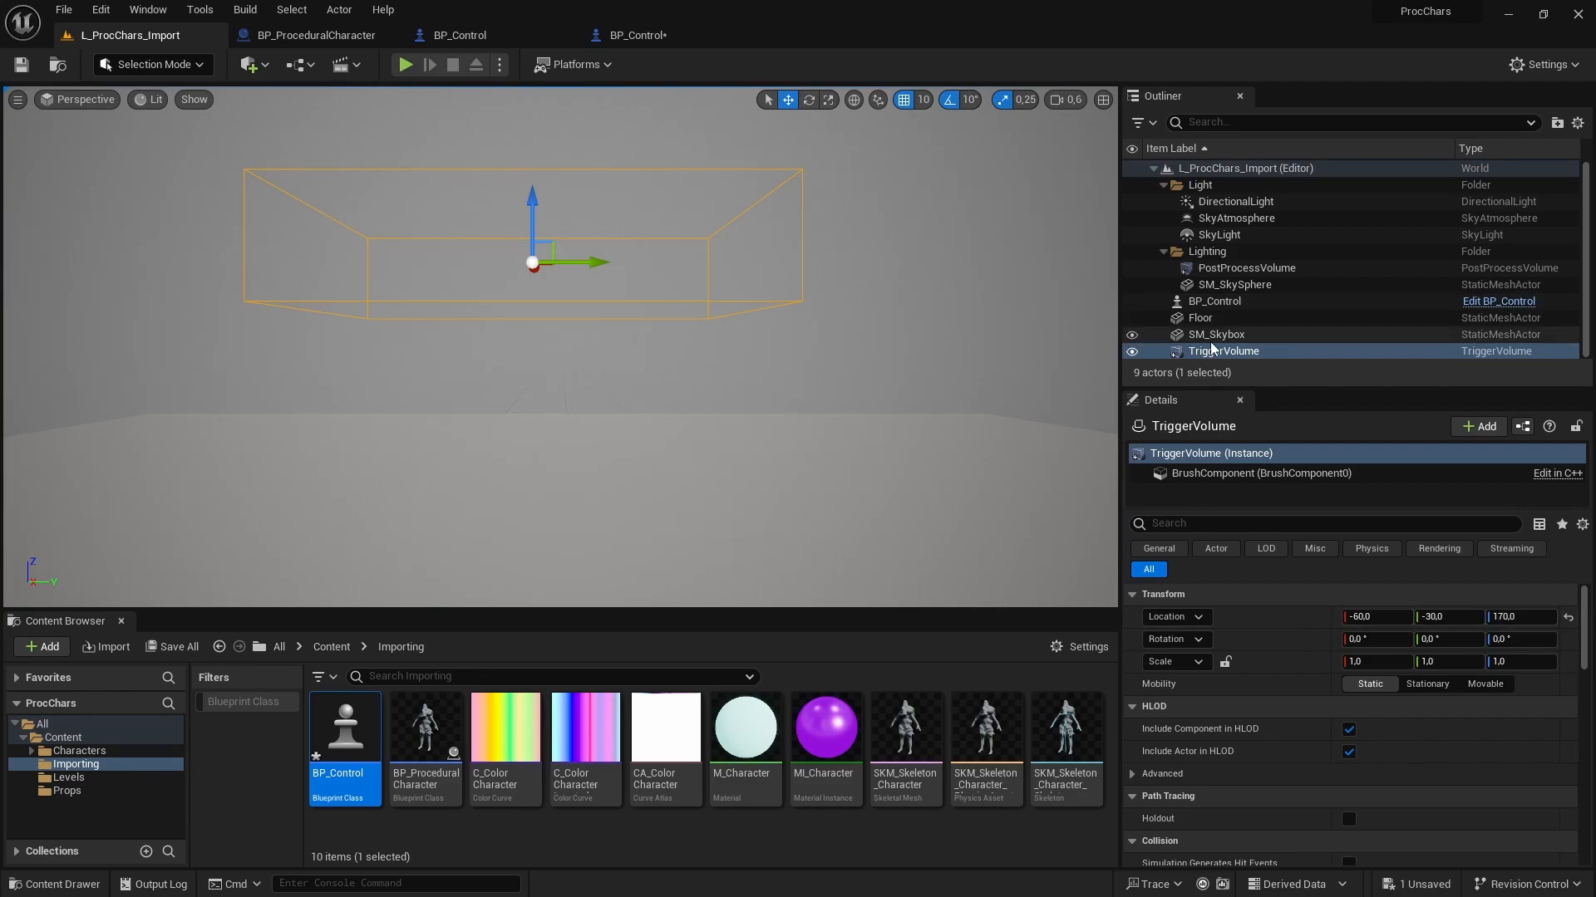
{"action": "left_click", "coordinate": [636, 35]}
{"action": "type", "text": "get"}
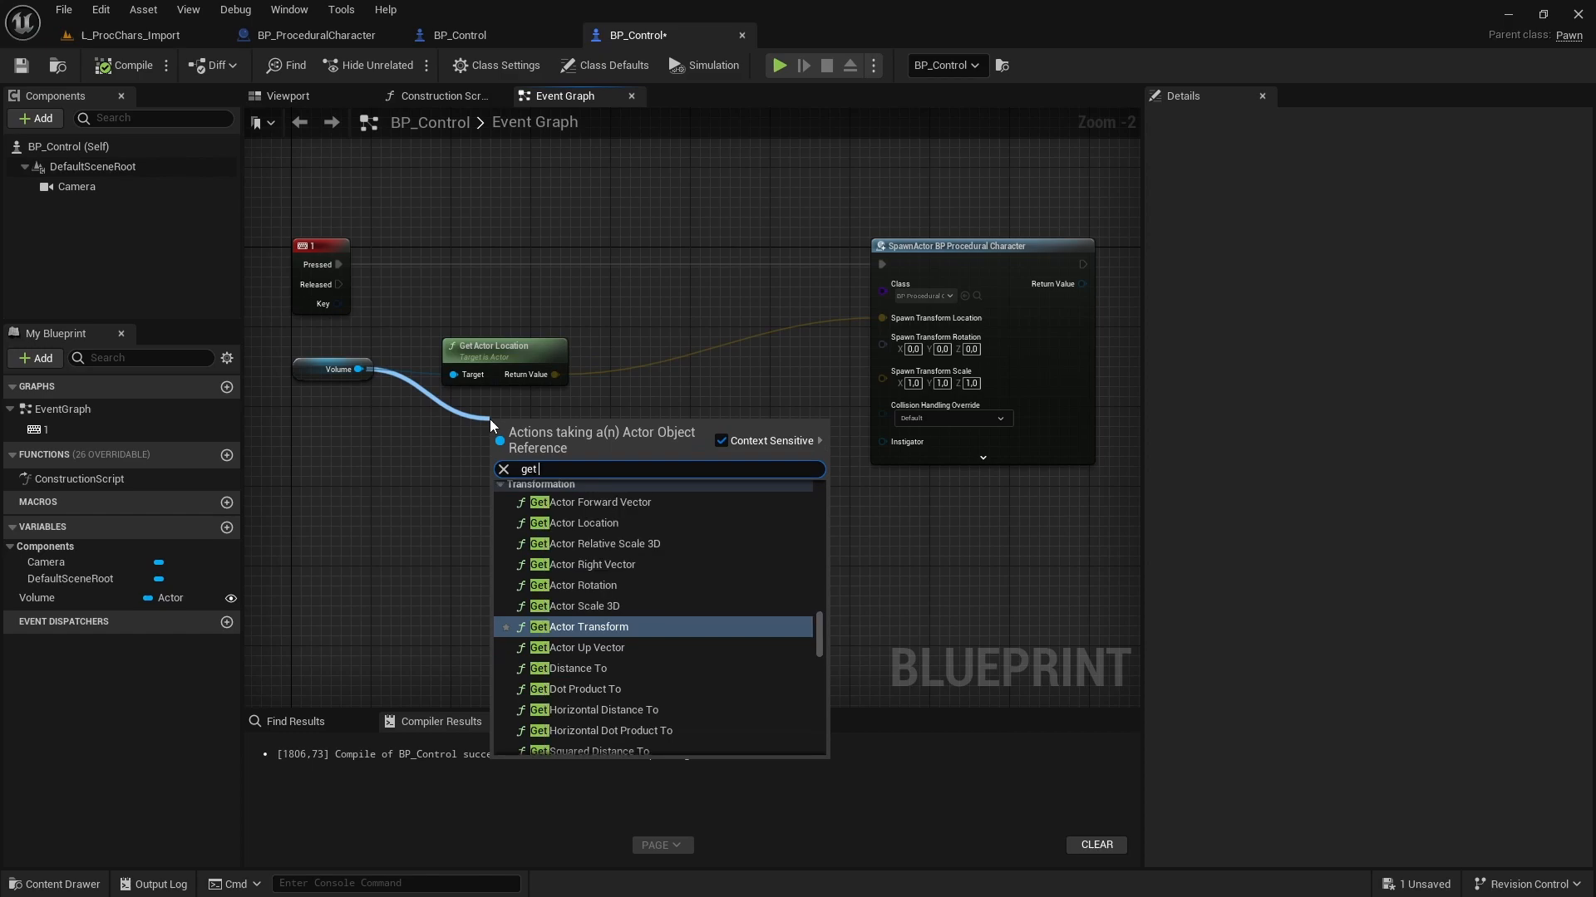
{"action": "type", "text": "actor bou"}
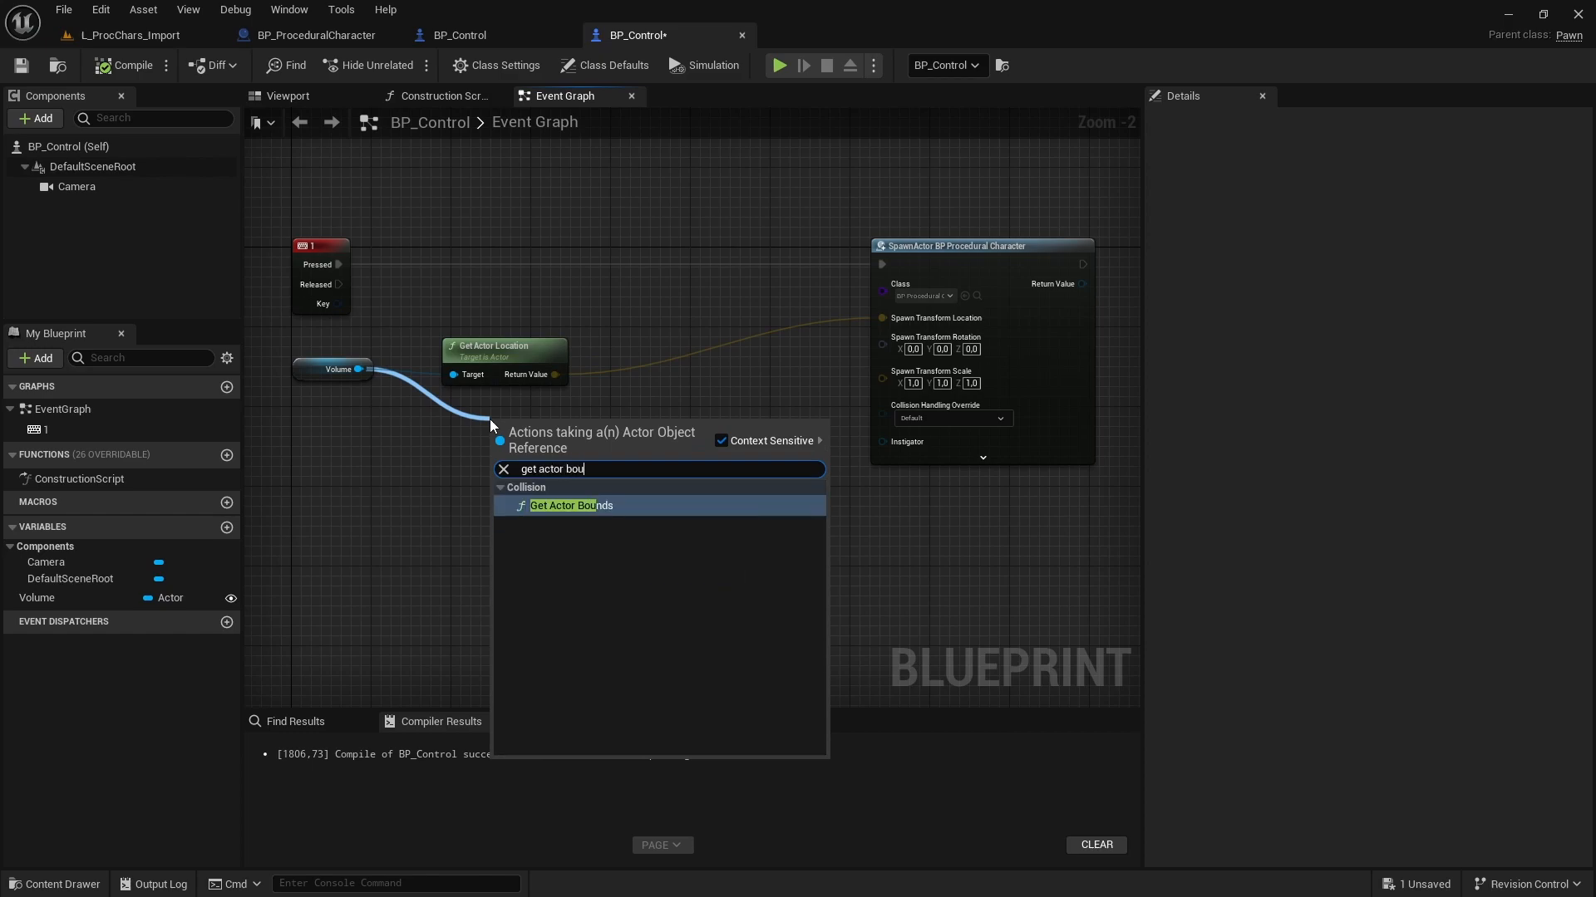
{"action": "left_click", "coordinate": [571, 506]}
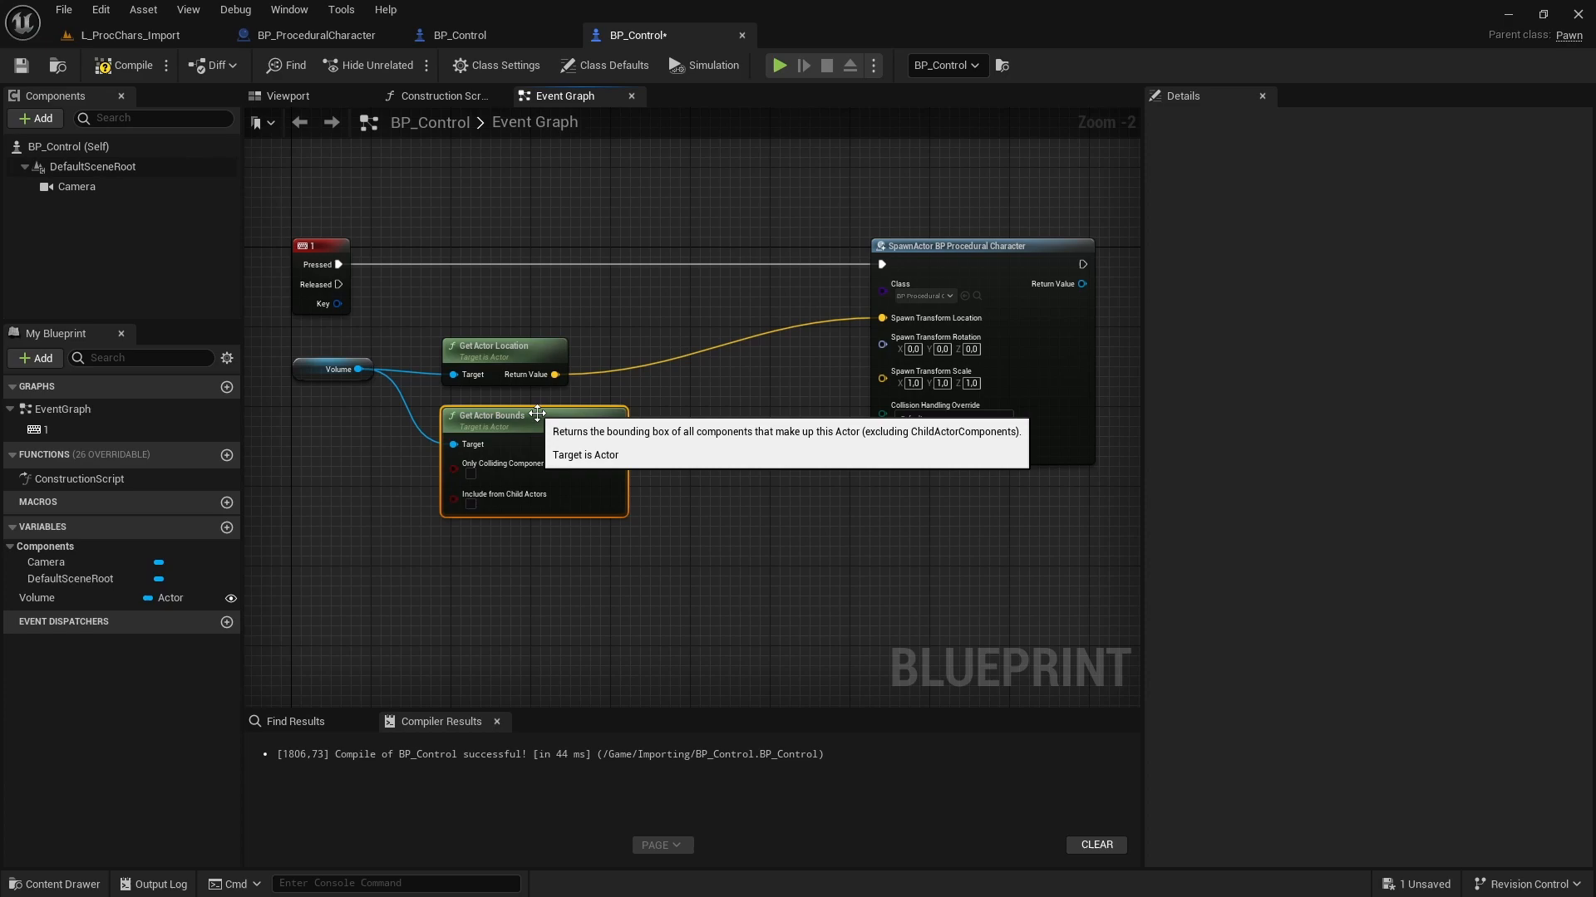
{"action": "mouse_move", "coordinate": [602, 445]}
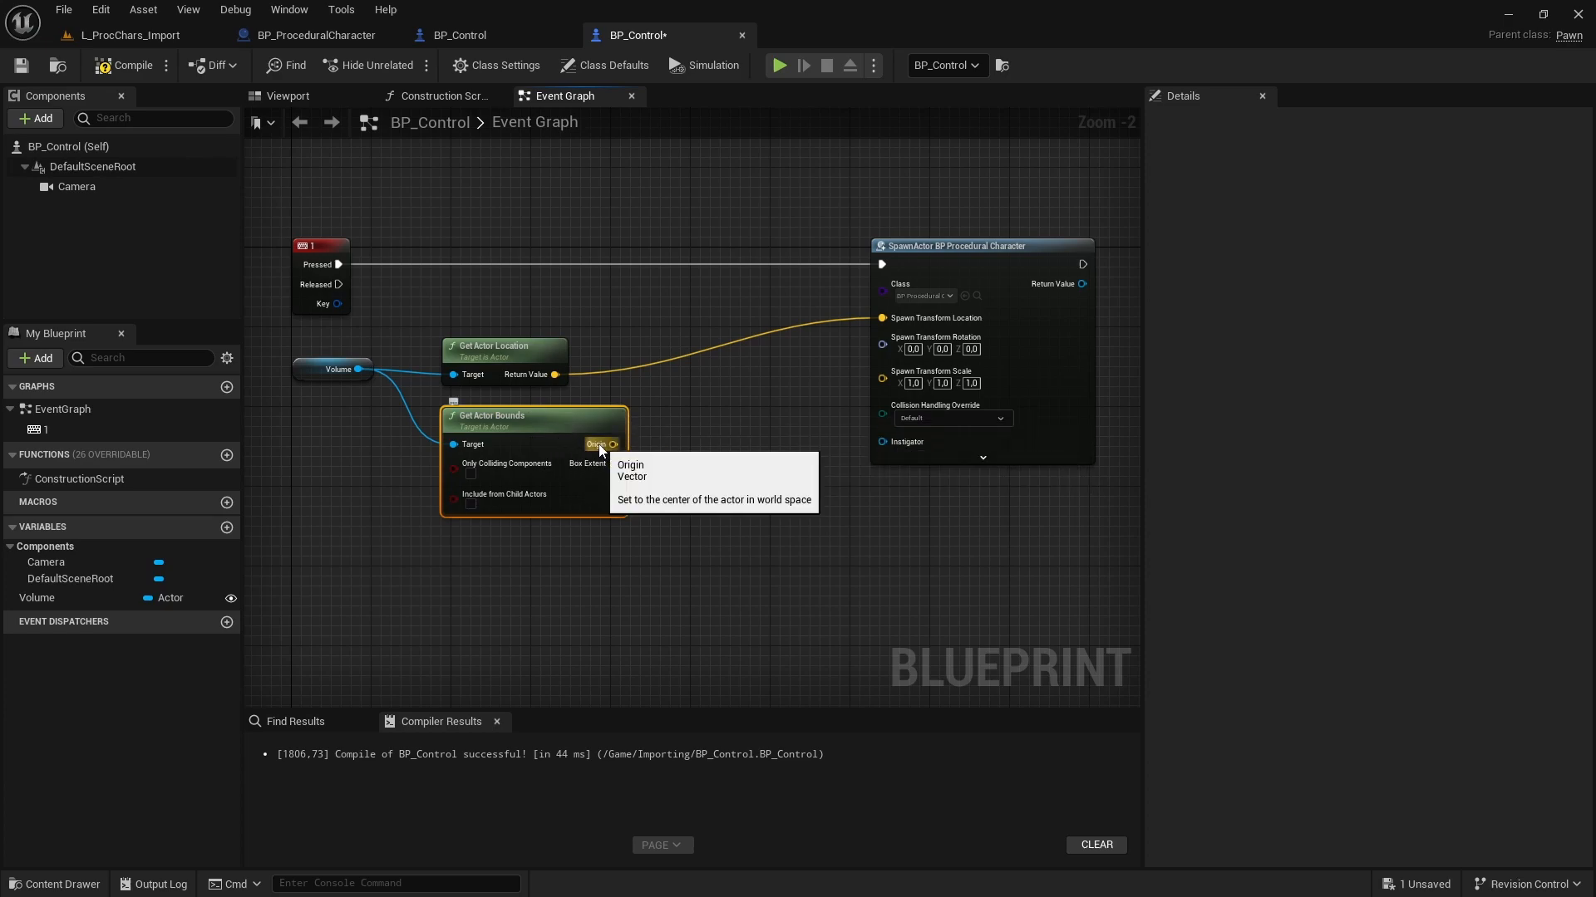
{"action": "mouse_move", "coordinate": [148, 44]}
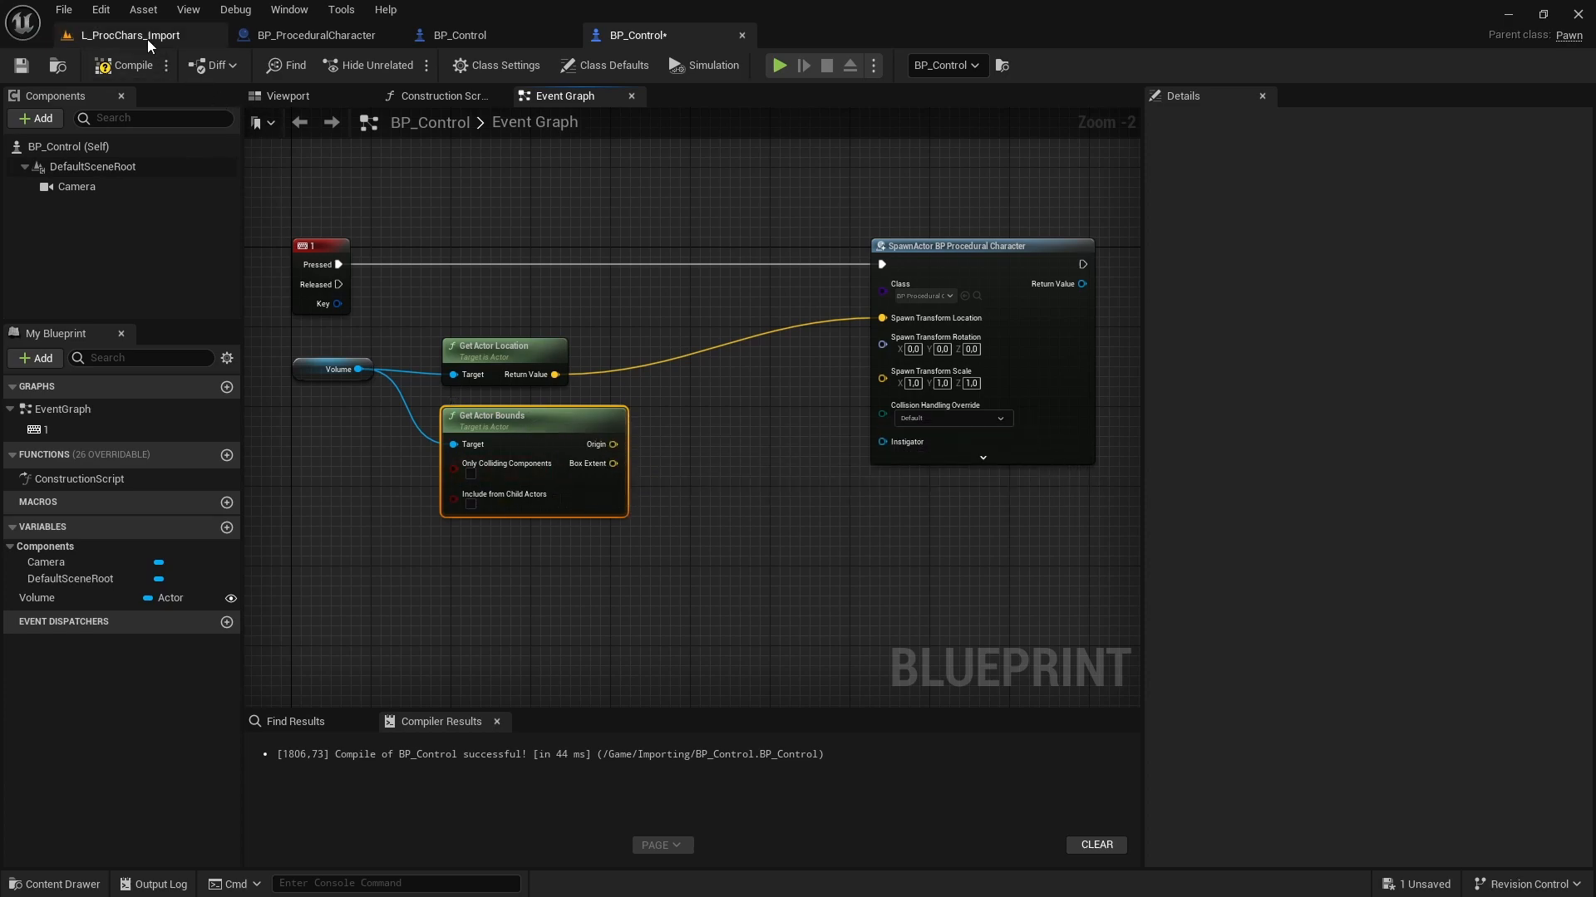
{"action": "mouse_move", "coordinate": [607, 444]}
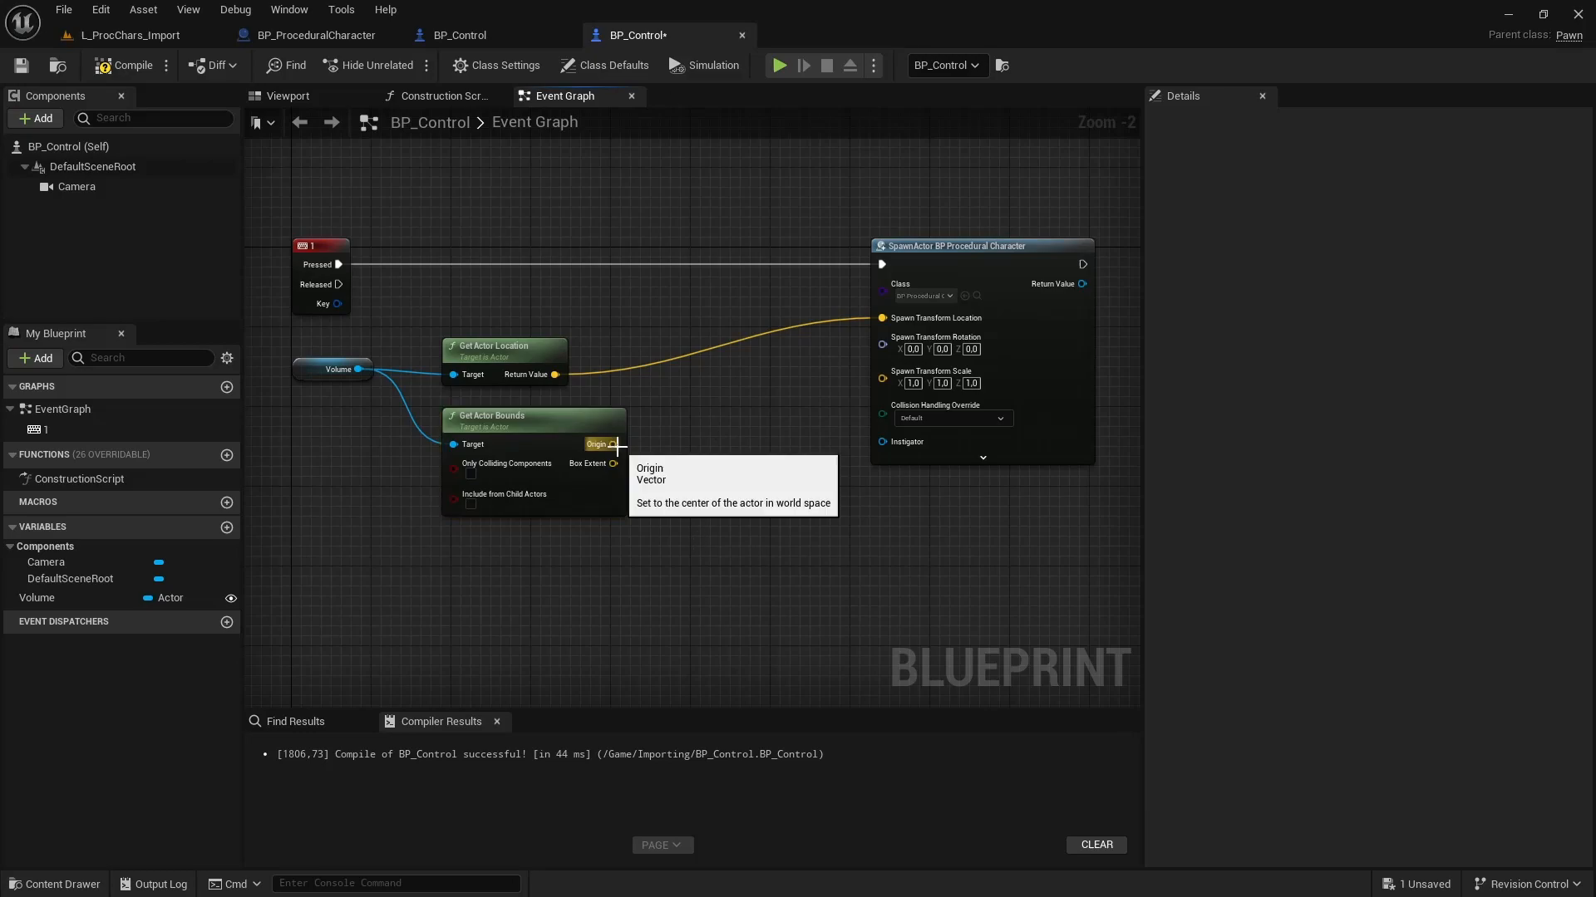
Feed Random Point in Bounding Box from the bounds into Spawn Location, replacing Get Actor Location.
{"action": "type", "text": "rando"}
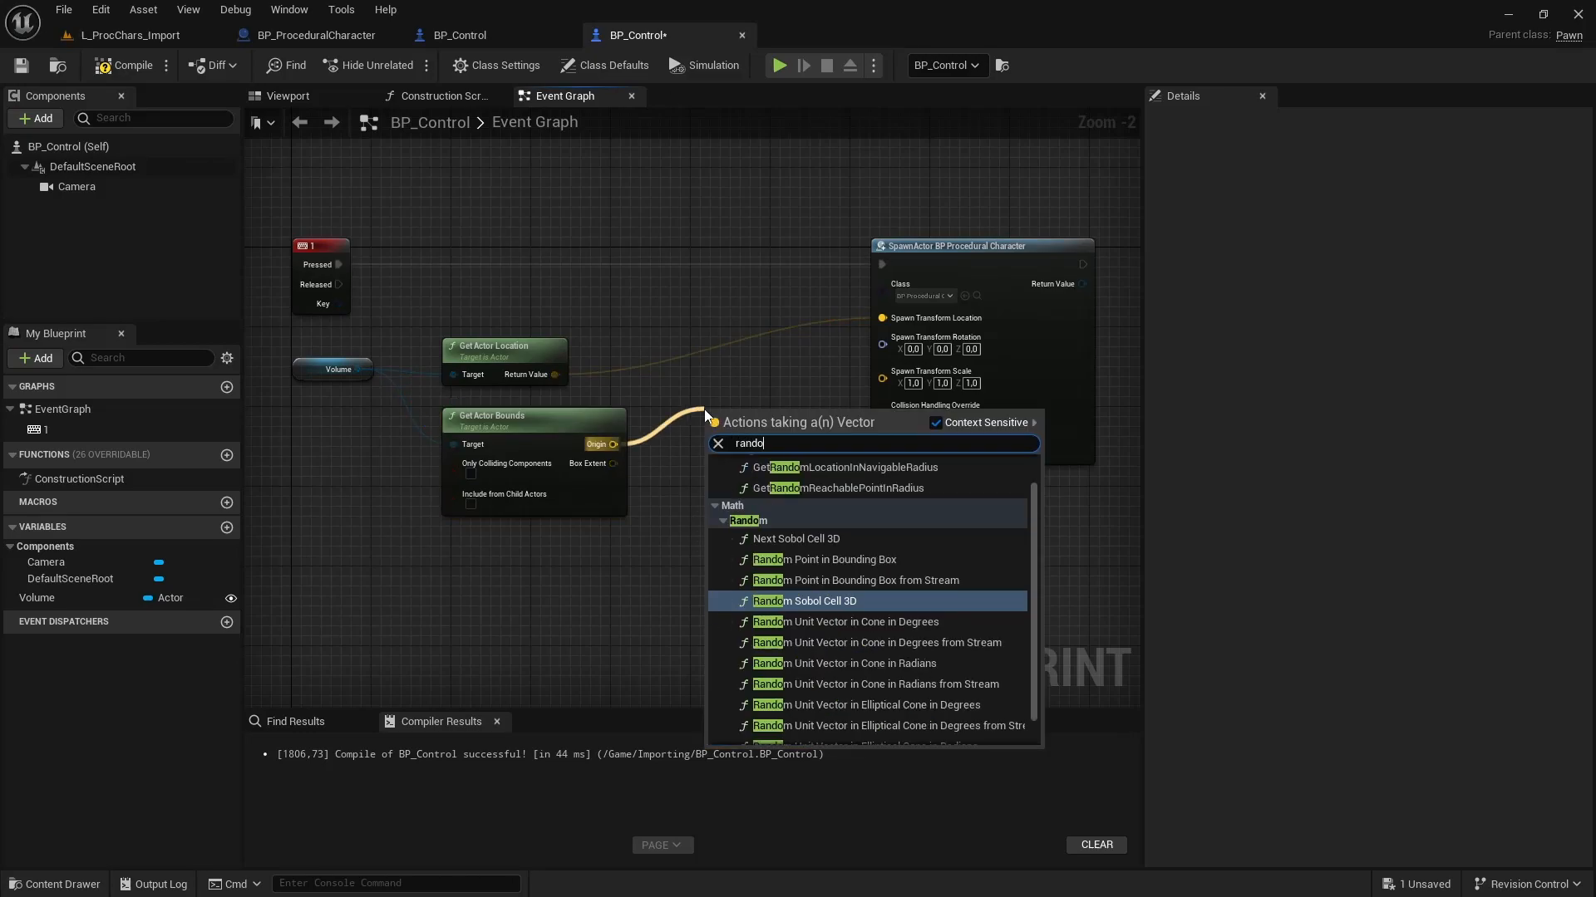
{"action": "left_click", "coordinate": [825, 559]}
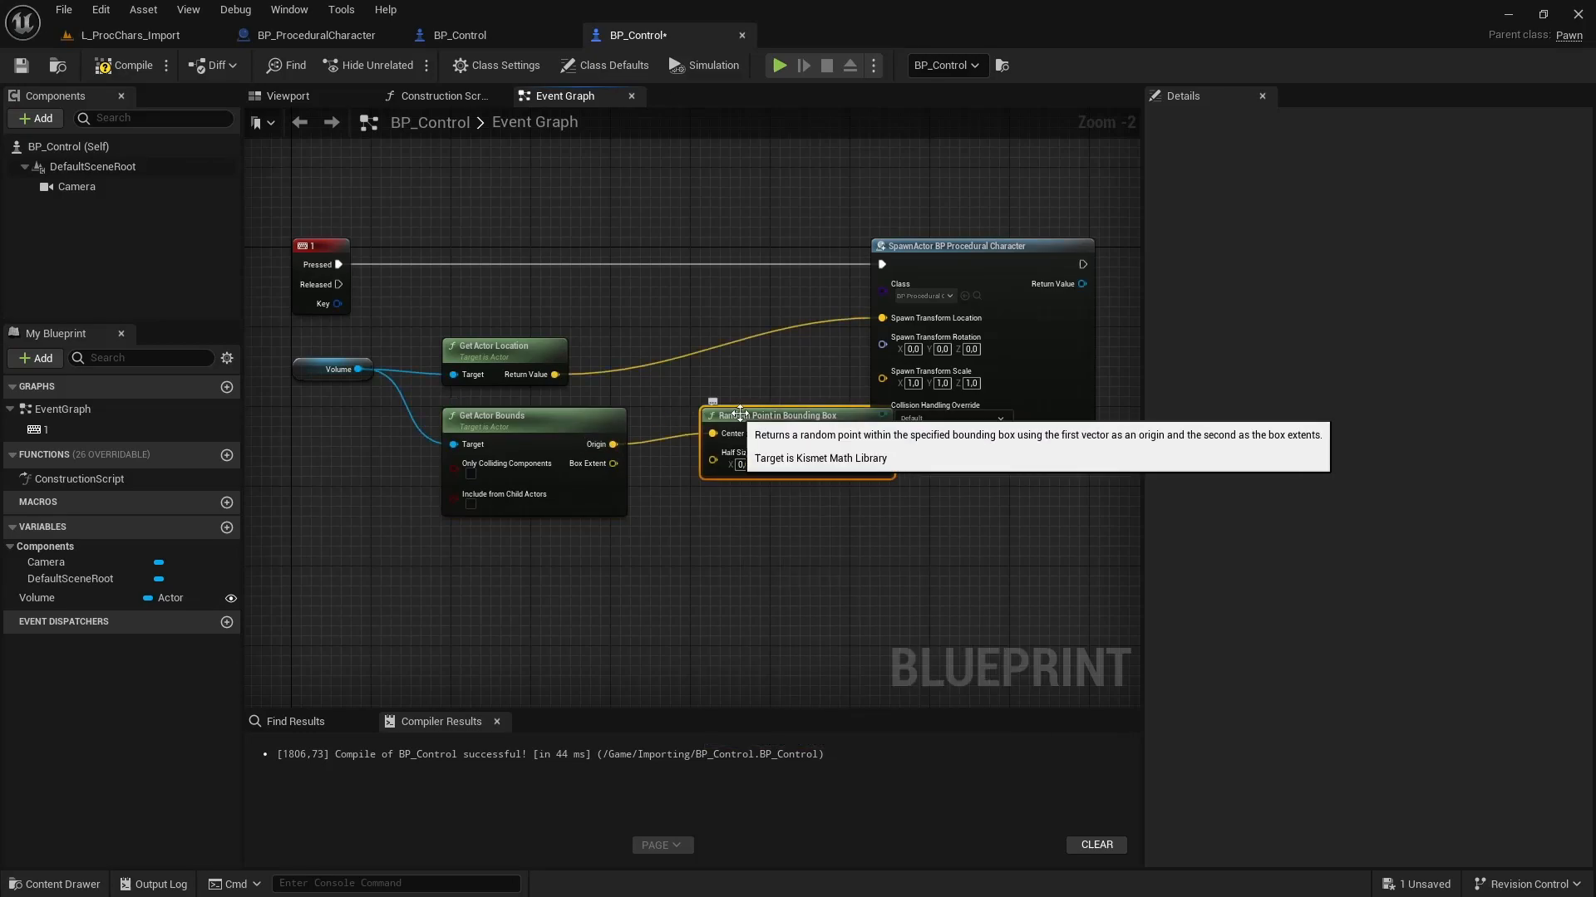
{"action": "scroll", "scroll_direction": "down", "scroll_amount": 3}
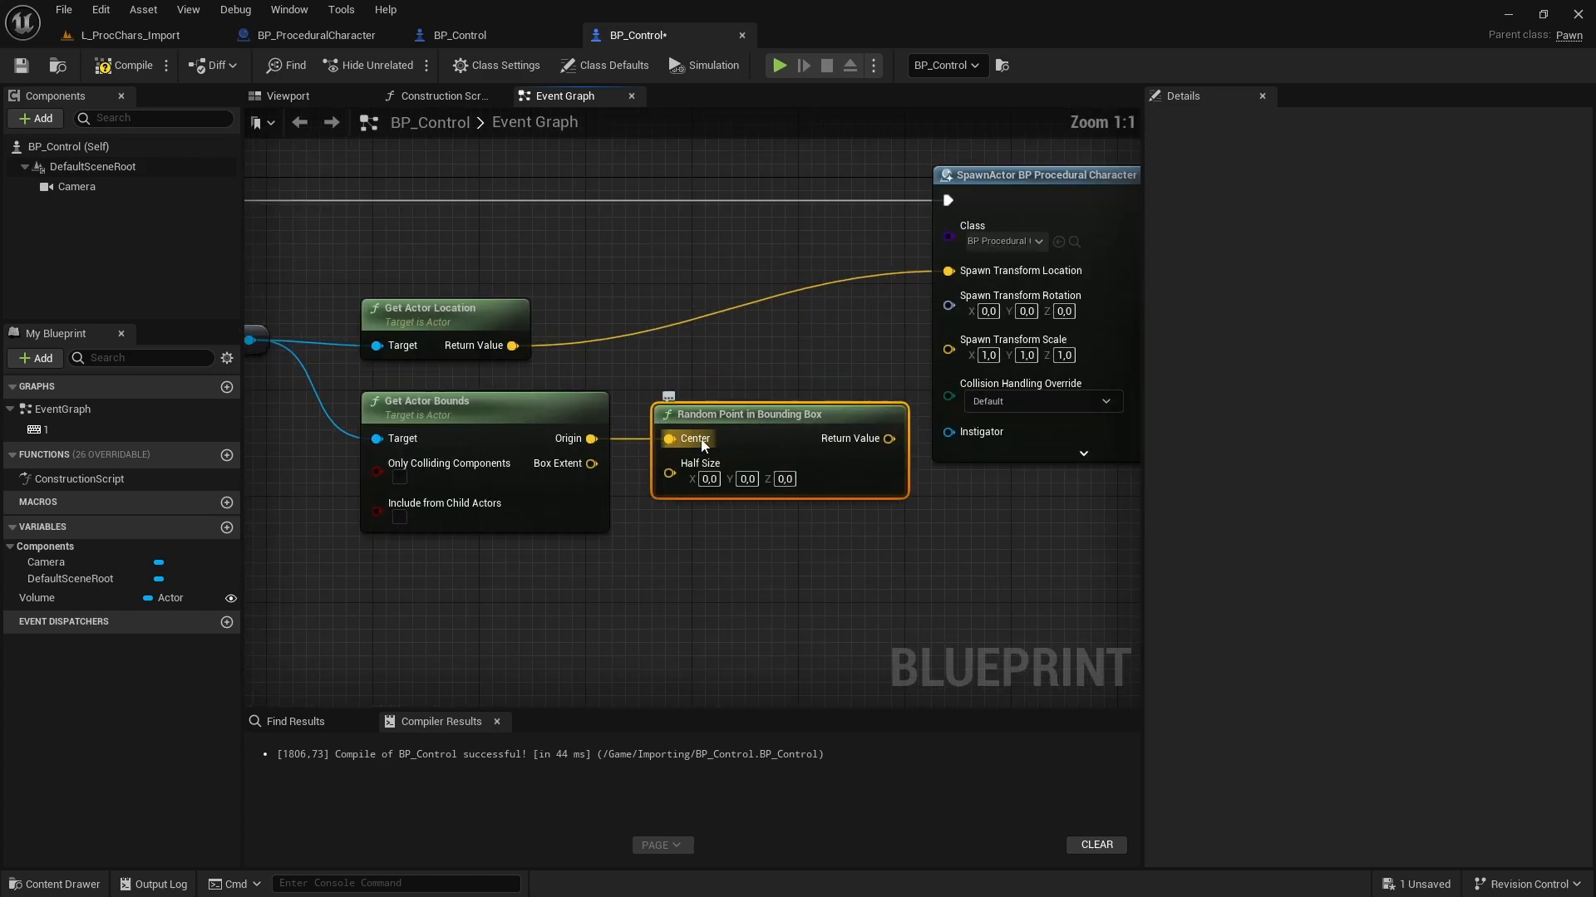
{"action": "mouse_move", "coordinate": [475, 345]}
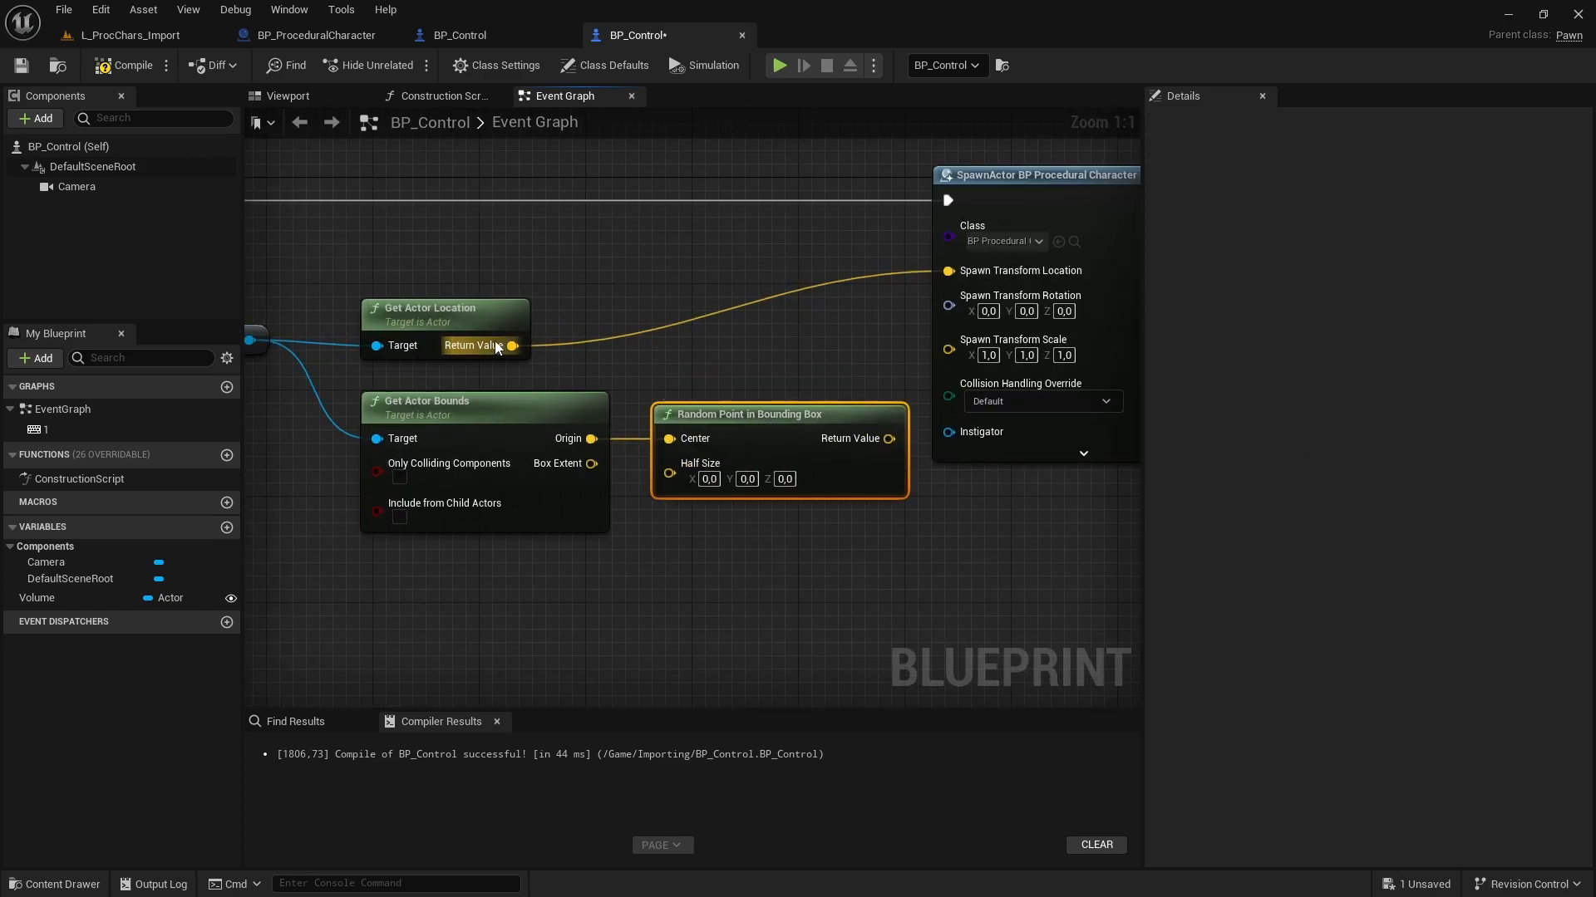
{"action": "mouse_move", "coordinate": [565, 463]}
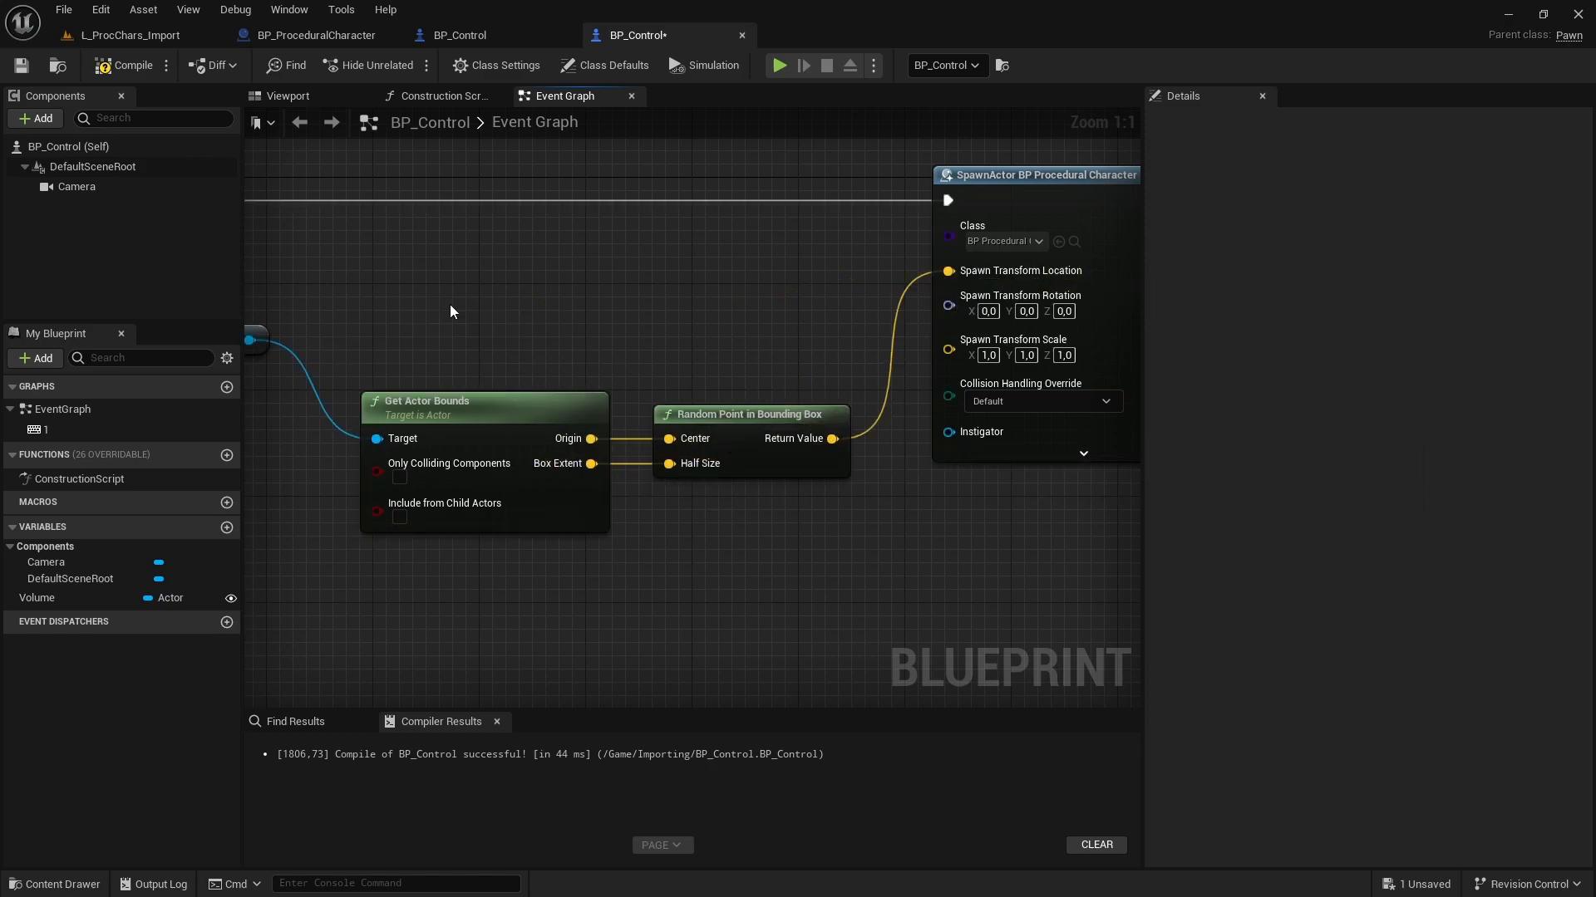
{"action": "left_click", "coordinate": [126, 35]}
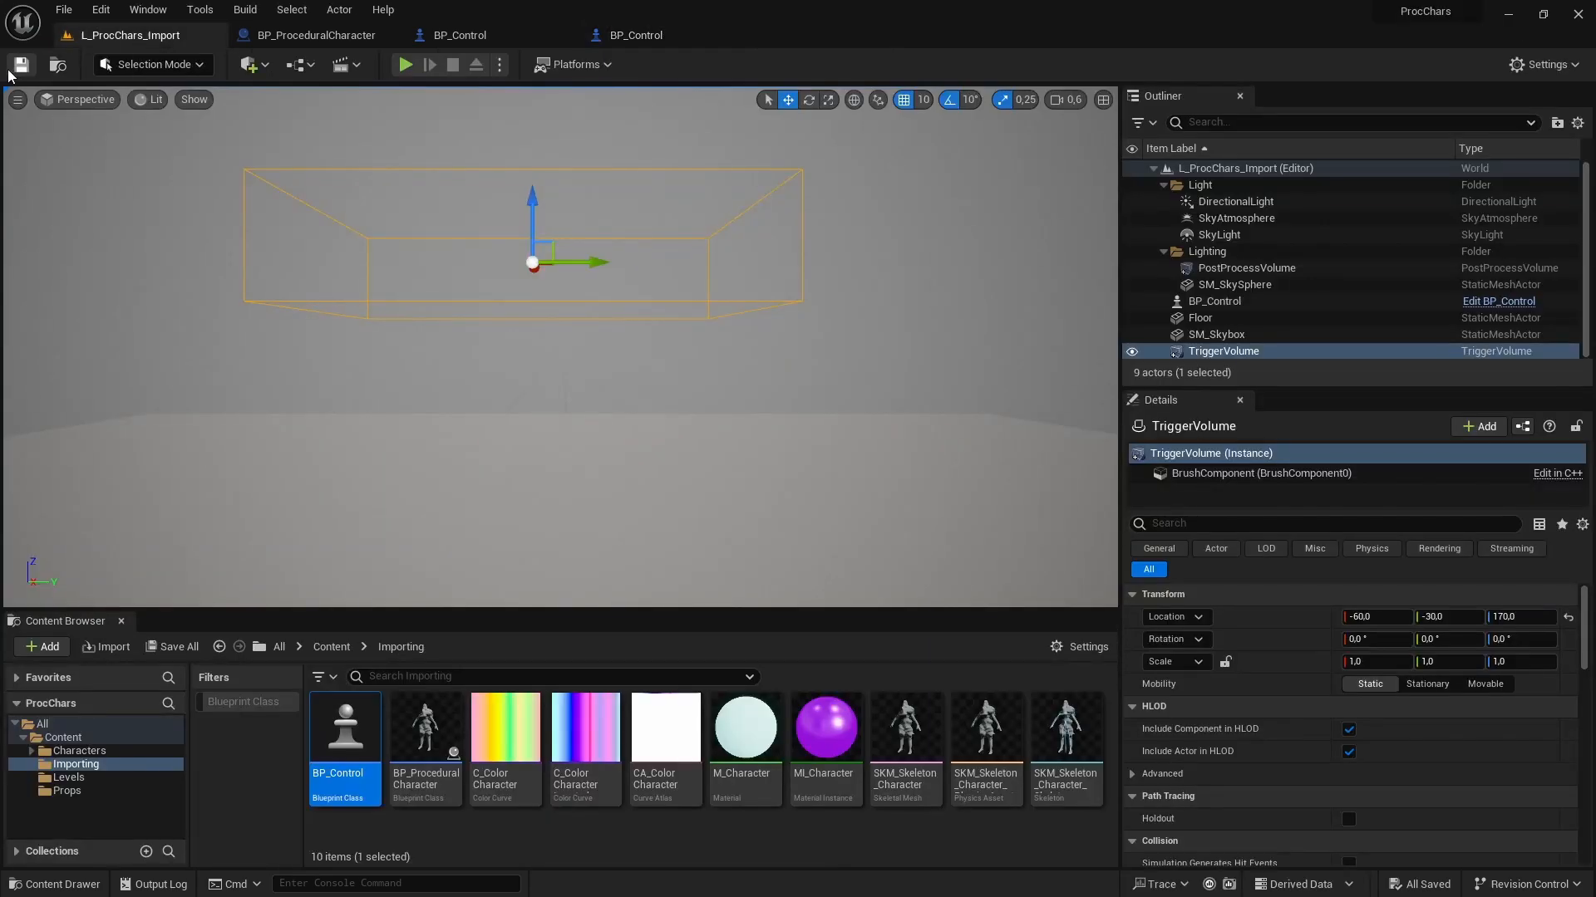
Save the level, then bring up the add-node actions menu in BP_Control's Event Graph.
{"action": "left_click", "coordinate": [404, 64]}
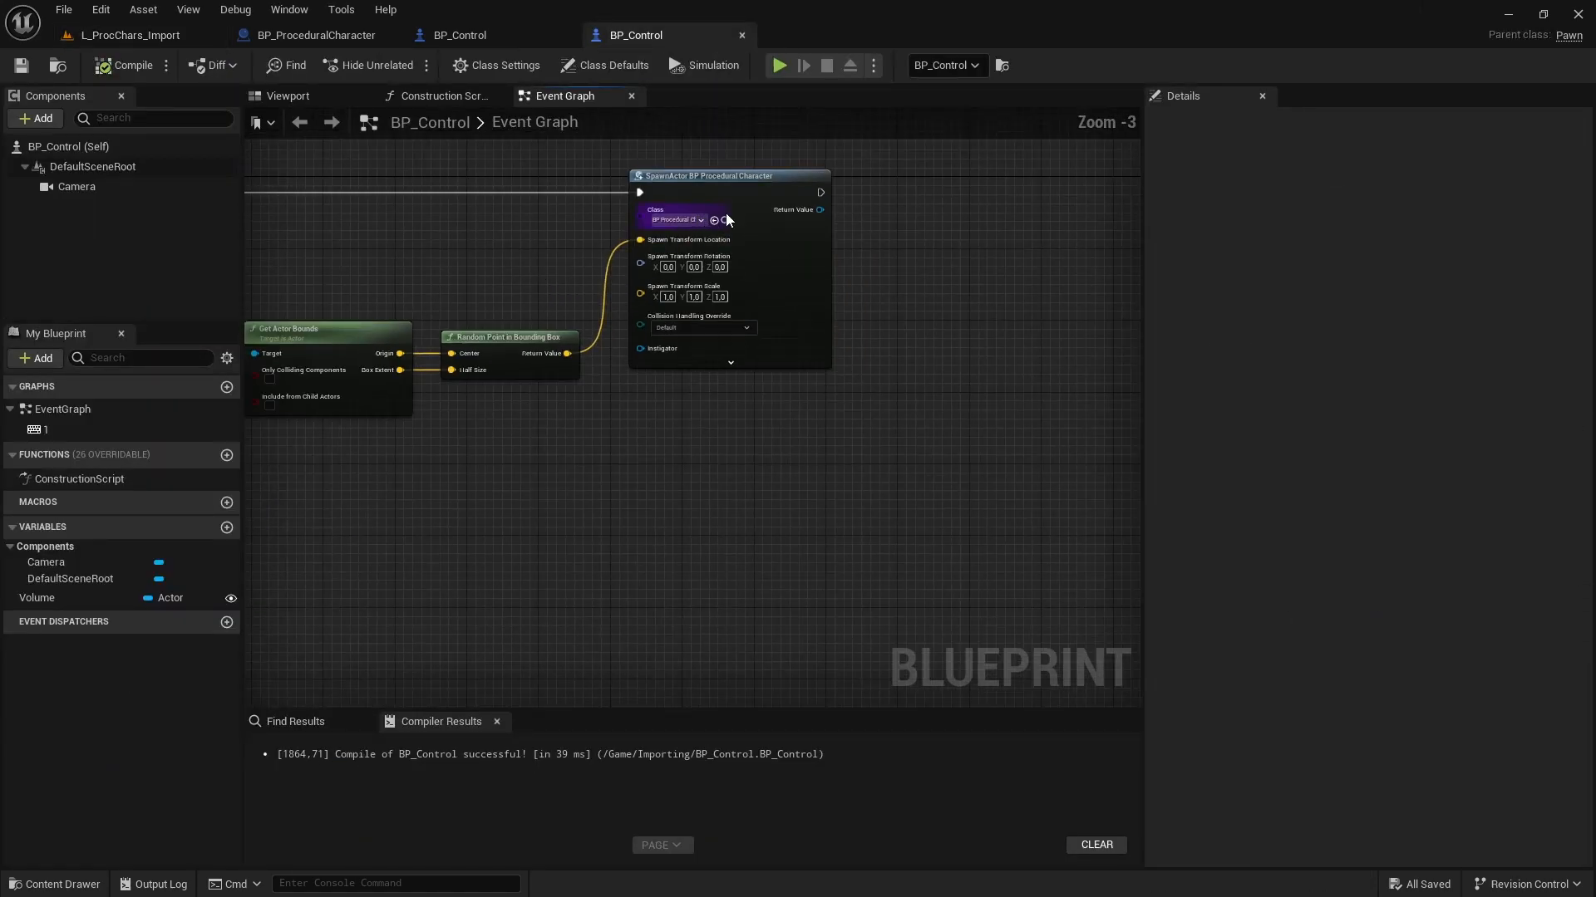
{"action": "right_click", "coordinate": [825, 264]}
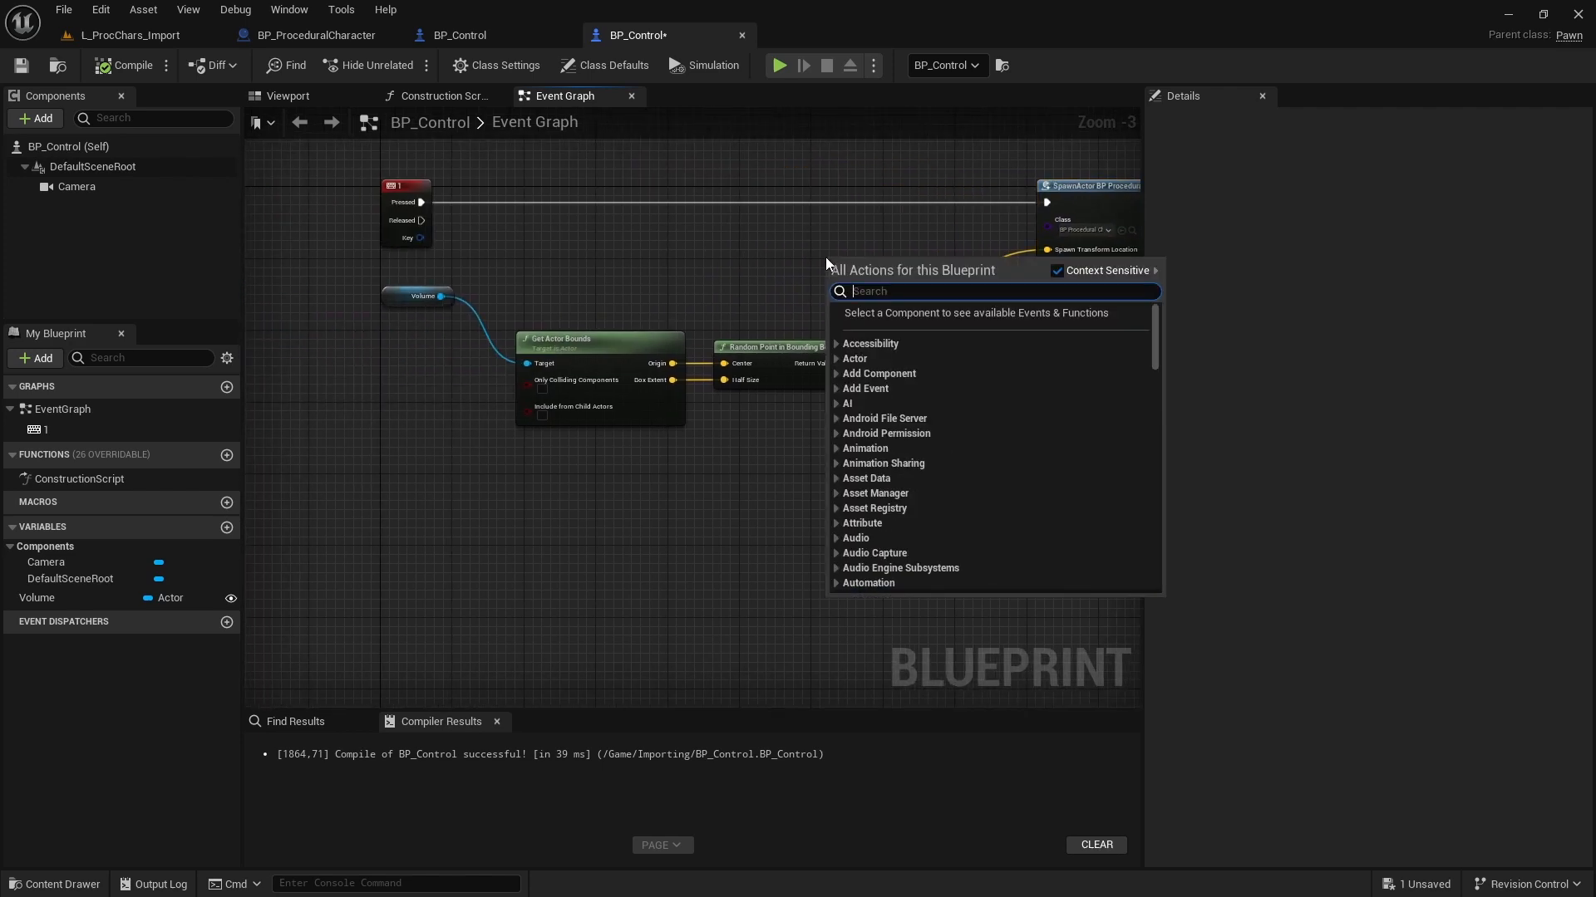
Search the actions for 'draw debug box' to add a Draw Debug Box node.
{"action": "type", "text": "draw debug"}
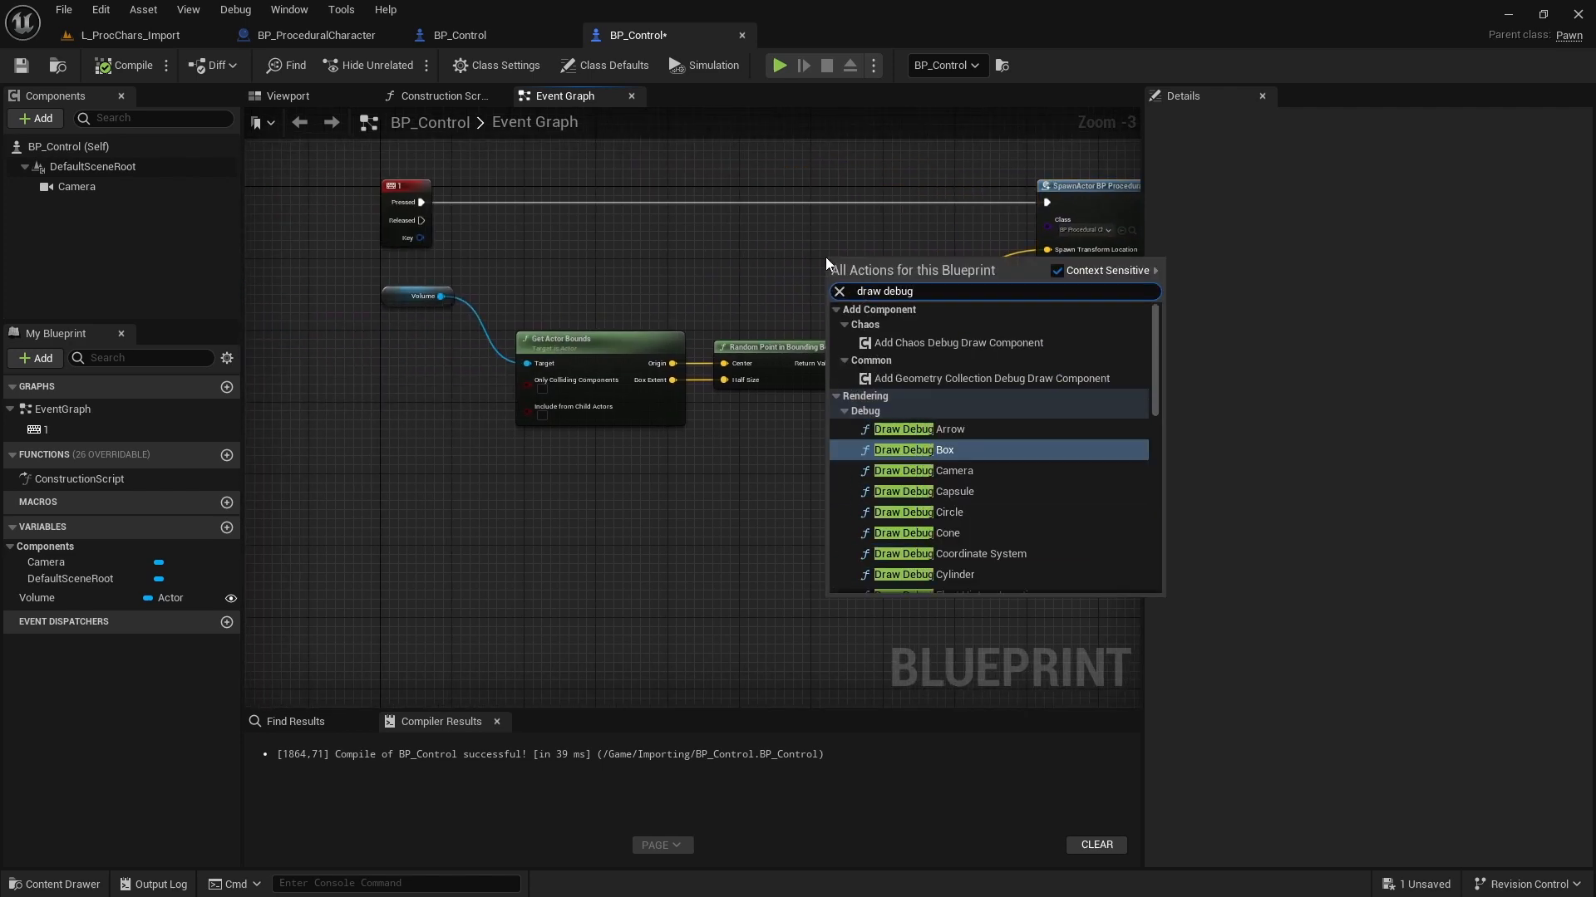
{"action": "type", "text": "box"}
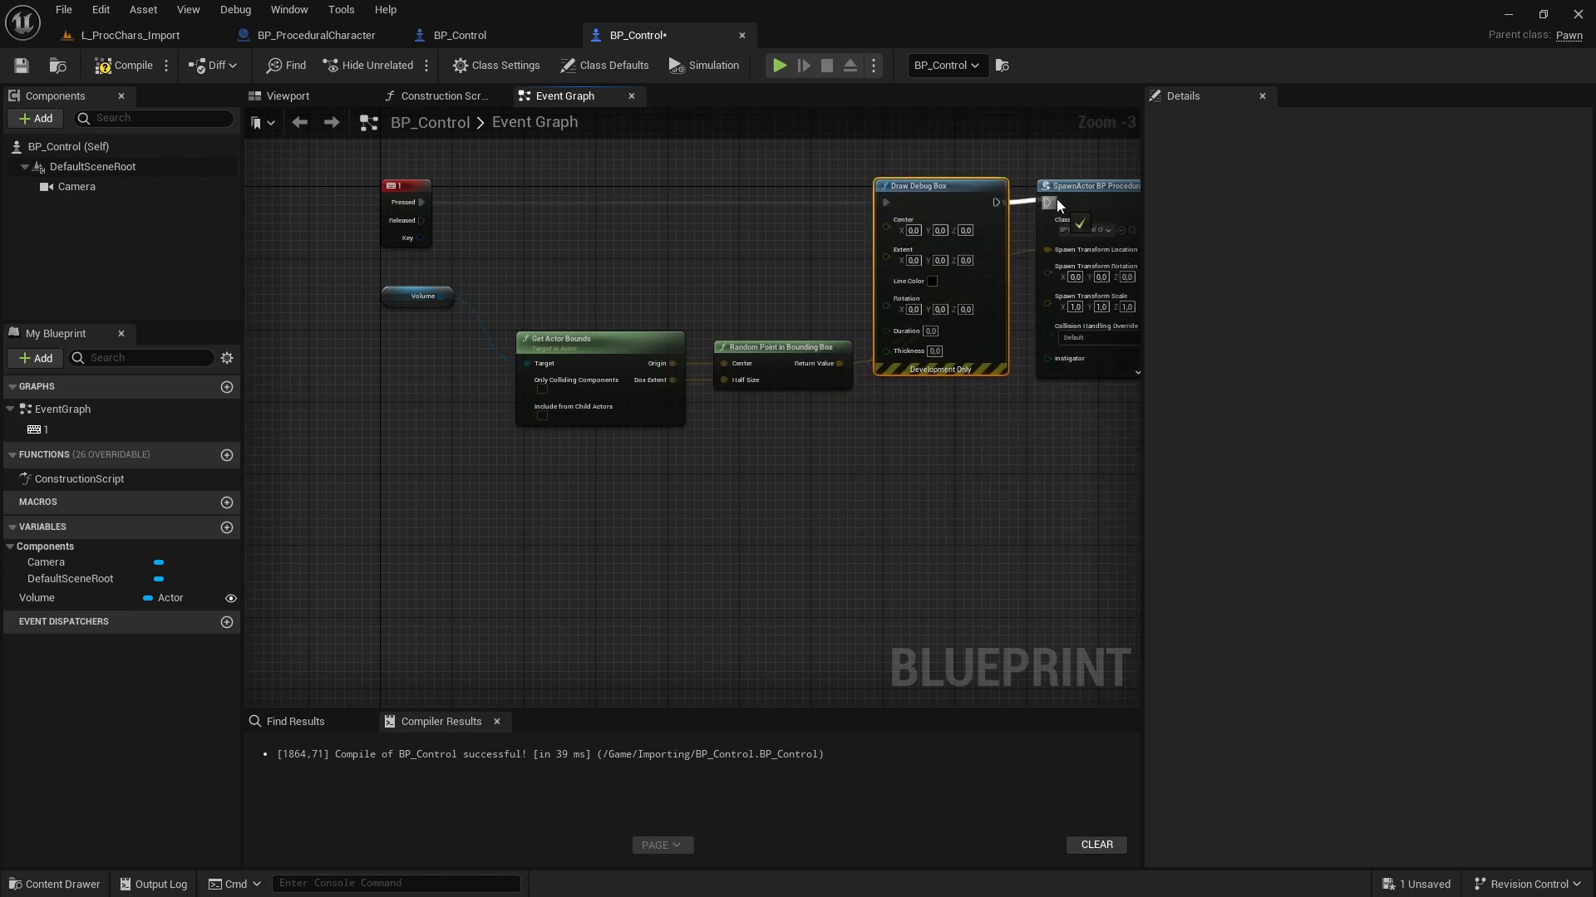
{"action": "scroll", "scroll_direction": "up", "scroll_amount": 3}
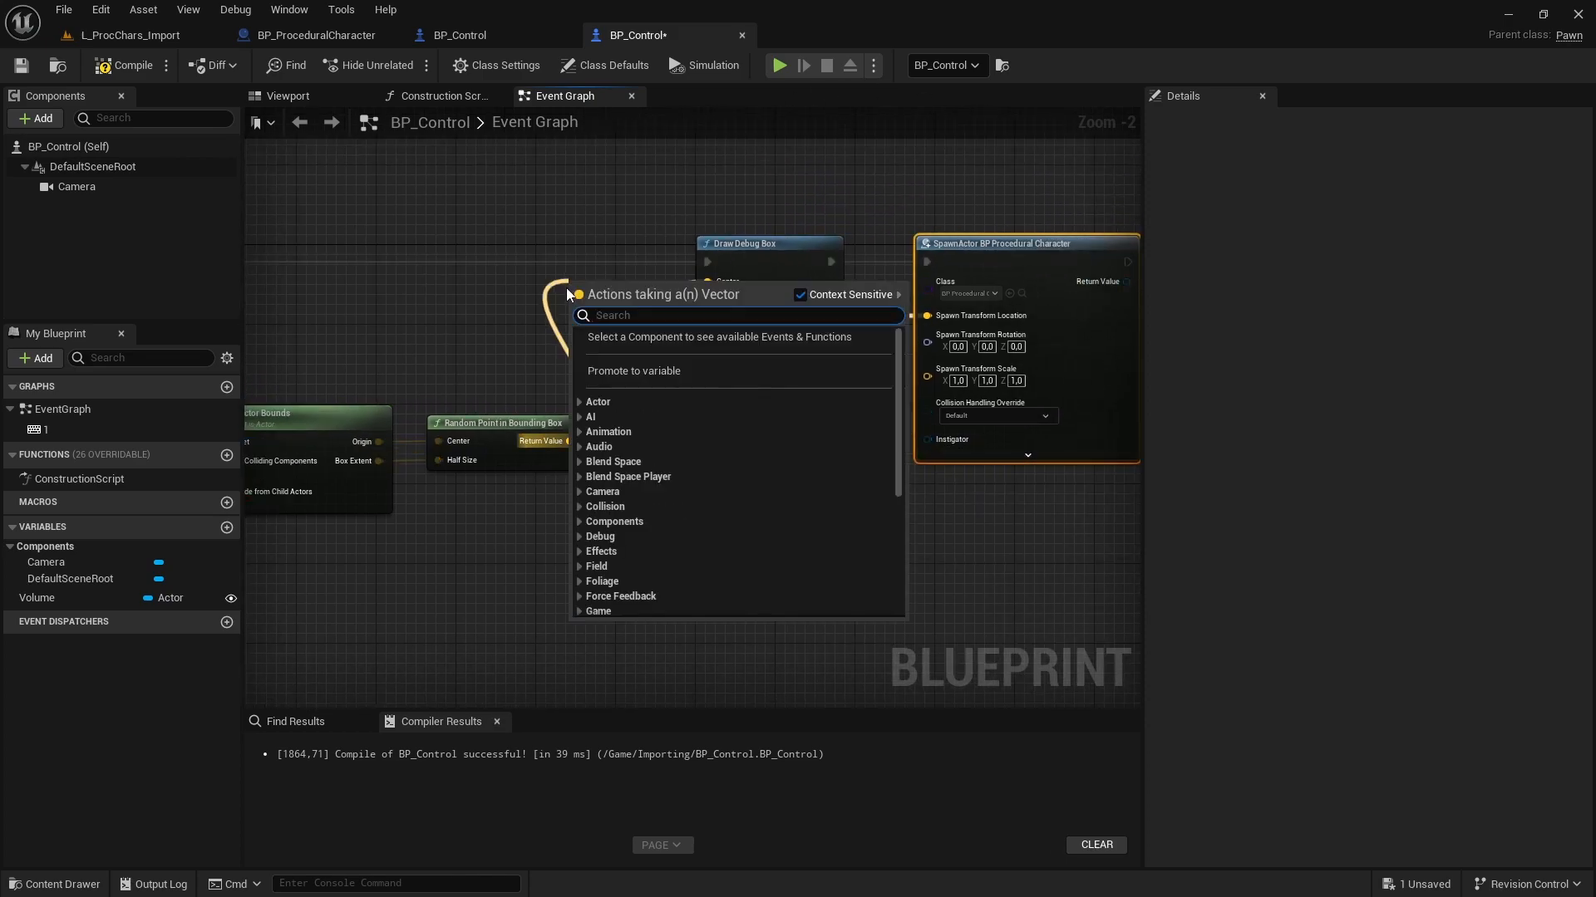
Promote the random point to a RandomPosition variable and give the debug box a pink colour.
{"action": "left_click", "coordinate": [632, 370]}
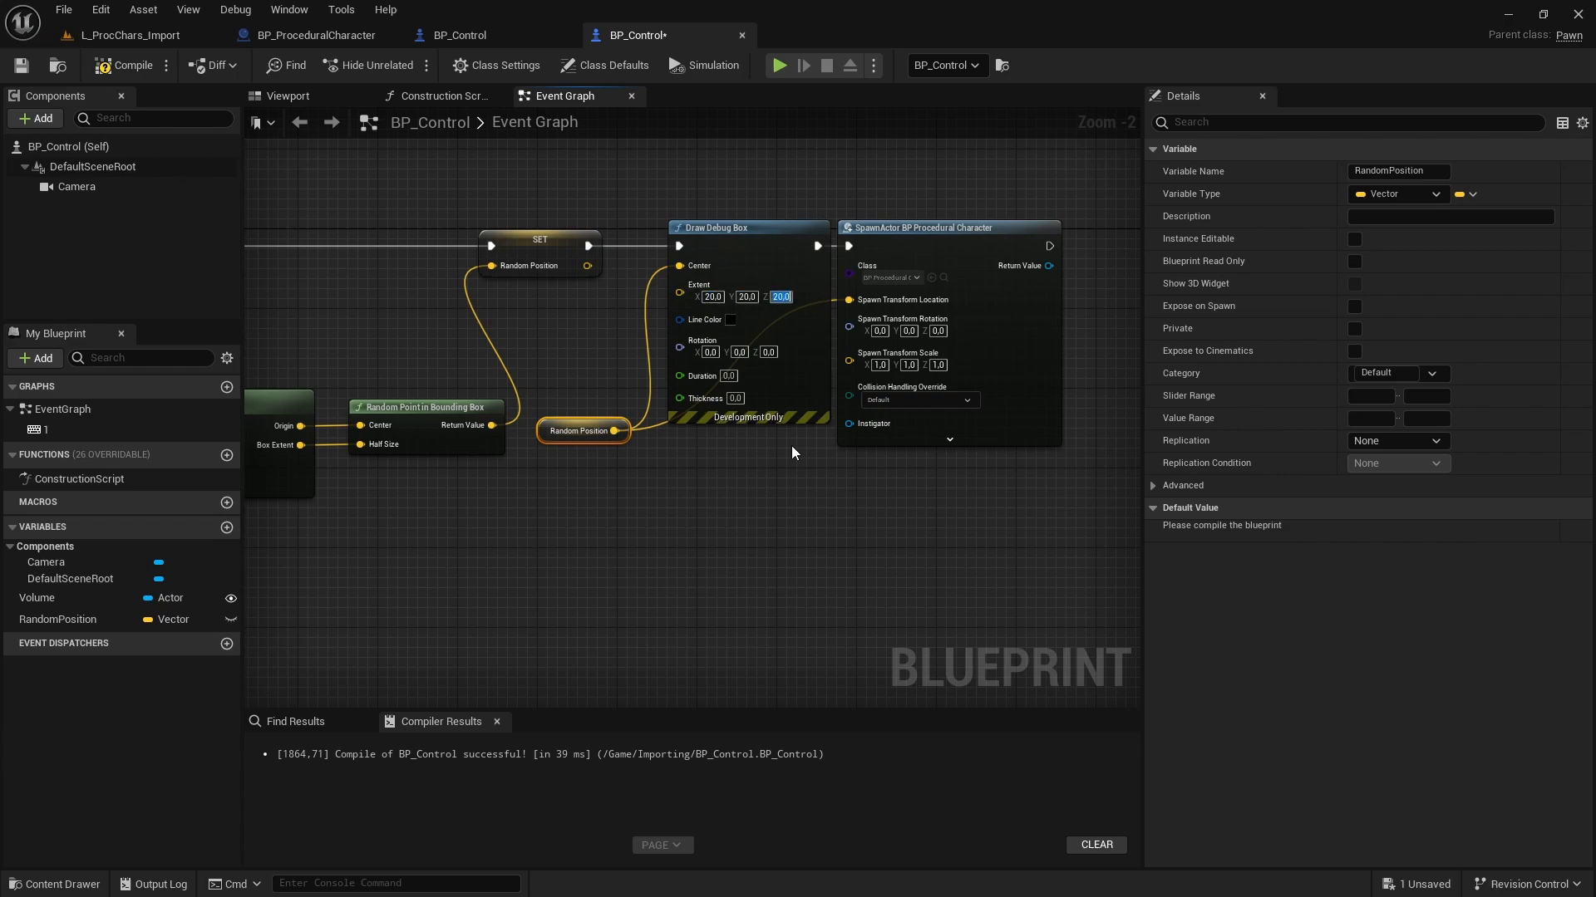
{"action": "left_click", "coordinate": [729, 319]}
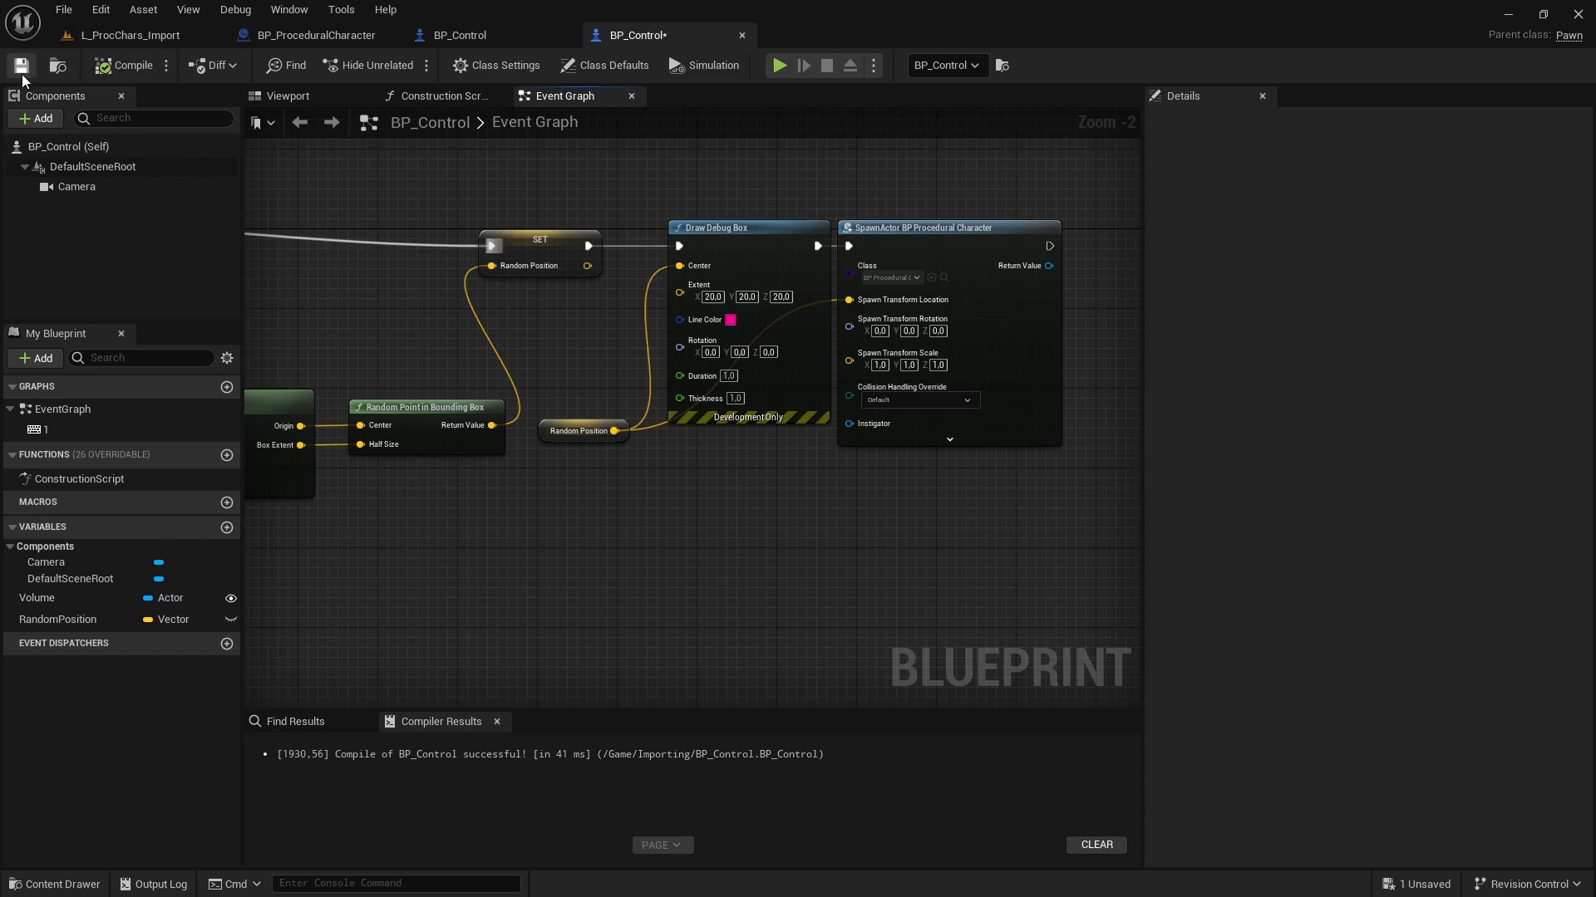
Save BP_Control, play the level and spawn characters at pink debug-box points.
{"action": "left_click", "coordinate": [778, 64]}
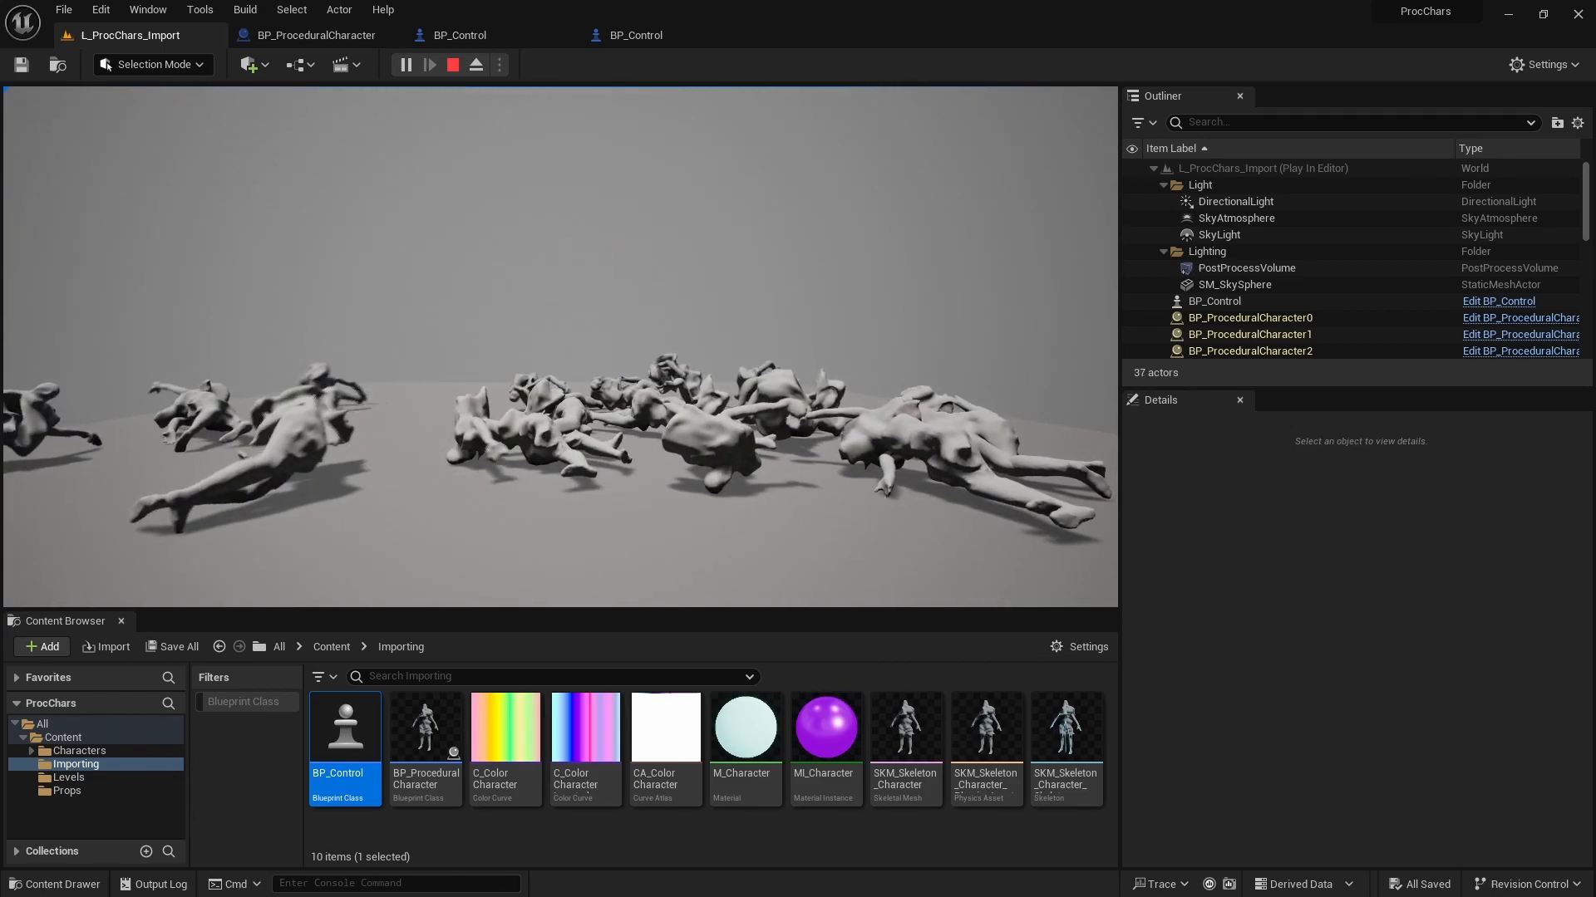
{"action": "left_click", "coordinate": [479, 64]}
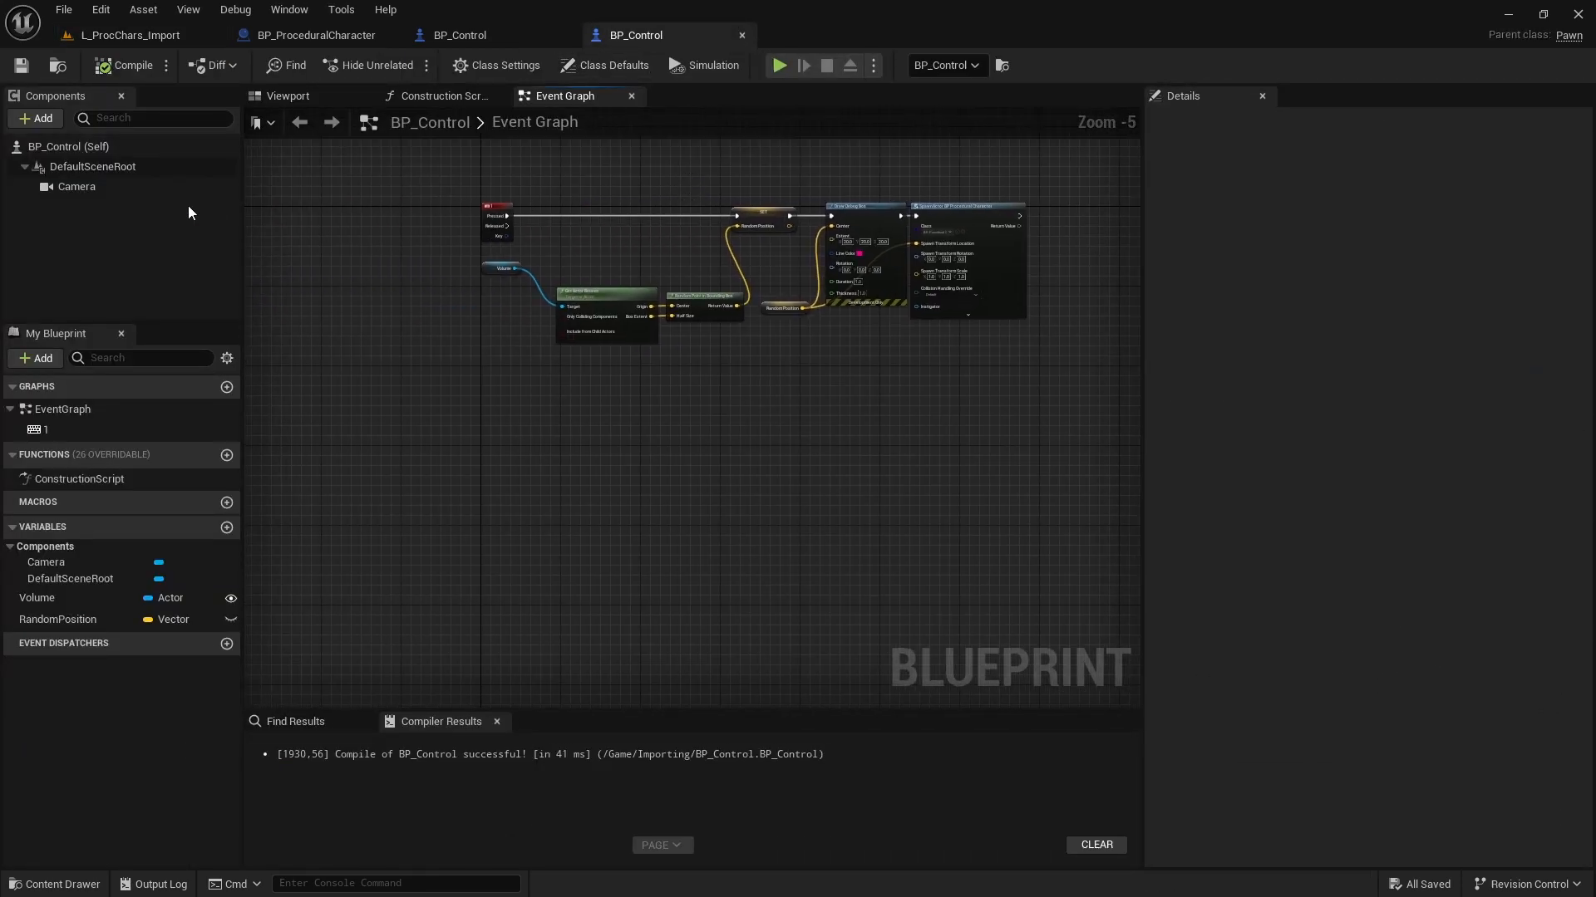
{"action": "left_click", "coordinate": [76, 186]}
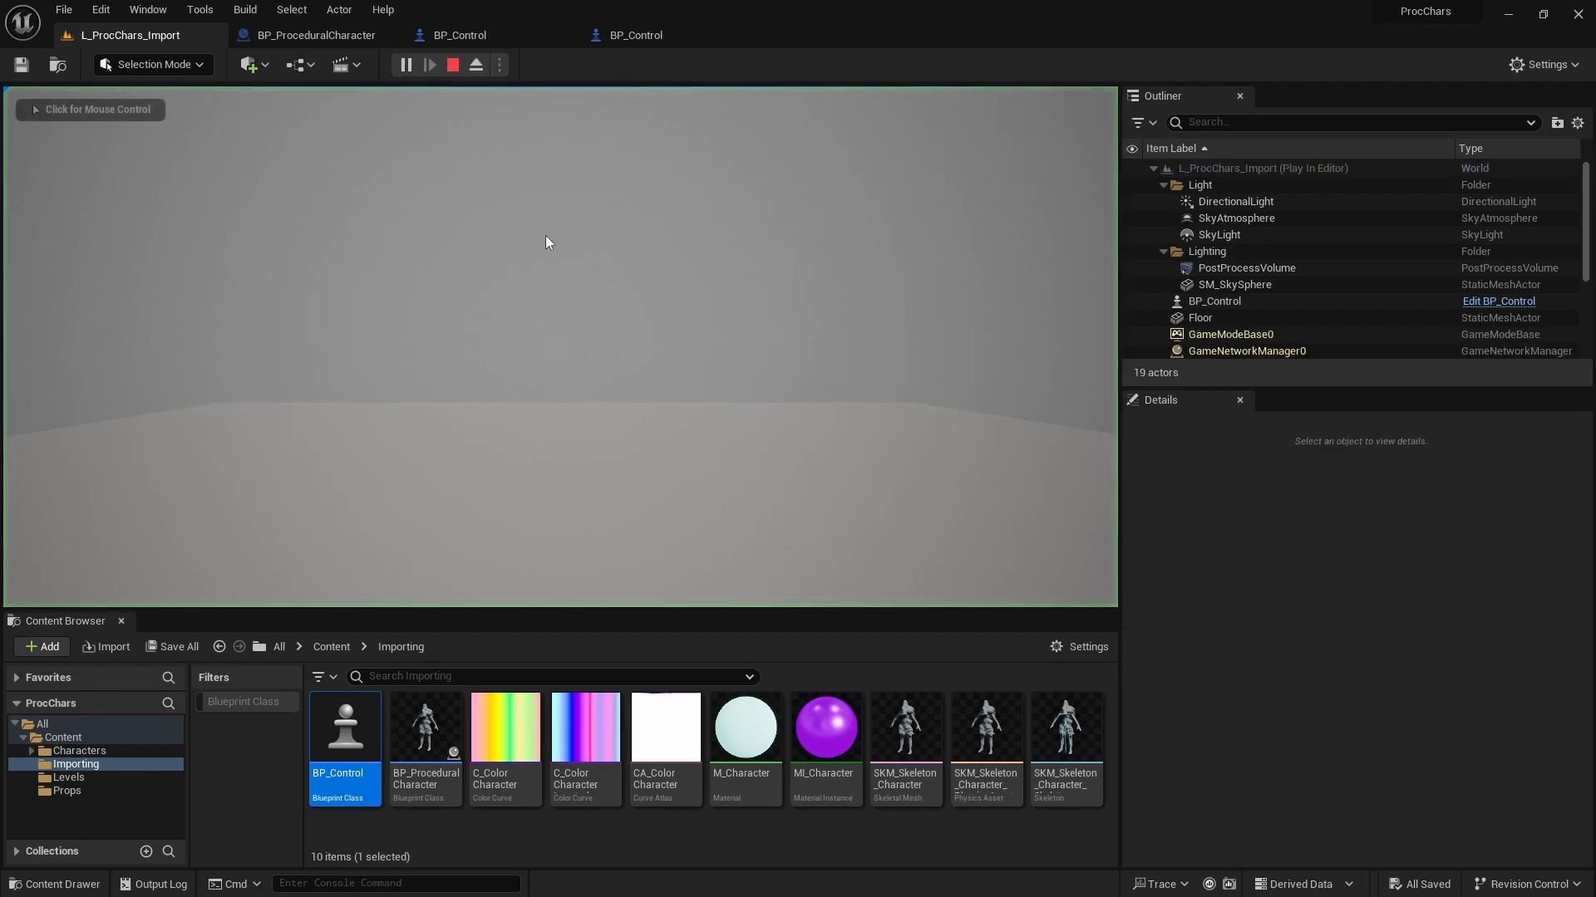
{"action": "left_click", "coordinate": [428, 64]}
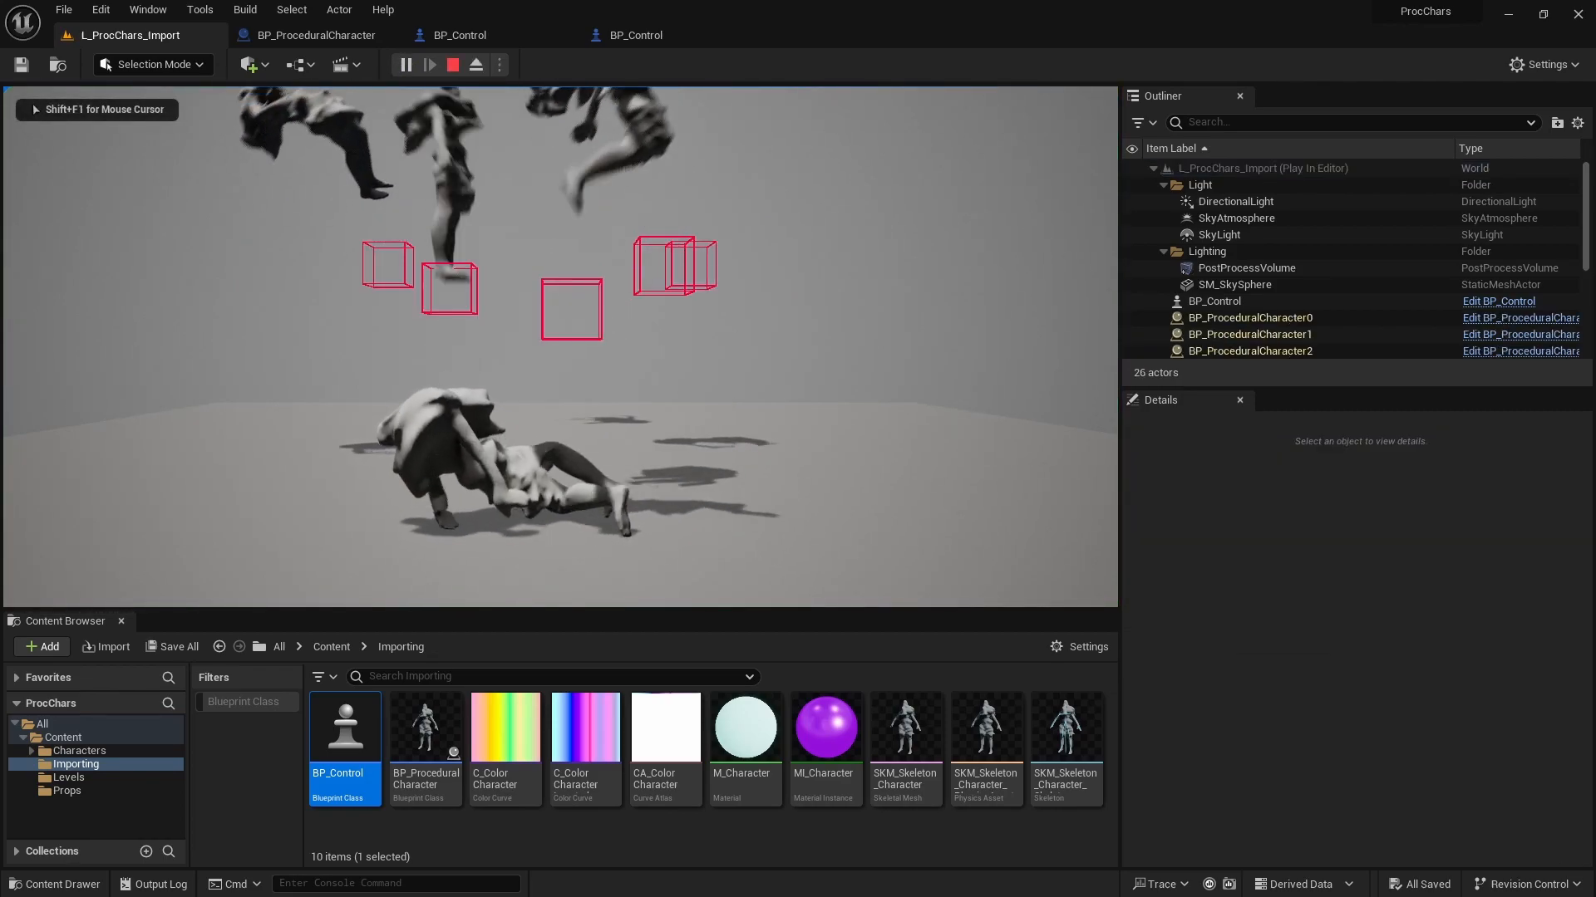
{"action": "left_click", "coordinate": [477, 64]}
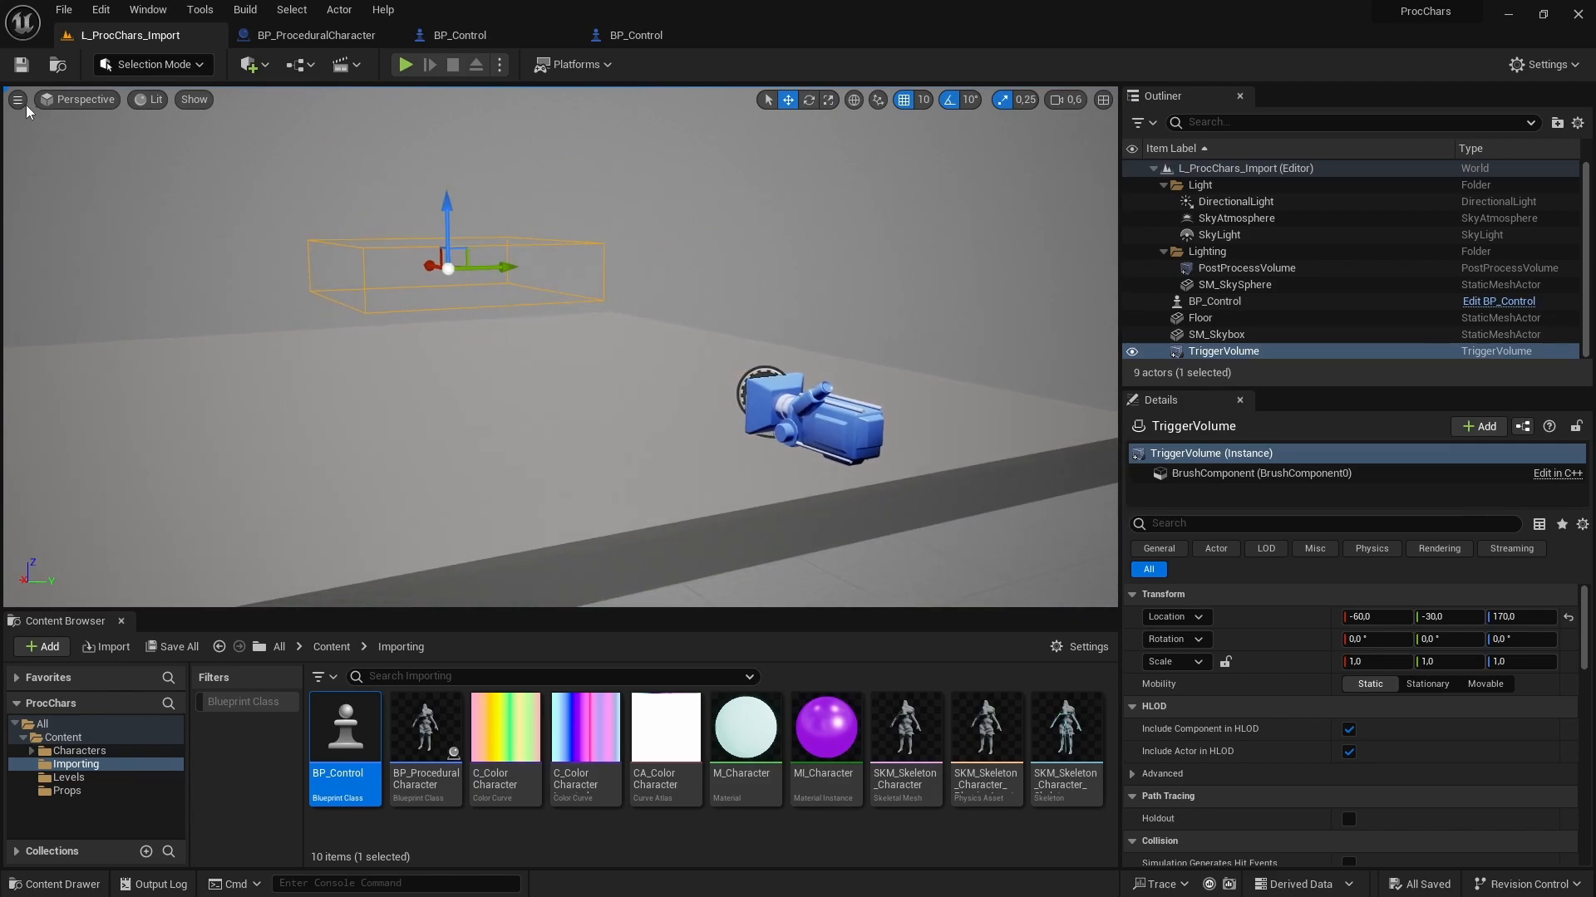
Select BP_Control, play the level to spawn tumbling characters, then stop.
{"action": "left_click", "coordinate": [17, 100]}
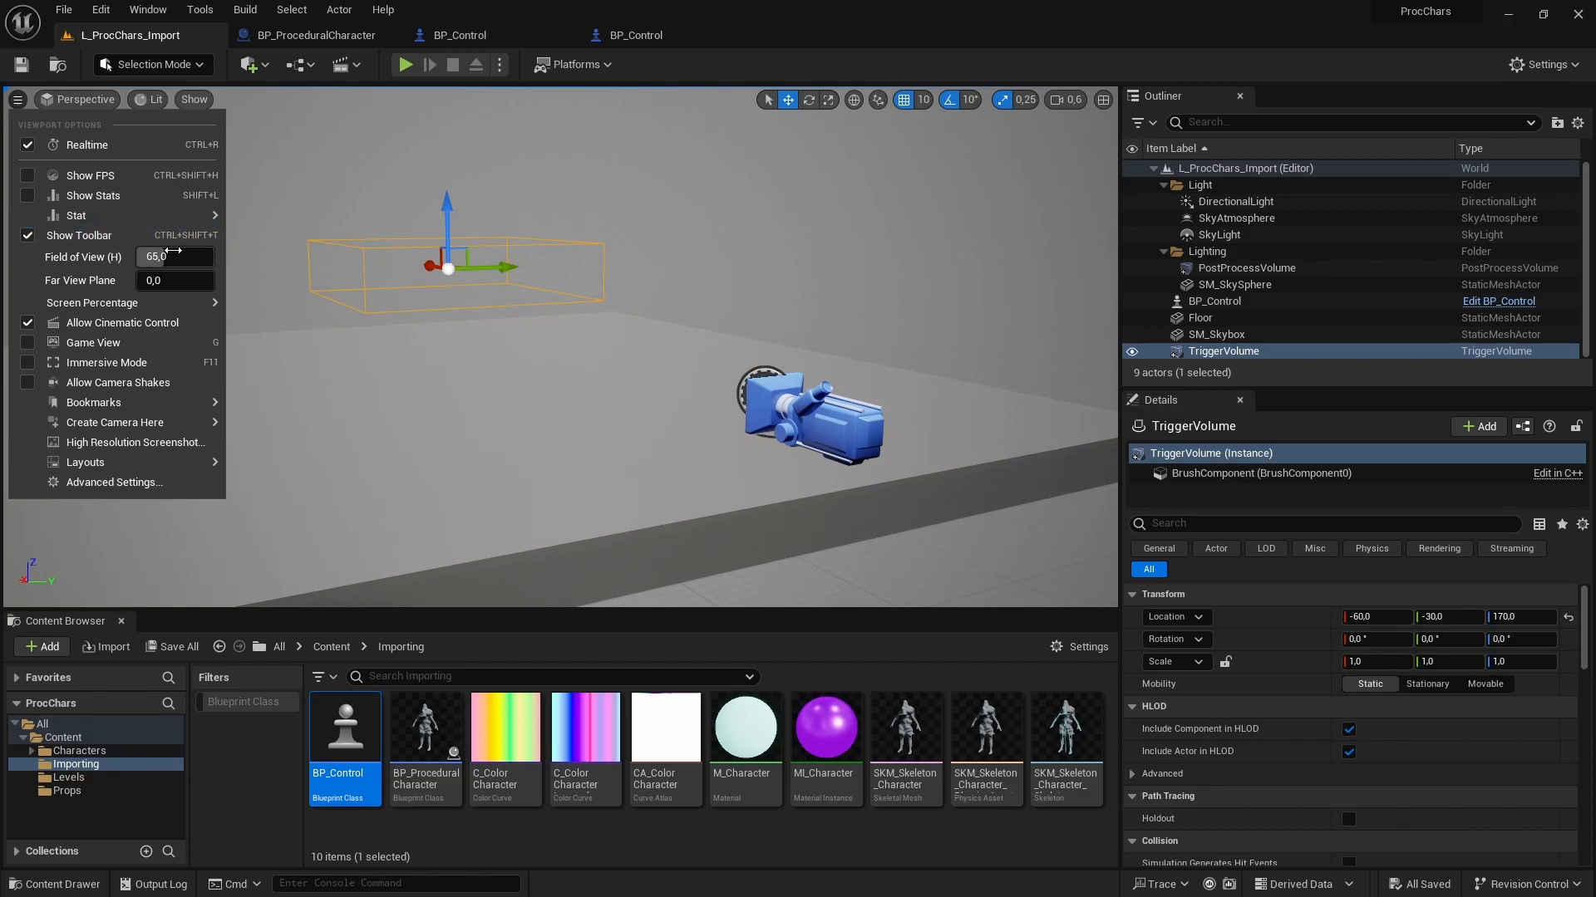
{"action": "left_click", "coordinate": [1213, 300]}
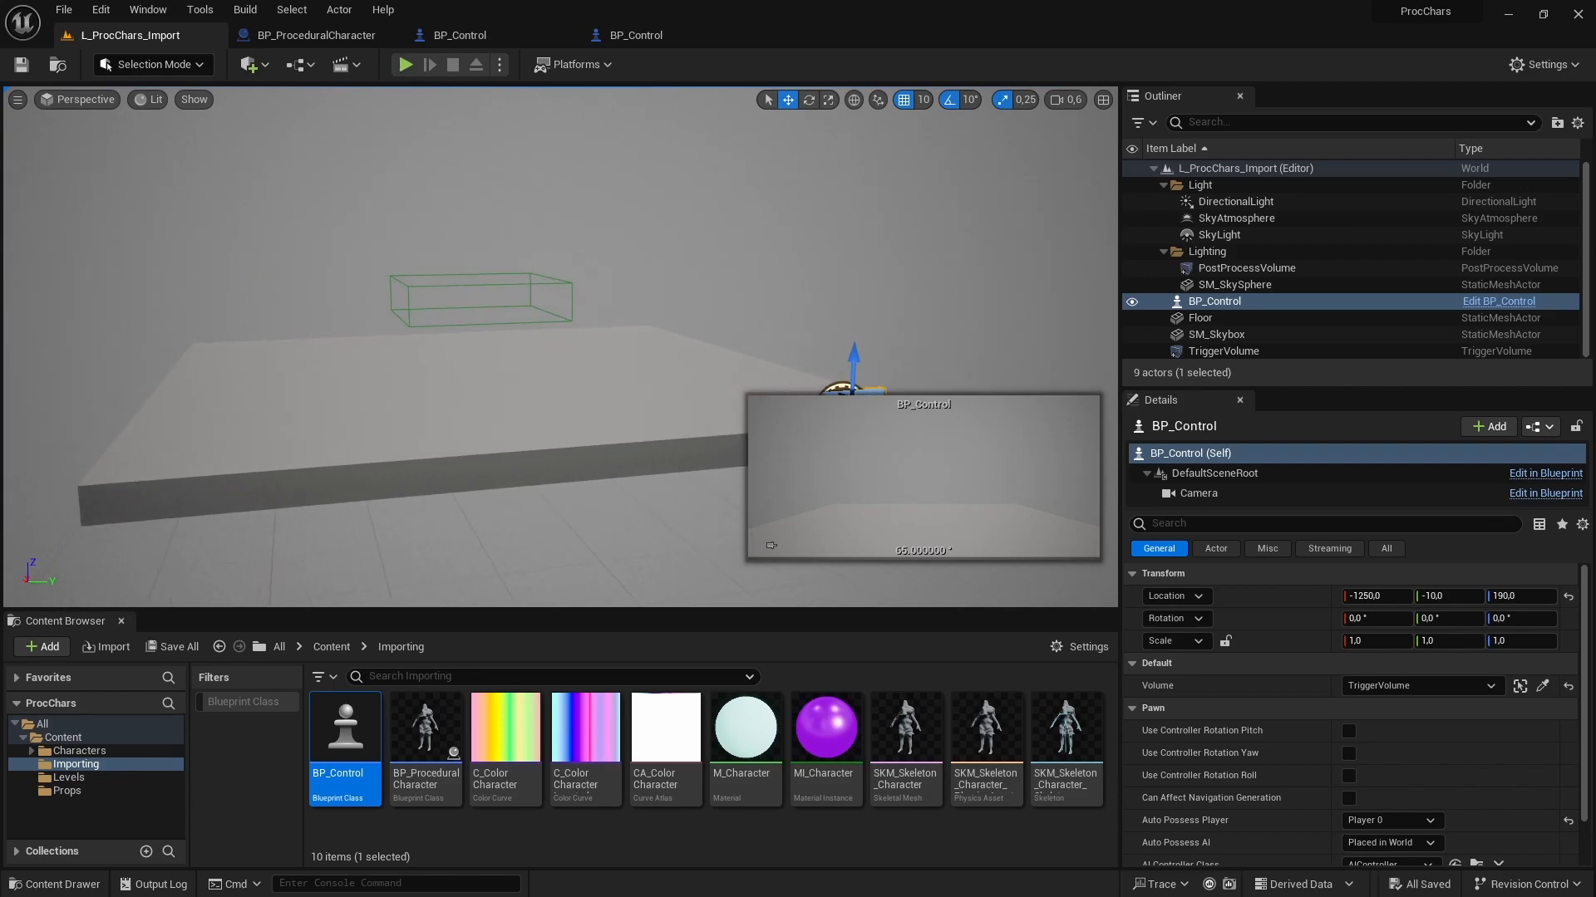
{"action": "left_click", "coordinate": [405, 64]}
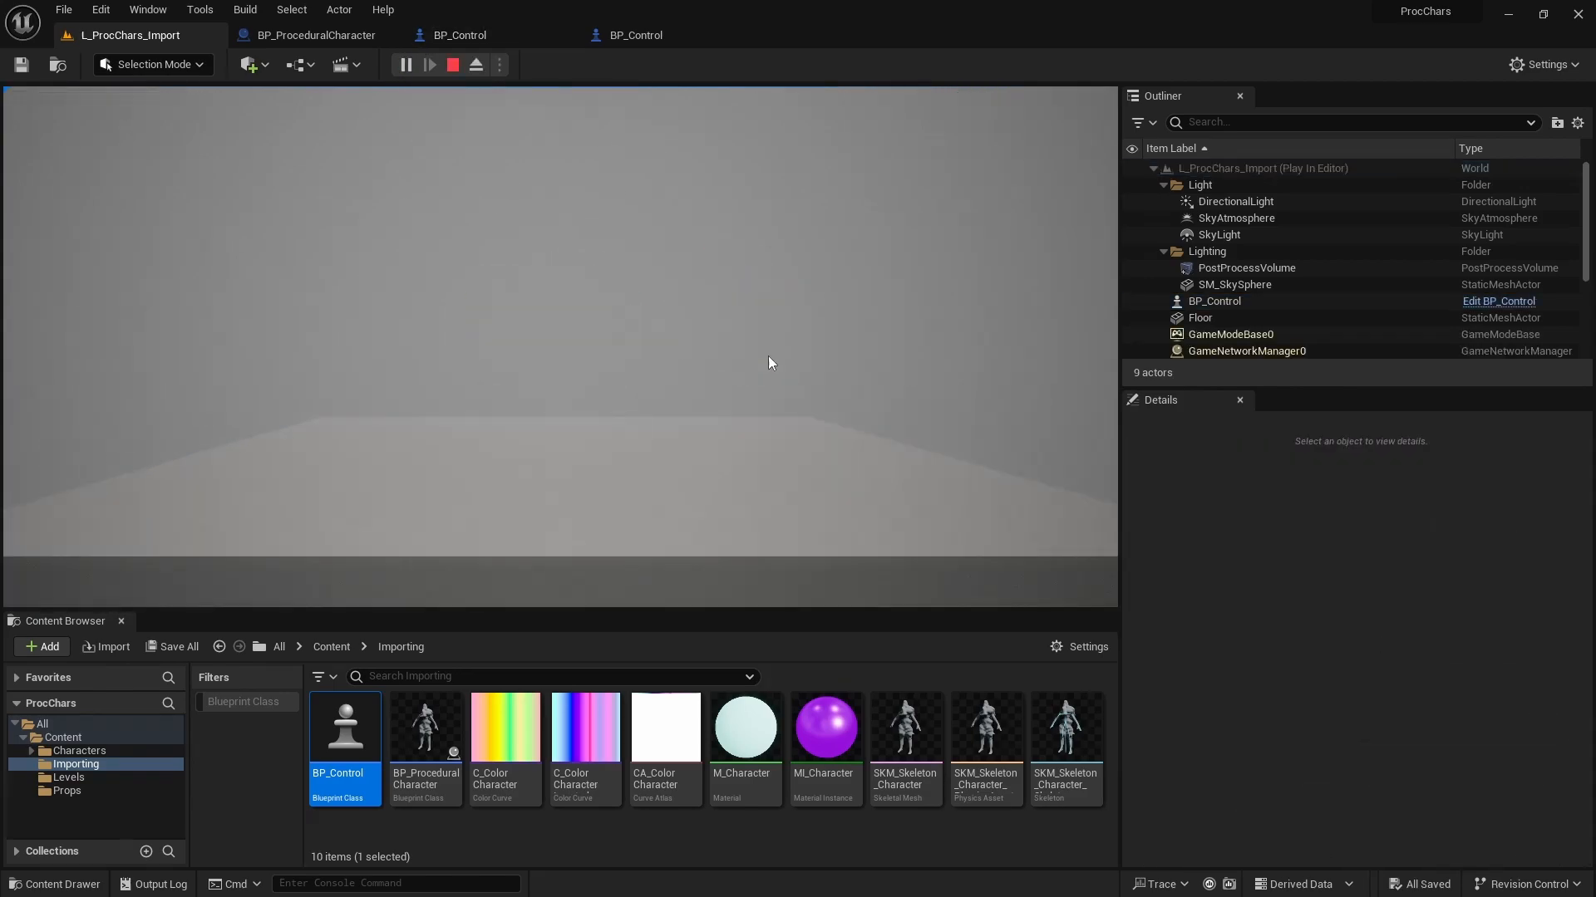
{"action": "left_click", "coordinate": [429, 64]}
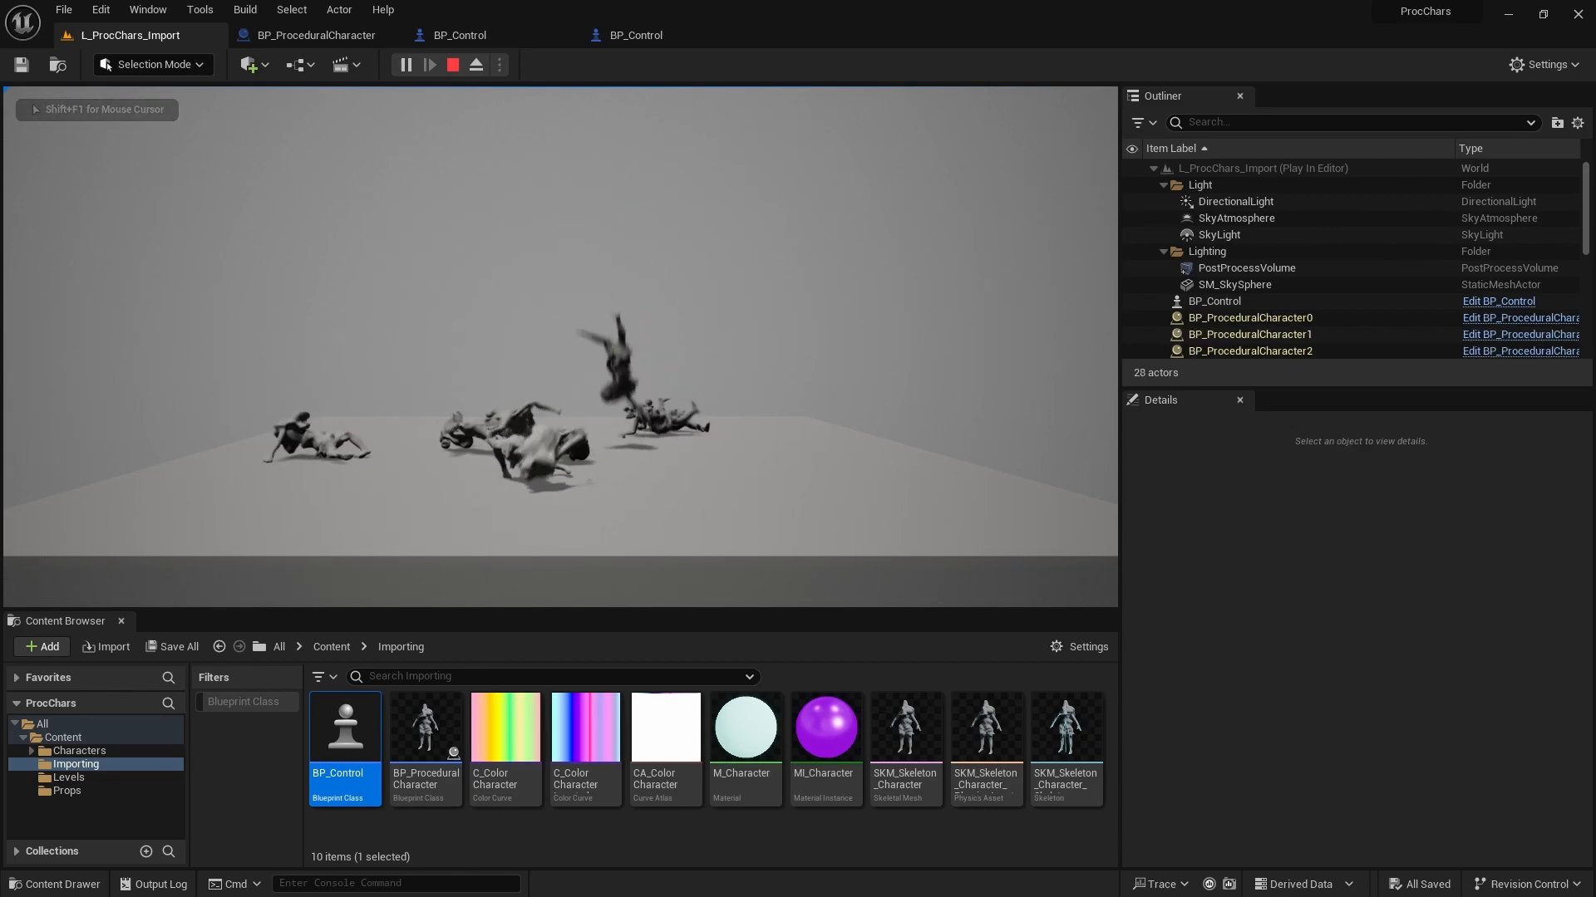
{"action": "left_click", "coordinate": [450, 64]}
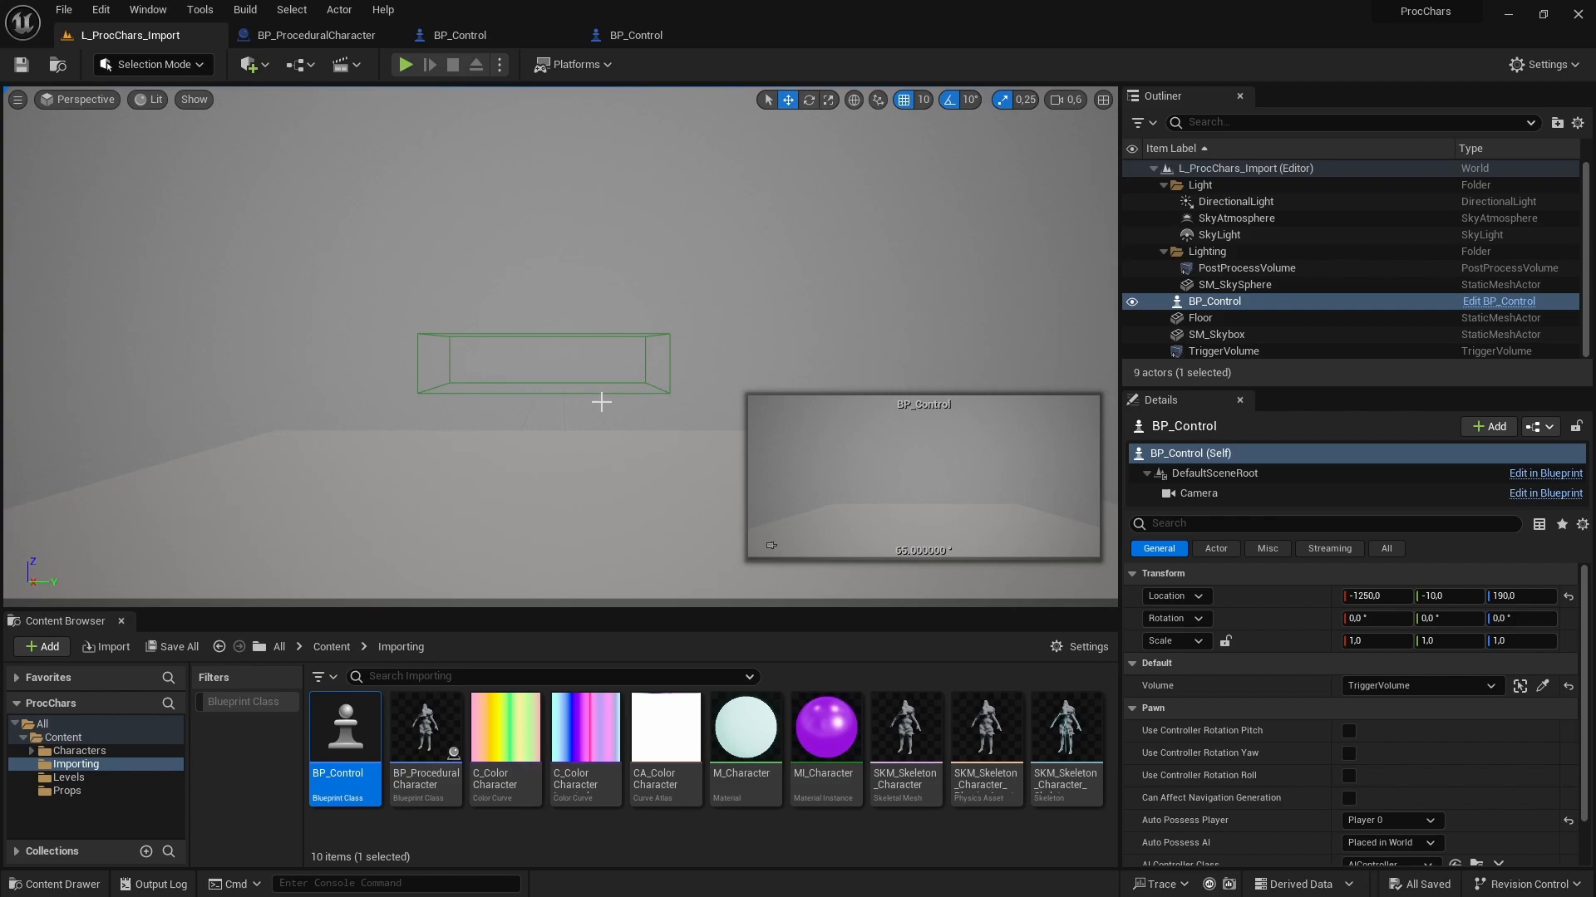
{"action": "mouse_move", "coordinate": [584, 397]}
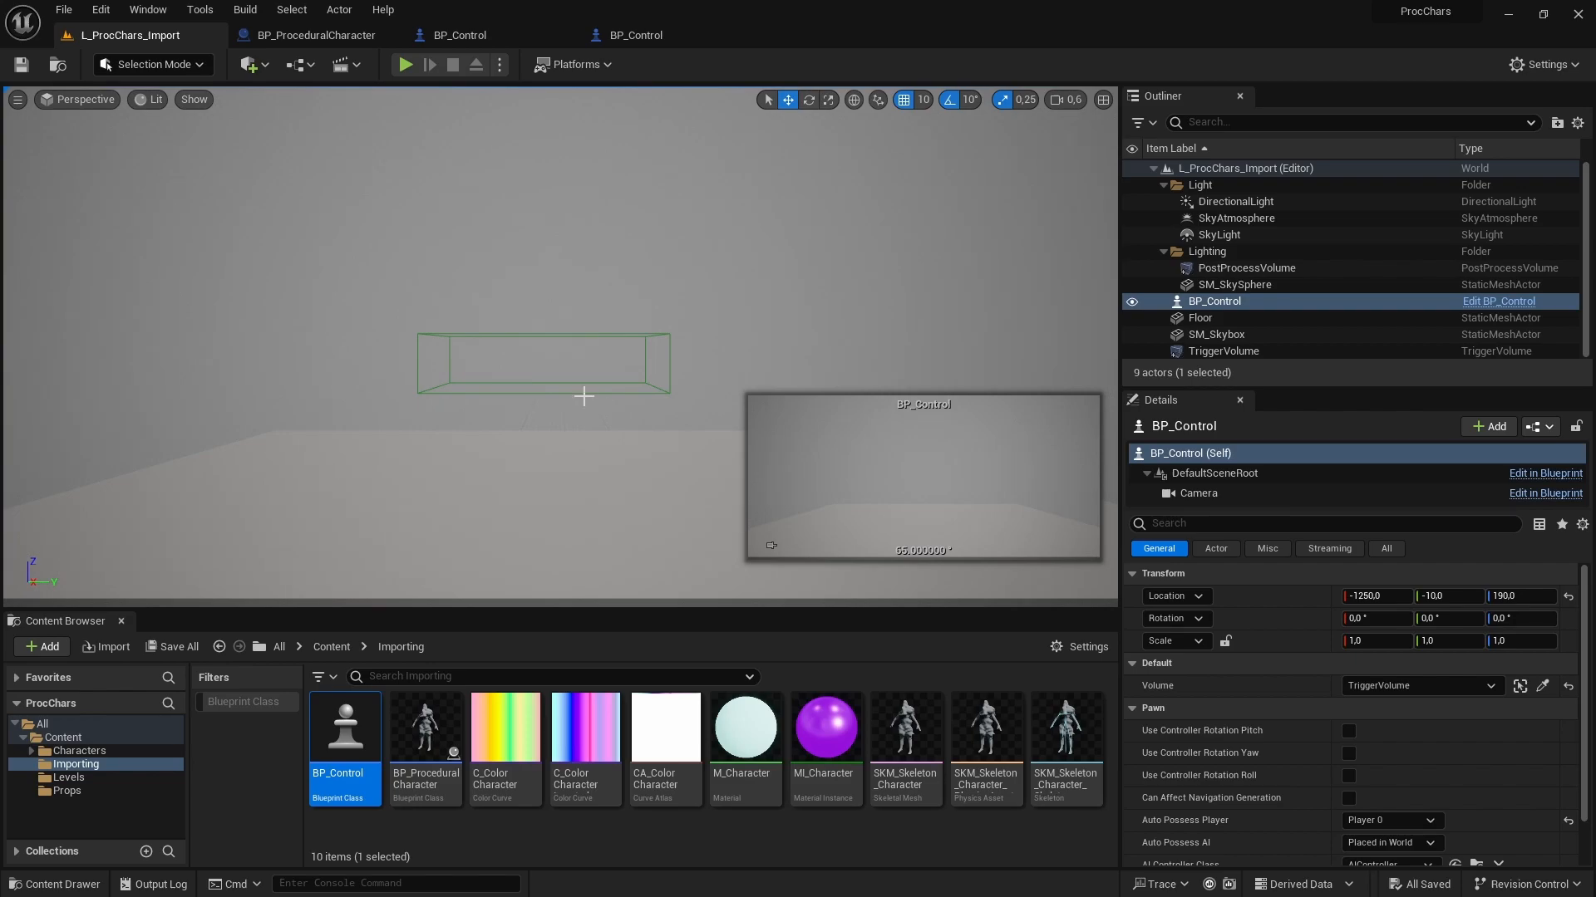
Switch to the BP_ProceduralCharacter blueprint's Event Graph.
{"action": "left_click", "coordinate": [315, 35]}
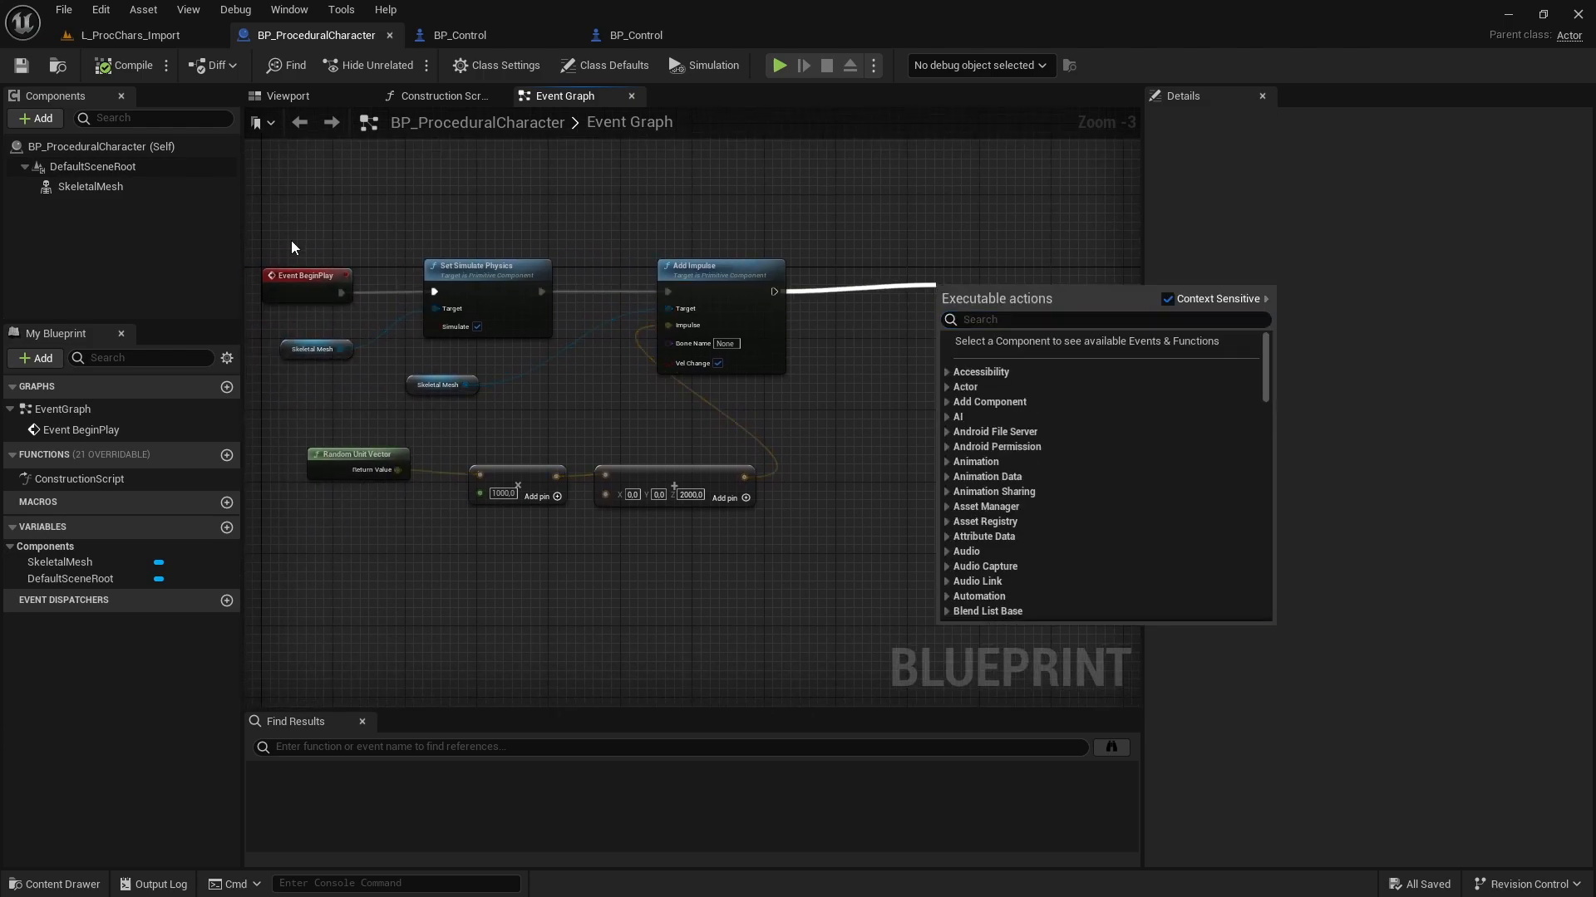
Add Create Dynamic Material Instance sourcing MI_Character, store it as DMI_Material, and compile.
{"action": "left_click", "coordinate": [857, 290]}
{"action": "type", "text": "create dynamic"}
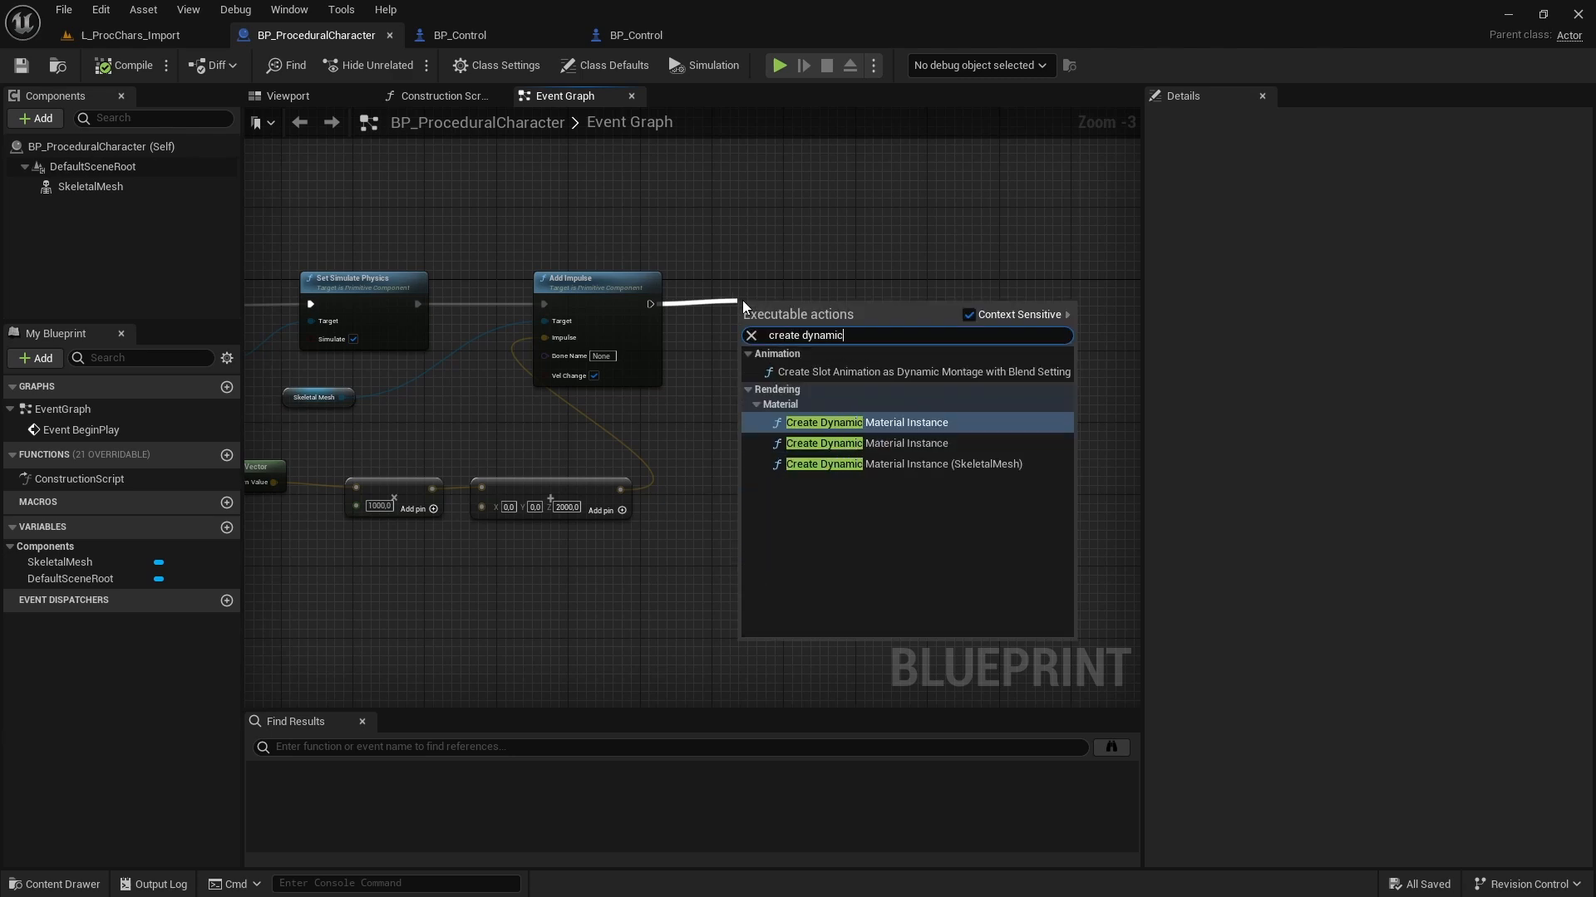
{"action": "left_click", "coordinate": [864, 422]}
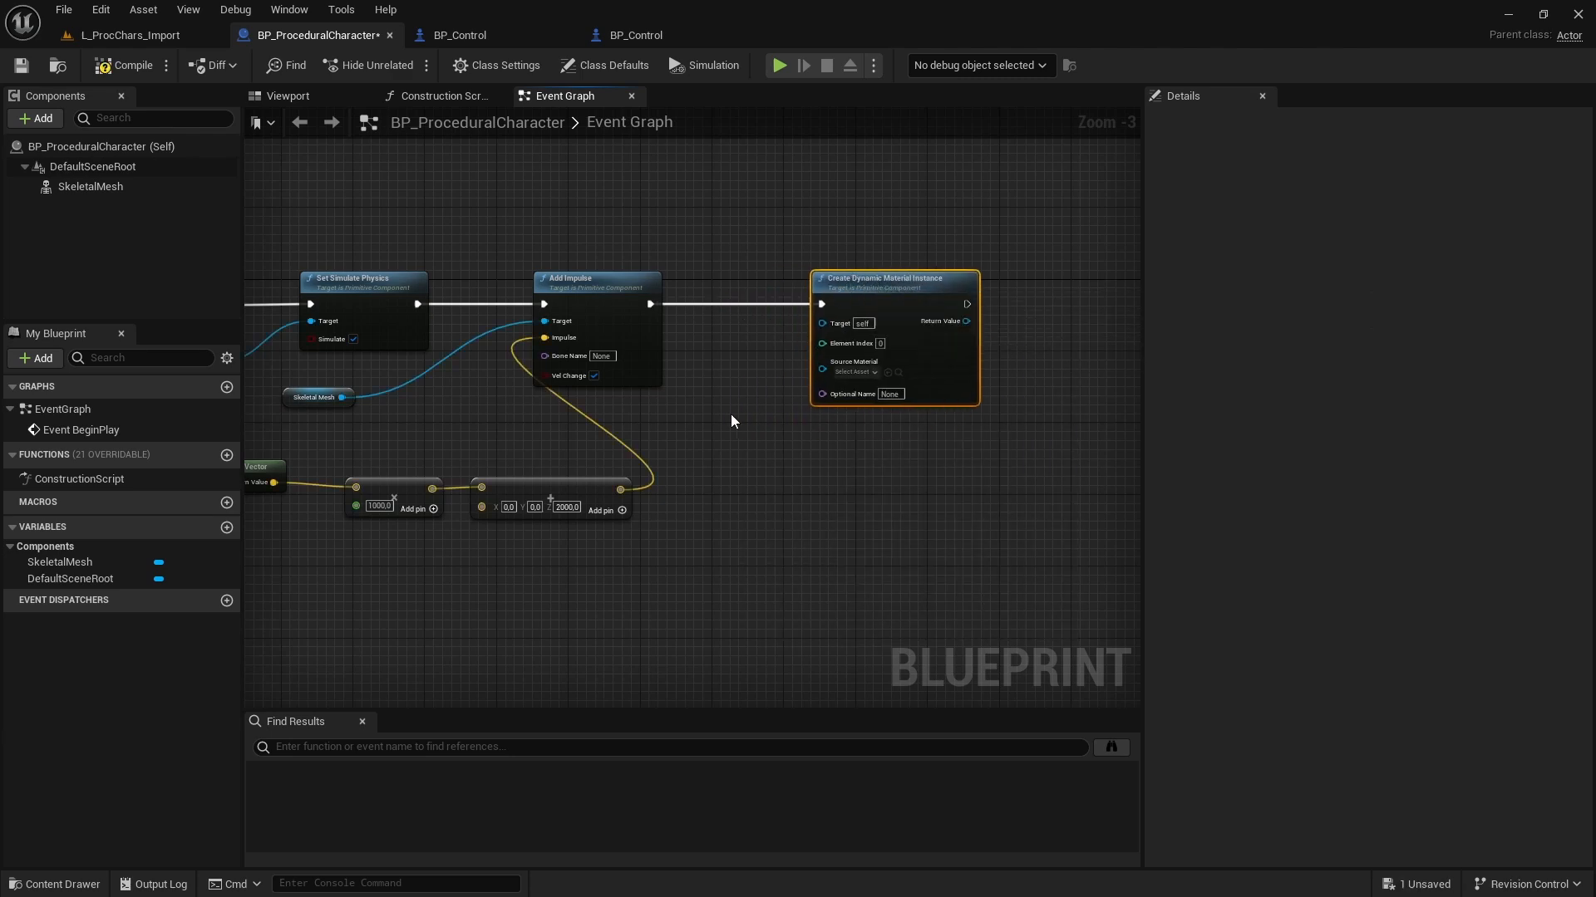
{"action": "left_click", "coordinate": [857, 368]}
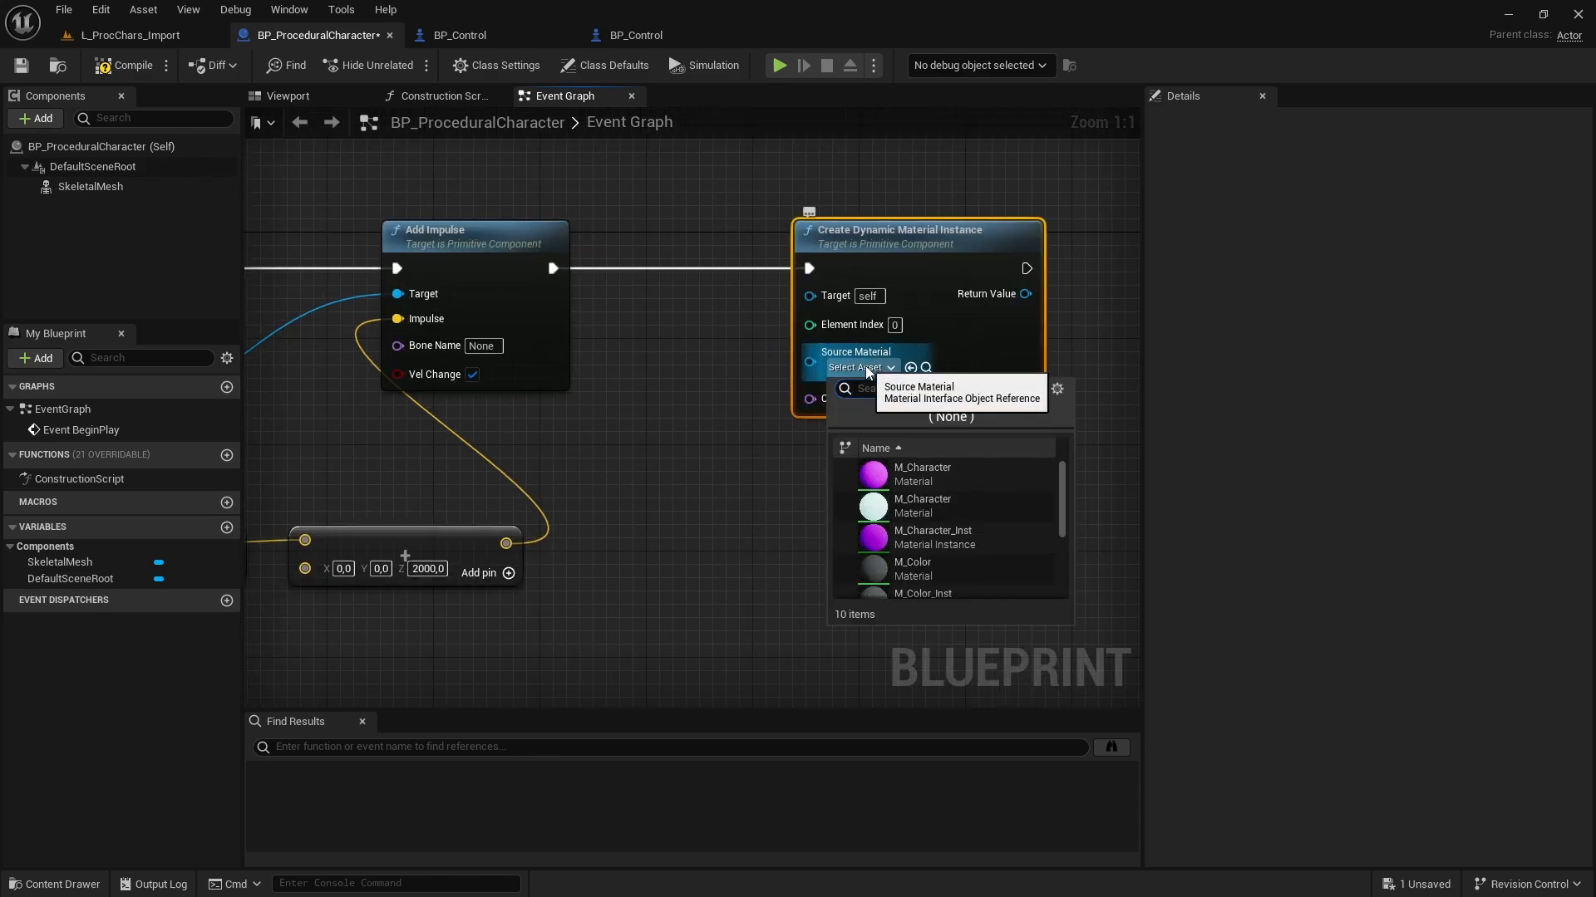
{"action": "left_click", "coordinate": [125, 35]}
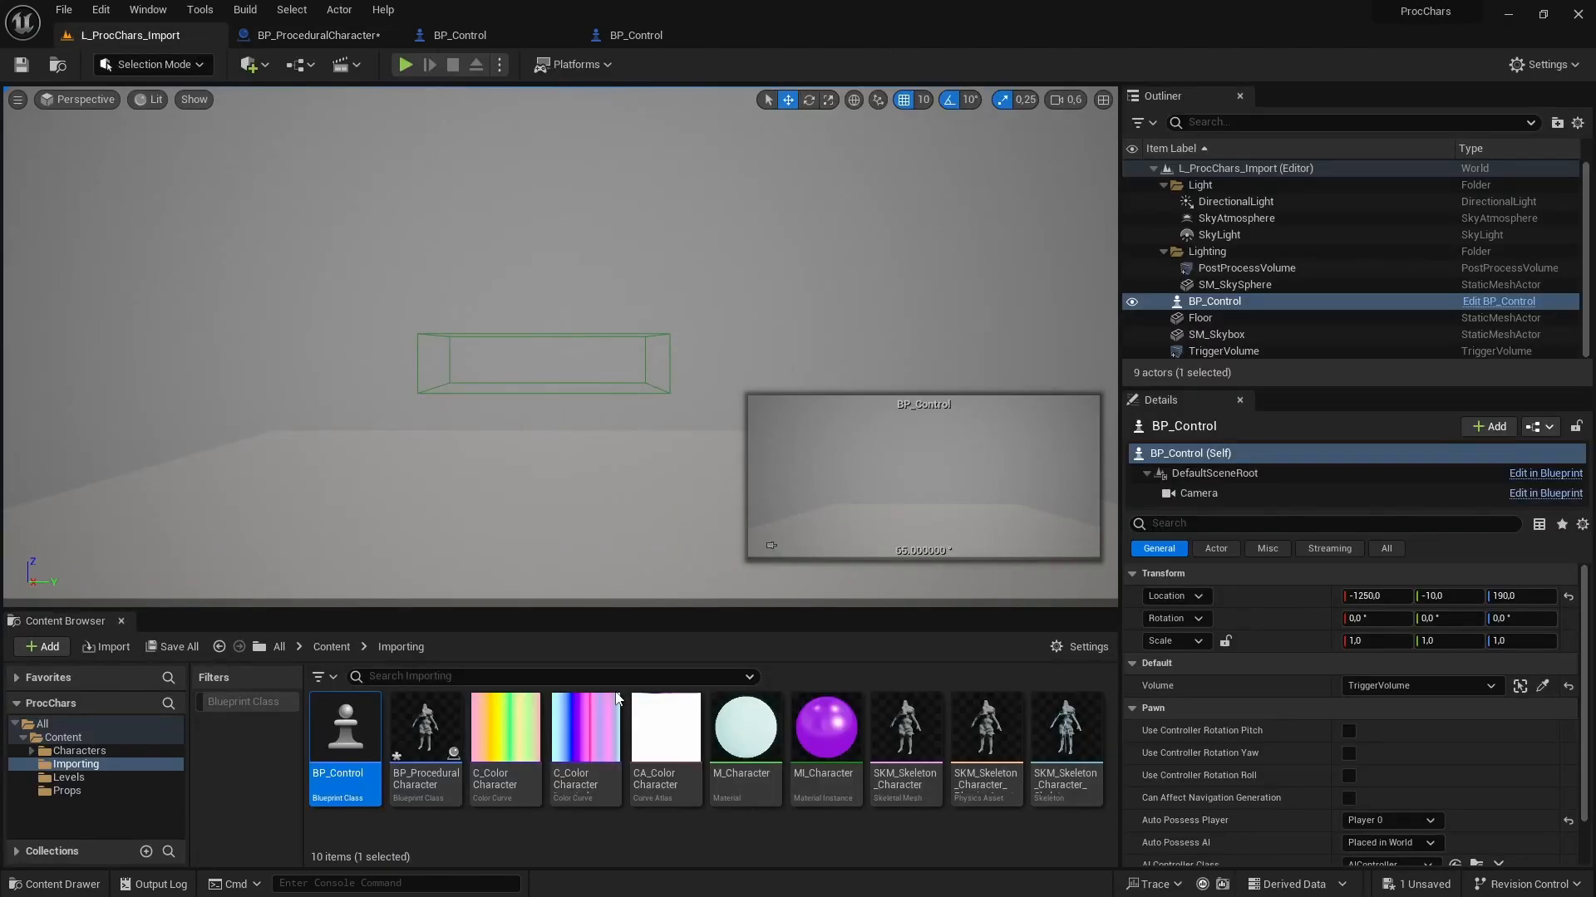
{"action": "left_click", "coordinate": [825, 728]}
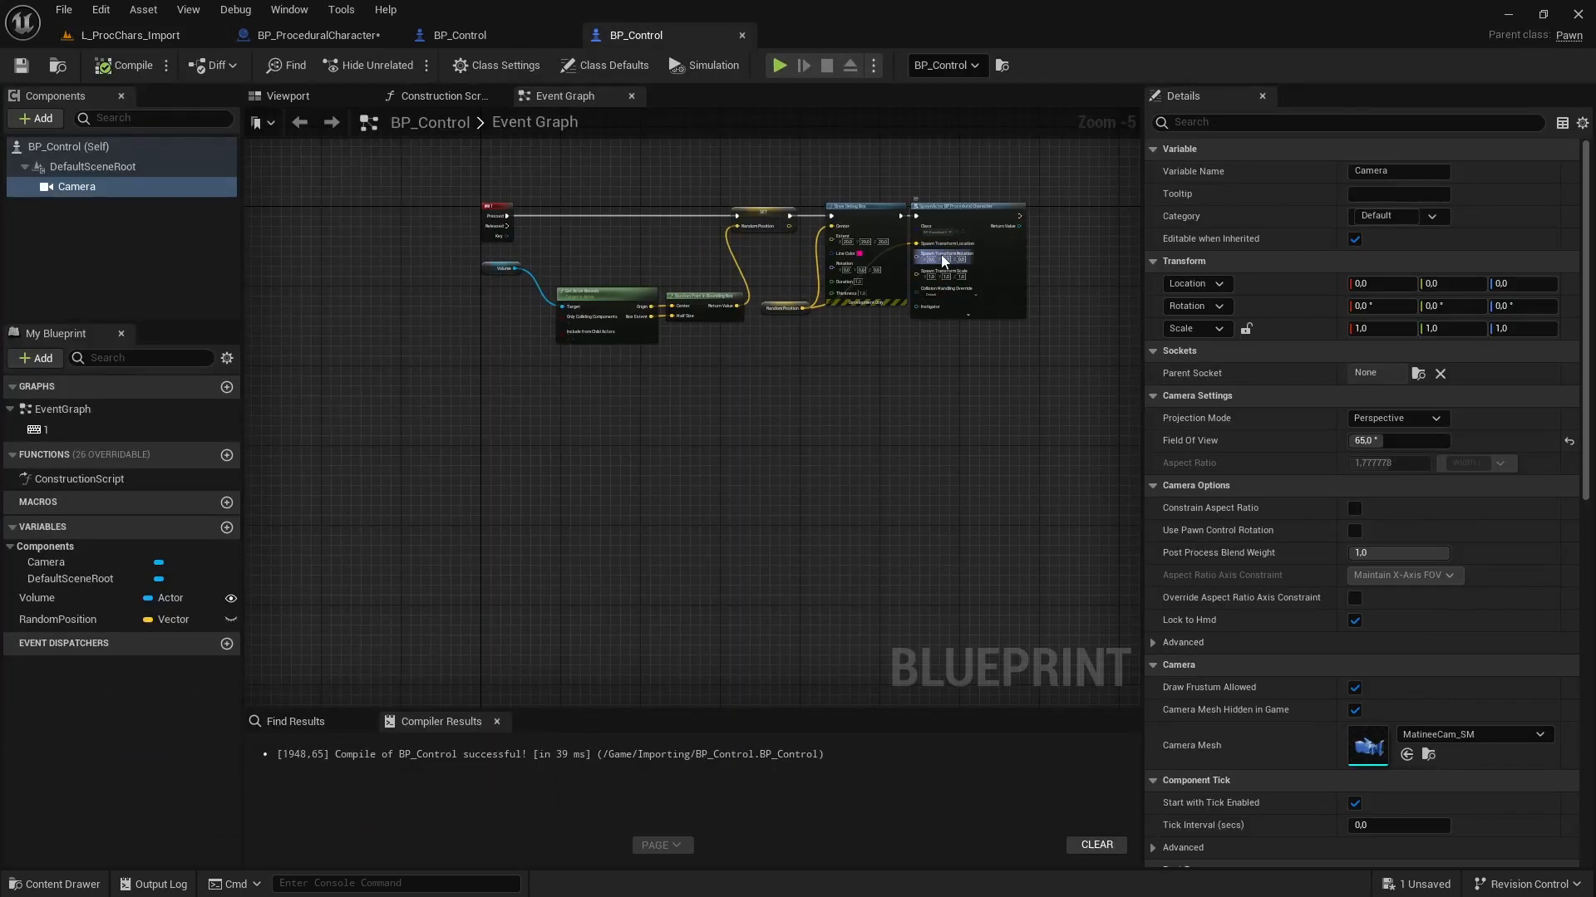
{"action": "left_click", "coordinate": [305, 35]}
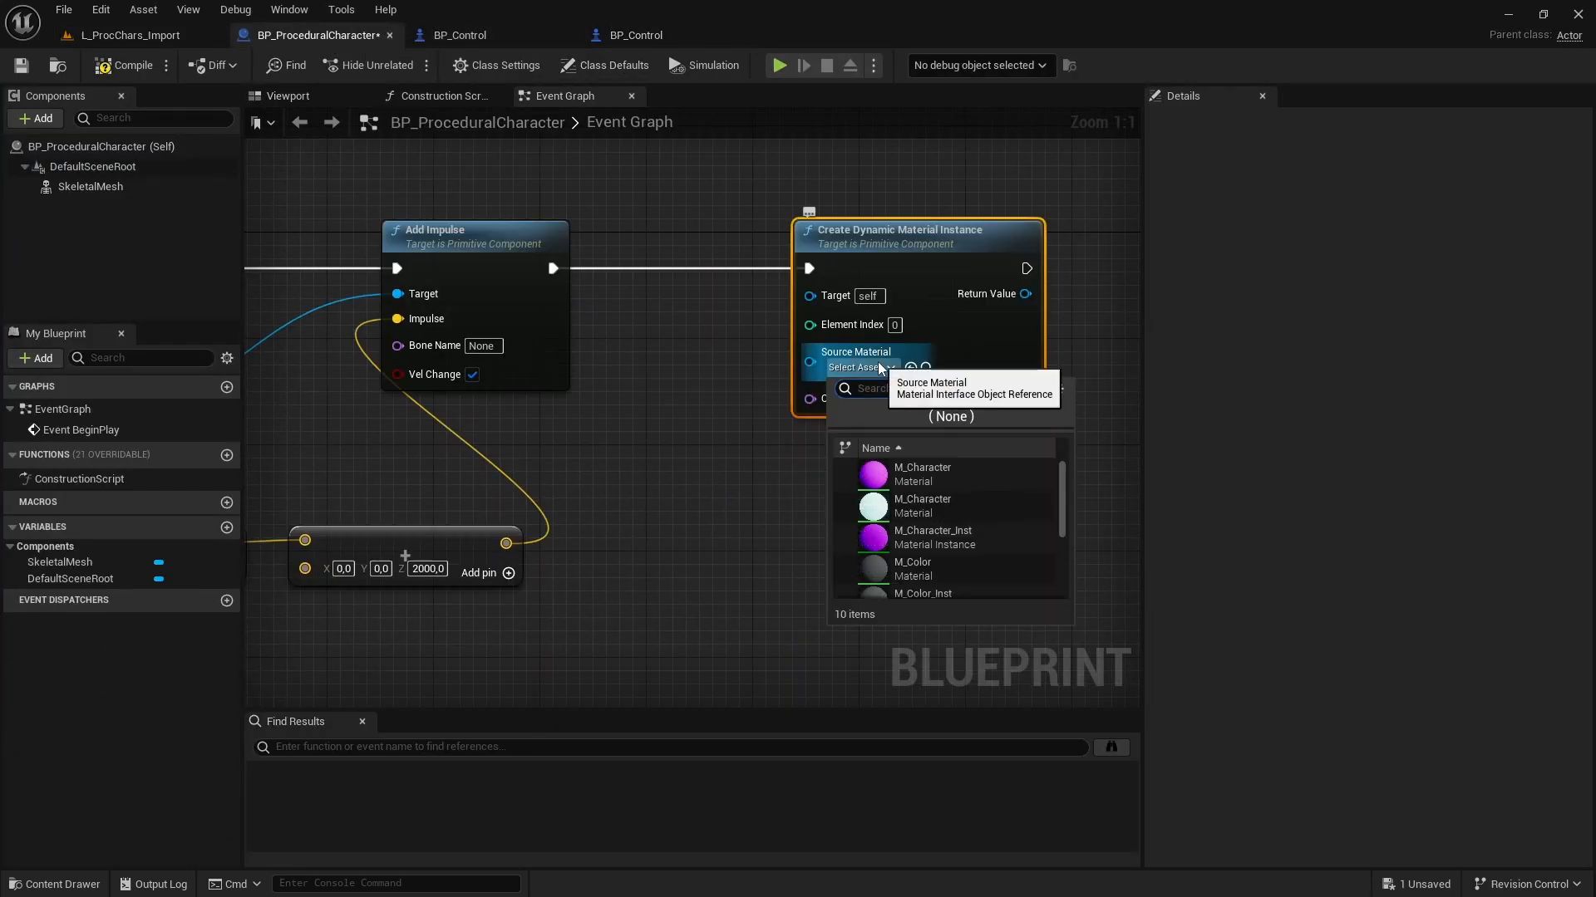
{"action": "type", "text": "mi ch"}
{"action": "type", "text": "DMI_Material"}
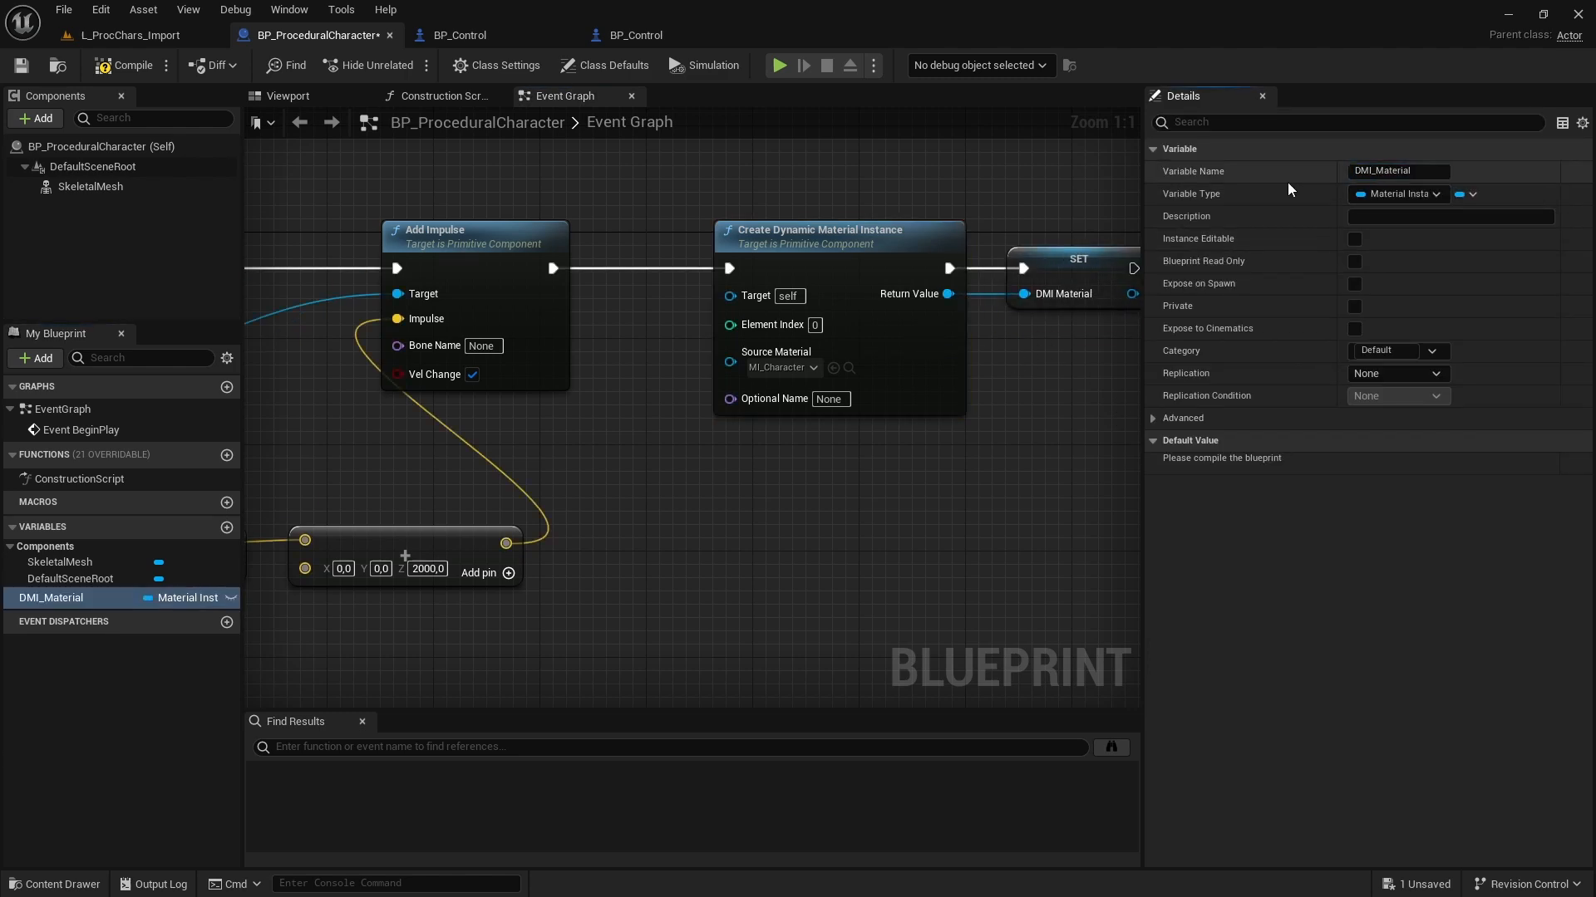
{"action": "left_click", "coordinate": [130, 65]}
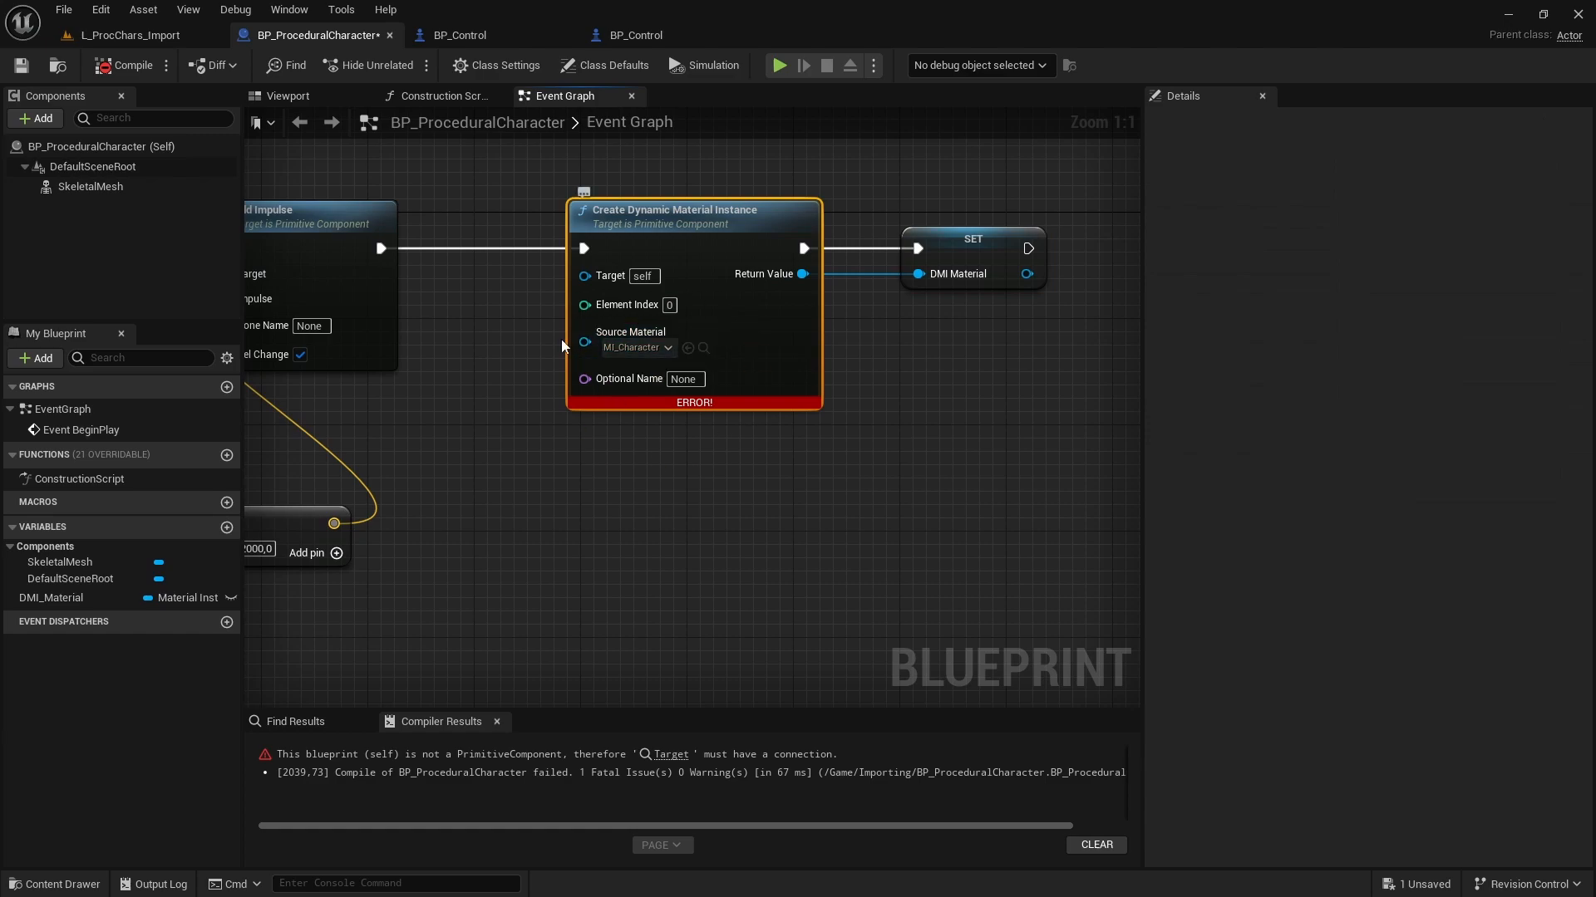
{"action": "mouse_move", "coordinate": [672, 754]}
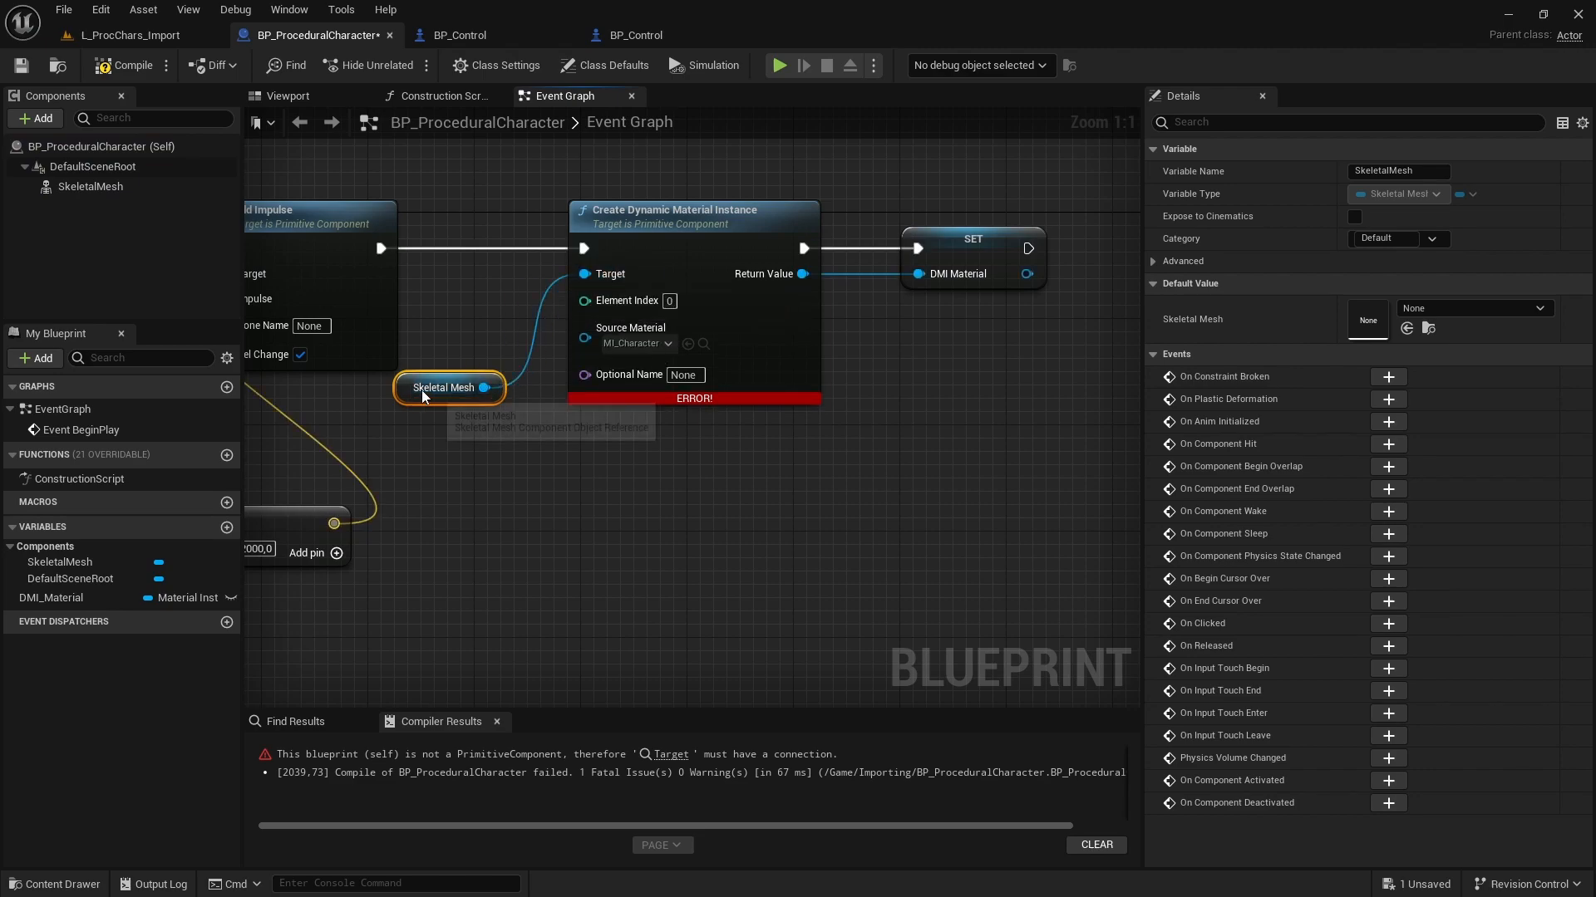
Recompile the character blueprint with SkeletalMesh as Target, then return to the level editor.
{"action": "left_click", "coordinate": [130, 65]}
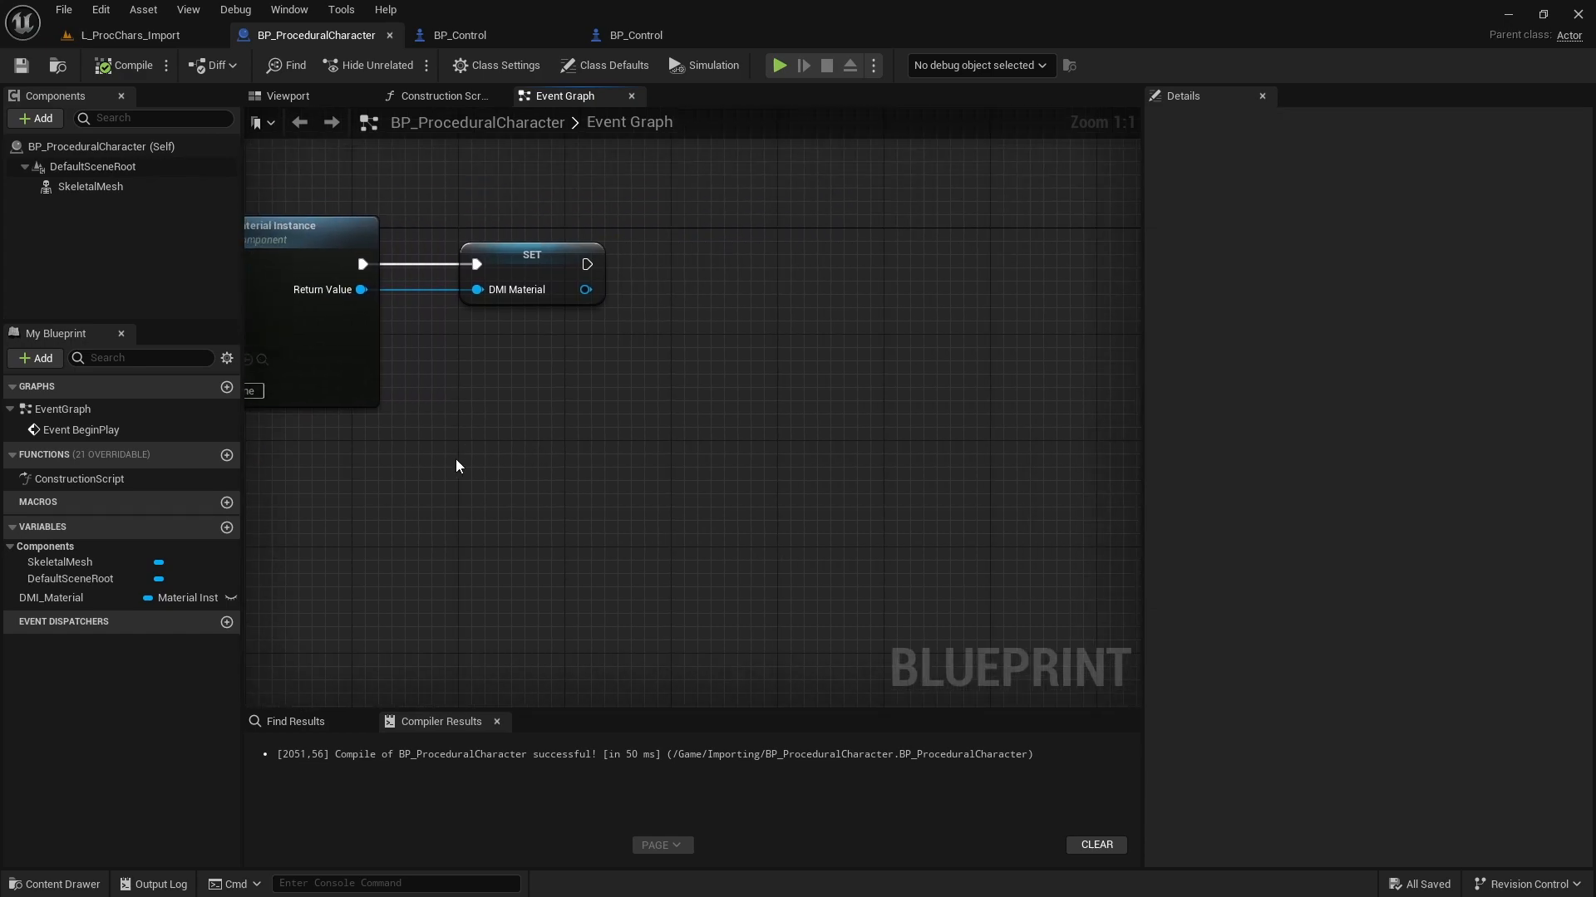
{"action": "left_click", "coordinate": [126, 35]}
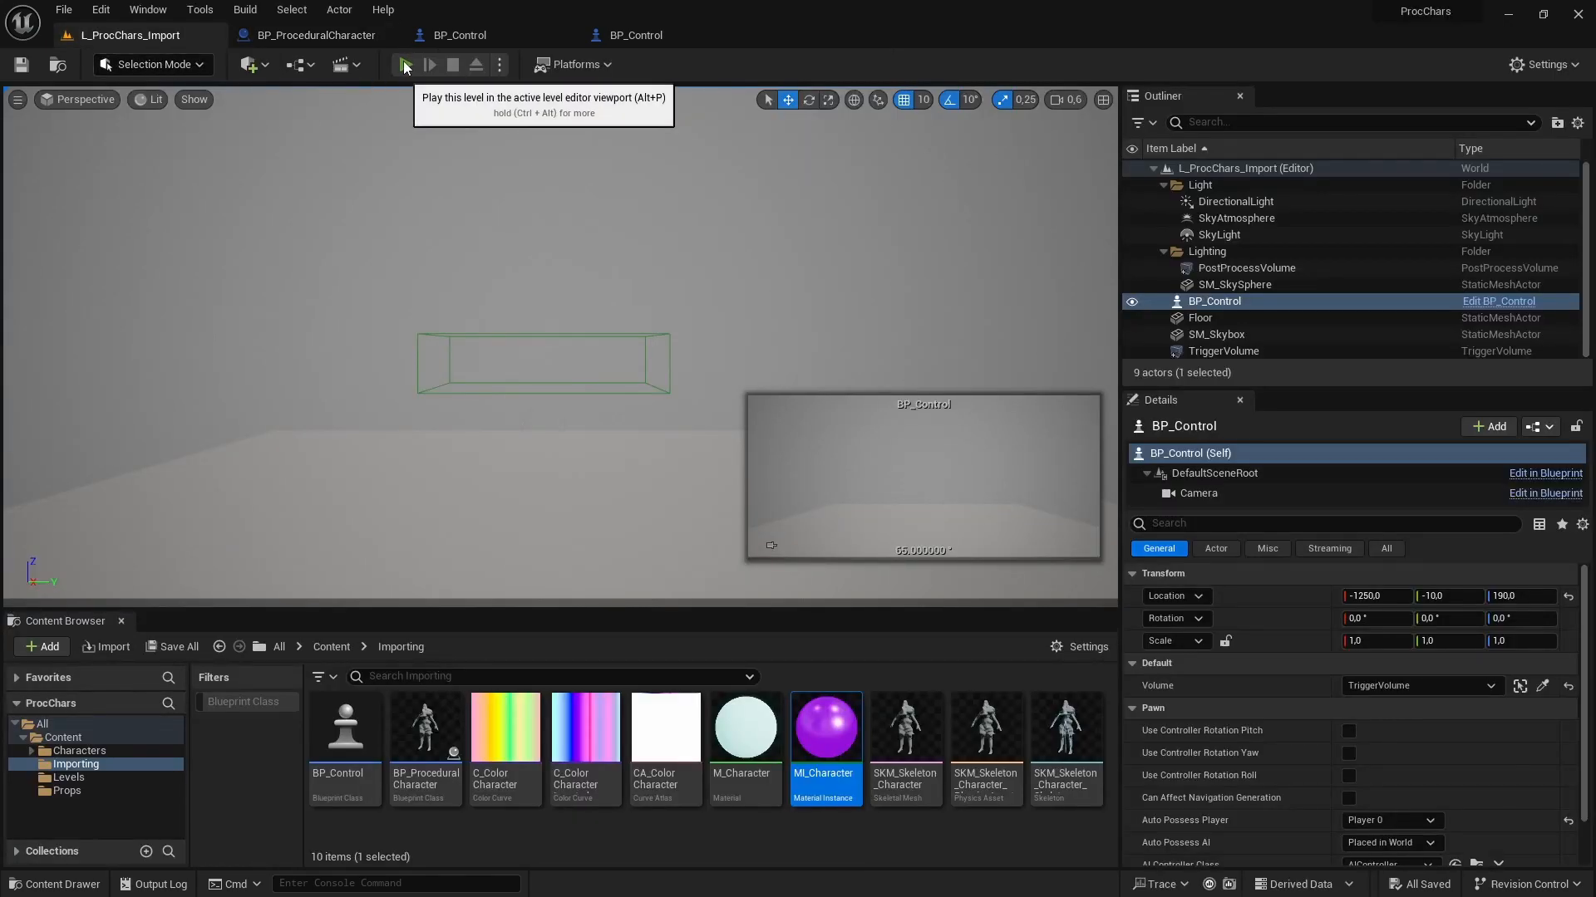
Test-play the level to check the spawned characters' colours, then stop.
{"action": "left_click", "coordinate": [404, 64]}
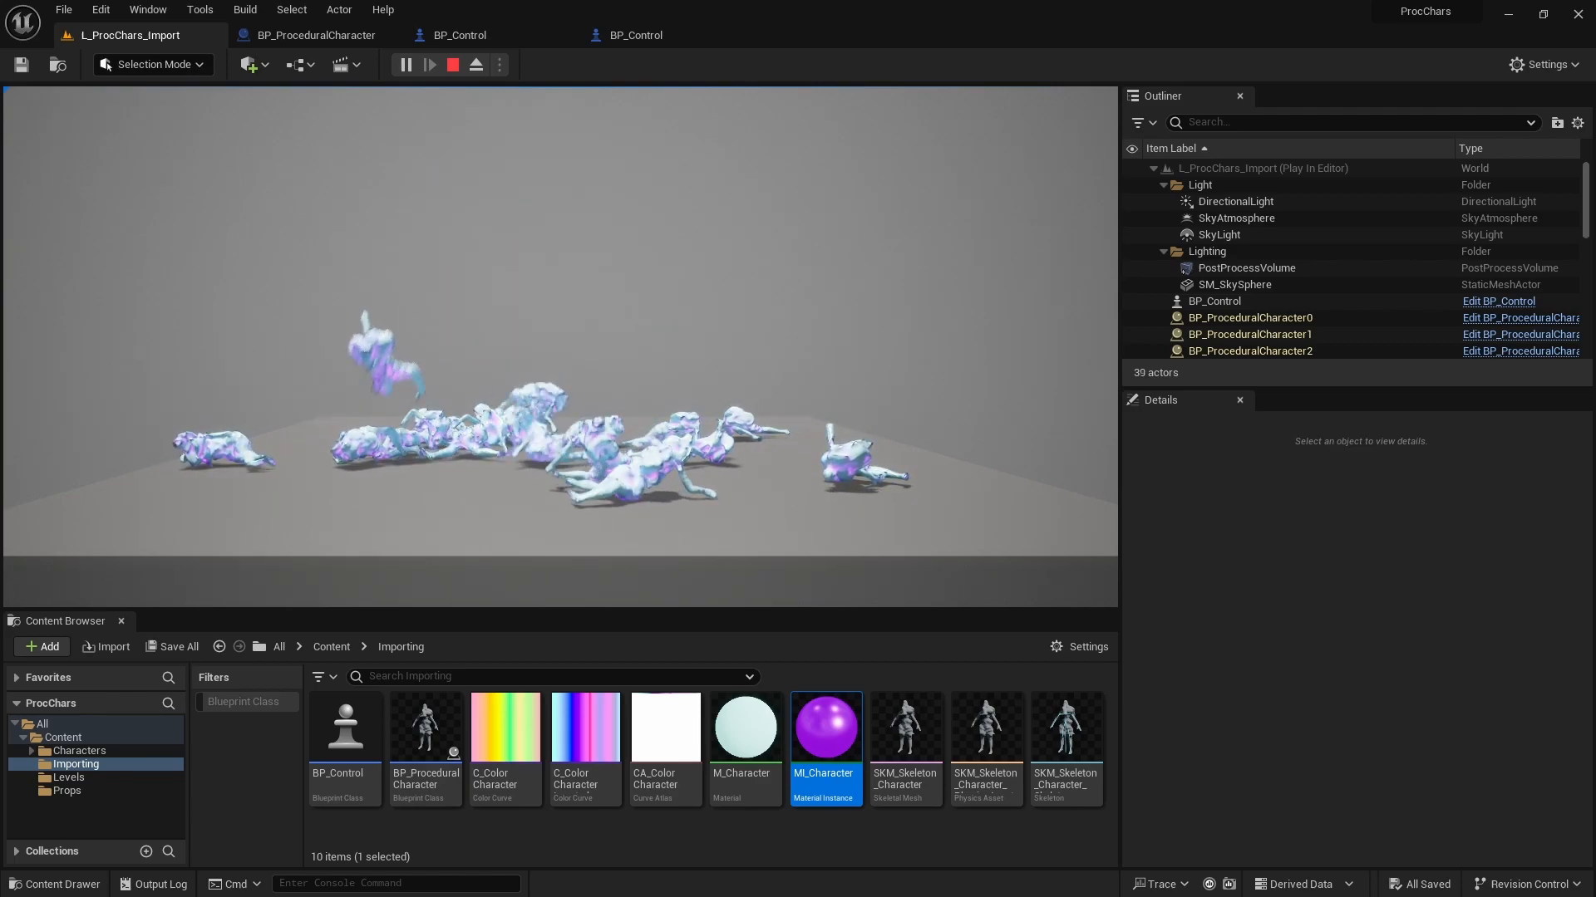
{"action": "left_click", "coordinate": [450, 64]}
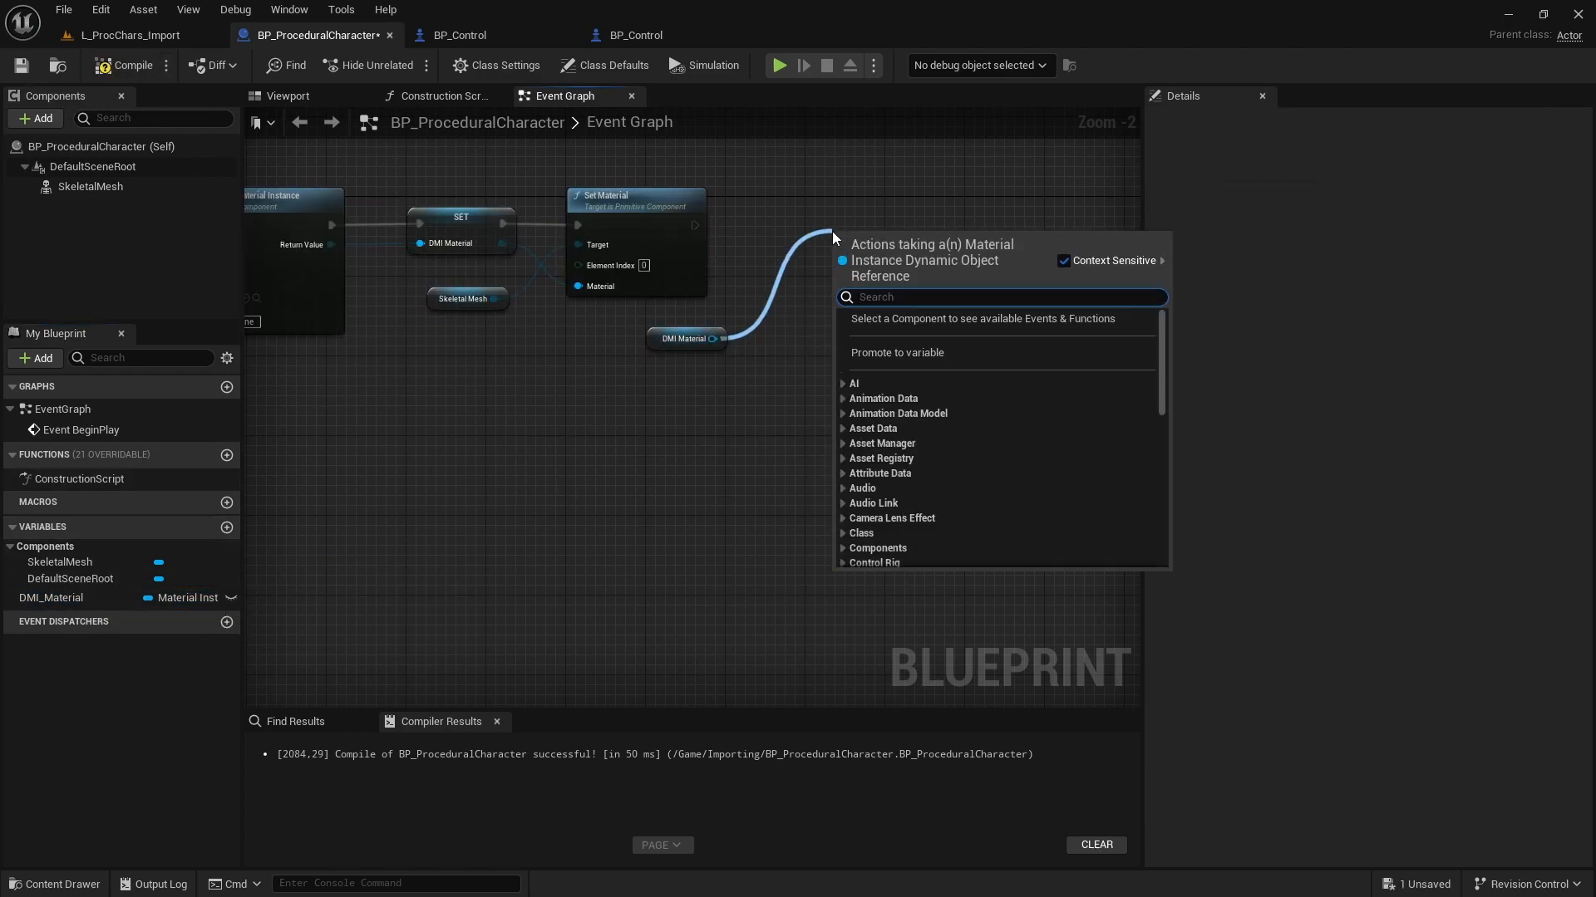
Add a Set Scalar Parameter Value node on DMI_Material, compile, and select MI_Character.
{"action": "type", "text": "set scalear"}
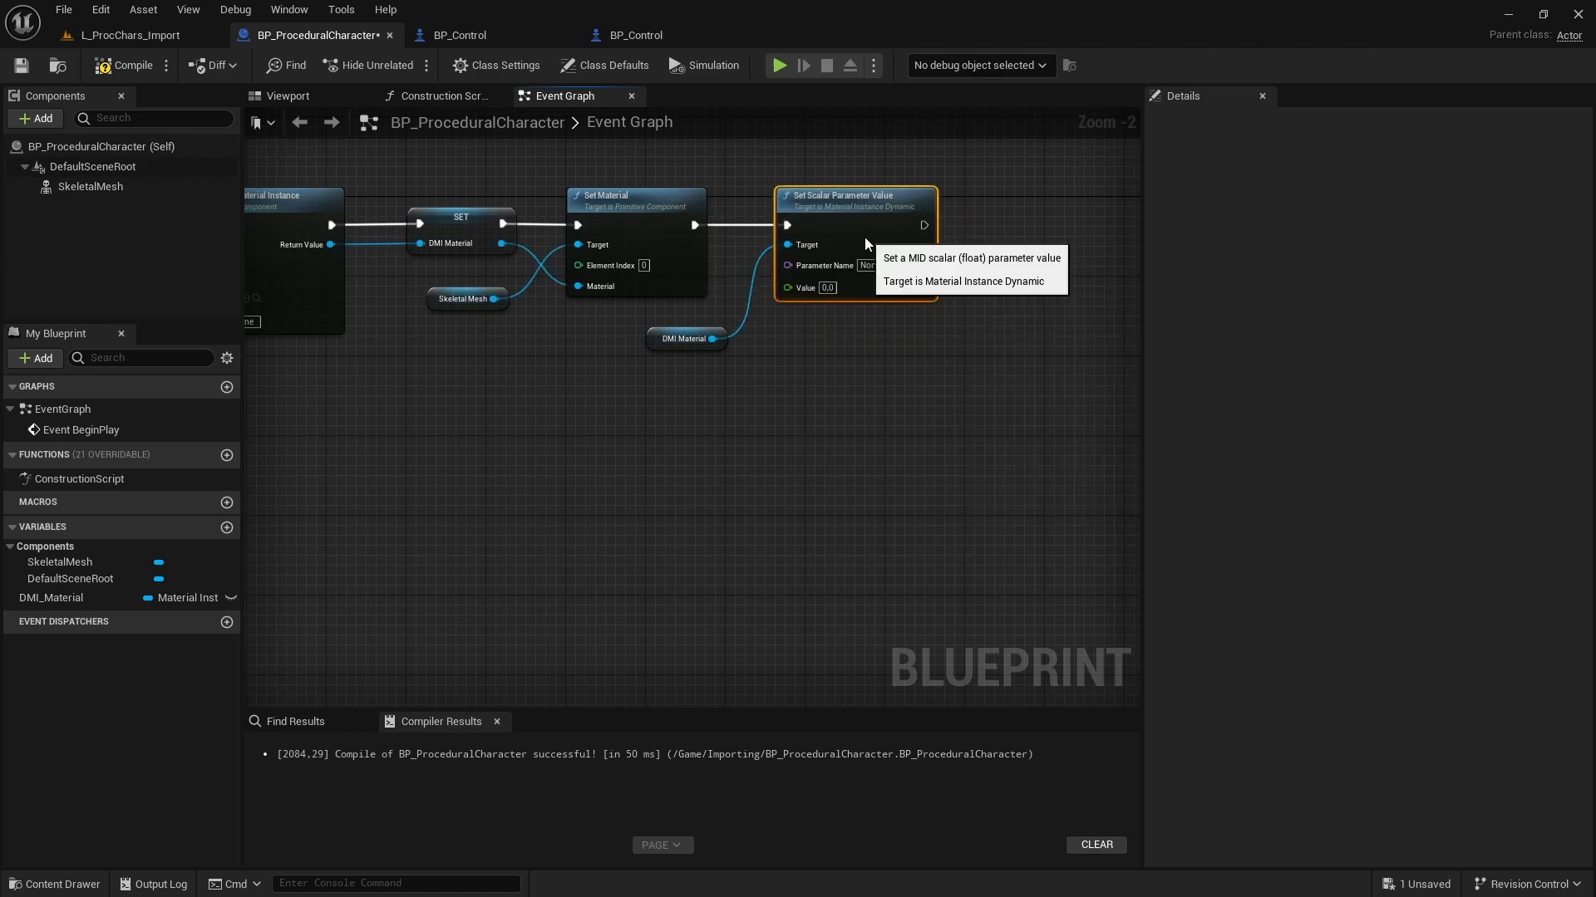
{"action": "left_click", "coordinate": [50, 597]}
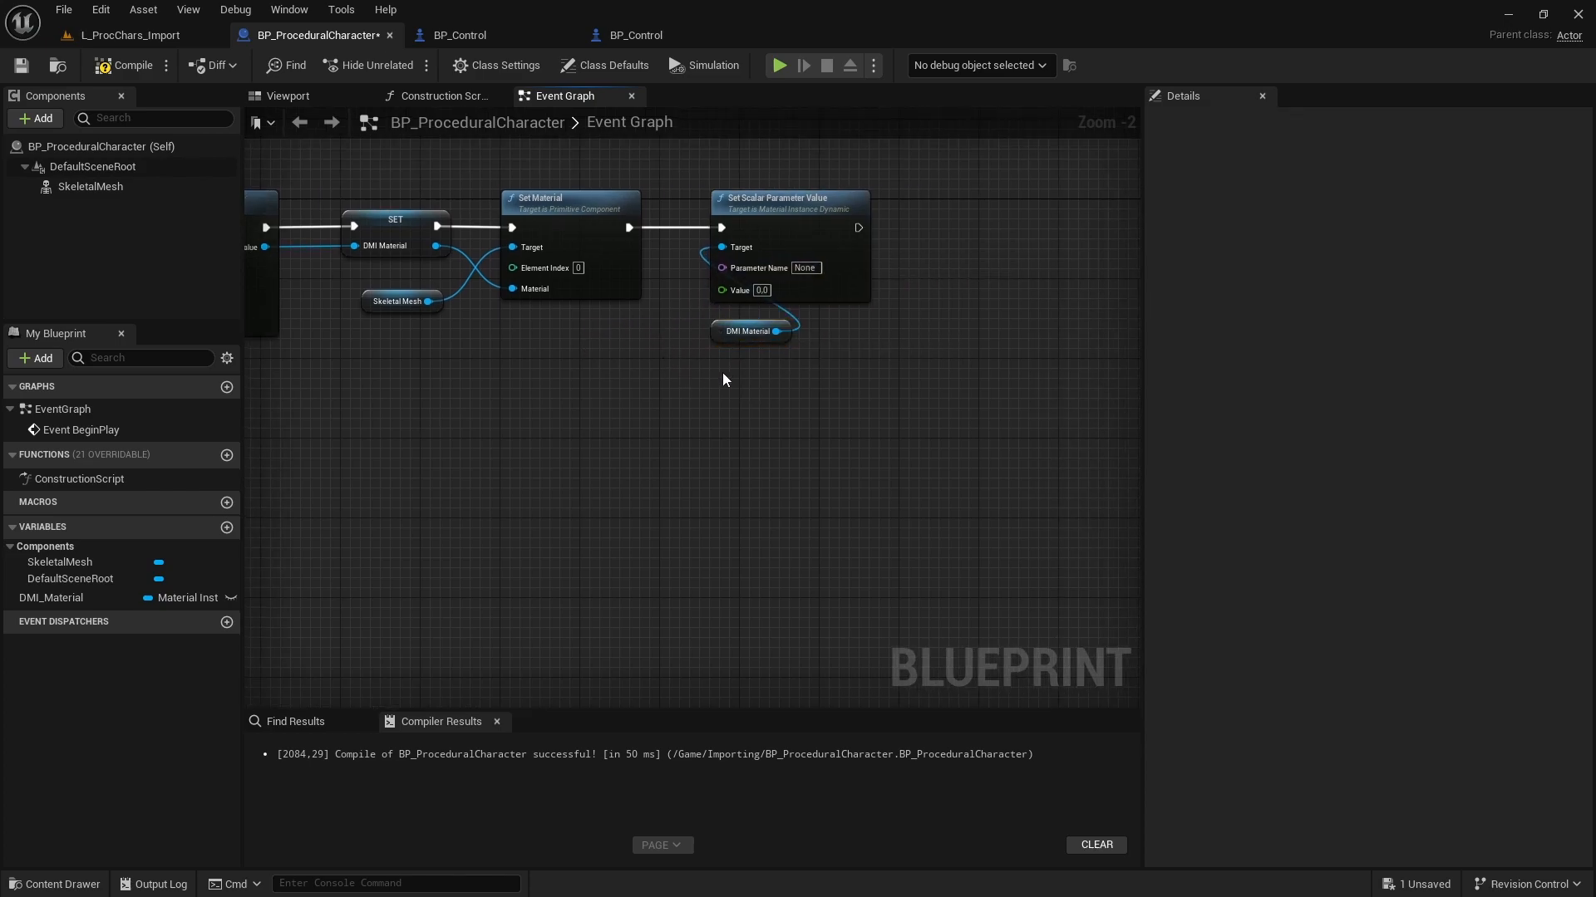
{"action": "left_click", "coordinate": [20, 65]}
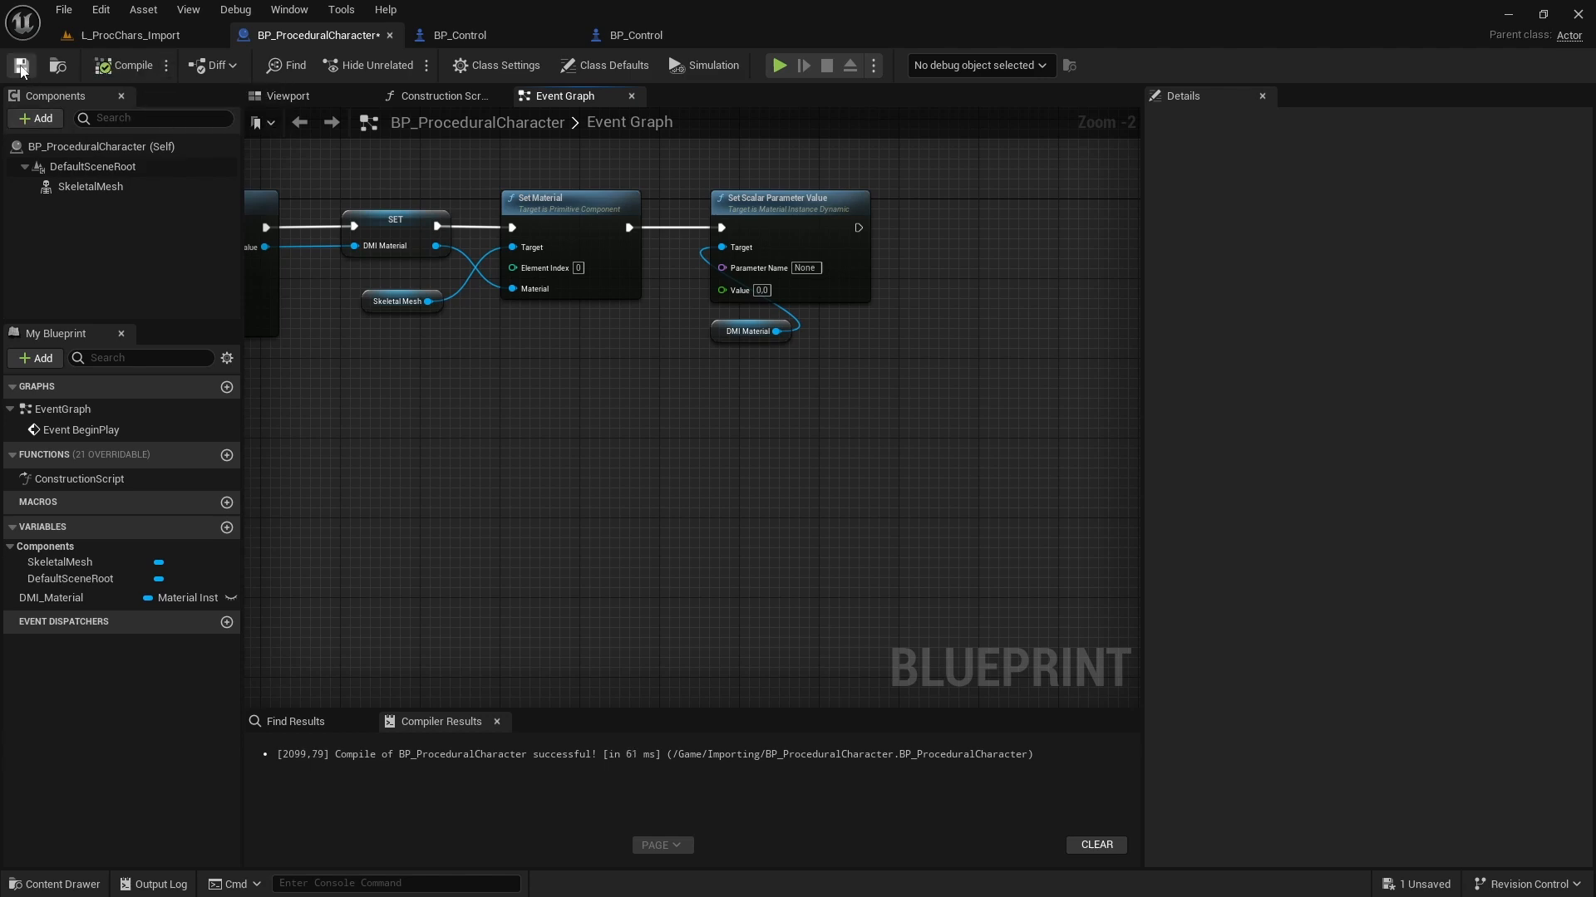
{"action": "left_click", "coordinate": [127, 35]}
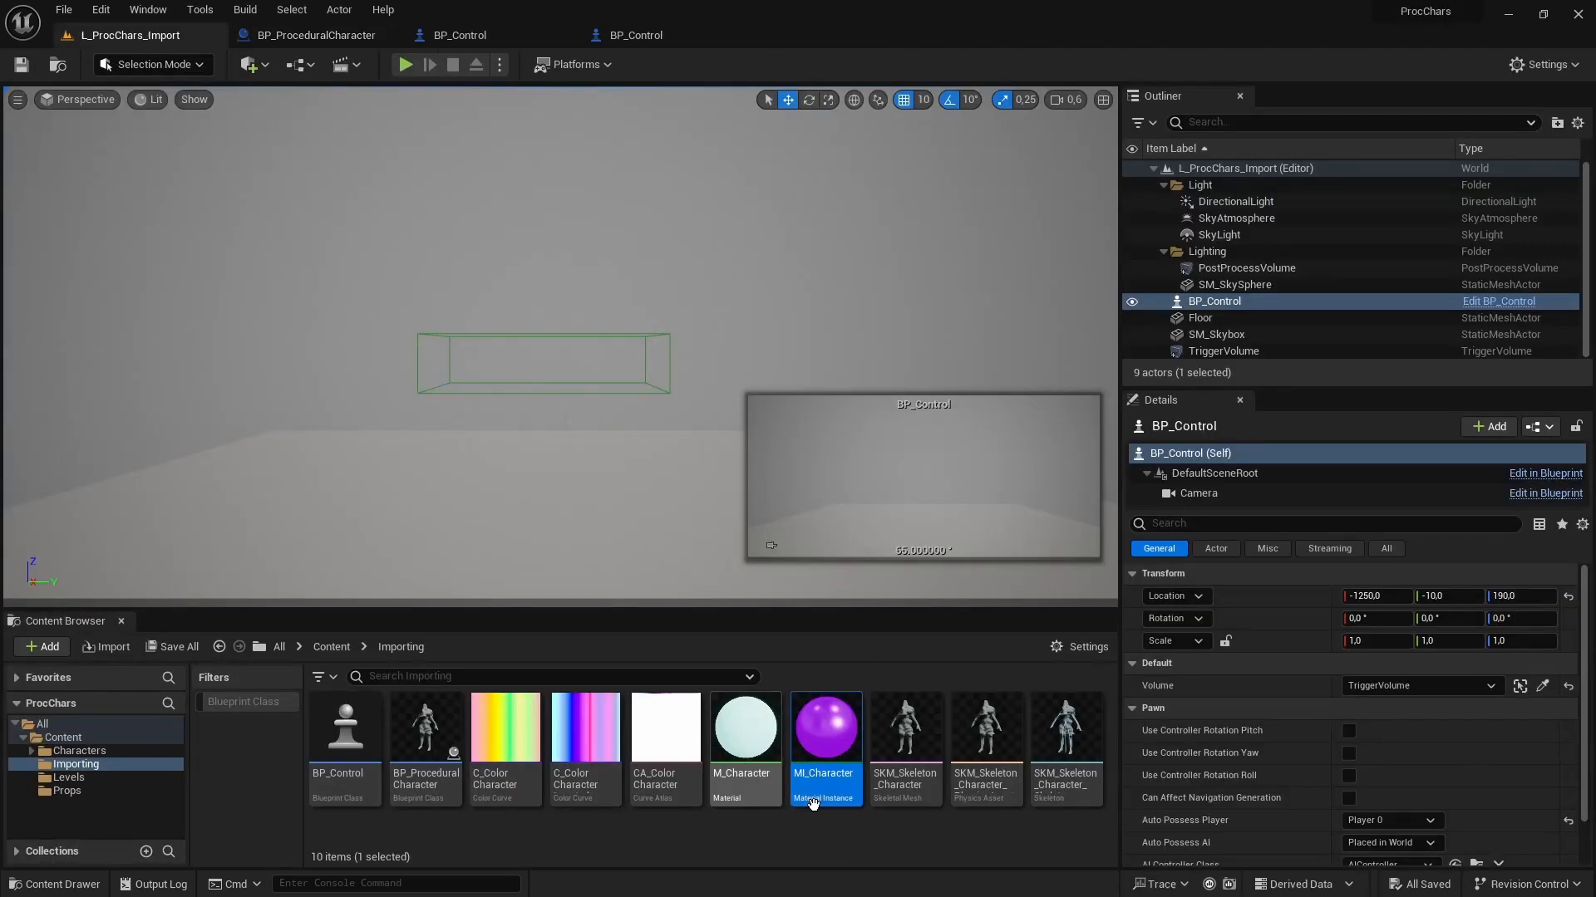
Verify the parameter name in MI_Character and enter CurveIndexPrimary as the node's Parameter Name.
{"action": "double_click", "coordinate": [825, 727]}
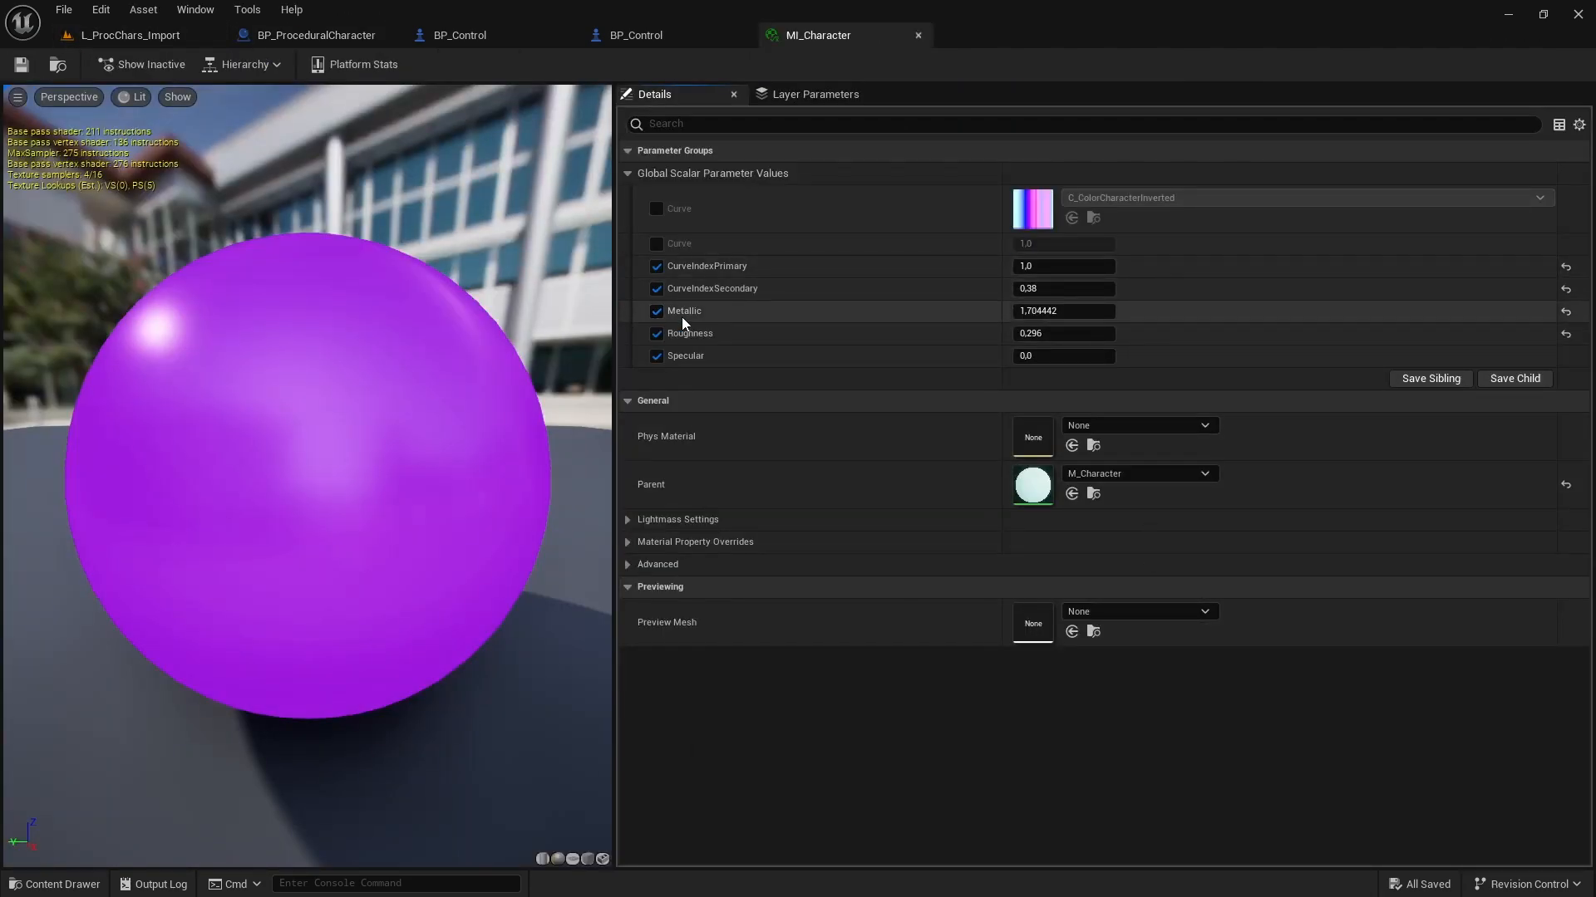
{"action": "mouse_move", "coordinate": [742, 271]}
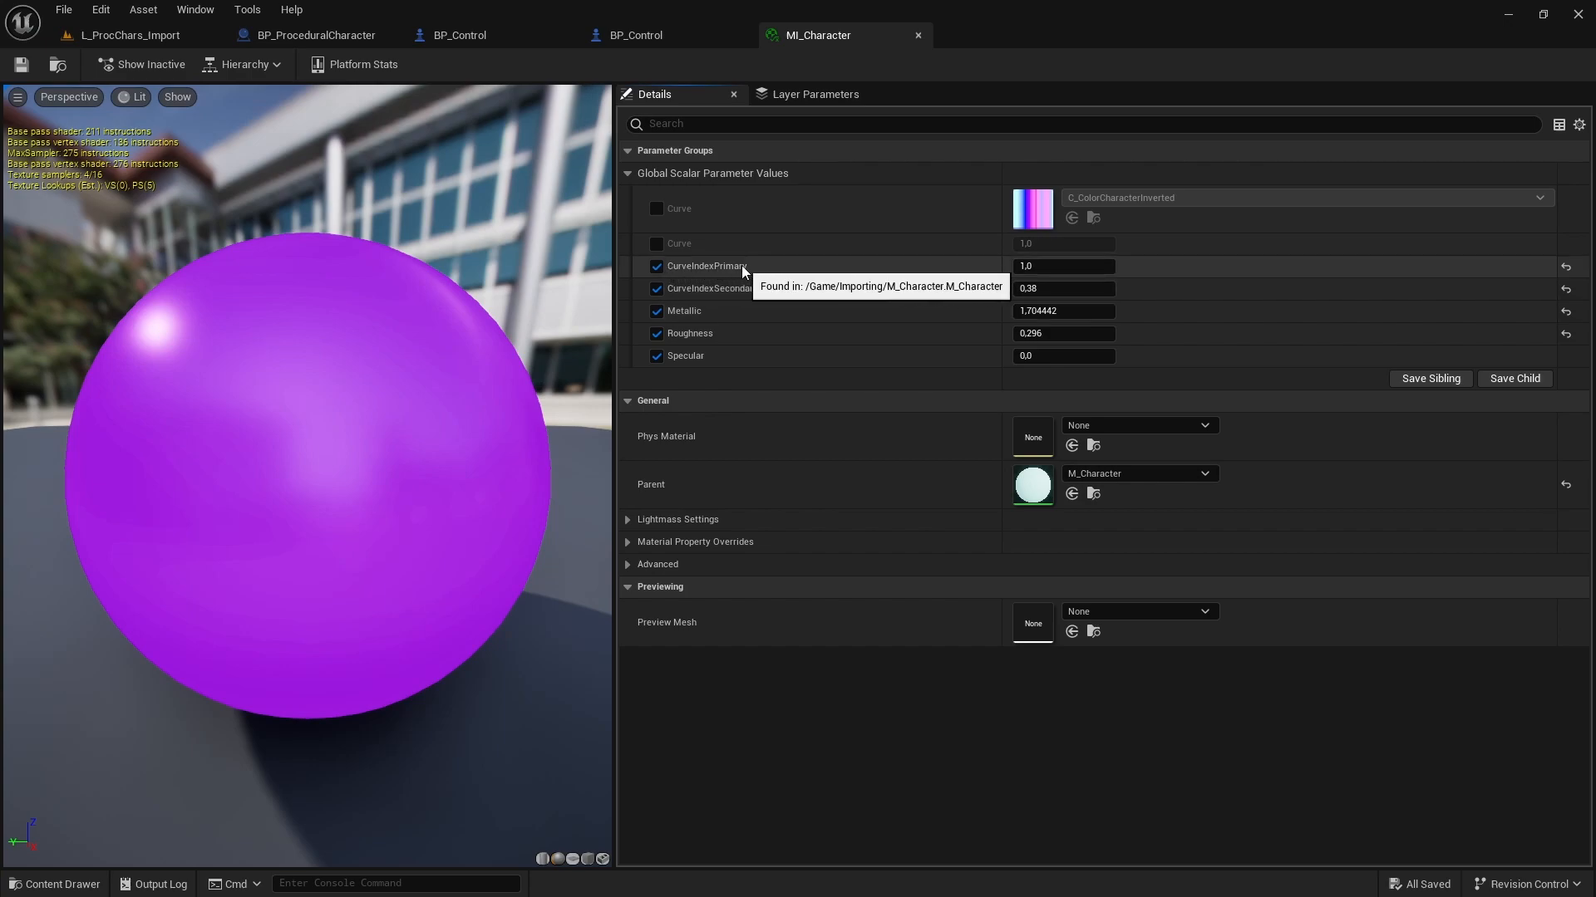
{"action": "mouse_move", "coordinate": [697, 267]}
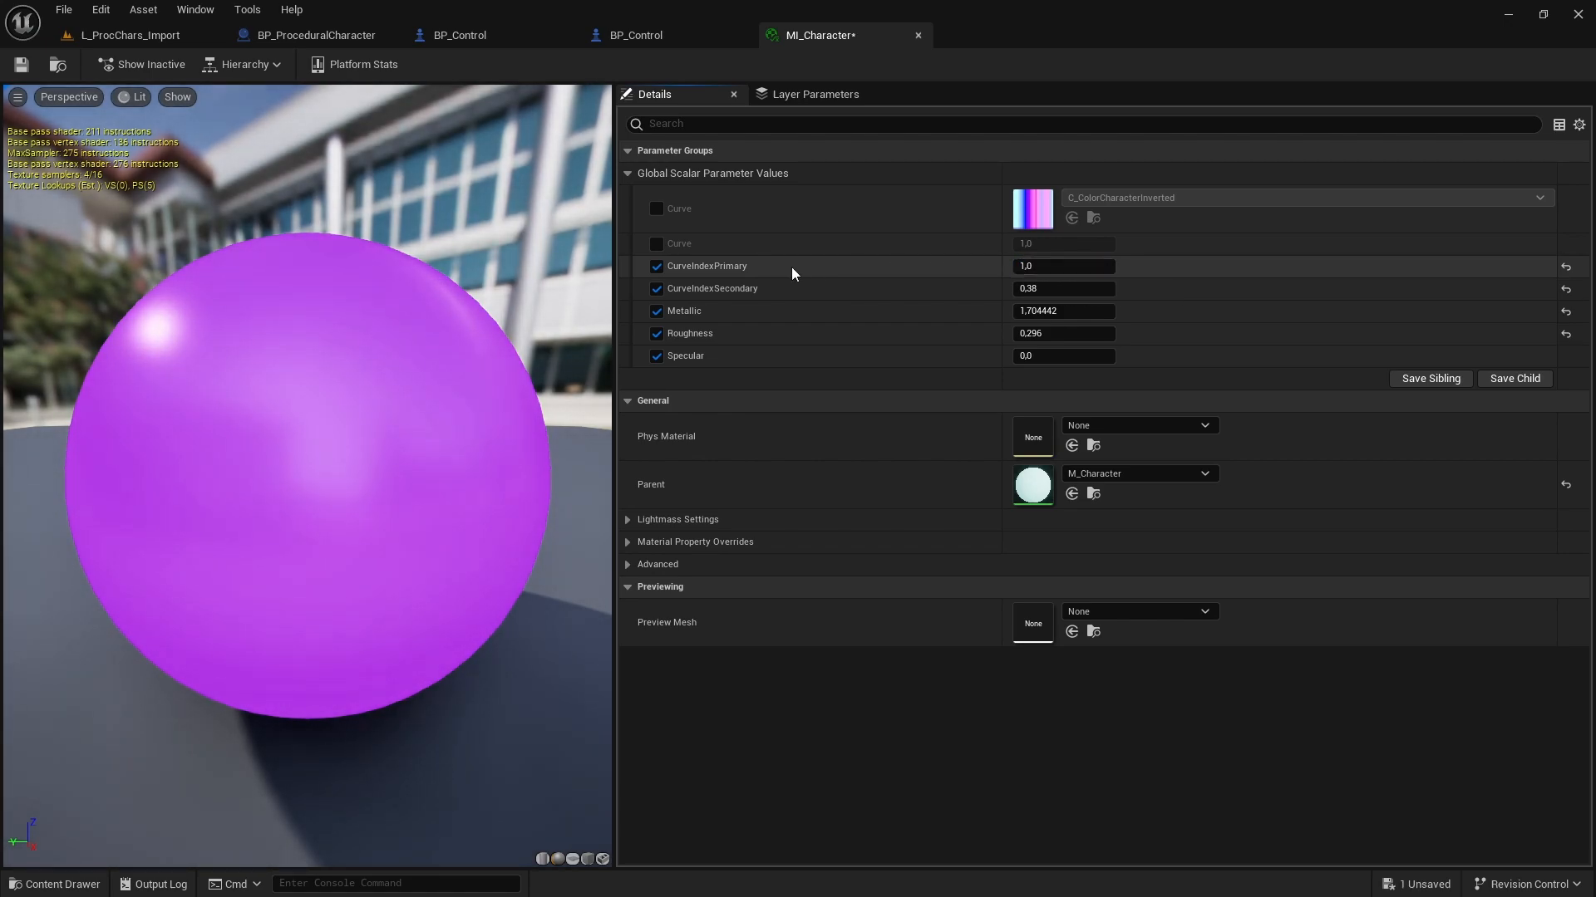
{"action": "mouse_move", "coordinate": [908, 266]}
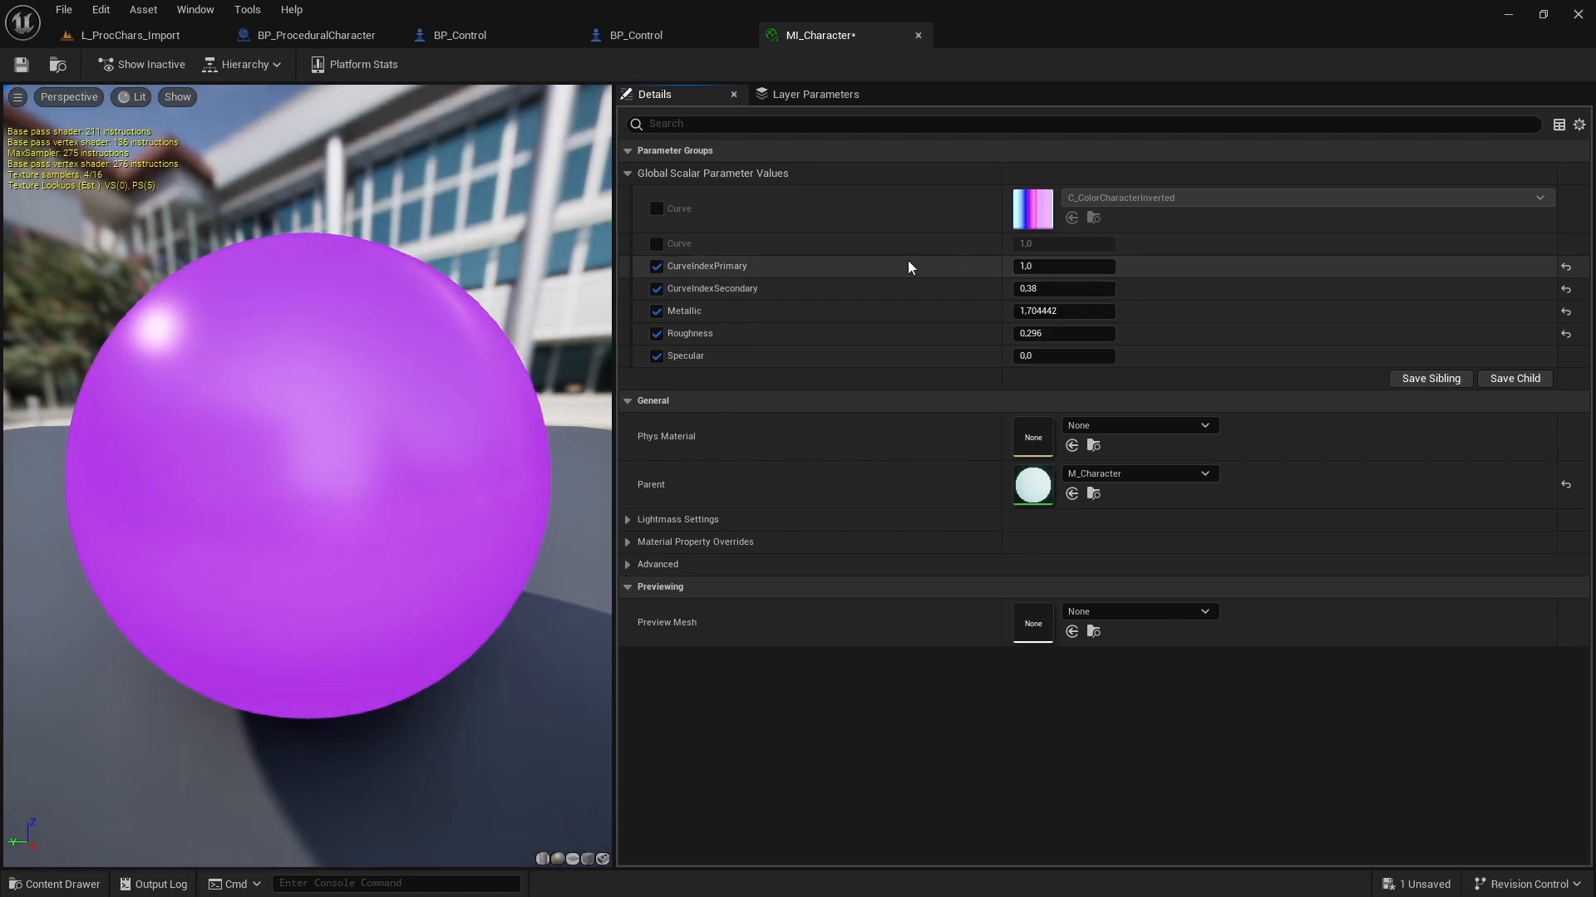
{"action": "mouse_move", "coordinate": [711, 275]}
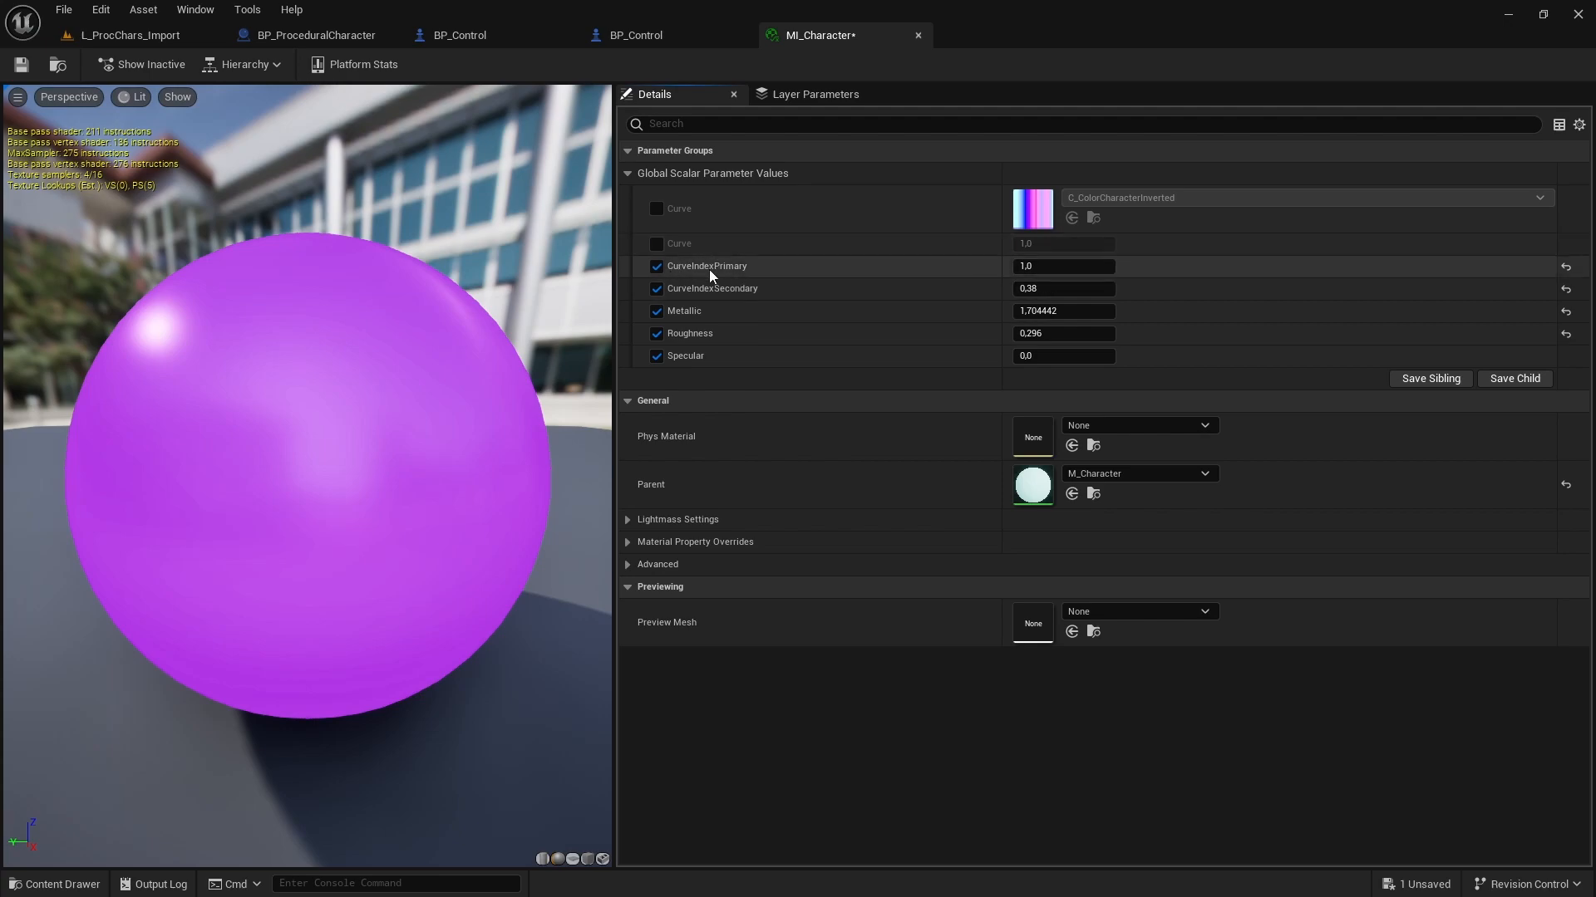
{"action": "left_click", "coordinate": [314, 34]}
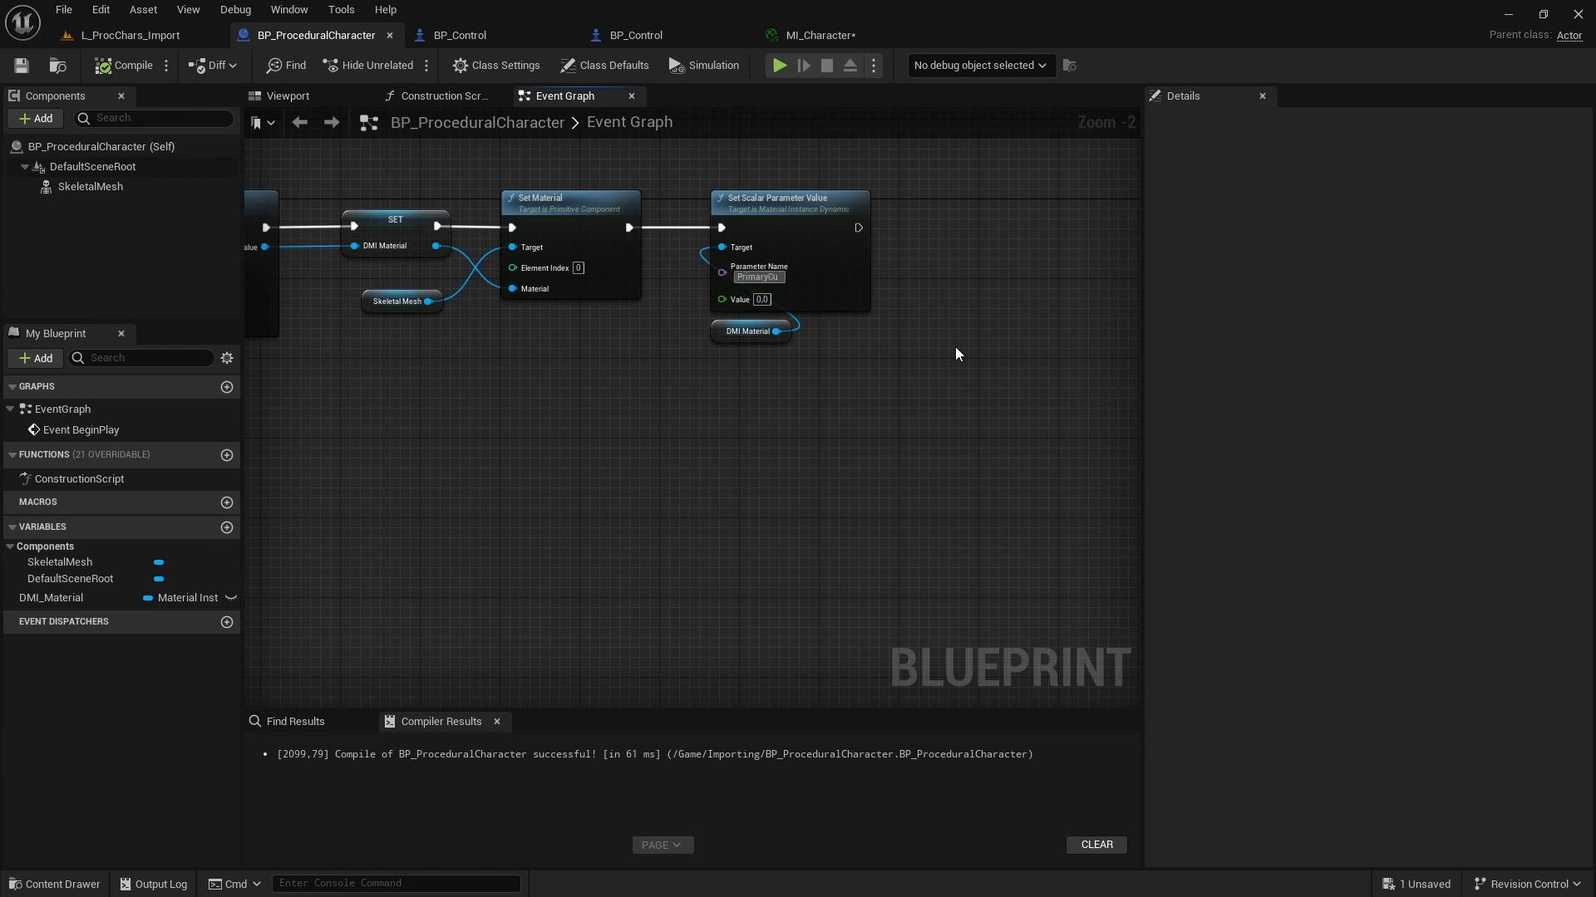
{"action": "left_click", "coordinate": [821, 35]}
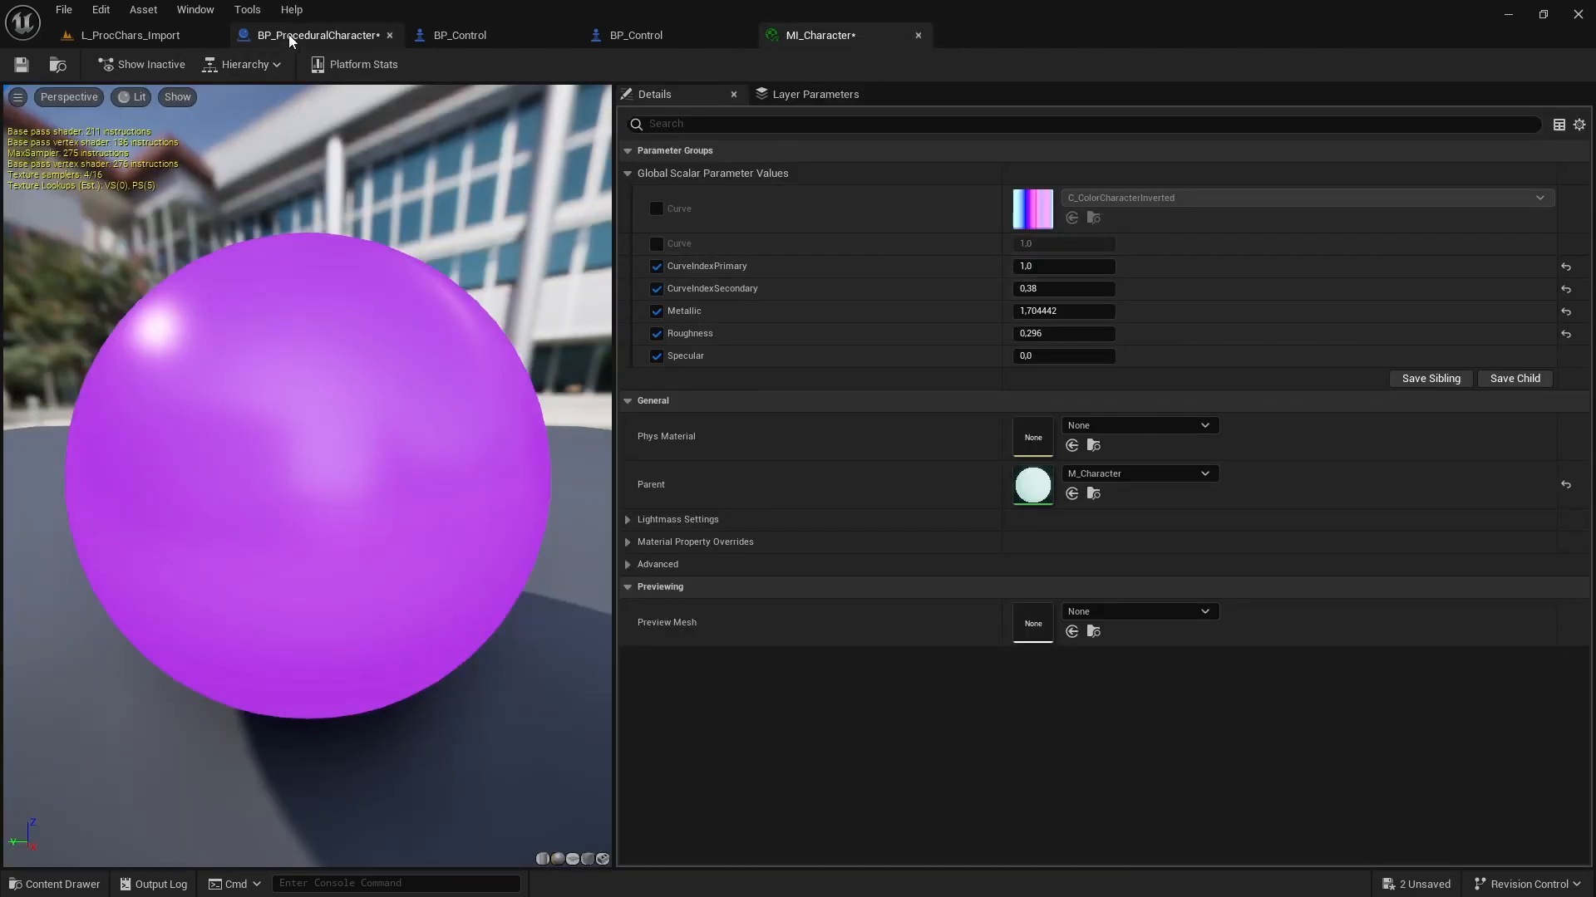
{"action": "left_click", "coordinate": [310, 35]}
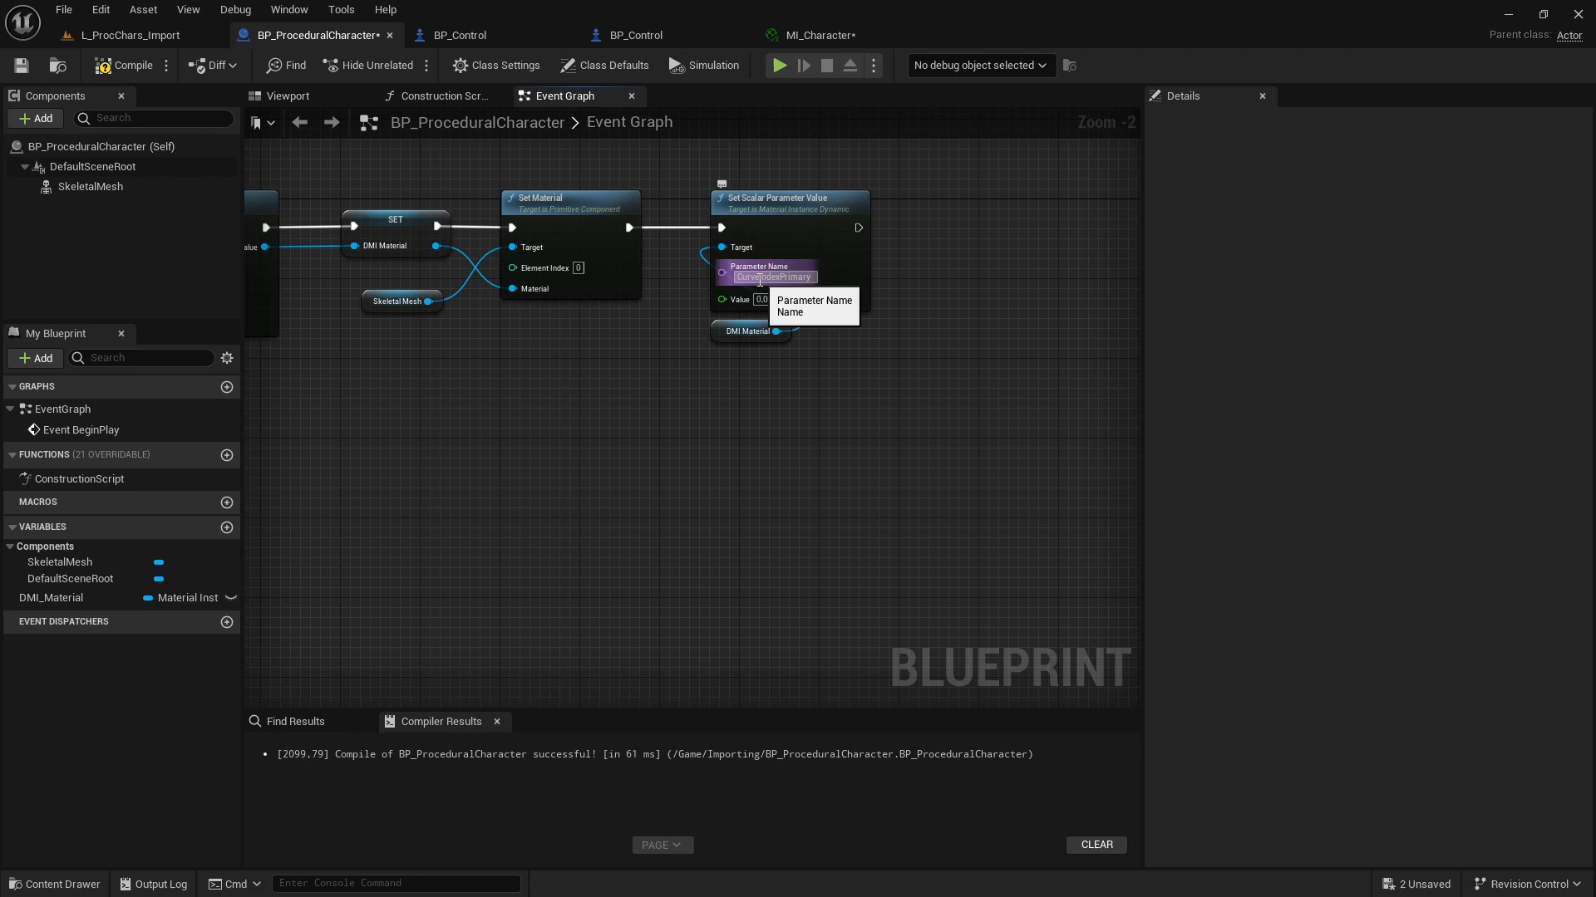
{"action": "left_click", "coordinate": [820, 35]}
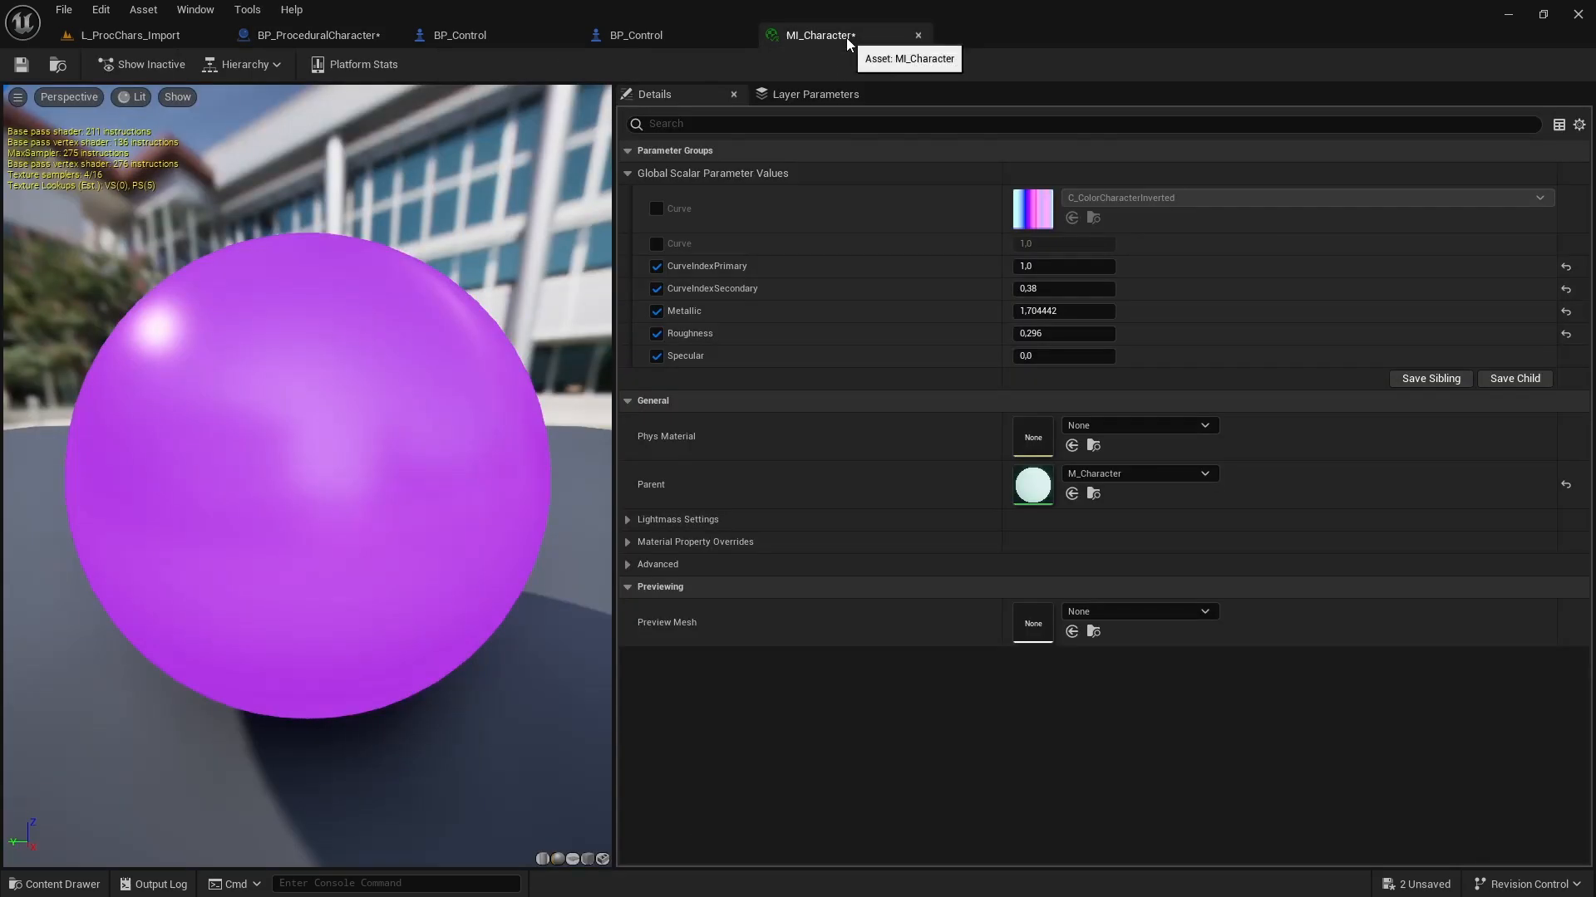
{"action": "mouse_move", "coordinate": [316, 35]}
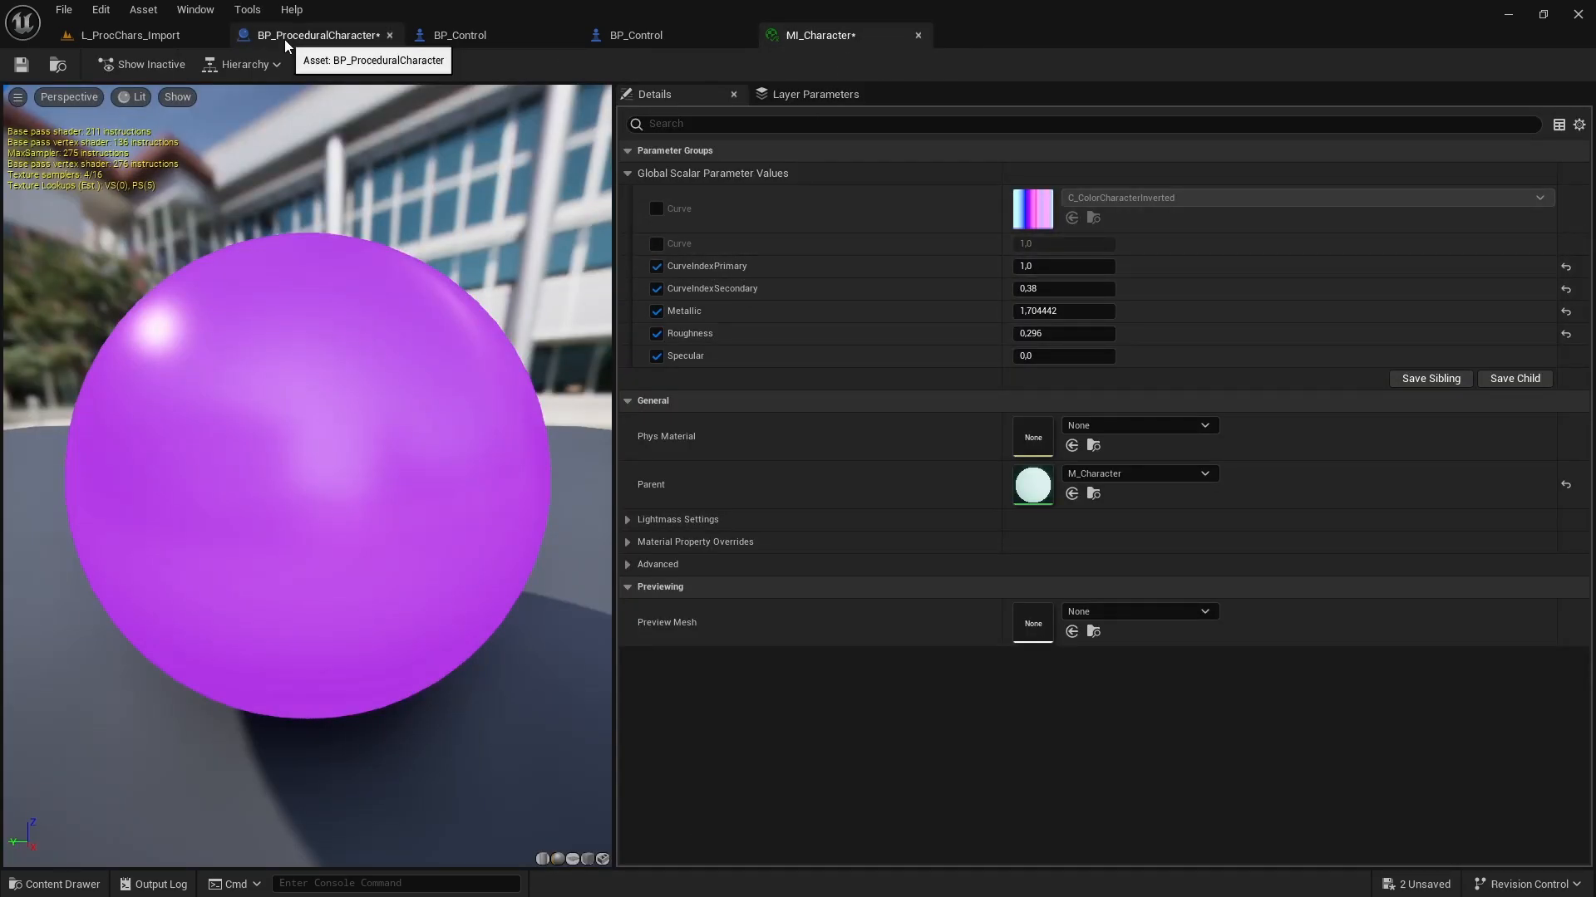
{"action": "left_click", "coordinate": [315, 35]}
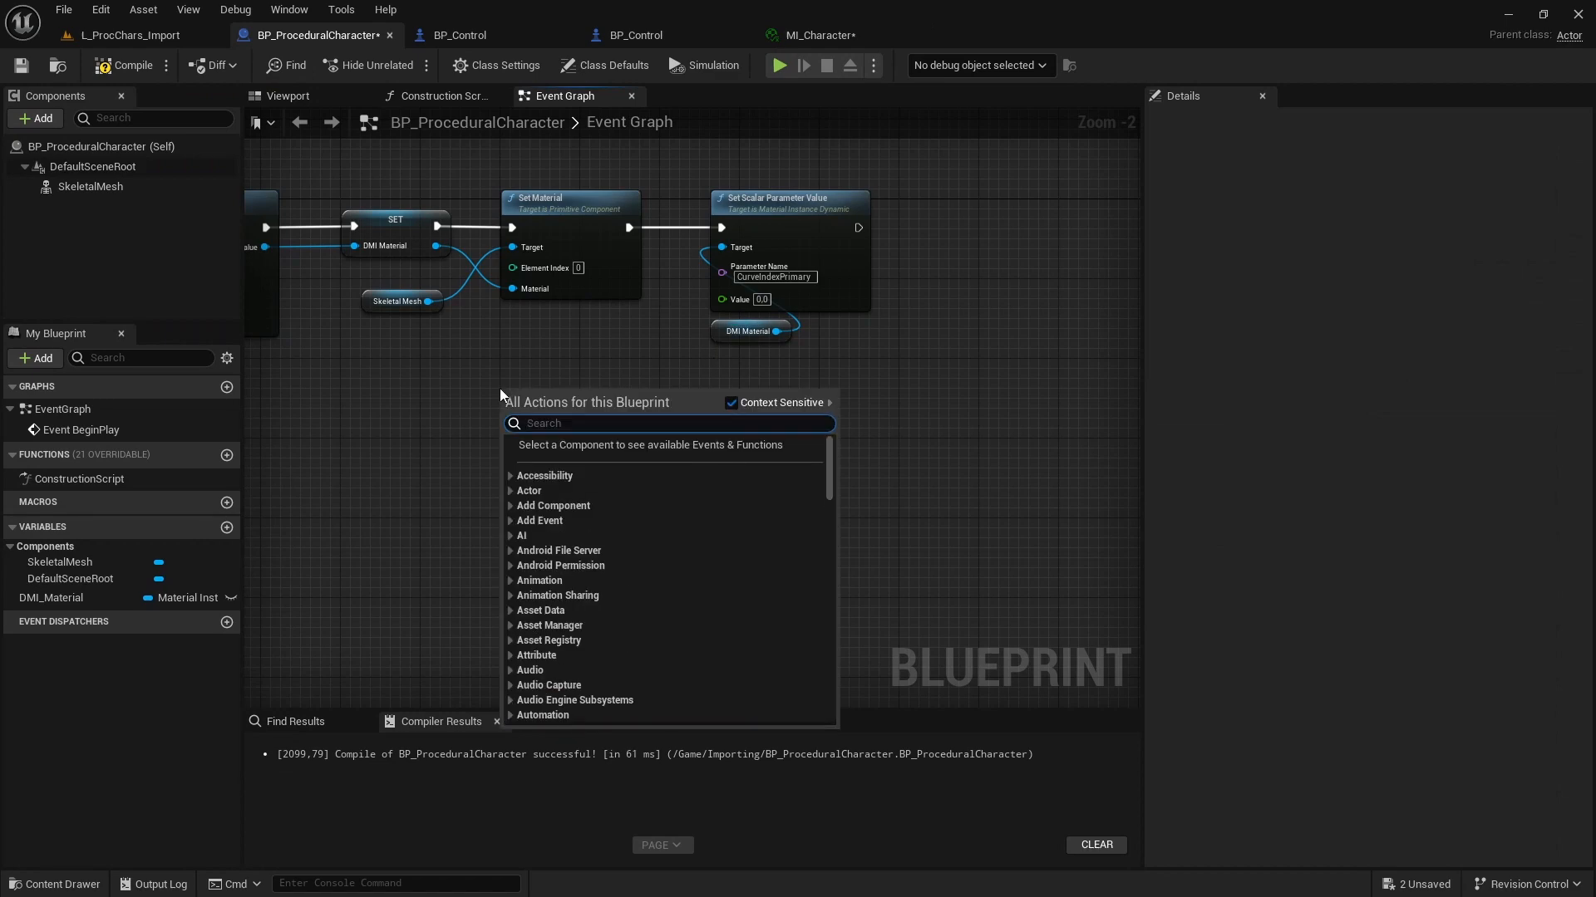
Wire a Random Float into CurveIndexPrimary's value, compile BP_ProceduralCharacter, and play the level.
{"action": "type", "text": "random float"}
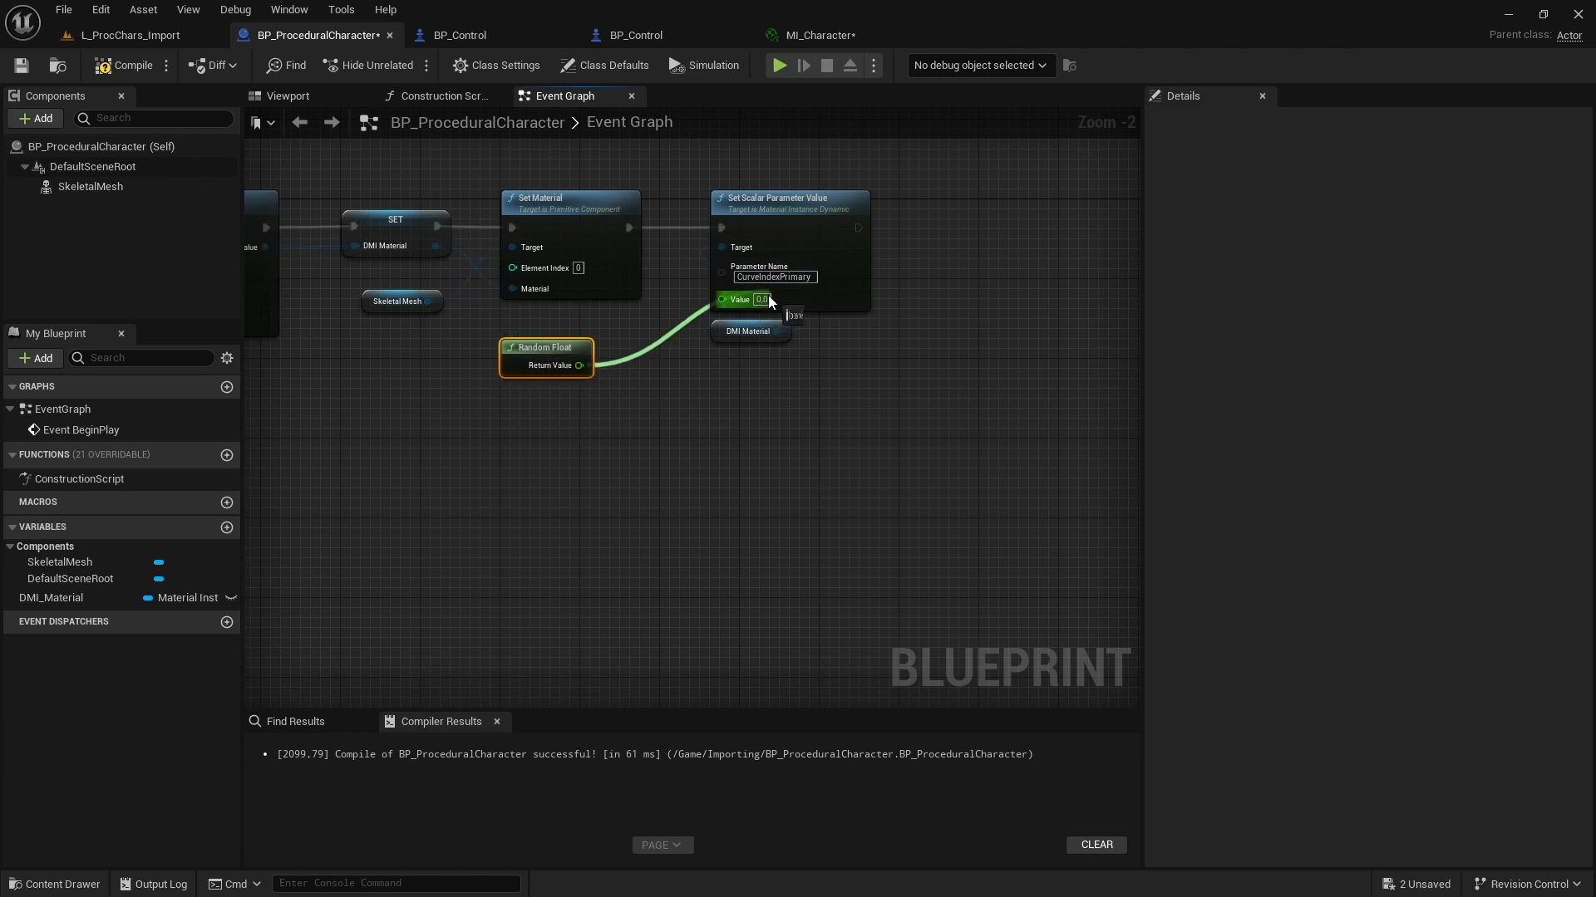
{"action": "left_click", "coordinate": [131, 65]}
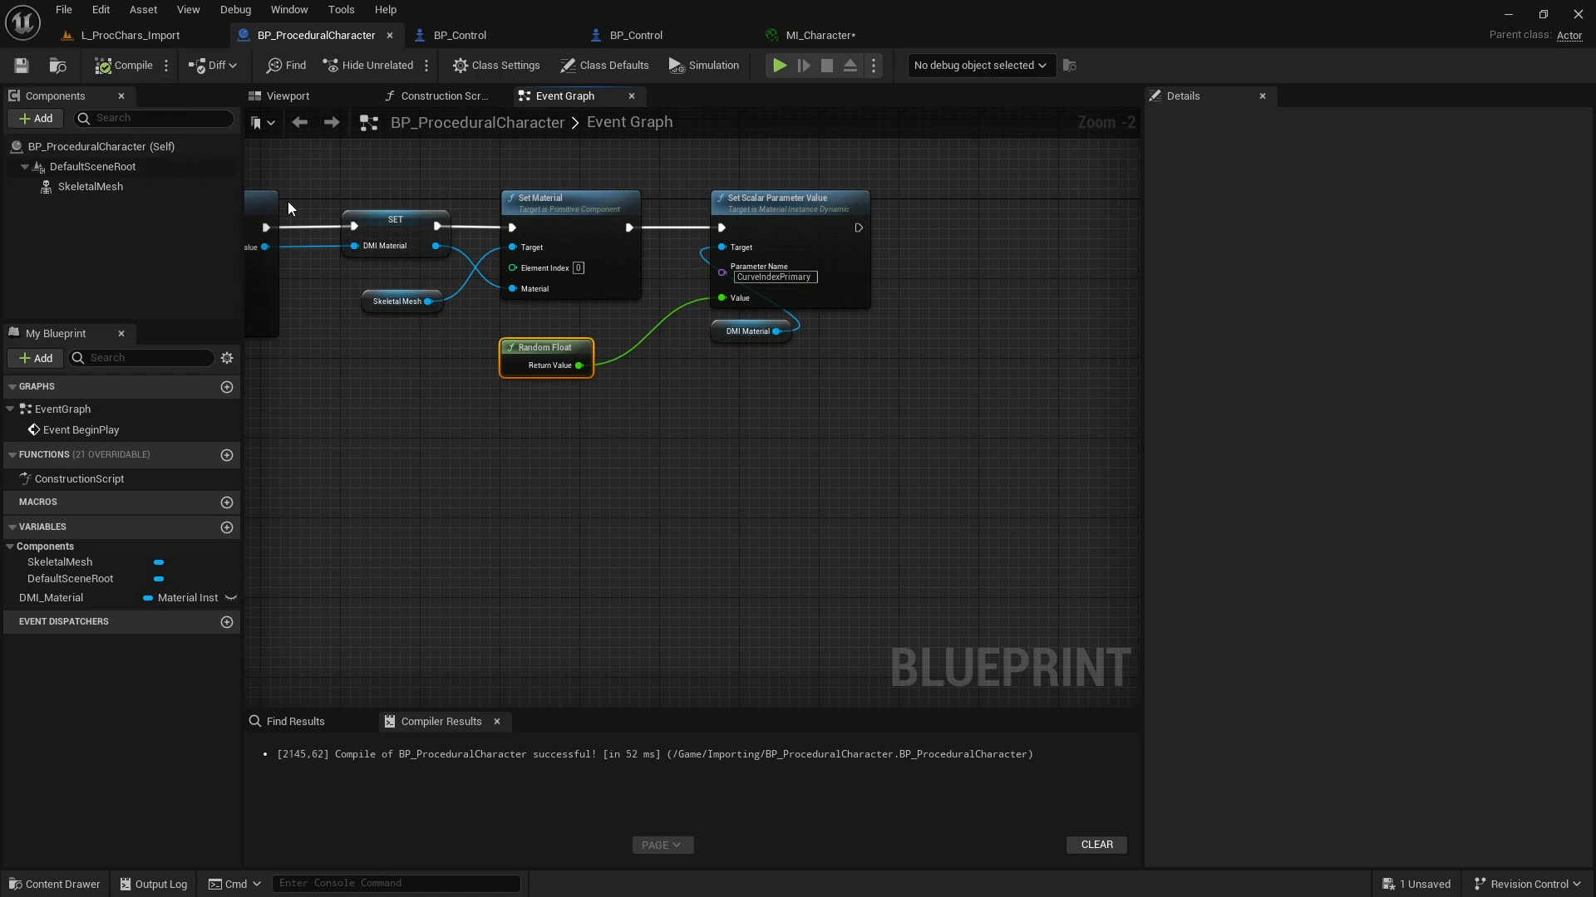
{"action": "left_click", "coordinate": [130, 35]}
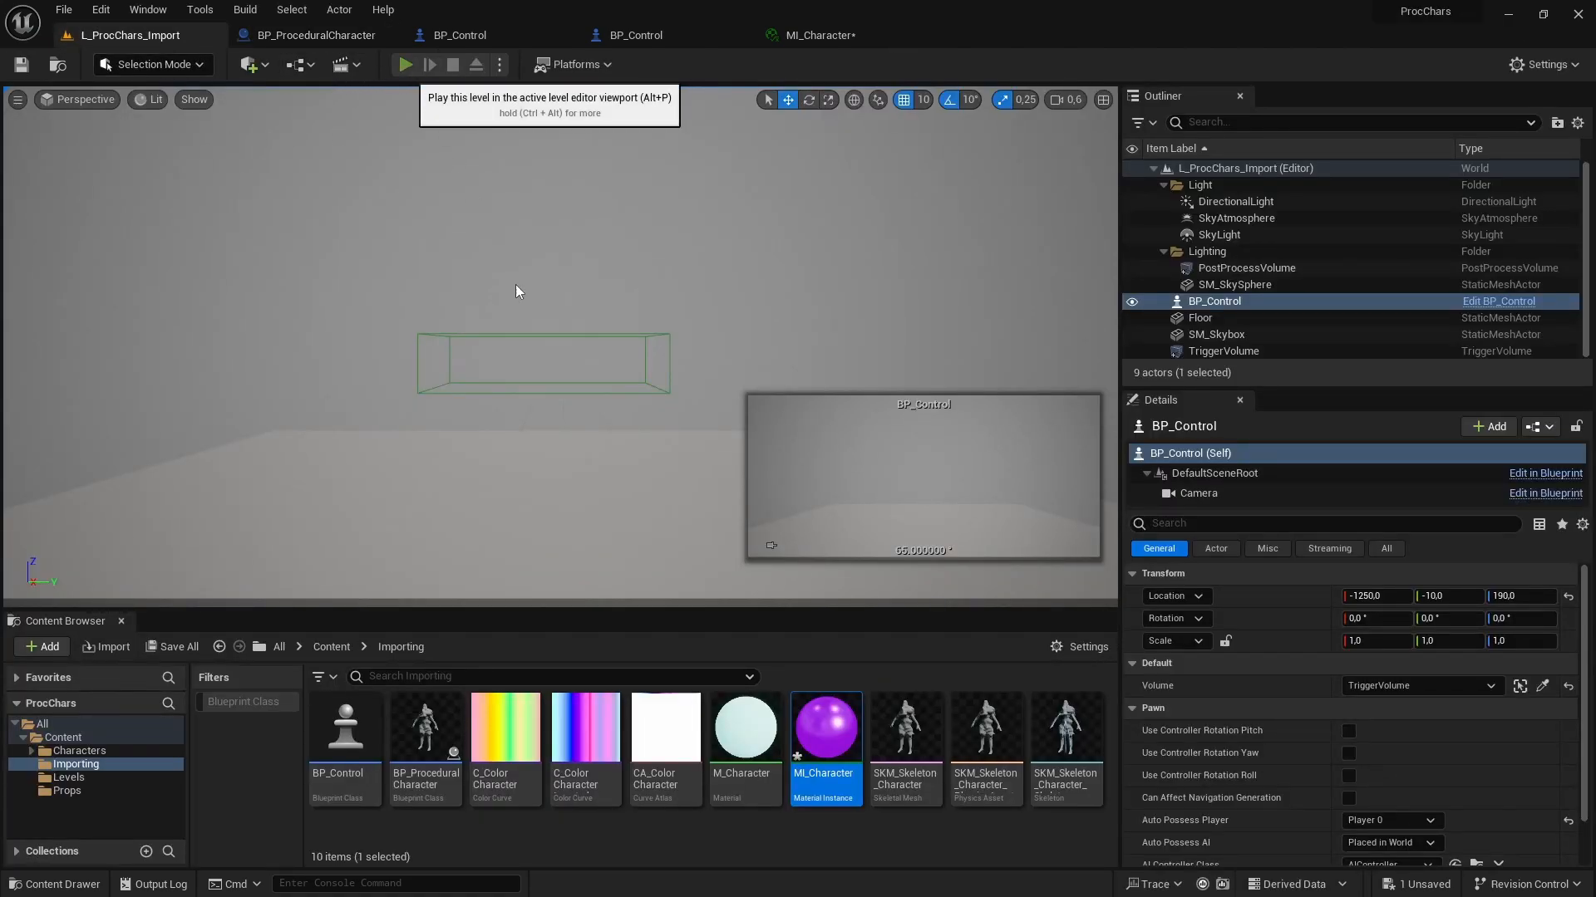
{"action": "left_click", "coordinate": [404, 64]}
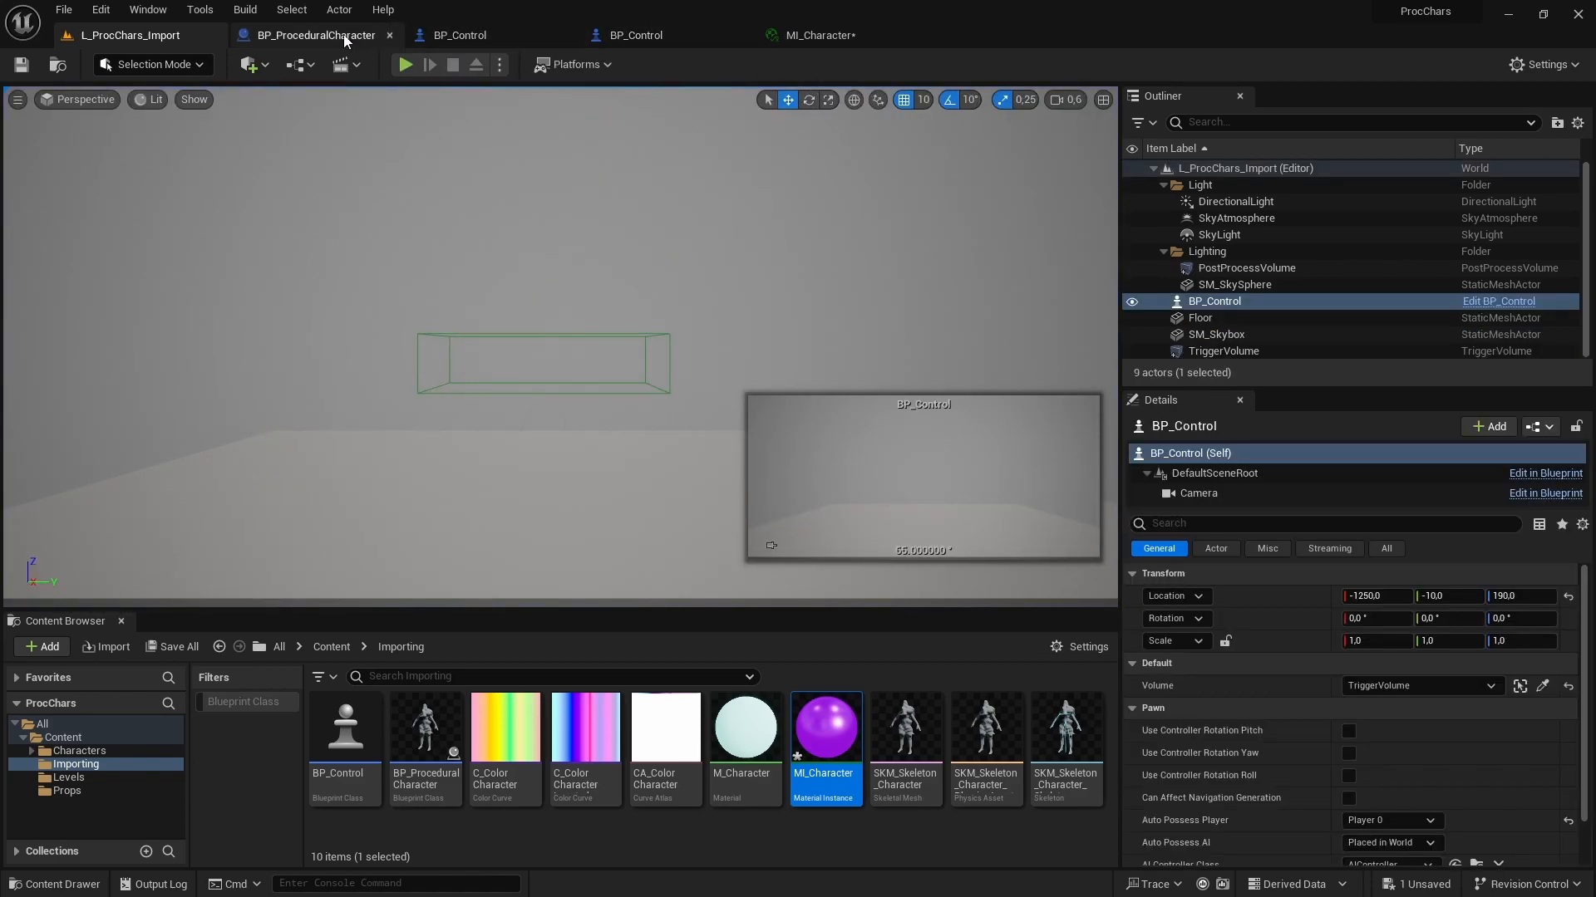
Add a second Set Scalar Parameter Value node for CurveIndexSecondary driven by the Random Float.
{"action": "left_click", "coordinate": [313, 35]}
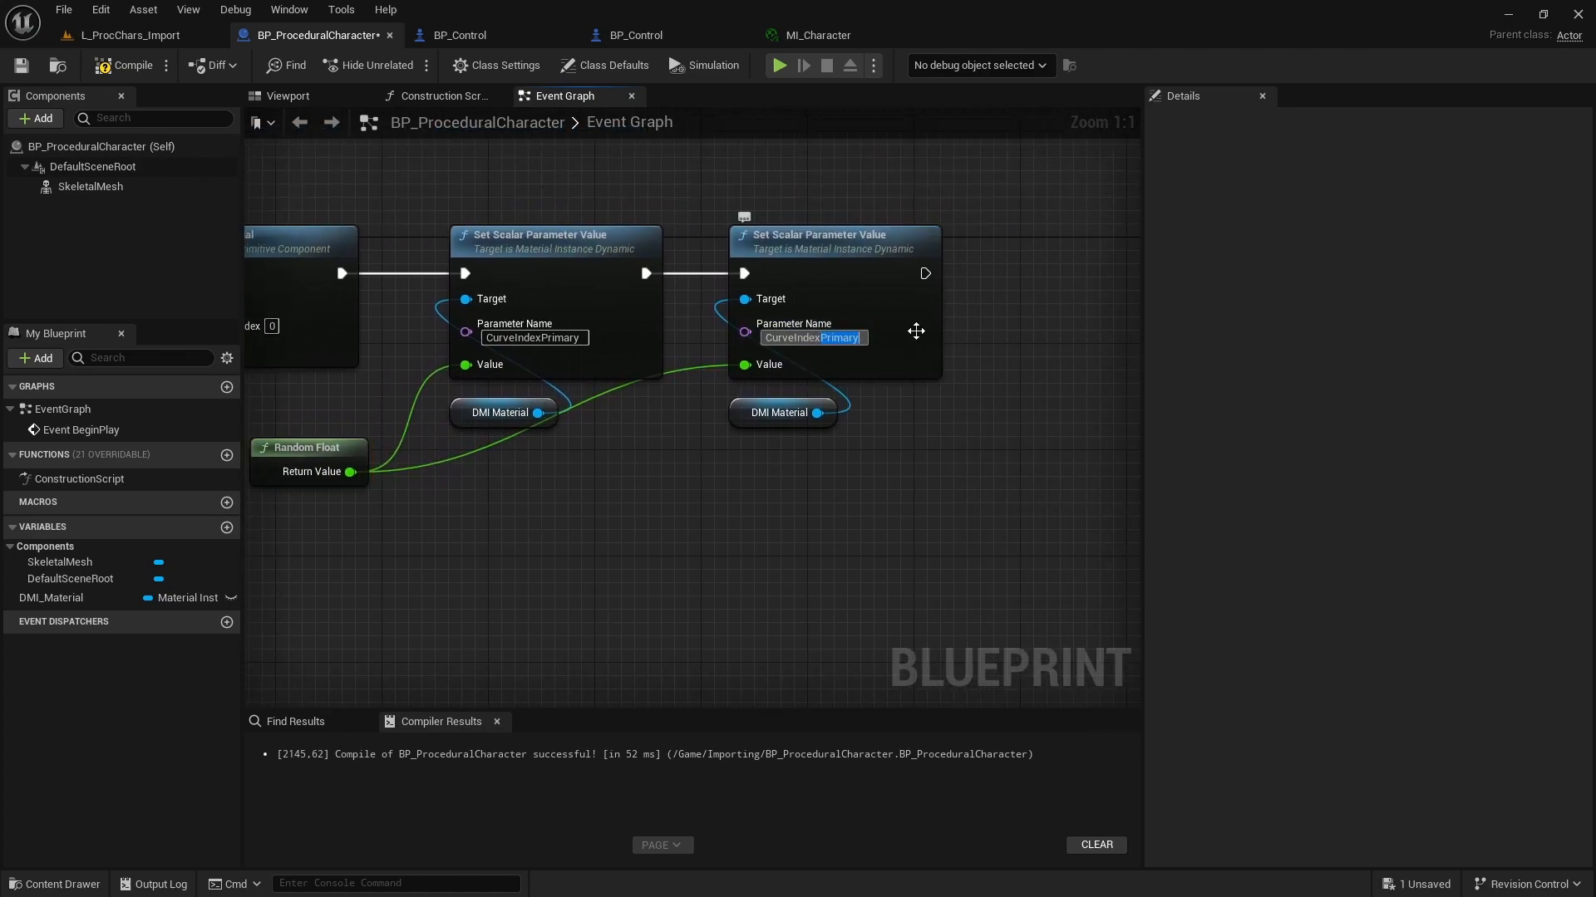
{"action": "type", "text": "CurveIndexSecondary"}
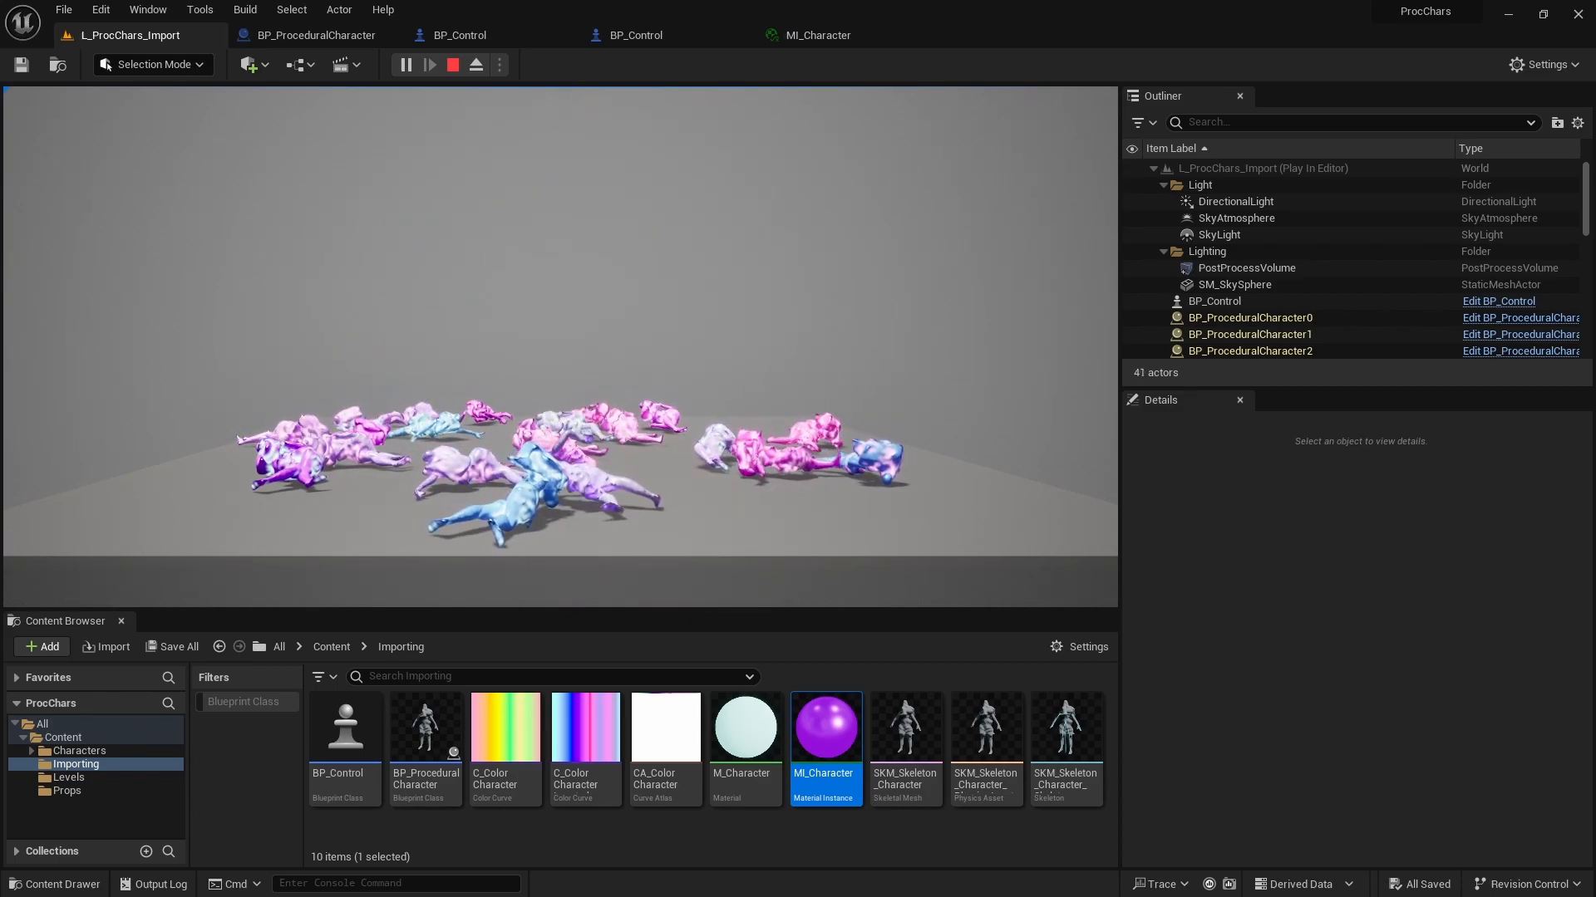
Stop the play test and review the BP_Control, BP_ProceduralCharacter and MI_Character tabs.
{"action": "left_click", "coordinate": [452, 64]}
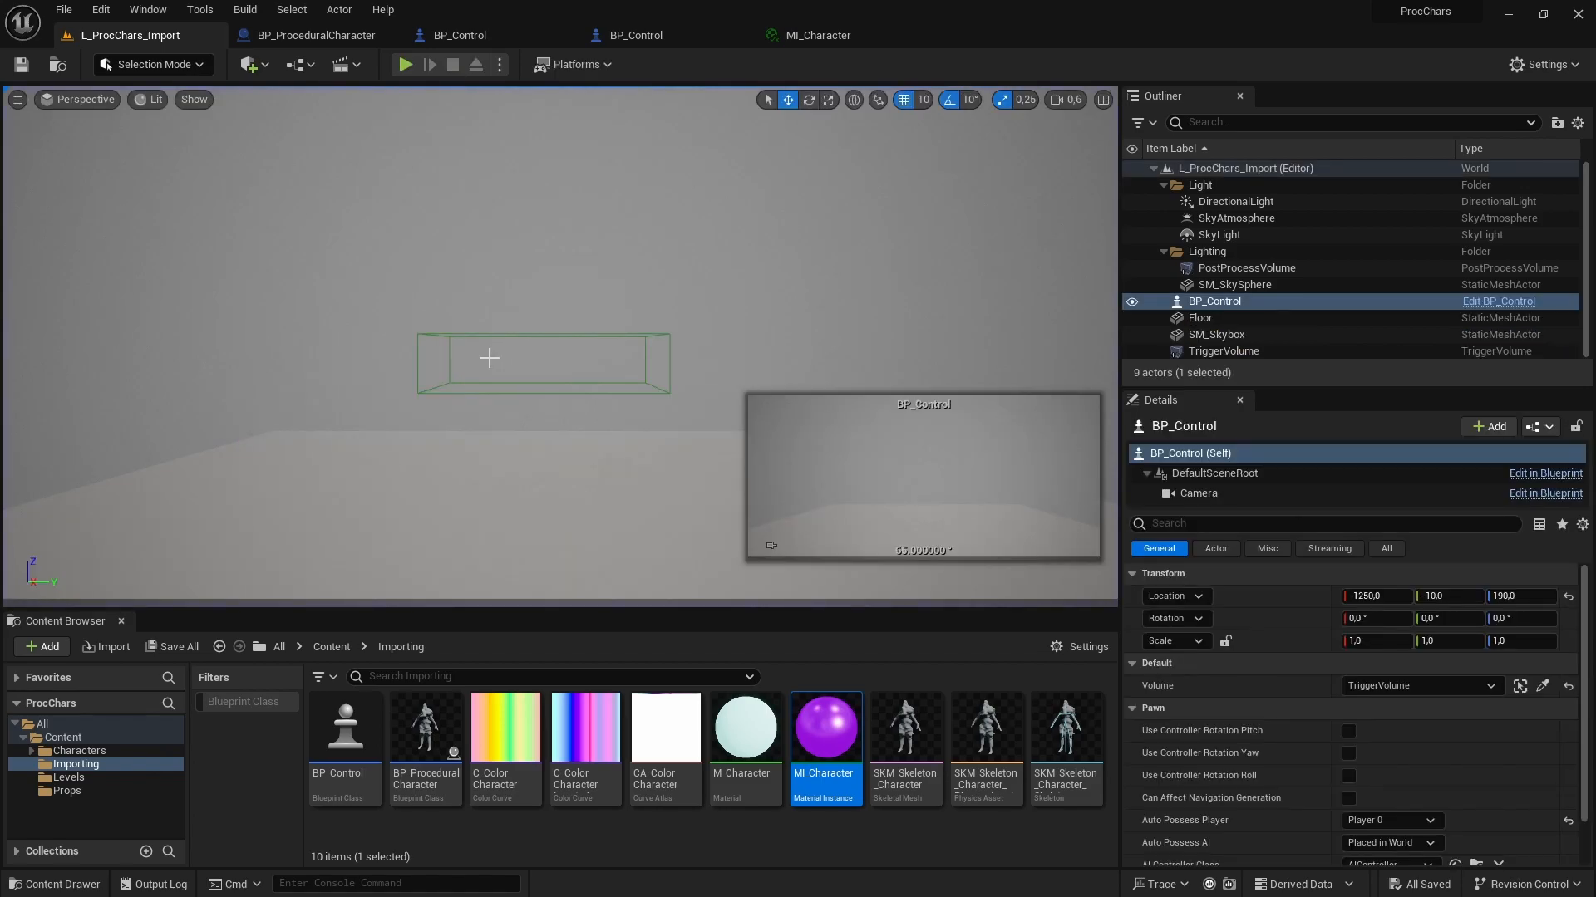
{"action": "left_click", "coordinate": [458, 34]}
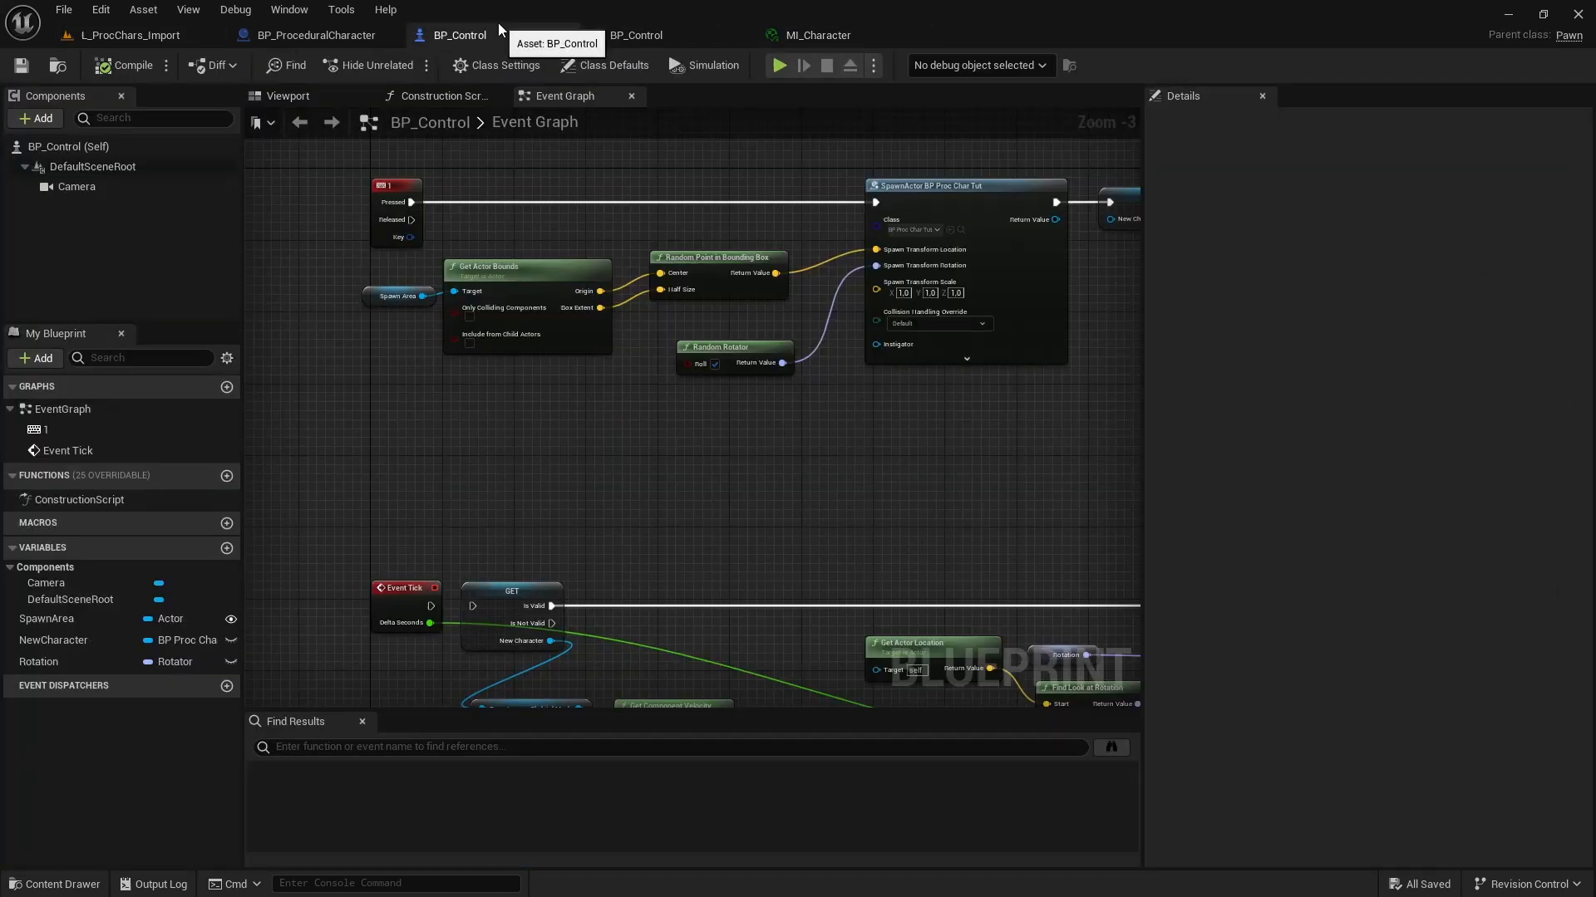
{"action": "left_click", "coordinate": [308, 35]}
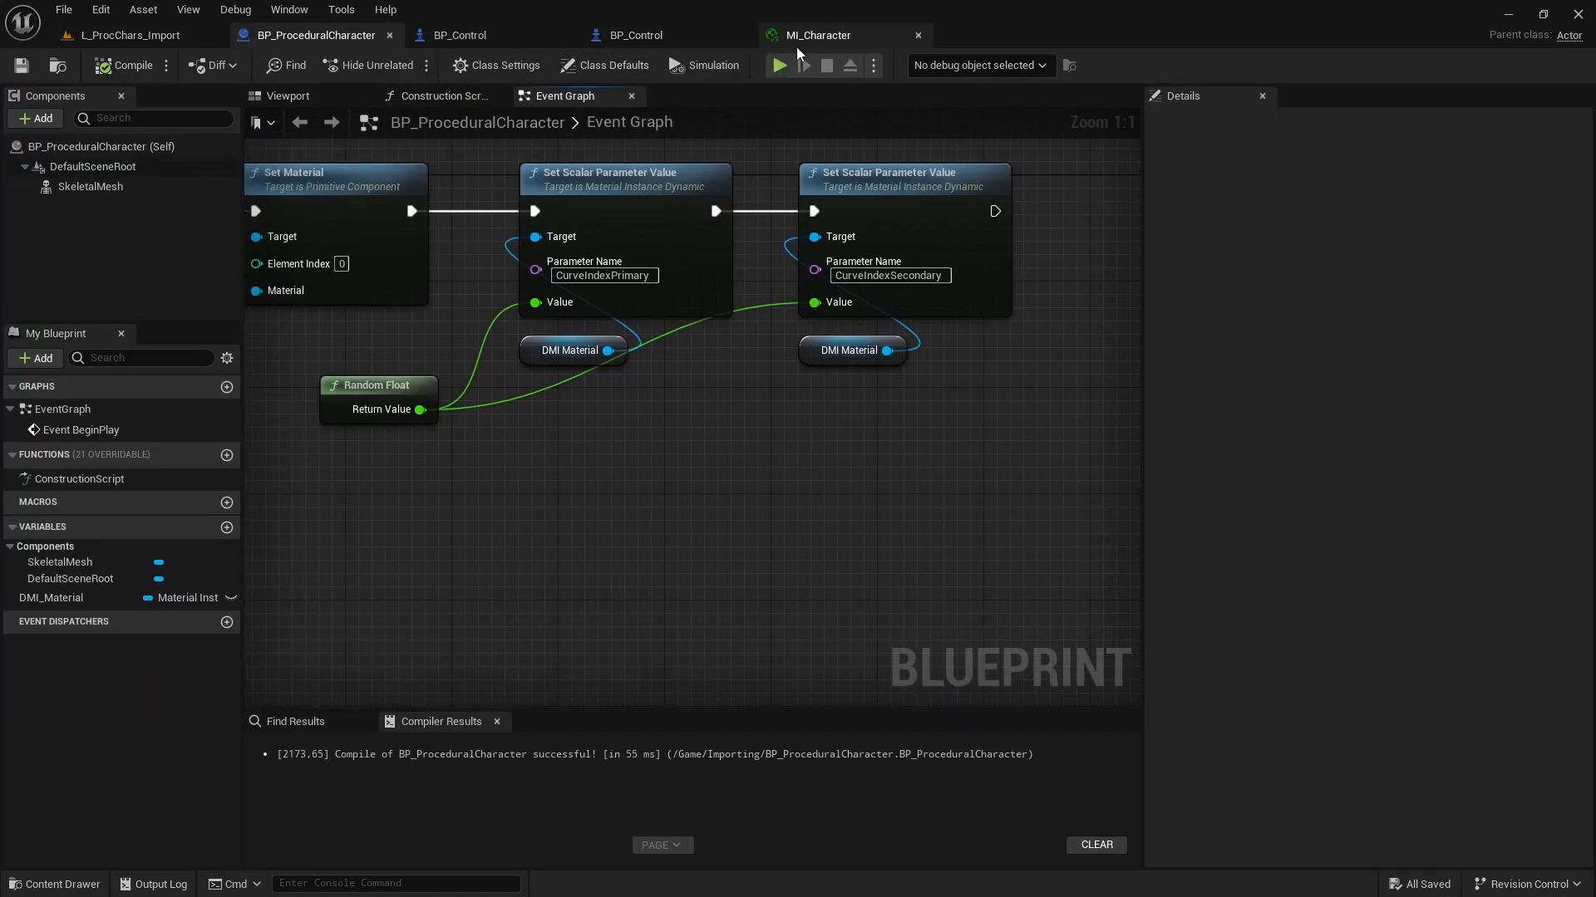
{"action": "left_click", "coordinate": [816, 35]}
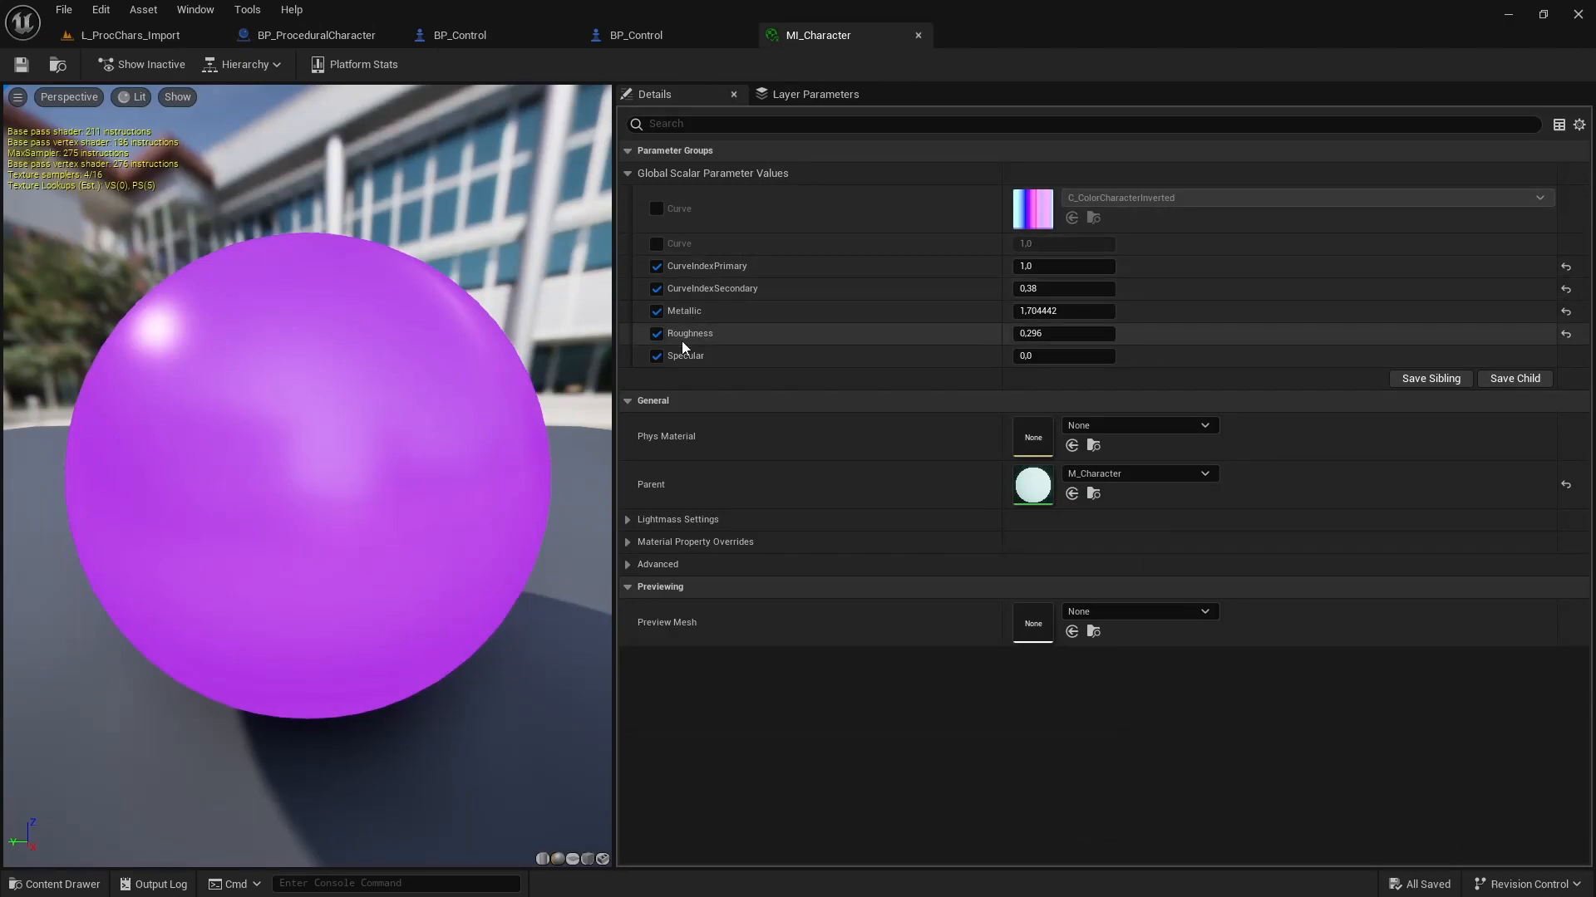
{"action": "mouse_move", "coordinate": [1119, 224]}
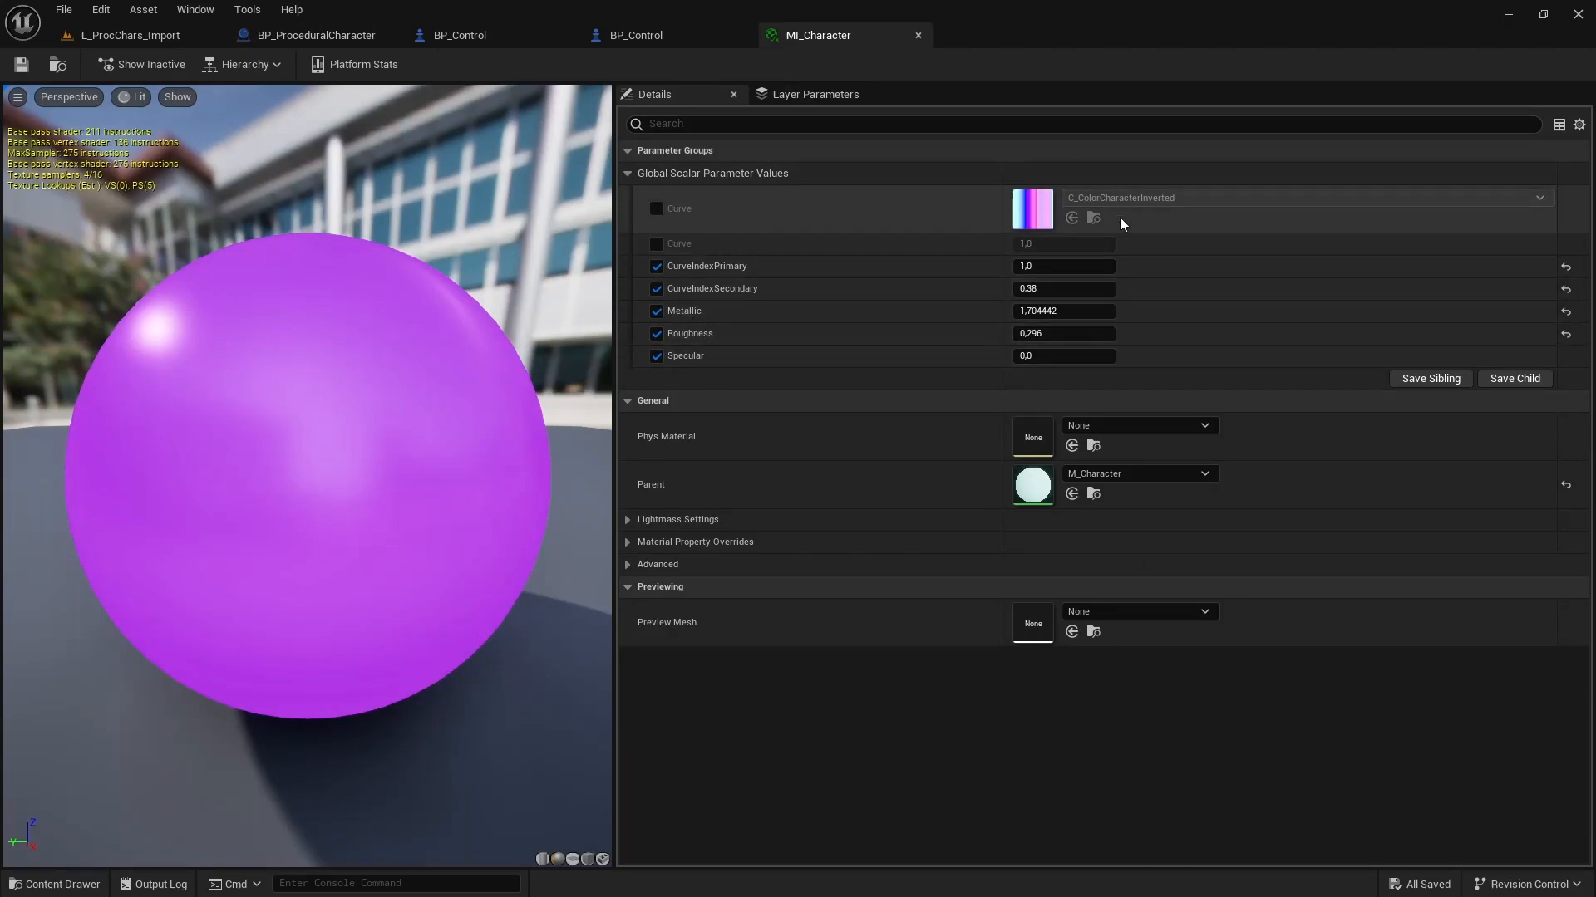
{"action": "mouse_move", "coordinate": [894, 221]}
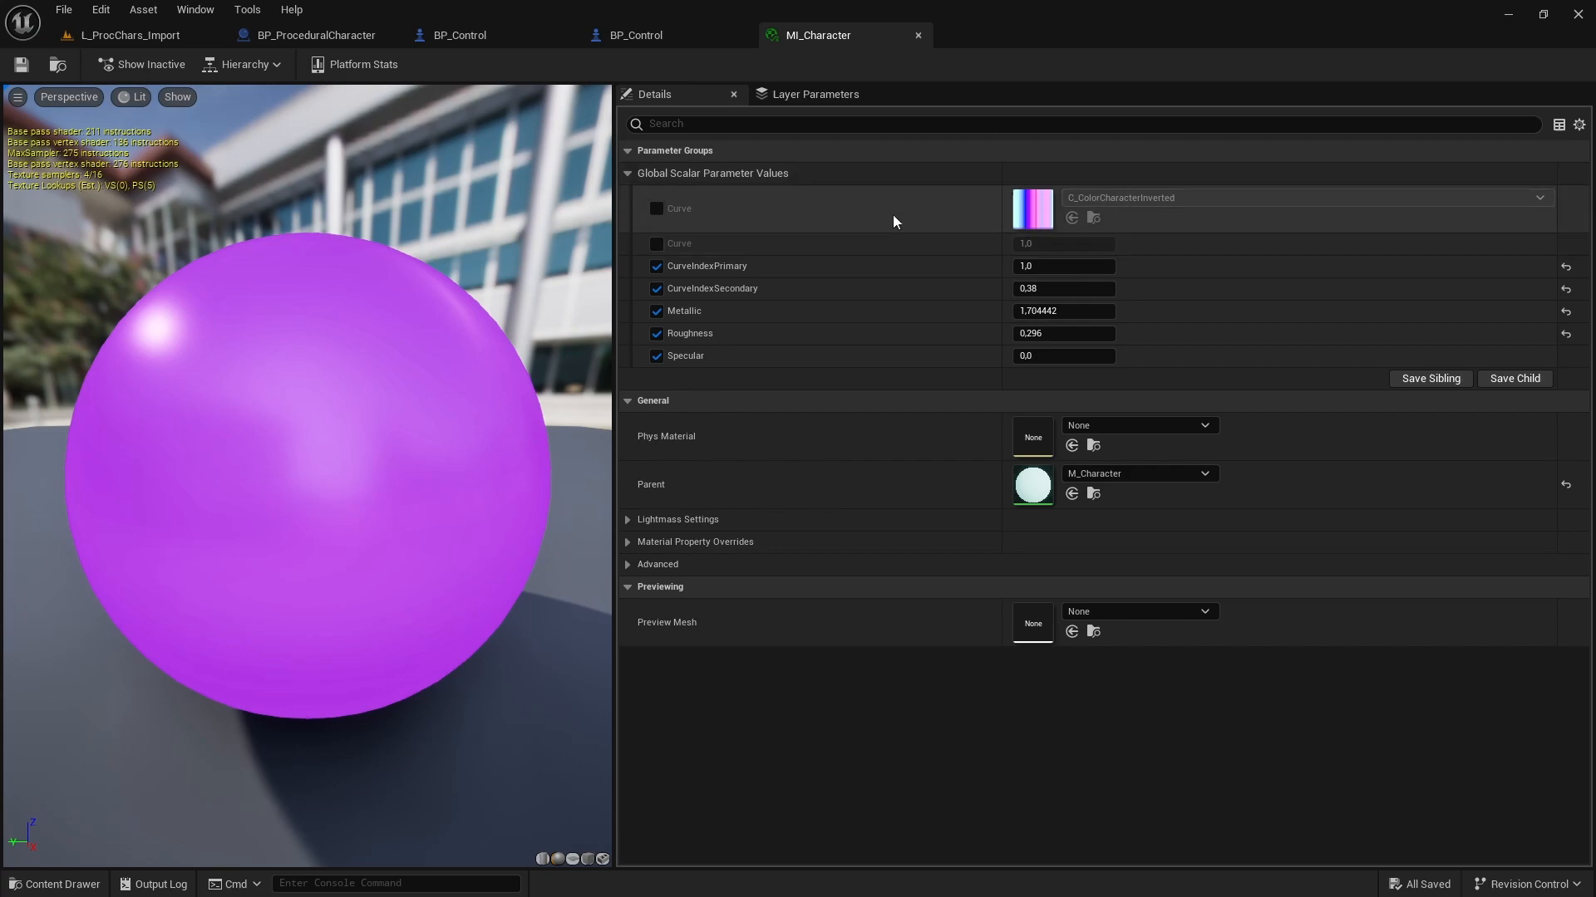
{"action": "left_click", "coordinate": [124, 35]}
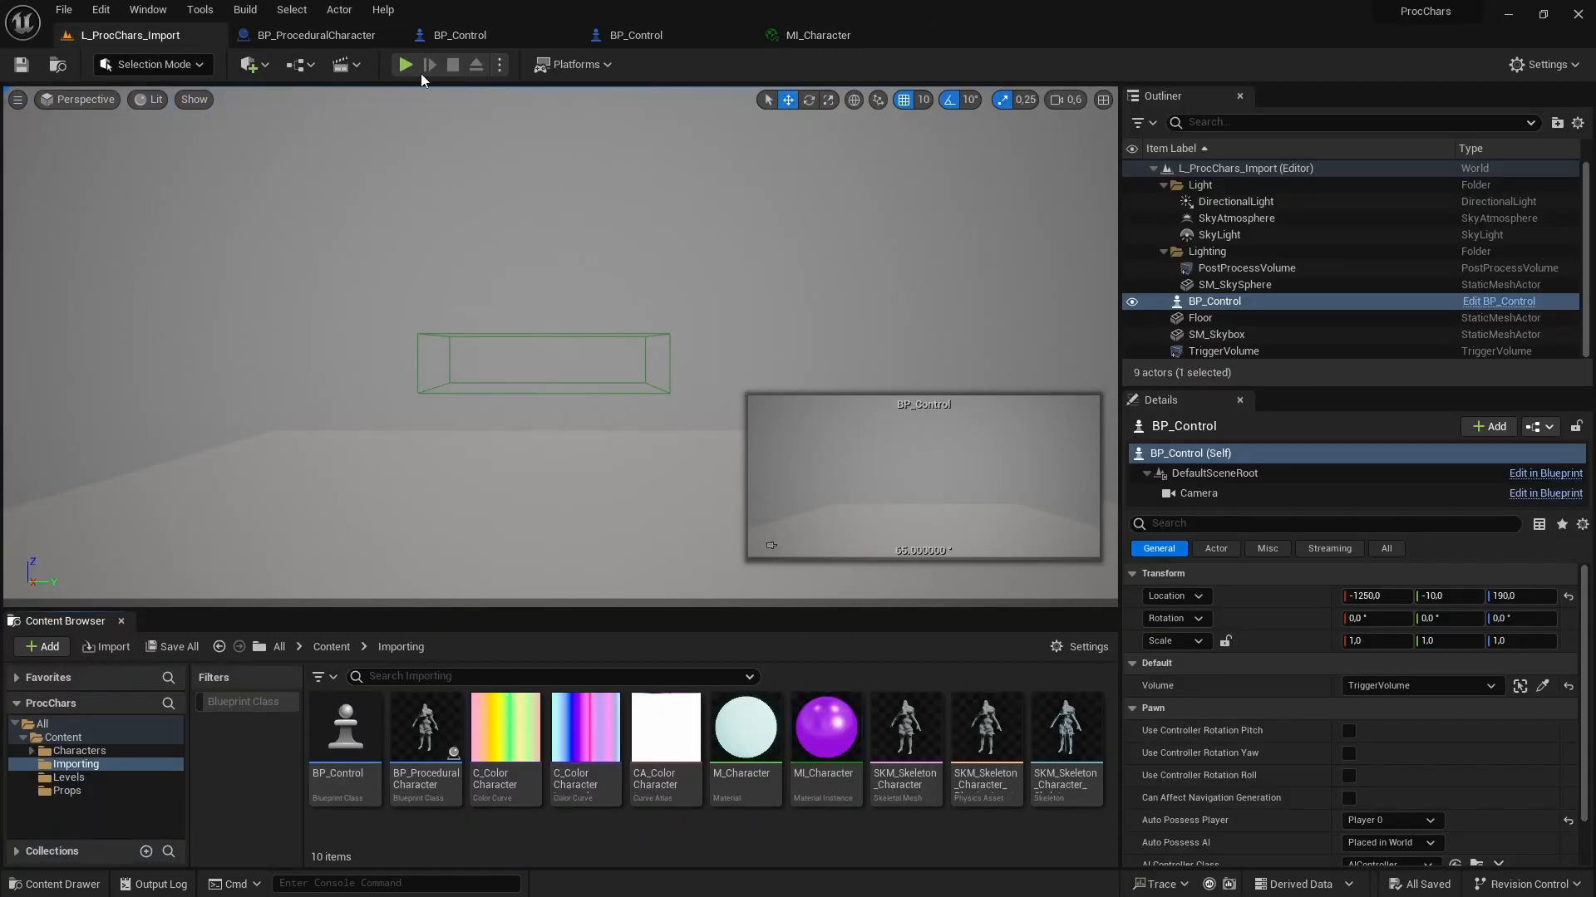
Review the BP_ProceduralCharacter and BP_Control graphs, then start a new play session.
{"action": "left_click", "coordinate": [405, 64]}
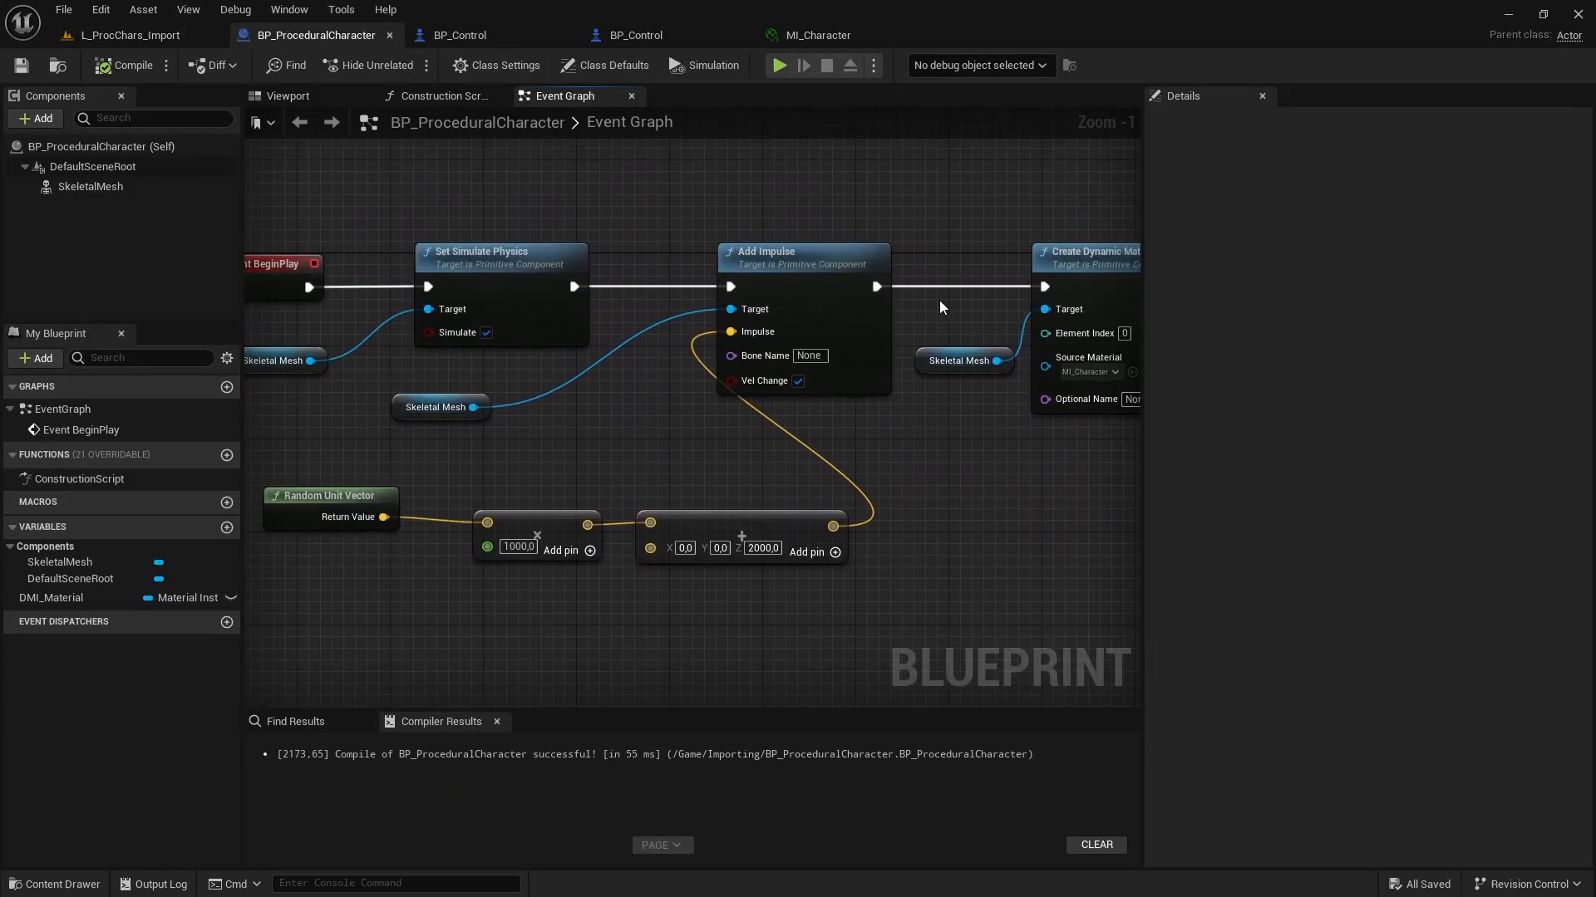
{"action": "left_click", "coordinate": [631, 35]}
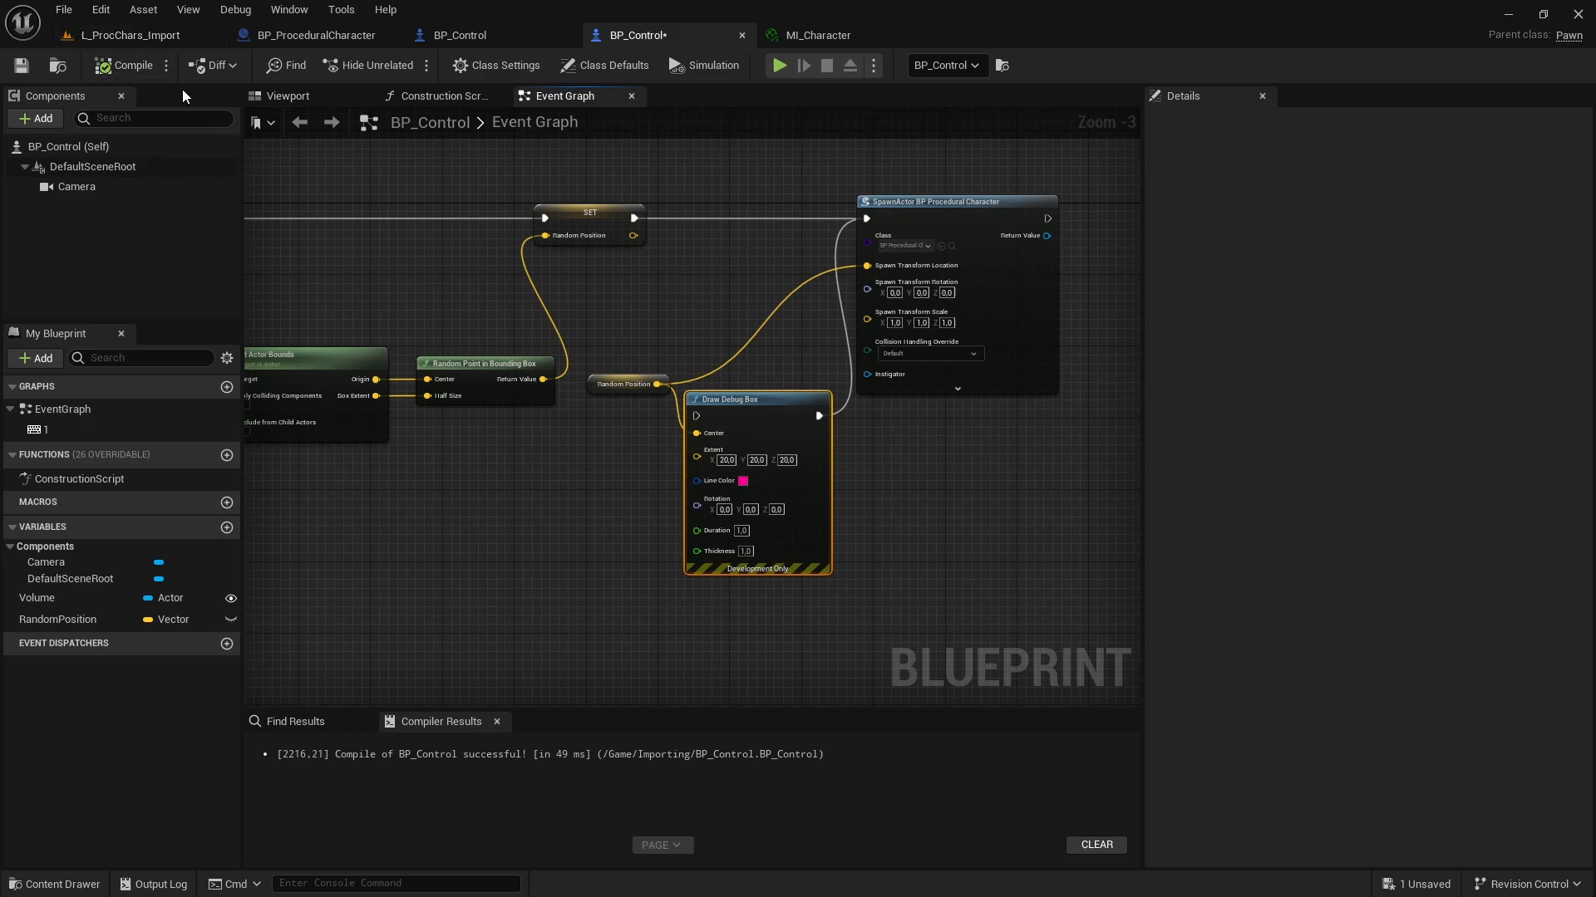
{"action": "left_click", "coordinate": [779, 65]}
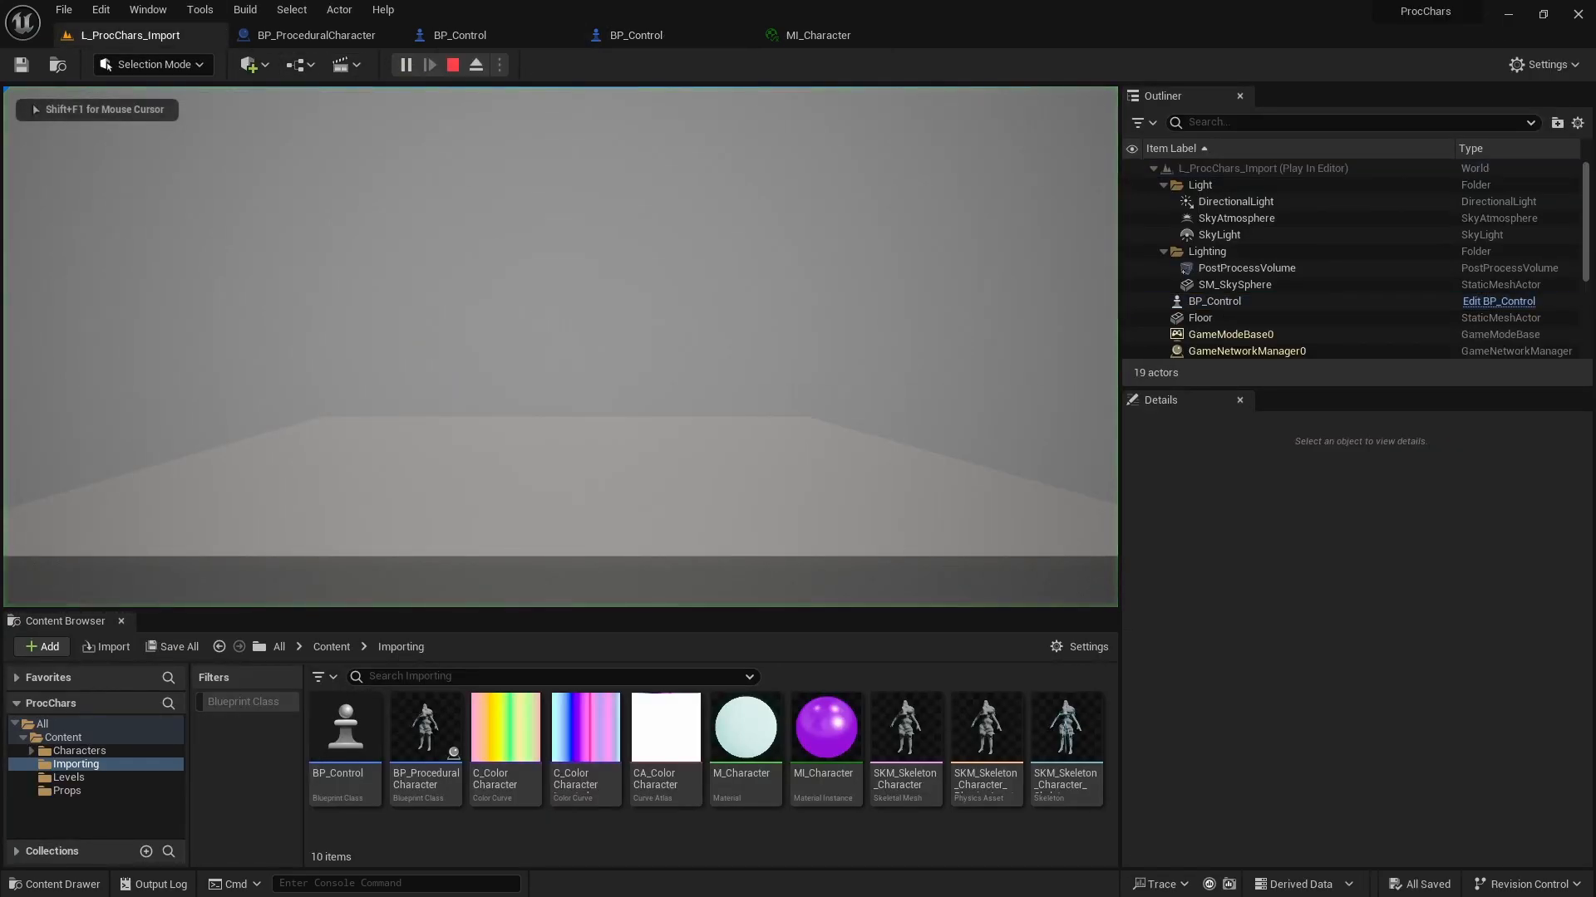